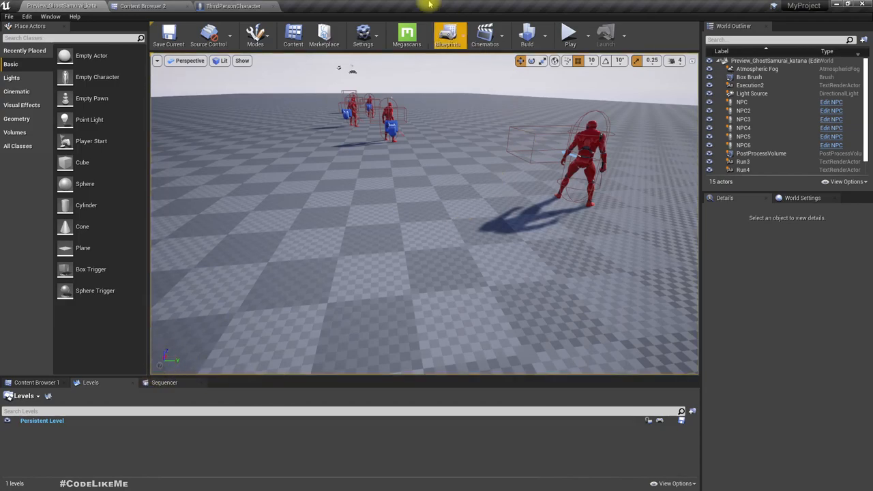
Step: Preview SK_GhostSamurai from GhostSamurai_katana > Character > Mesh, then return to the Content Browser
{"action": "left_click", "coordinate": [234, 6]}
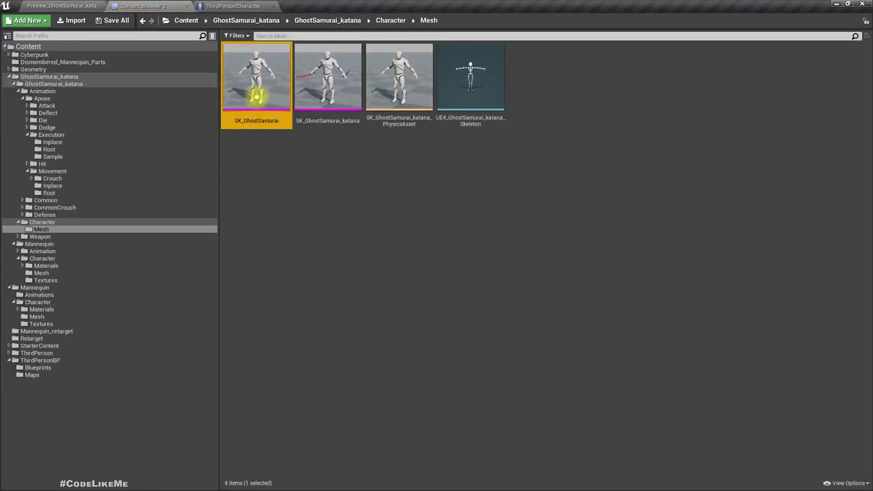
{"action": "double_click", "coordinate": [256, 77]}
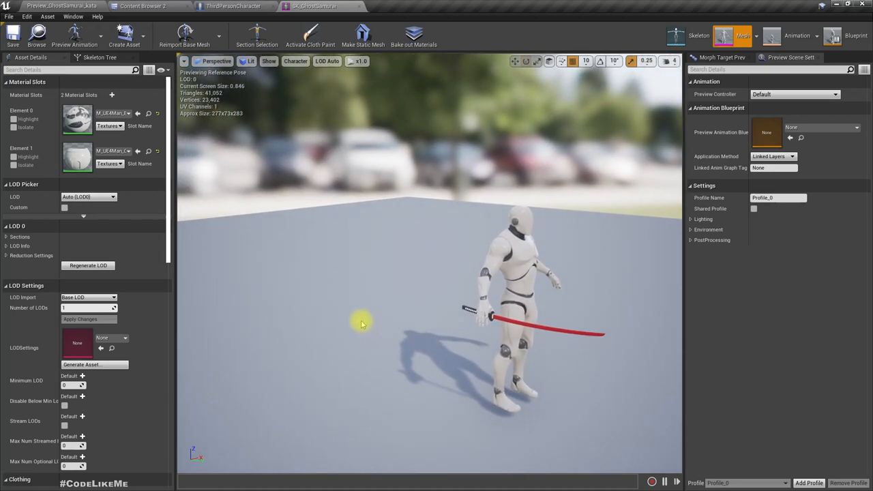
{"action": "left_click", "coordinate": [143, 6]}
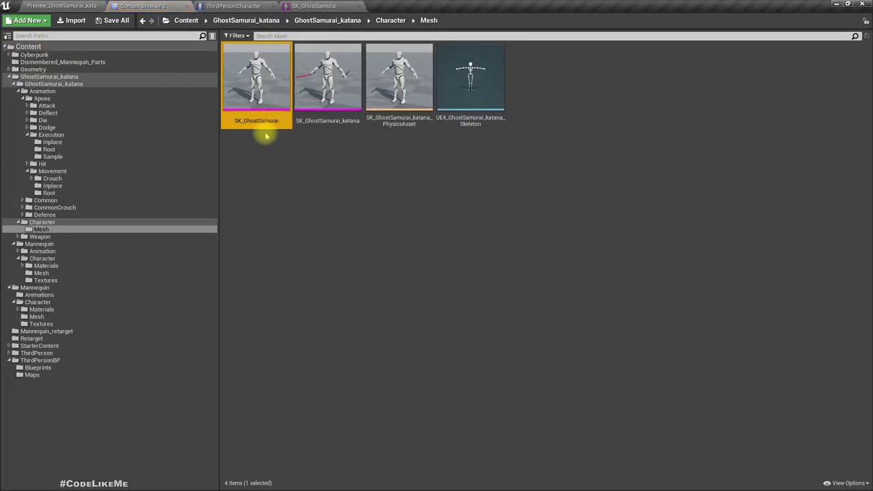
{"action": "right_click", "coordinate": [256, 75]}
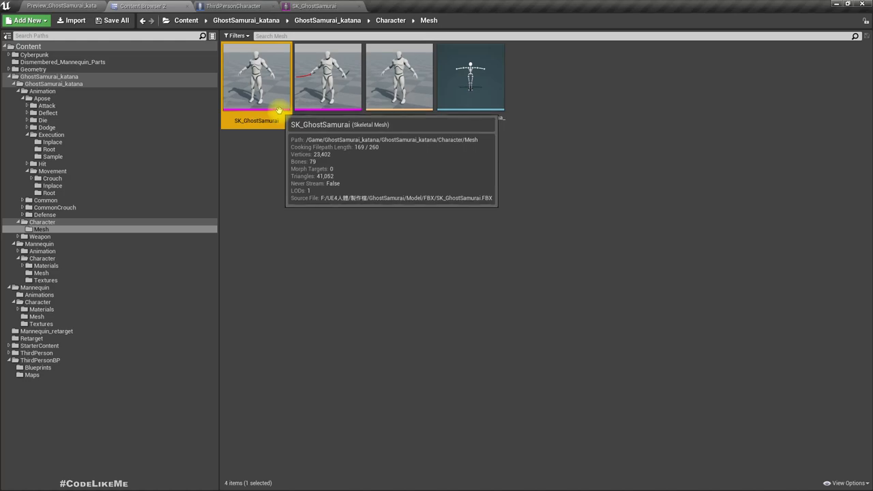
{"action": "mouse_move", "coordinate": [270, 90]}
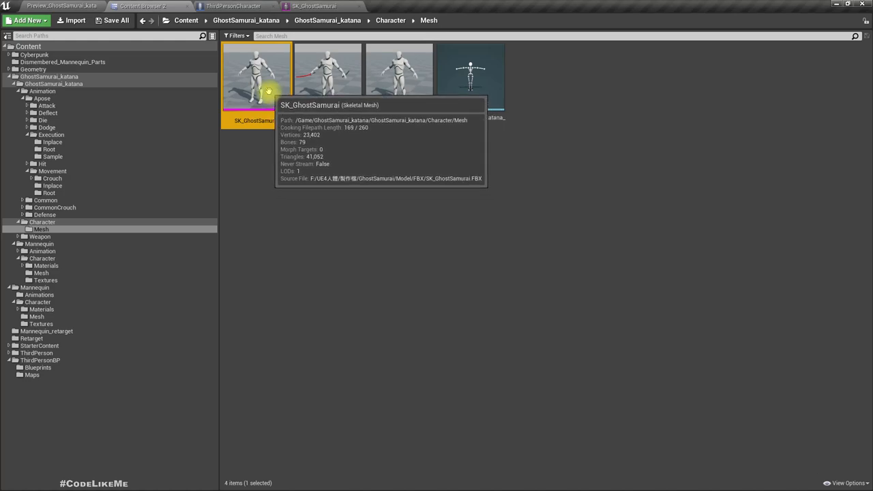
Step: Export SK_GhostSamurai via Asset Actions into a new Dismemberment folder, naming the file Mannequin
{"action": "right_click", "coordinate": [256, 75]}
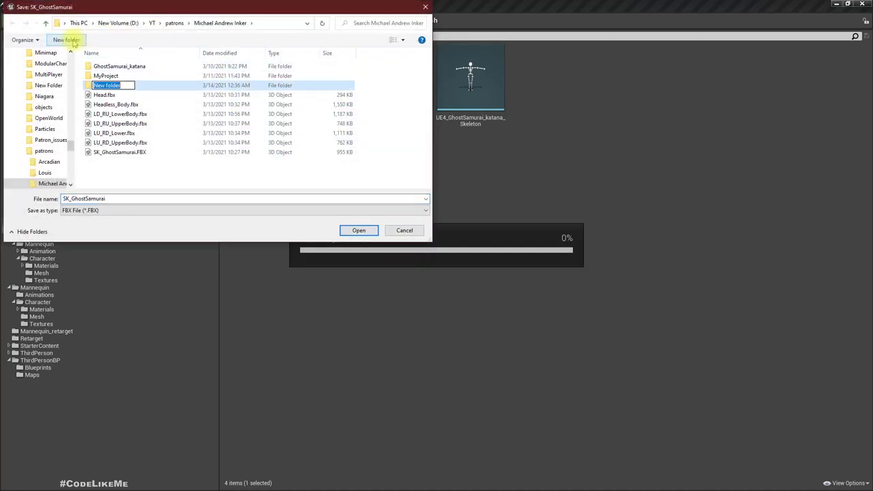
{"action": "type", "text": "Dismemberment"}
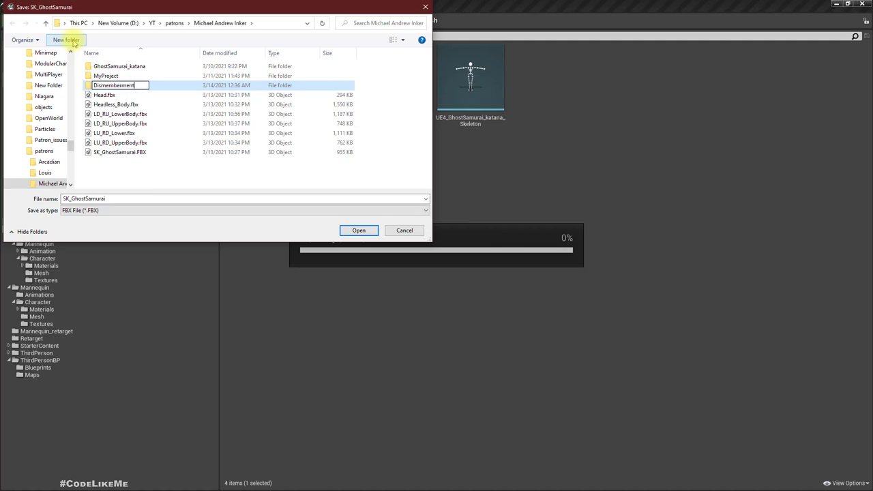
{"action": "double_click", "coordinate": [114, 86]}
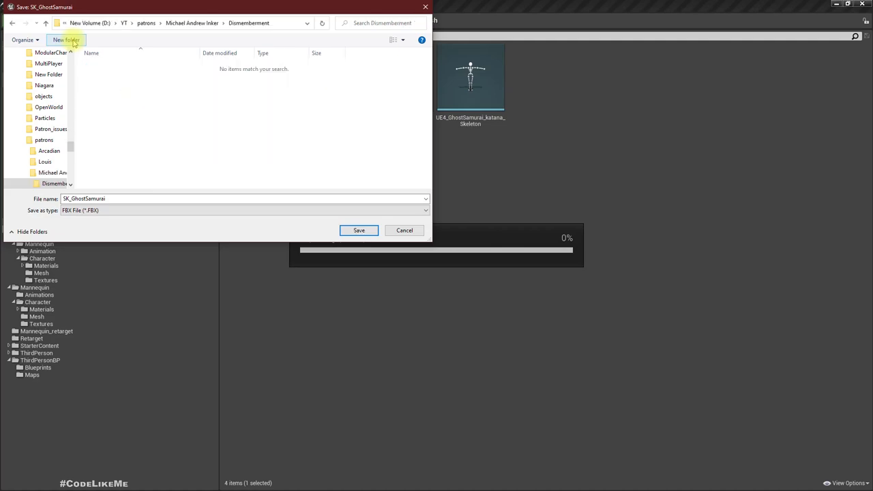
{"action": "mouse_move", "coordinate": [192, 198]}
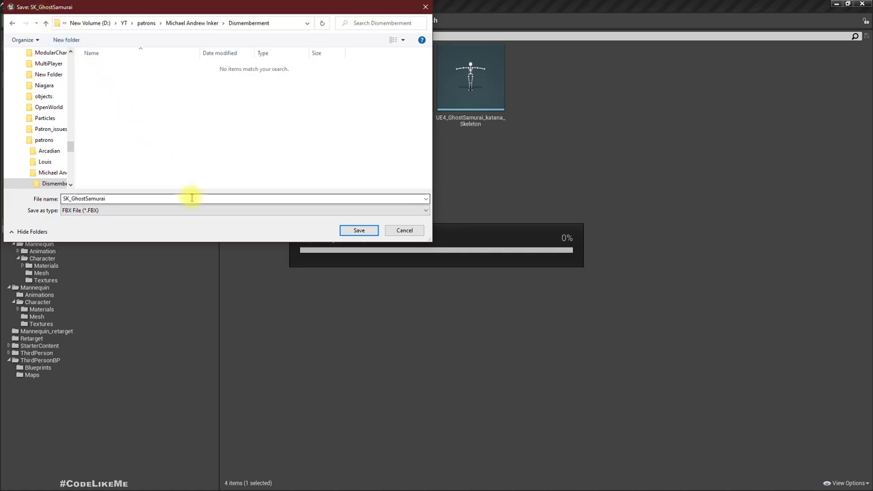
{"action": "type", "text": "Mannequin"}
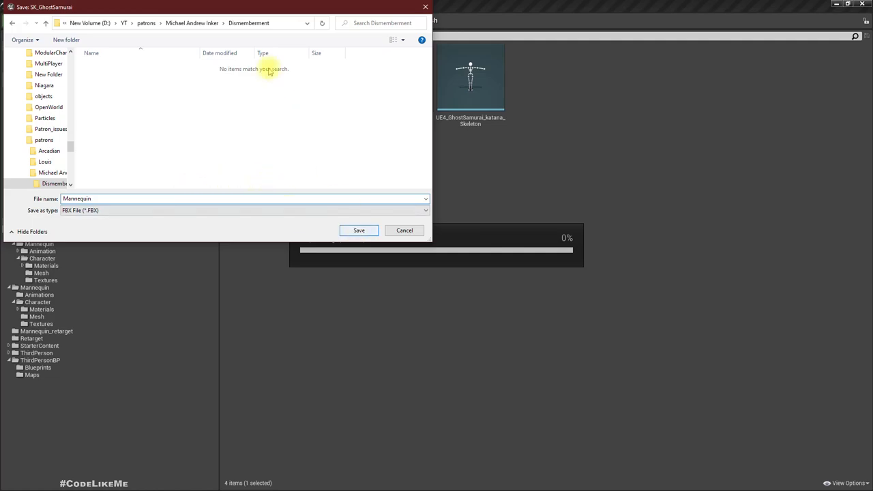
{"action": "left_click", "coordinate": [184, 23]}
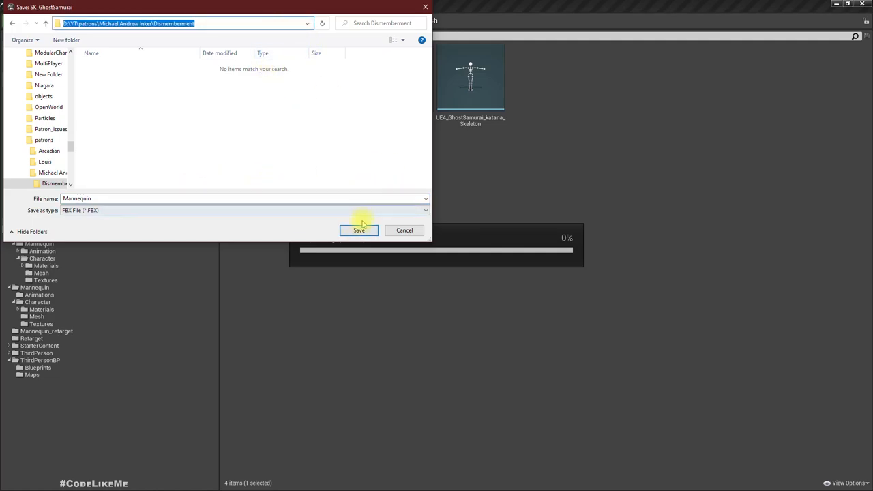
{"action": "left_click", "coordinate": [358, 229]}
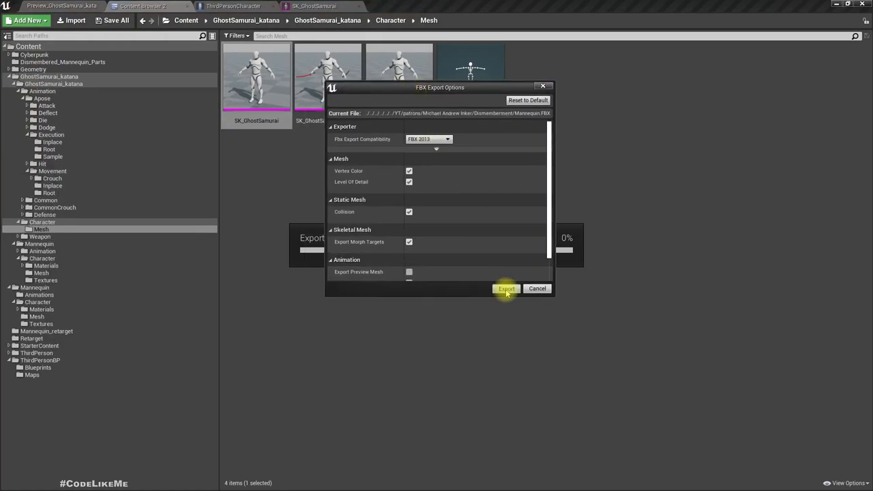
{"action": "left_click", "coordinate": [506, 288]}
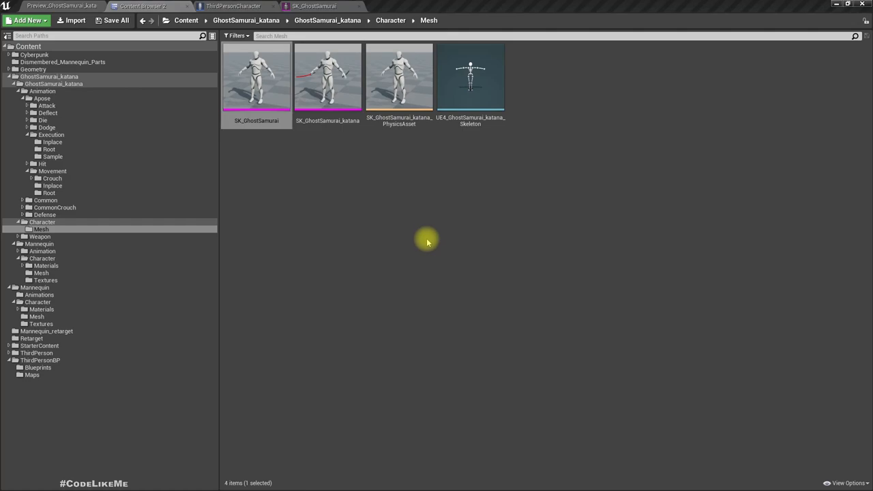
{"action": "mouse_move", "coordinate": [421, 43]}
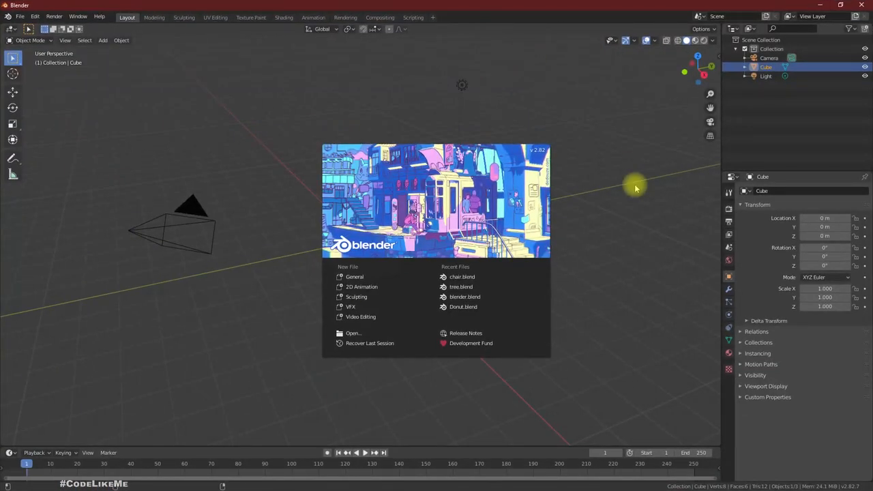
{"action": "mouse_move", "coordinate": [517, 123]}
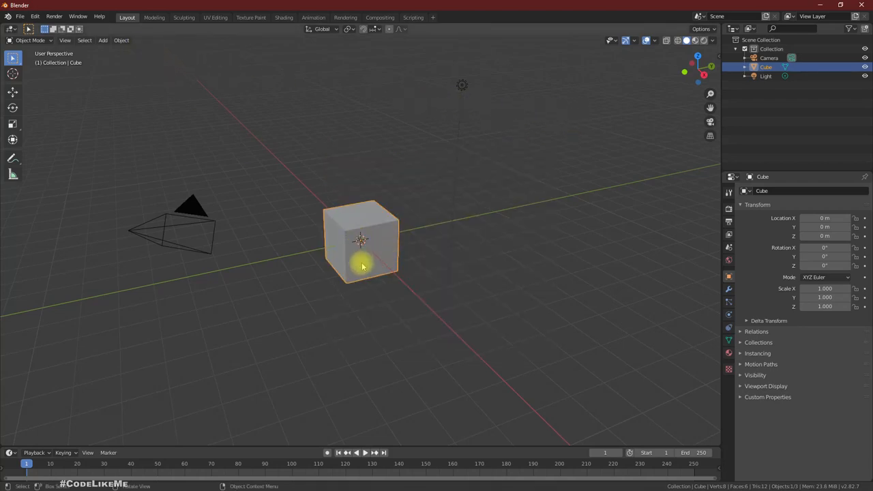
Step: Import Mannequin.FBX into the Blender scene through File > Import > FBX
{"action": "left_click", "coordinate": [21, 16]}
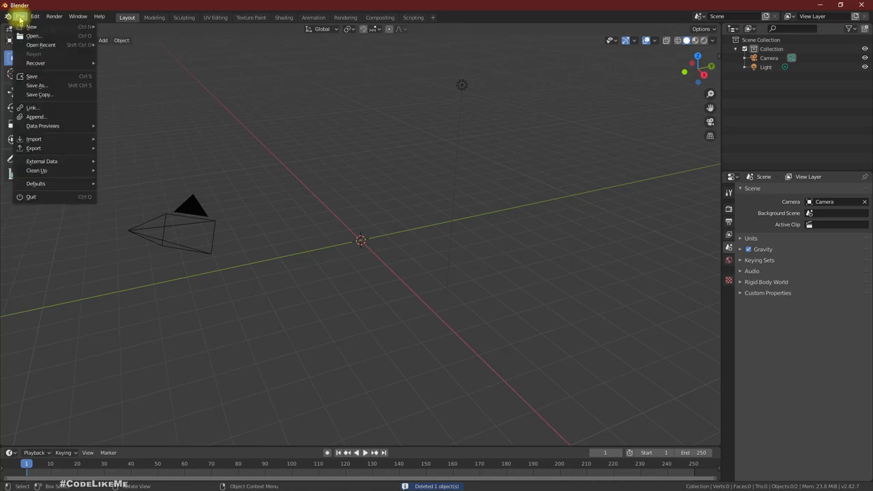
{"action": "mouse_move", "coordinate": [33, 139]}
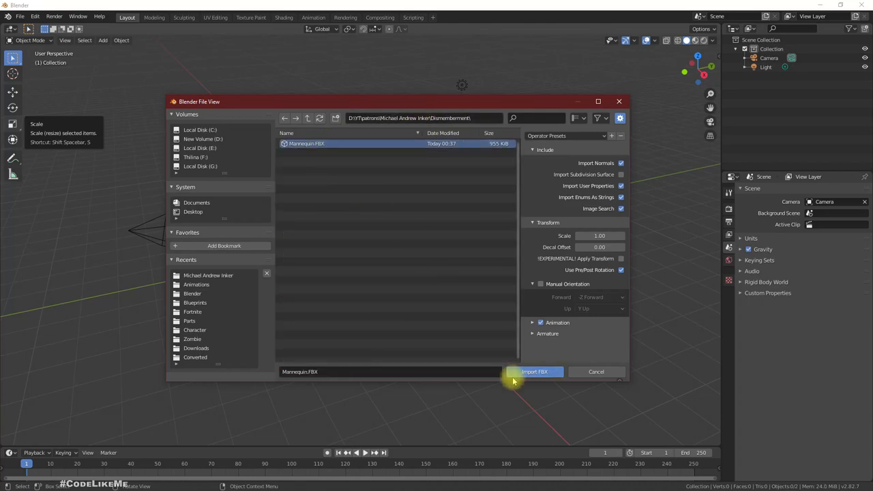
{"action": "left_click", "coordinate": [534, 371]}
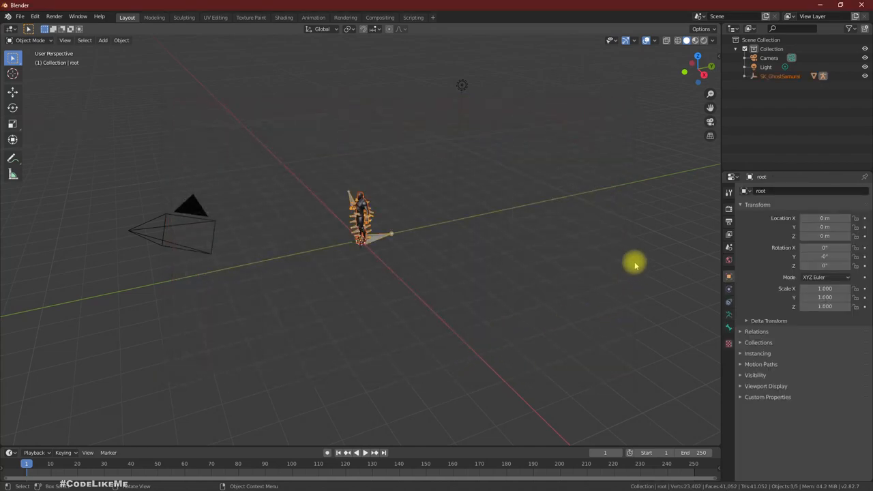
Step: In the Modeling workspace, view the character from the front, inspect spine_02, then return to Object Mode
{"action": "right_click", "coordinate": [328, 232]}
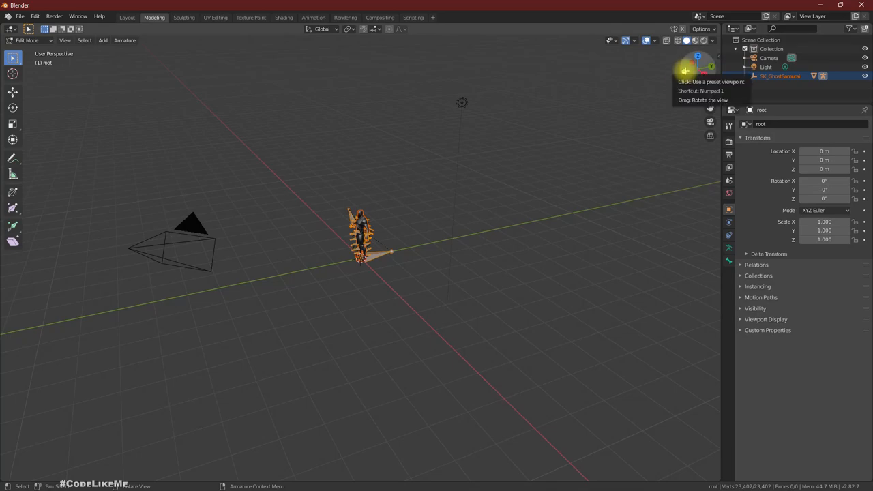
{"action": "left_click", "coordinate": [698, 68]}
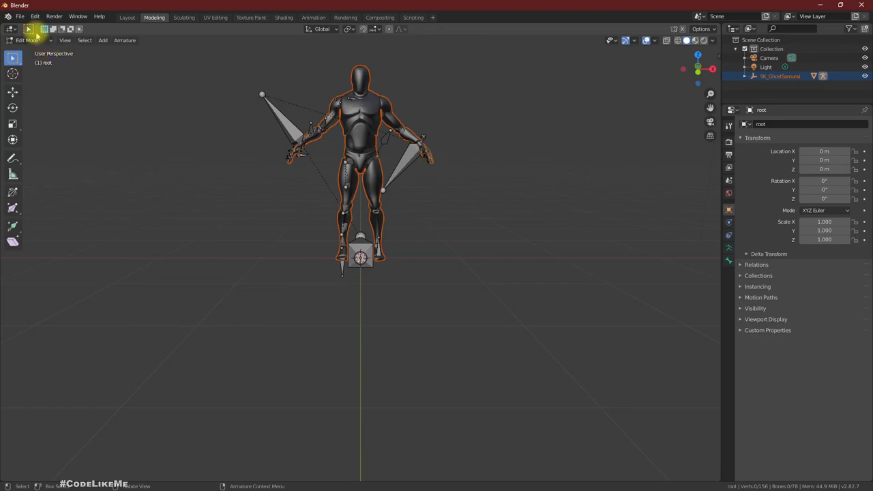
{"action": "left_click", "coordinate": [361, 128]}
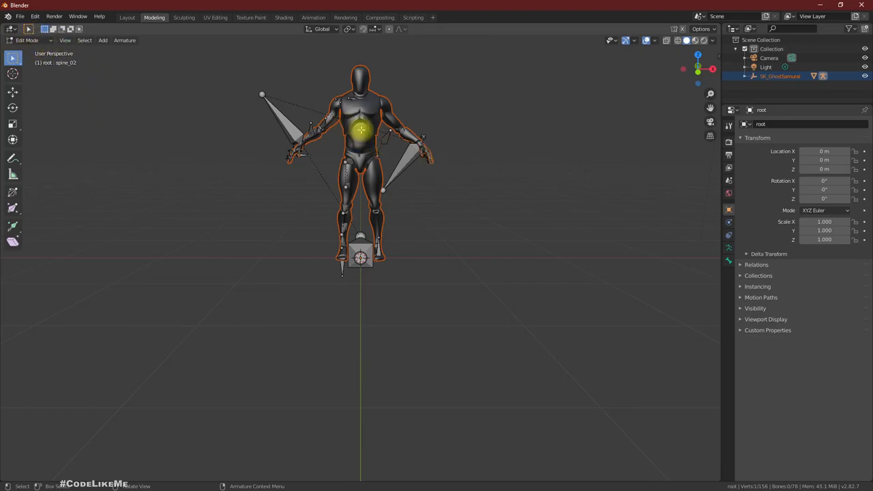
{"action": "left_click", "coordinate": [27, 40]}
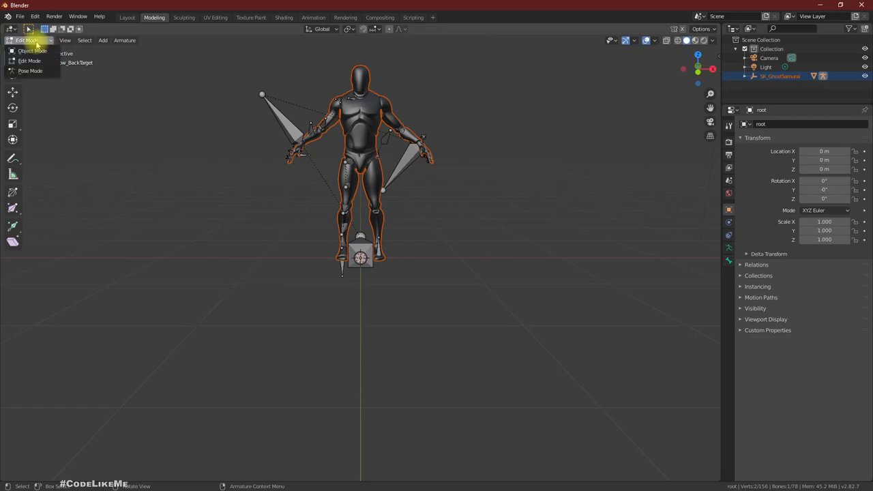
{"action": "left_click", "coordinate": [29, 61]}
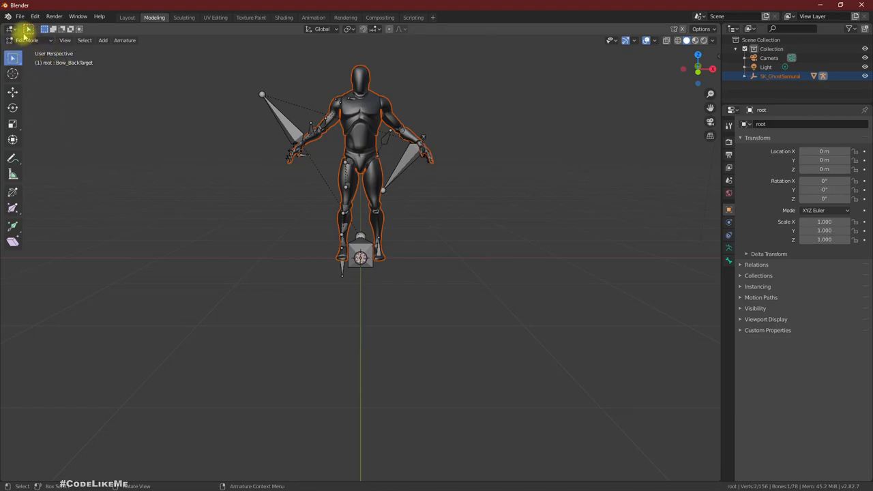
{"action": "left_click", "coordinate": [353, 125]}
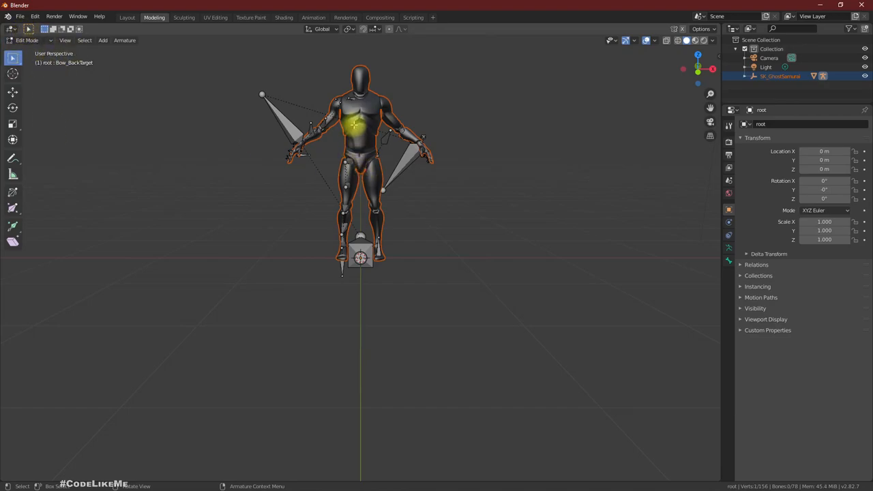
{"action": "key", "text": "Tab"}
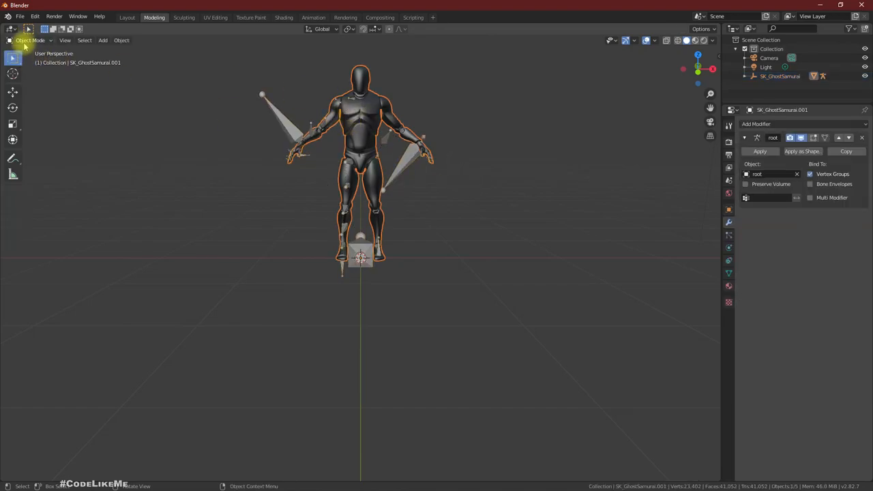
Step: Enter Edit Mode on the SK_GhostSamurai.001 body mesh with all vertices selected
{"action": "key", "text": "Tab"}
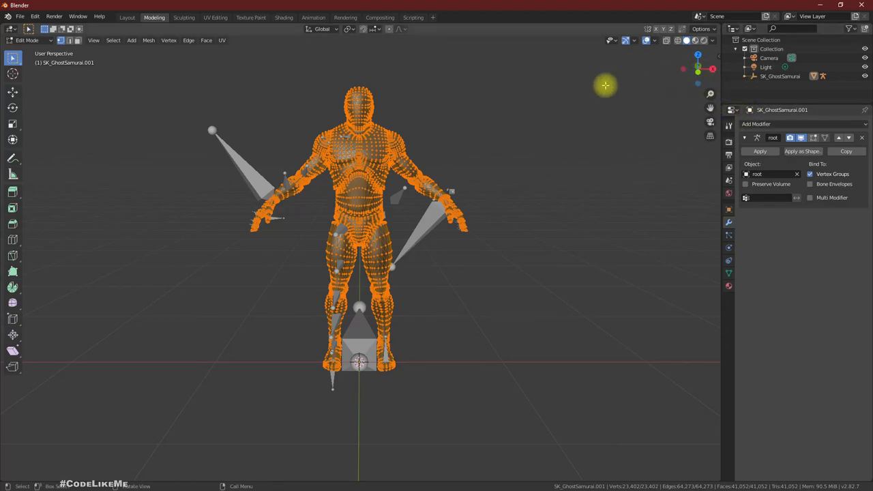
{"action": "mouse_move", "coordinate": [423, 111]}
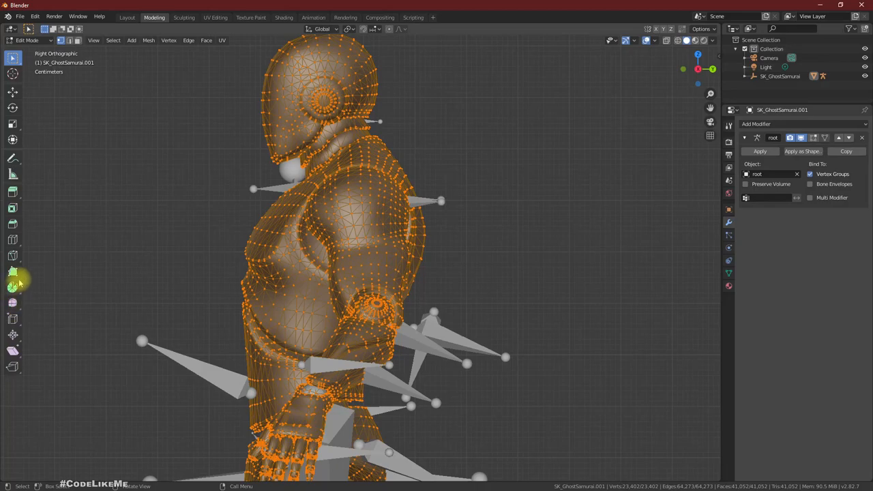
{"action": "mouse_move", "coordinate": [12, 256]}
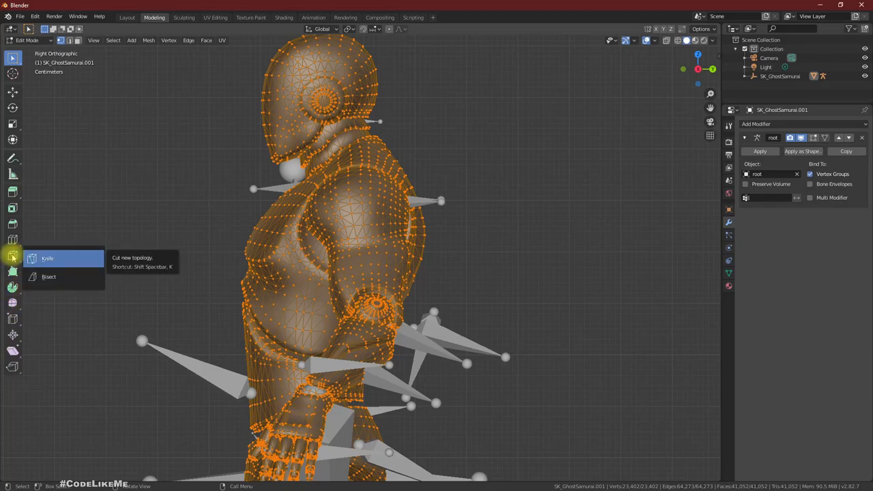
{"action": "mouse_move", "coordinate": [48, 276]}
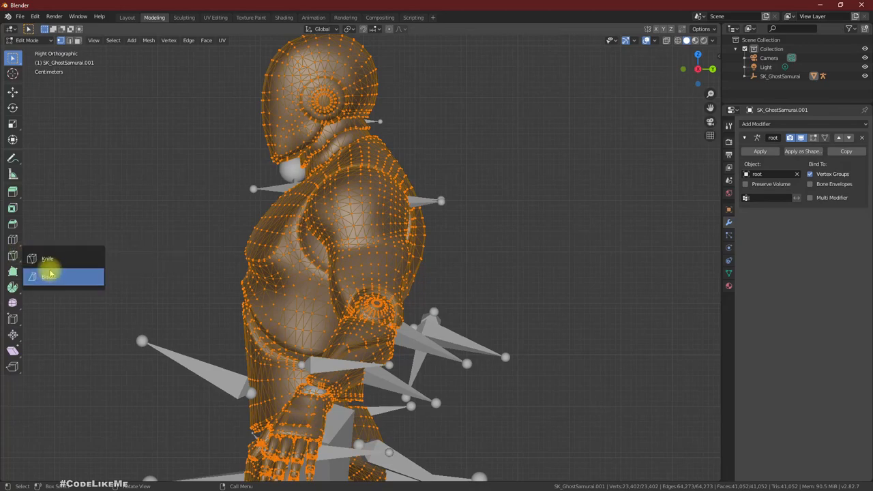
Step: Bisect the mesh at the neck with Clear Inner removing the head and Fill capping the opening
{"action": "left_click", "coordinate": [49, 275]}
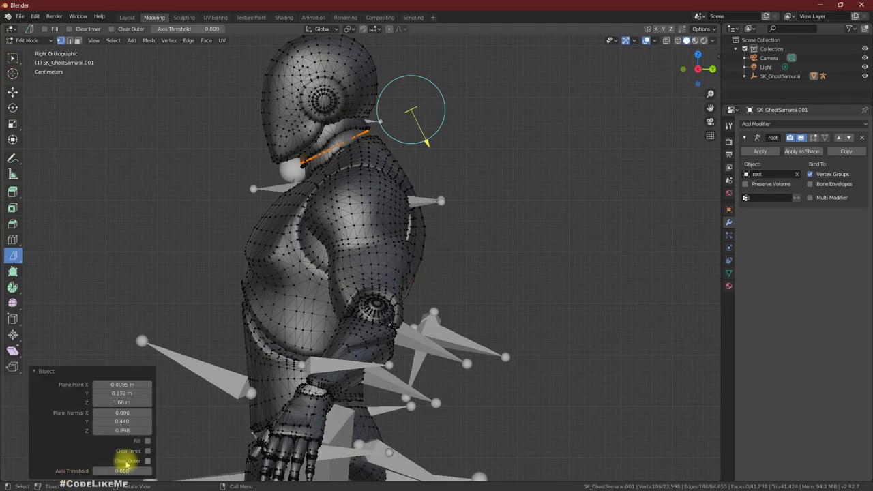
{"action": "left_click", "coordinate": [148, 461]}
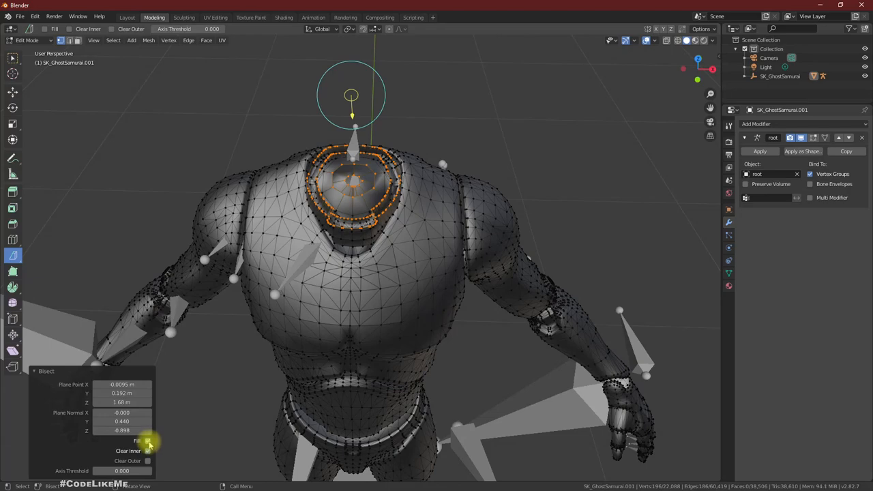
{"action": "left_click", "coordinate": [147, 451]}
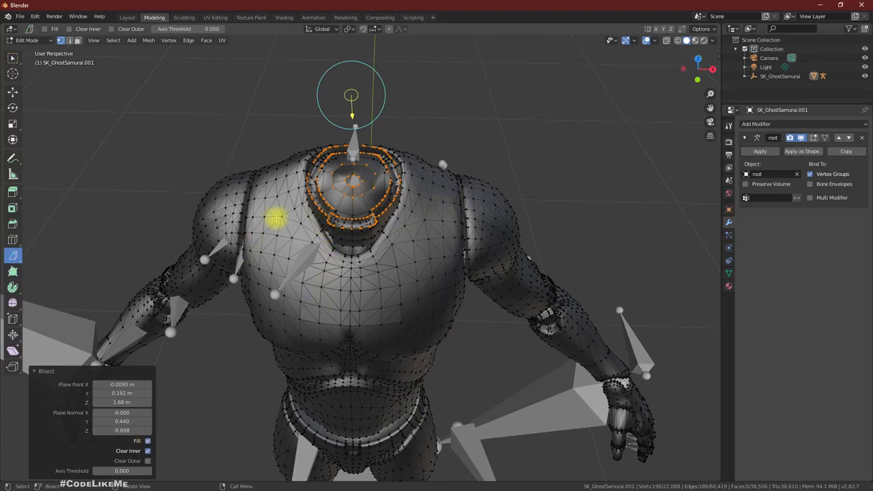
{"action": "left_click", "coordinate": [147, 440]}
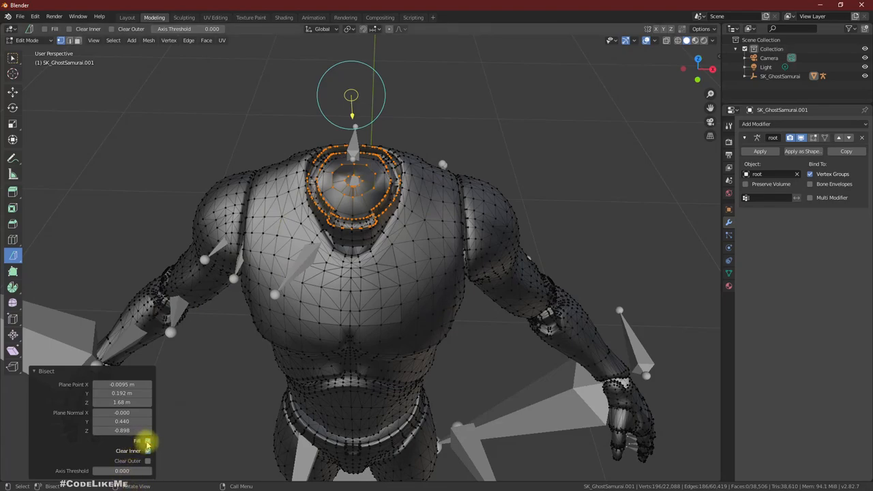
{"action": "left_click", "coordinate": [148, 440]}
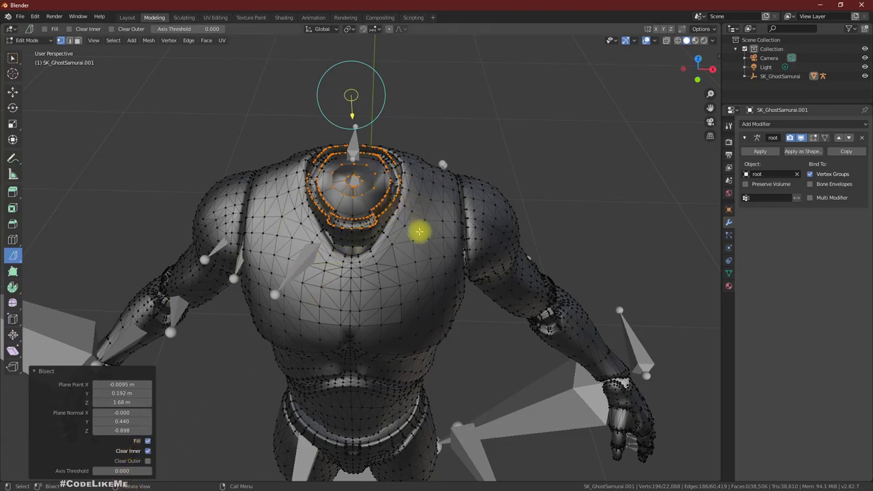
{"action": "mouse_move", "coordinate": [322, 141]}
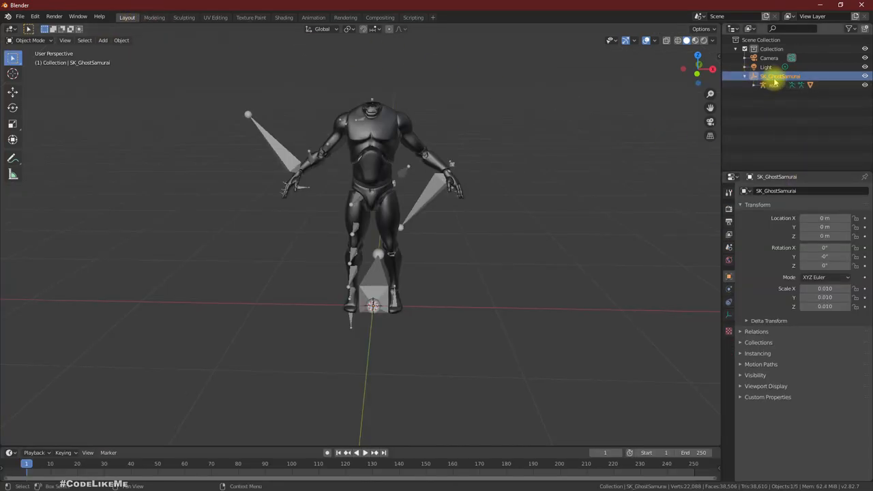
Step: Rename the SK_GhostSamurai rig object to 'armature'
{"action": "left_click", "coordinate": [754, 76]}
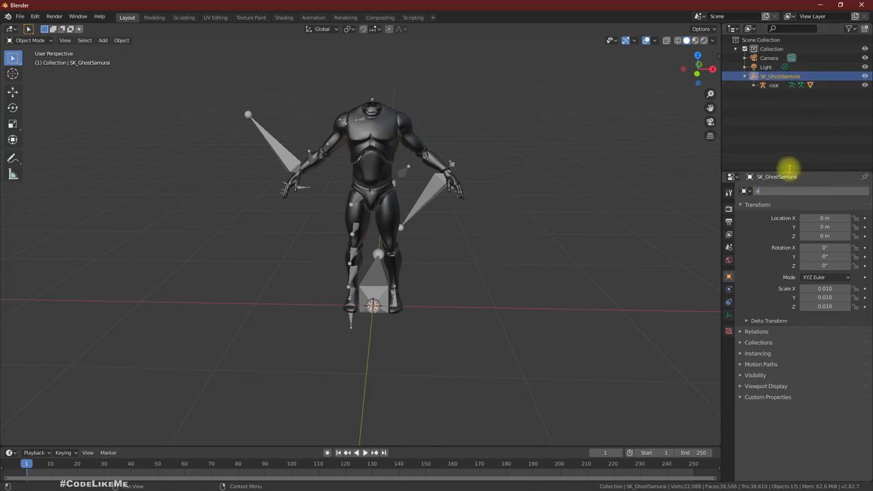
{"action": "type", "text": "armature"}
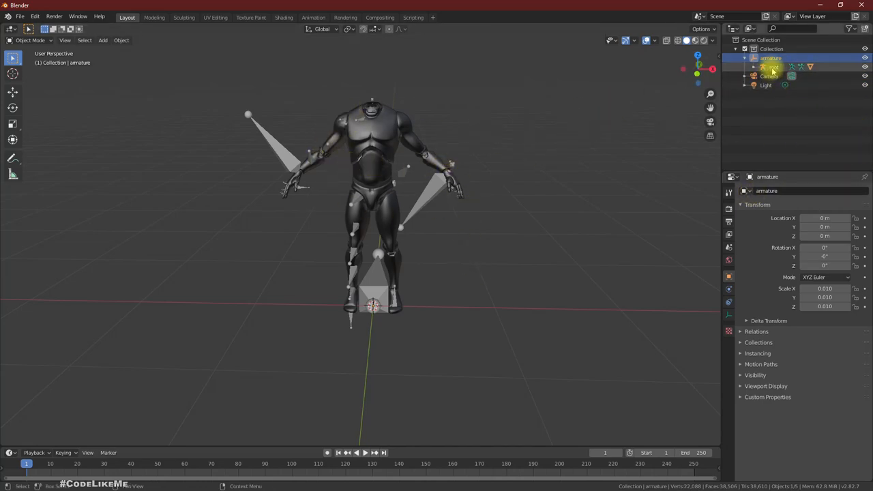
{"action": "left_click", "coordinate": [745, 58]}
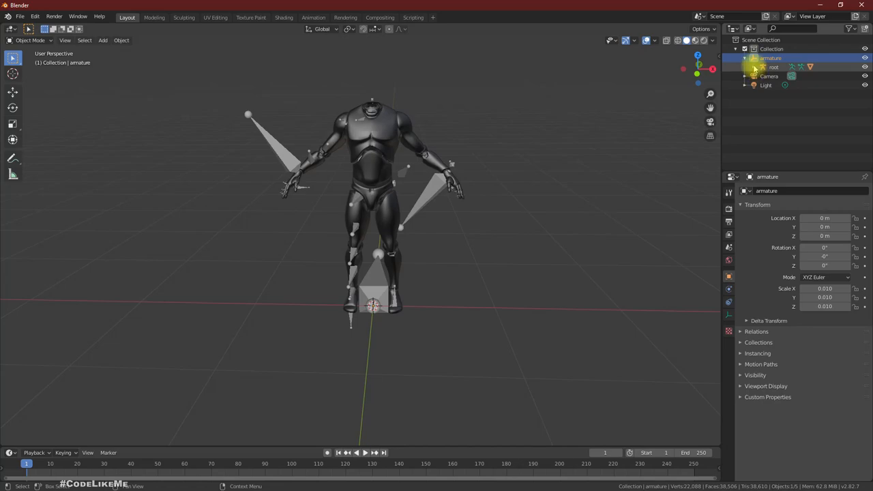
Step: Expand the armature hierarchy and rename its body mesh to 'armature.001'
{"action": "left_click", "coordinate": [763, 75]}
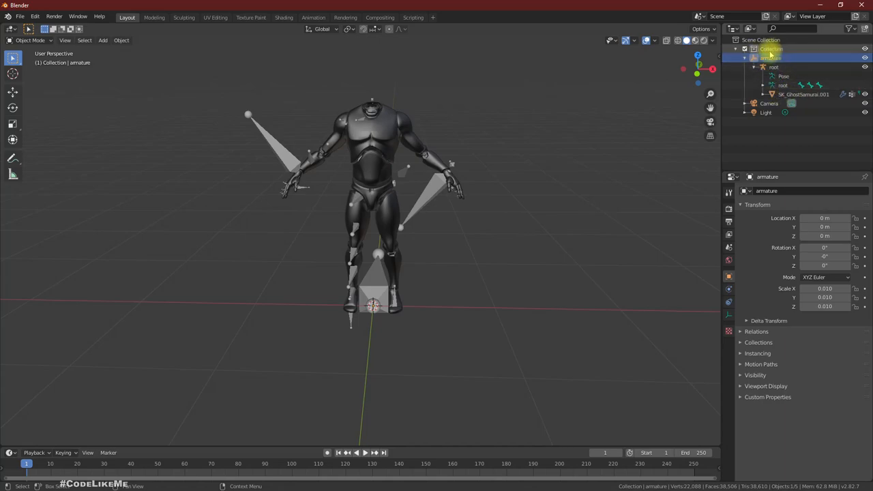
{"action": "left_click", "coordinate": [803, 94]}
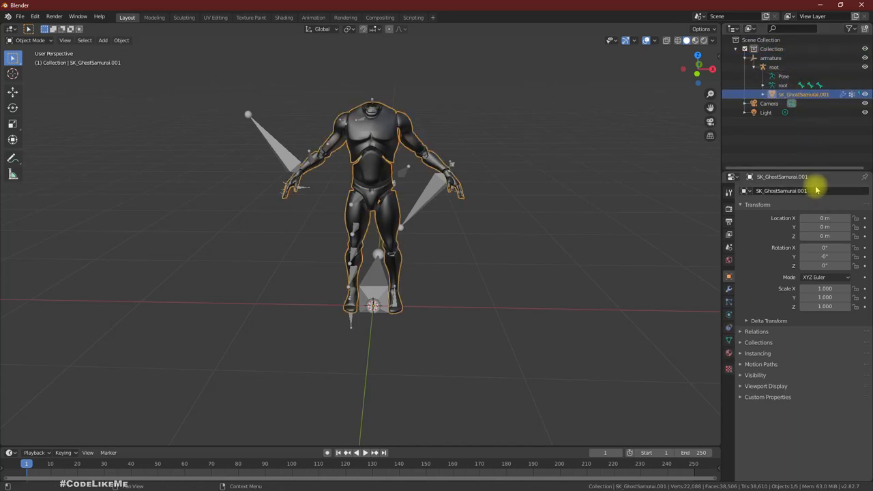
{"action": "double_click", "coordinate": [781, 190]}
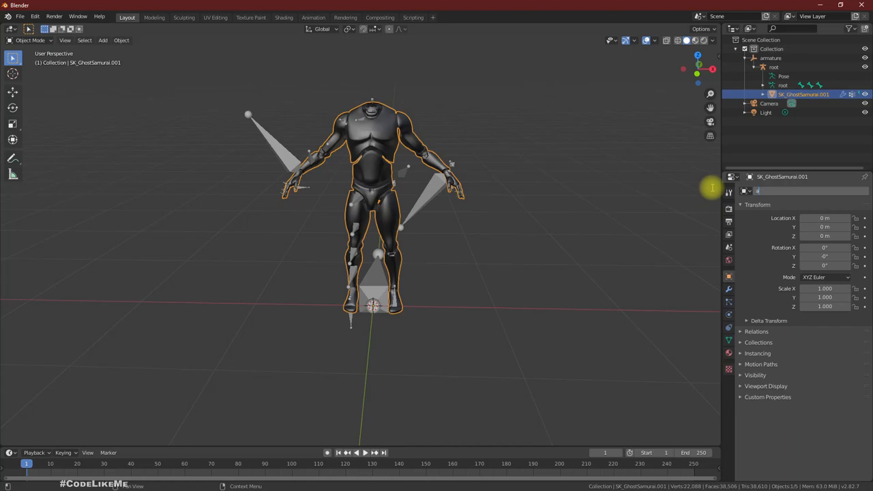
{"action": "left_click", "coordinate": [788, 94]}
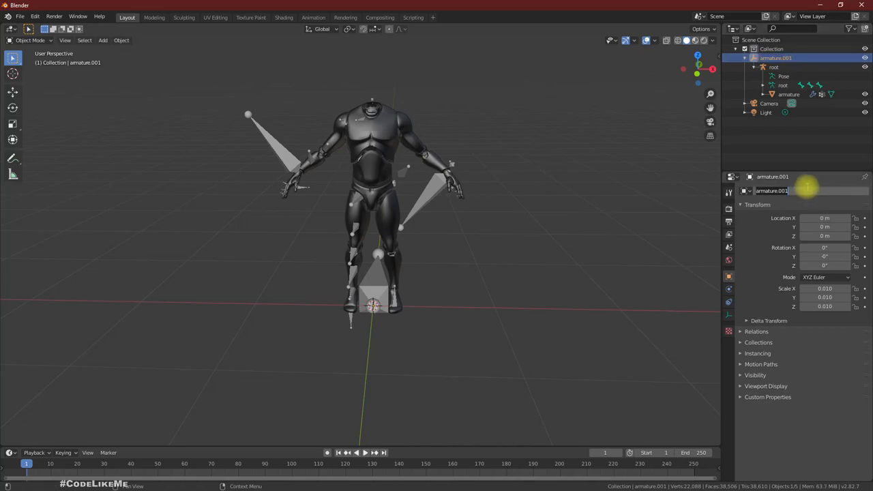
{"action": "key", "text": "Backspace"}
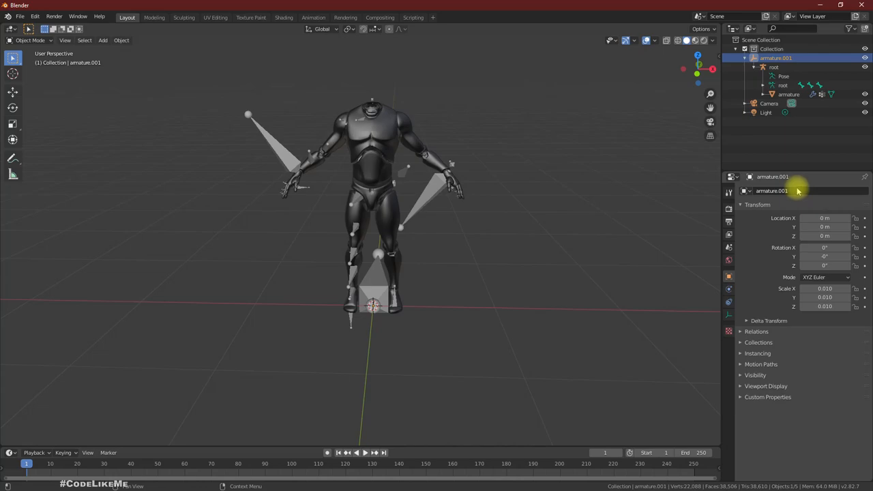
{"action": "double_click", "coordinate": [771, 191]}
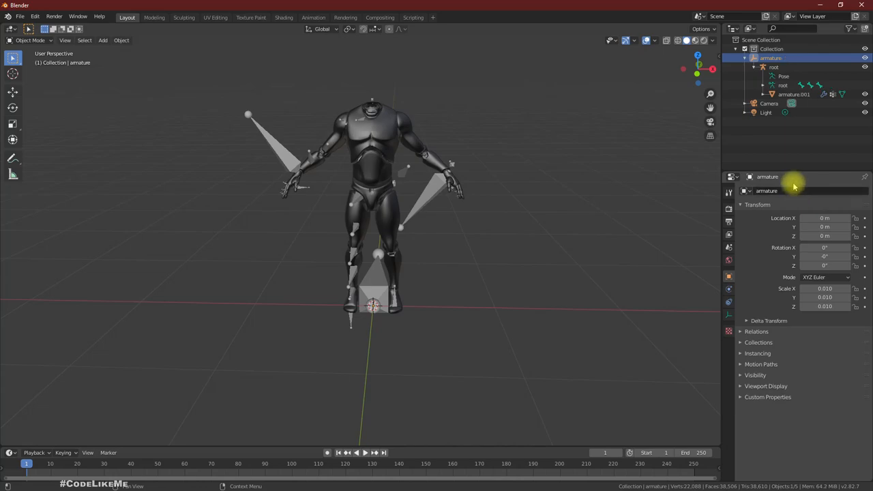
{"action": "mouse_move", "coordinate": [766, 190]}
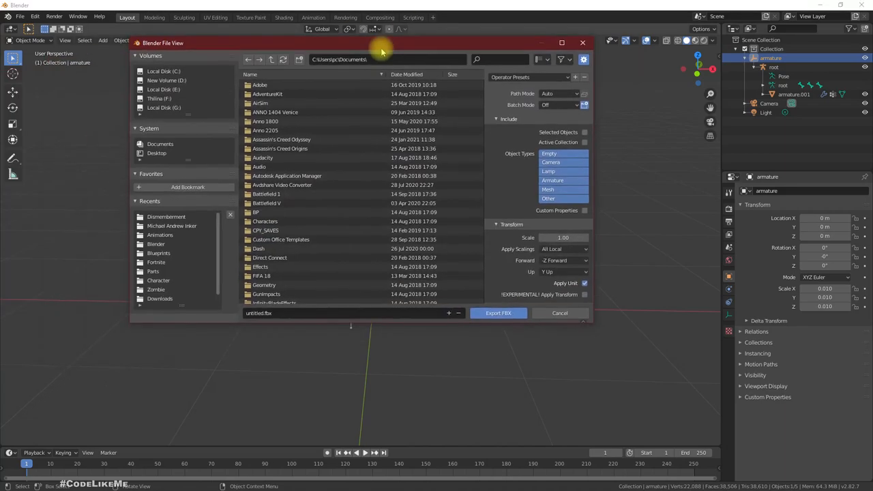
Step: Save the FBX export as body_only.fbx inside the Dismemberment folder
{"action": "double_click", "coordinate": [166, 214]}
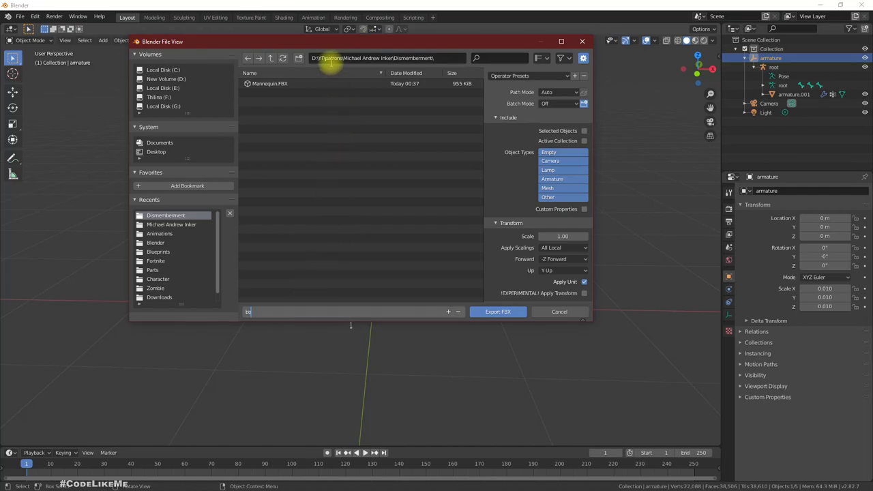
{"action": "type", "text": "body"}
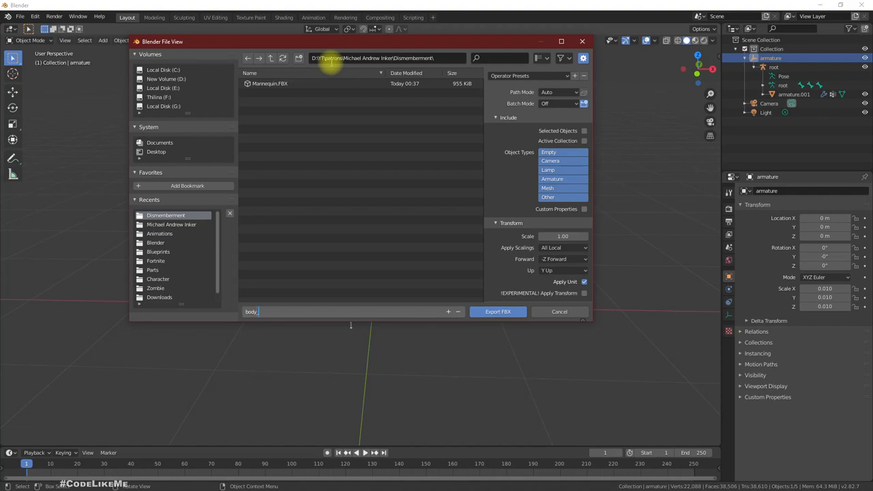
{"action": "type", "text": "_only.fbx"}
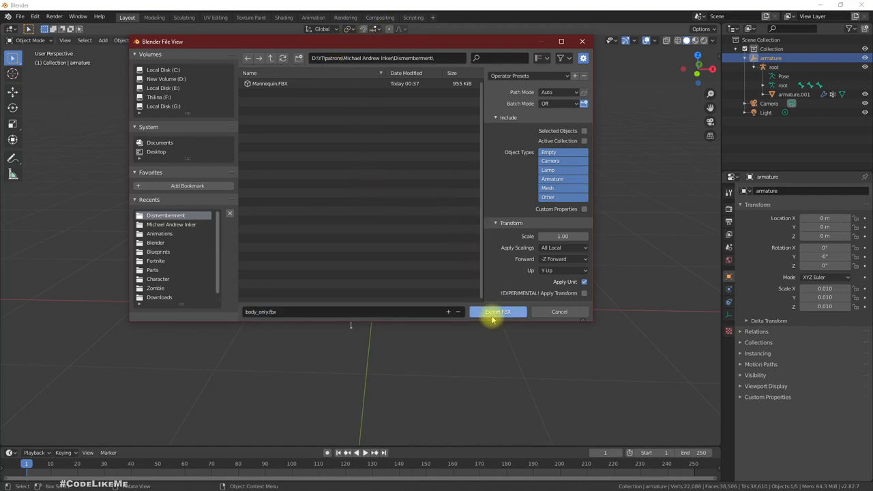
{"action": "left_click", "coordinate": [497, 312]}
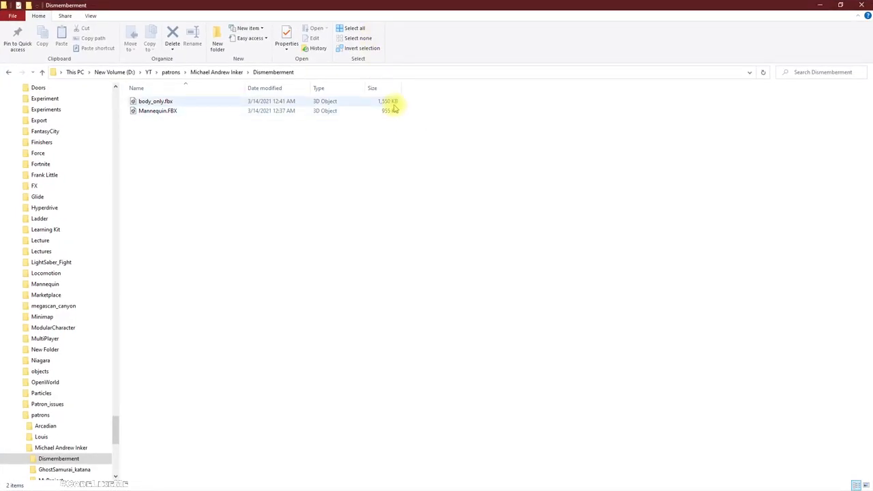
{"action": "mouse_move", "coordinate": [232, 139]}
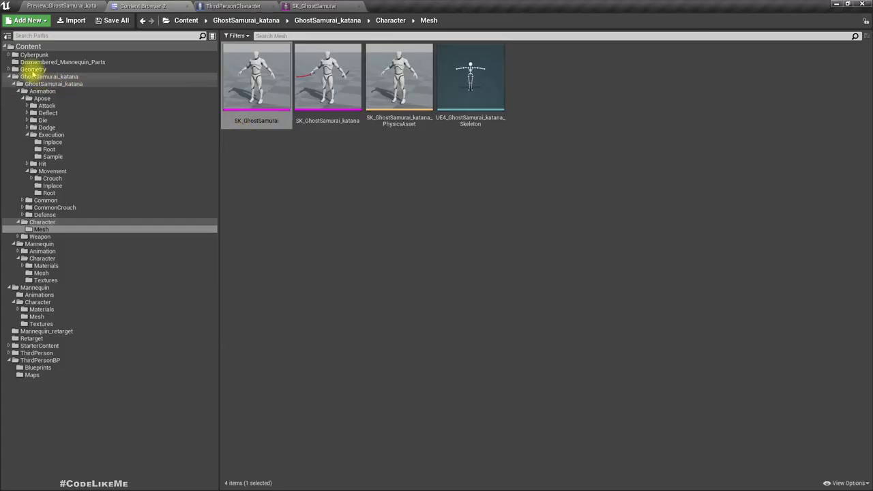
Step: Navigate the Content Browser to Content and bring up the menu for adding a Dismembered folder
{"action": "left_click", "coordinate": [49, 75]}
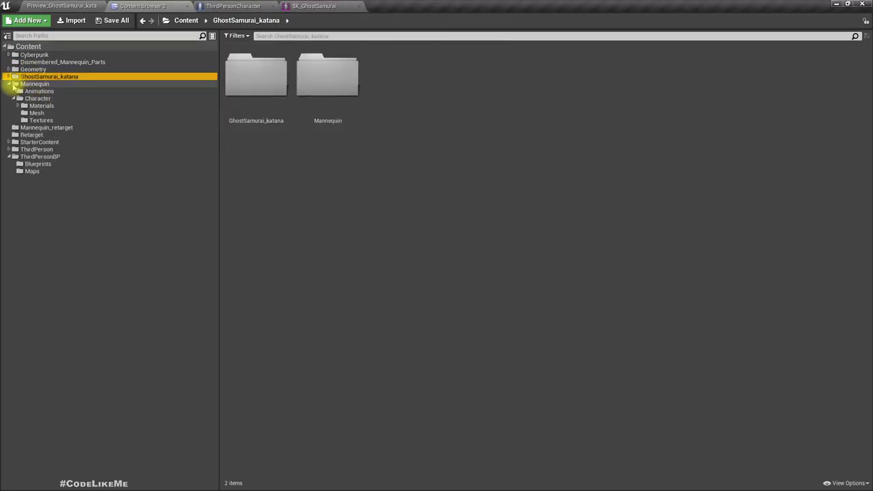
{"action": "left_click", "coordinate": [10, 83]}
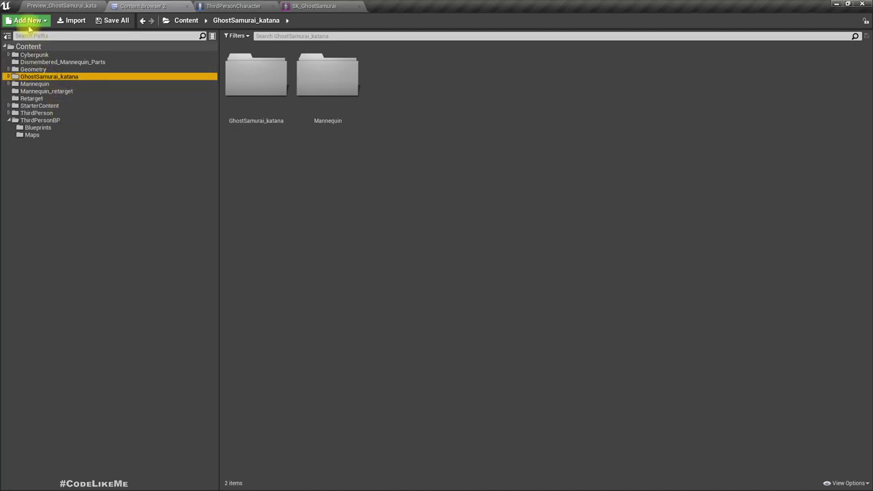
{"action": "left_click", "coordinate": [323, 169]}
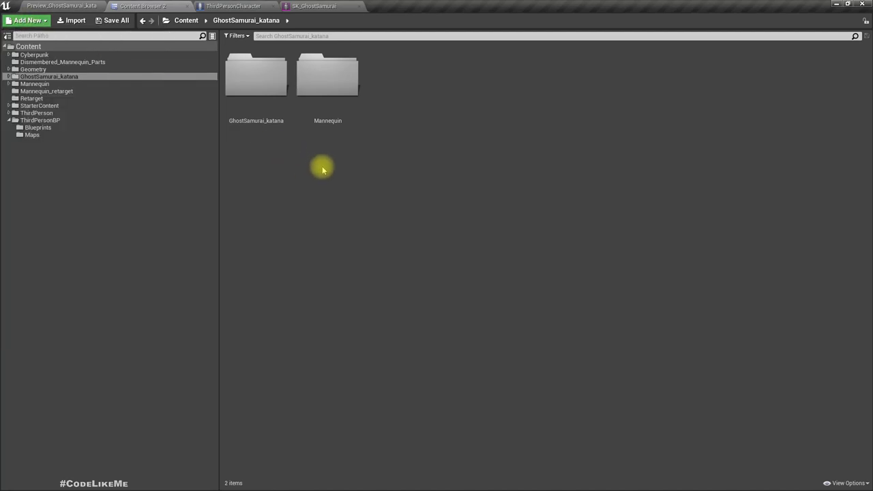
{"action": "right_click", "coordinate": [28, 46]}
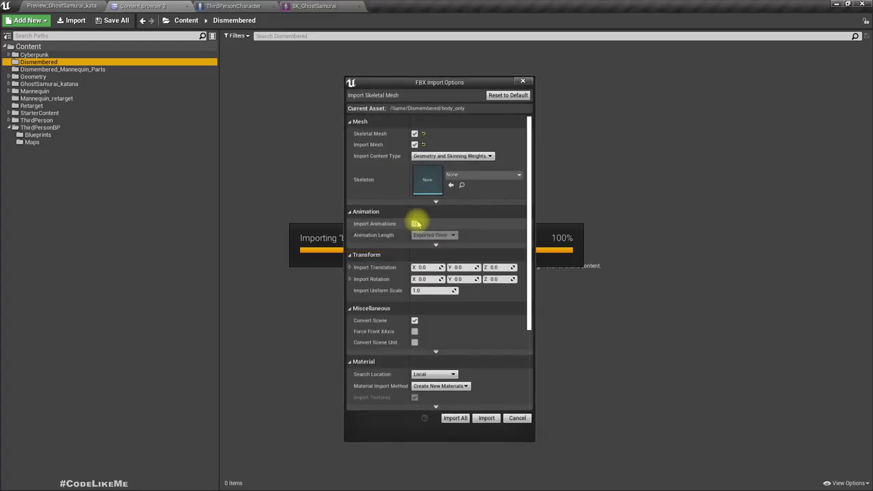
Step: Assign UE4_GhostSamurai_katana_Skeleton in FBX Import Options and import body_only
{"action": "left_click", "coordinate": [518, 174]}
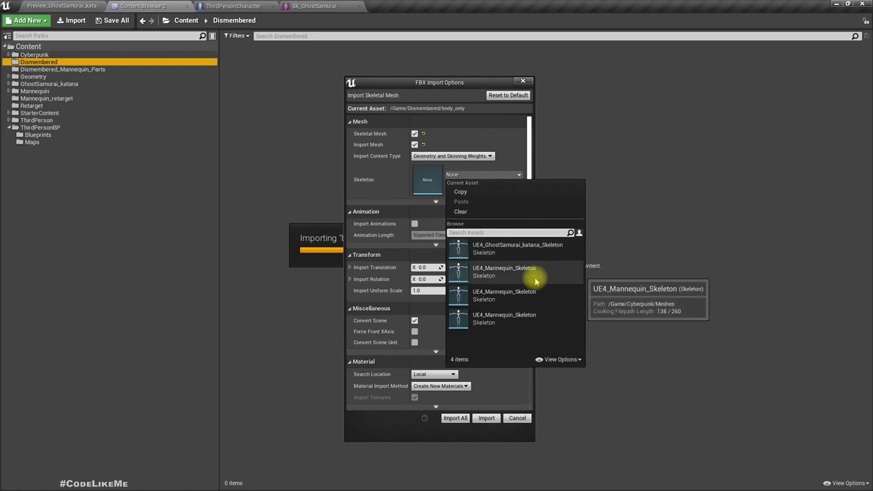
{"action": "mouse_move", "coordinate": [510, 252]}
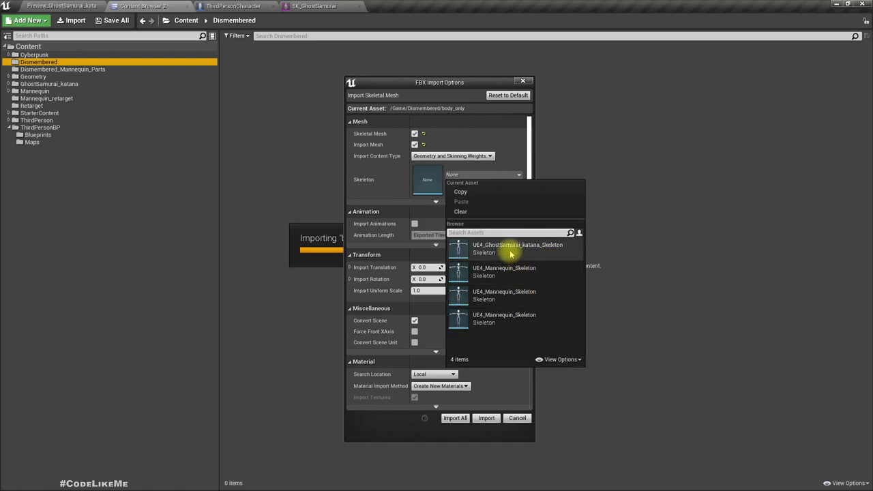
{"action": "mouse_move", "coordinate": [512, 248]}
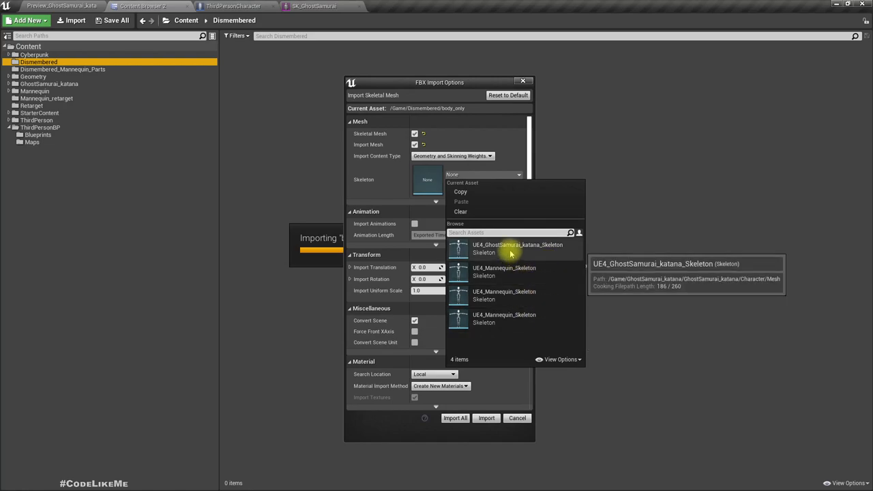
{"action": "left_click", "coordinate": [517, 248]}
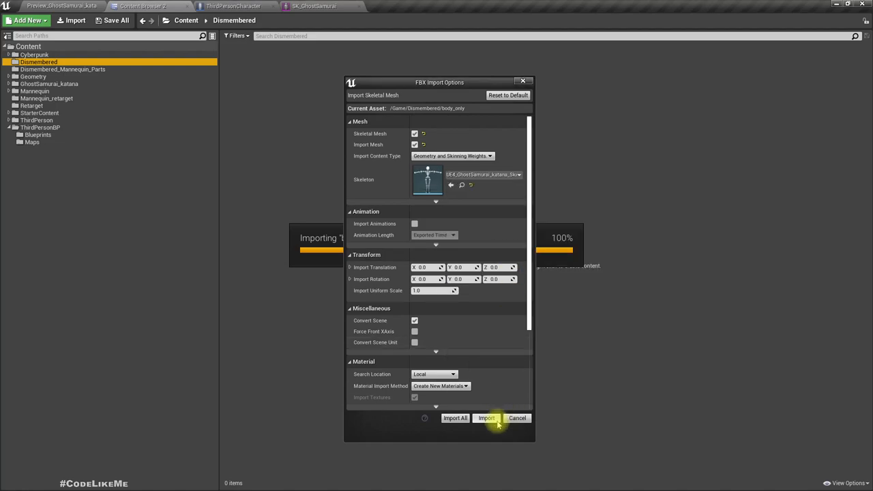
{"action": "left_click", "coordinate": [486, 417]}
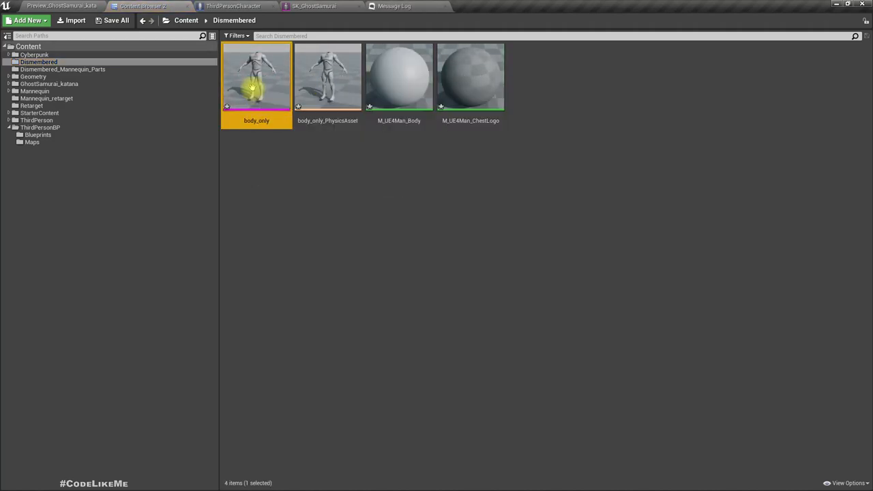
Step: Open the body_only mesh and assign M_UE4Man_Body_Inst to both material slots
{"action": "double_click", "coordinate": [256, 76]}
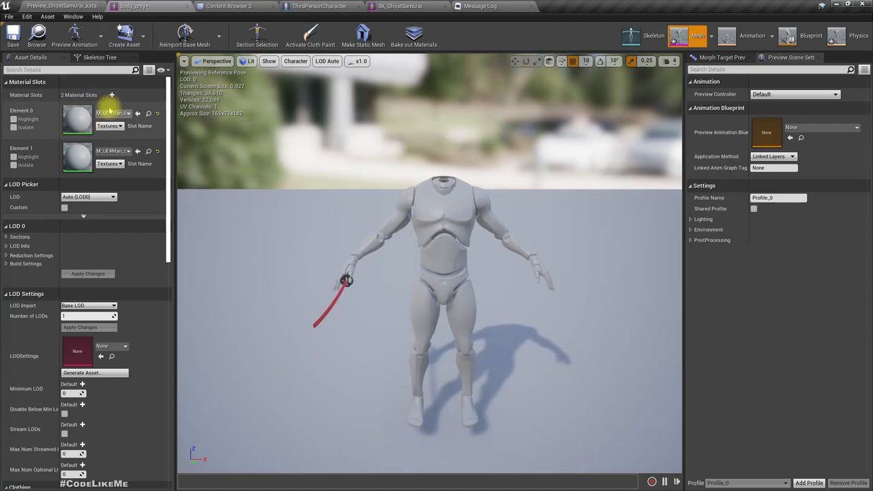
{"action": "left_click", "coordinate": [112, 113]}
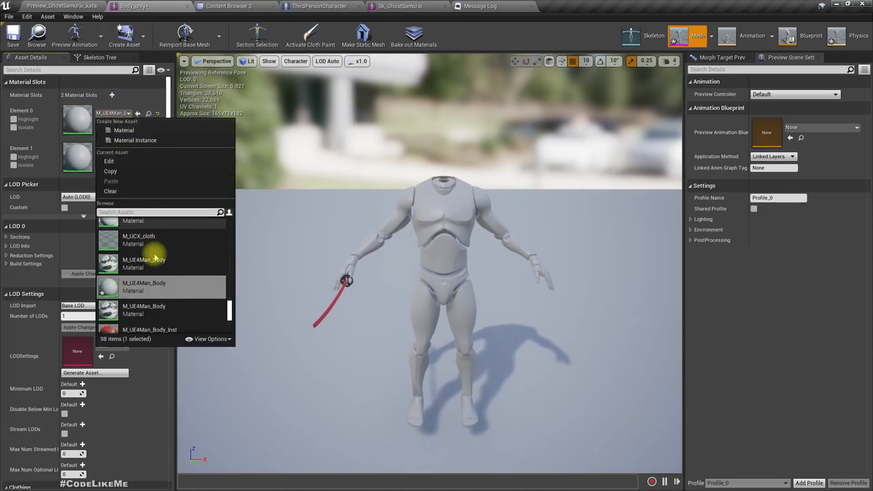
{"action": "left_click", "coordinate": [143, 283]}
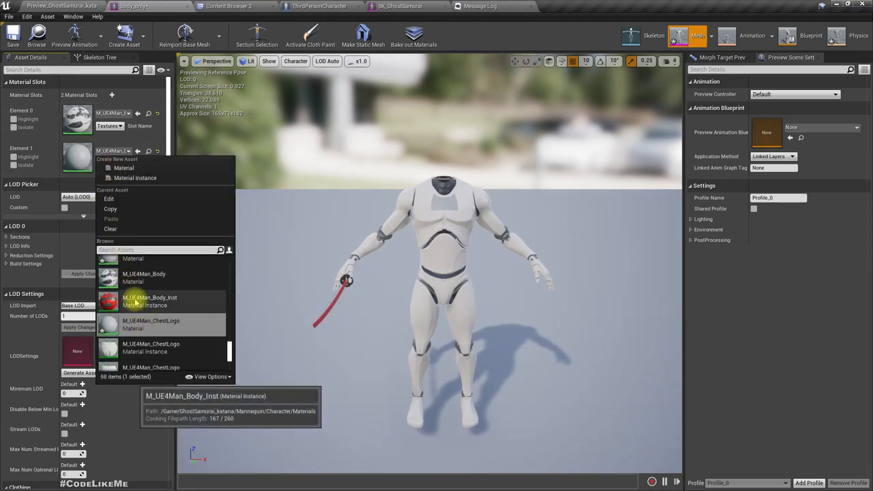
{"action": "scroll", "scroll_direction": "down", "scroll_amount": 3}
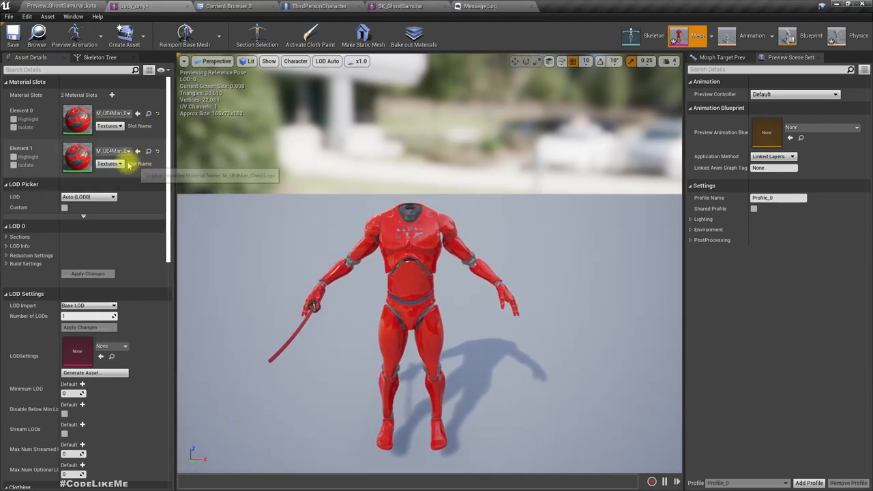
{"action": "left_click", "coordinate": [128, 151]}
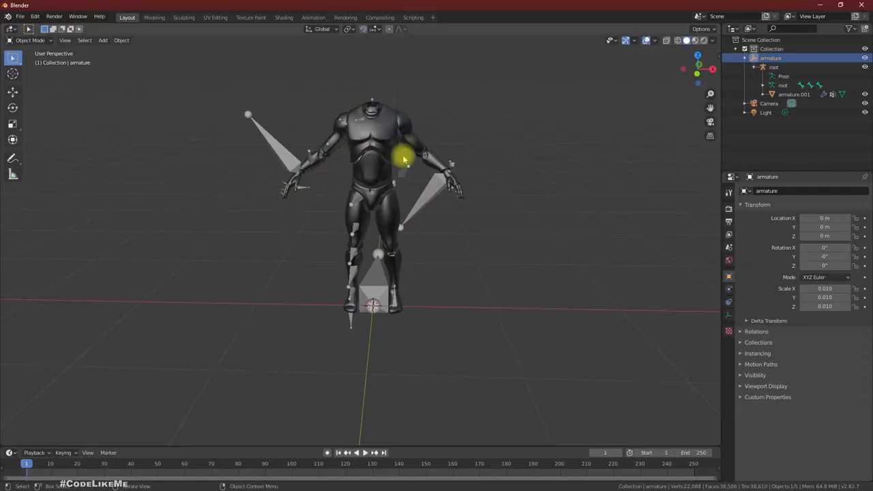
{"action": "mouse_move", "coordinate": [66, 39]}
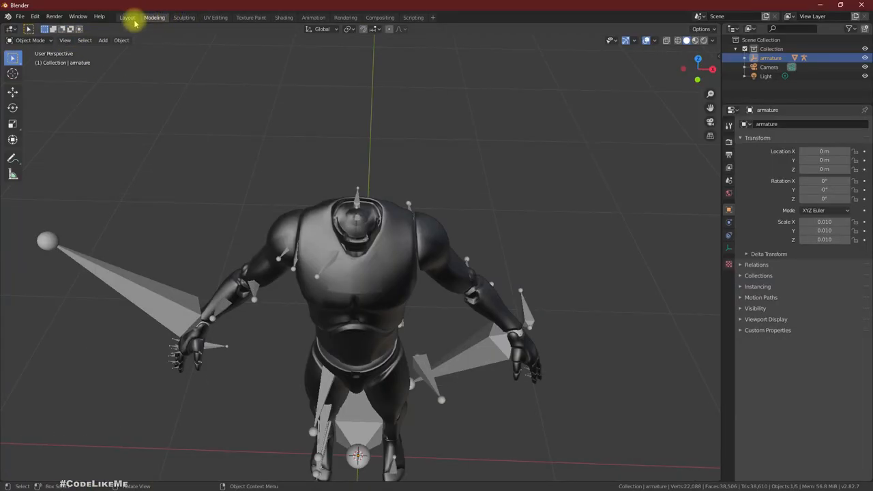
{"action": "mouse_move", "coordinate": [97, 109]}
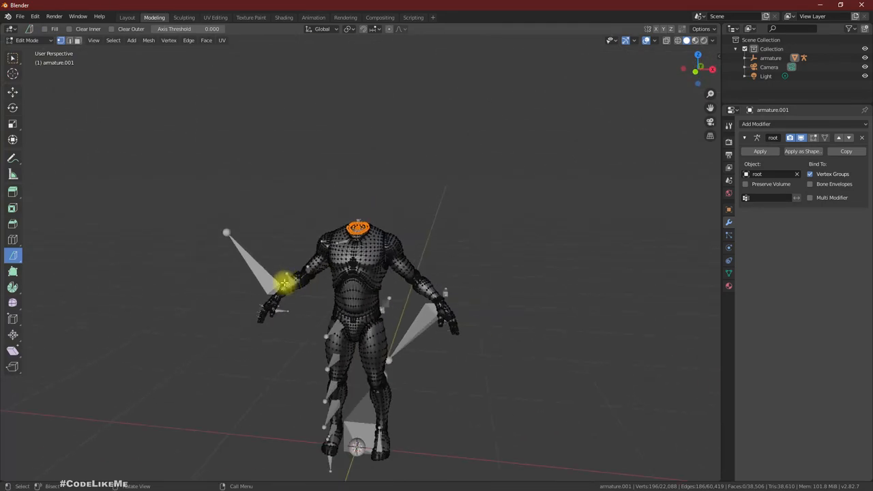
Step: Bisect SK_GhostSamurai.001 at the neck with Clear Inner, leaving only the head
{"action": "key", "text": "Tab"}
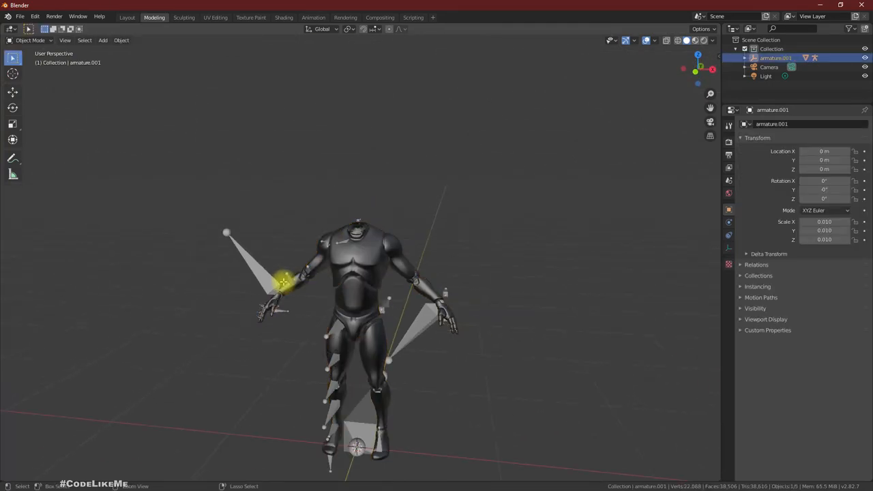
{"action": "left_click", "coordinate": [779, 76]}
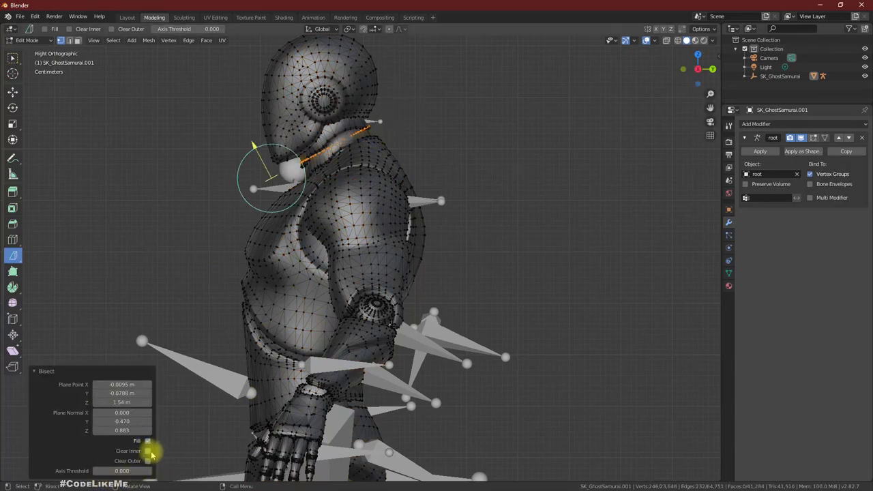
{"action": "left_click", "coordinate": [148, 440]}
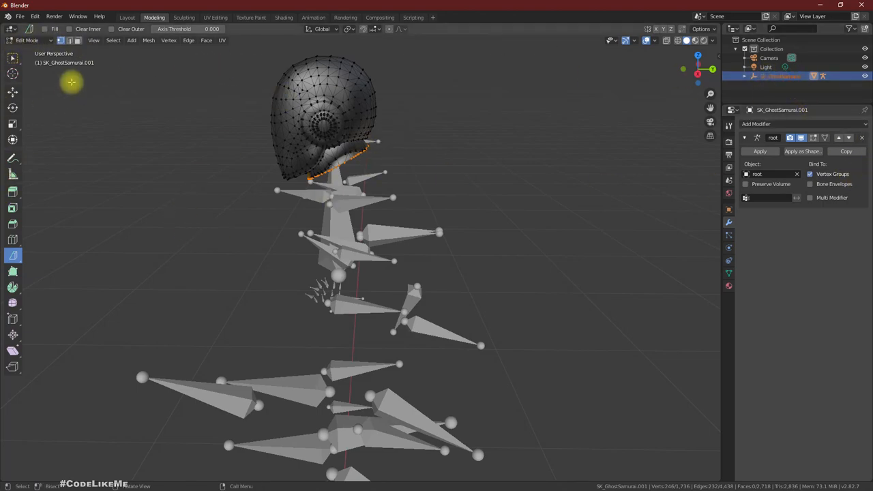
{"action": "mouse_move", "coordinate": [207, 75]}
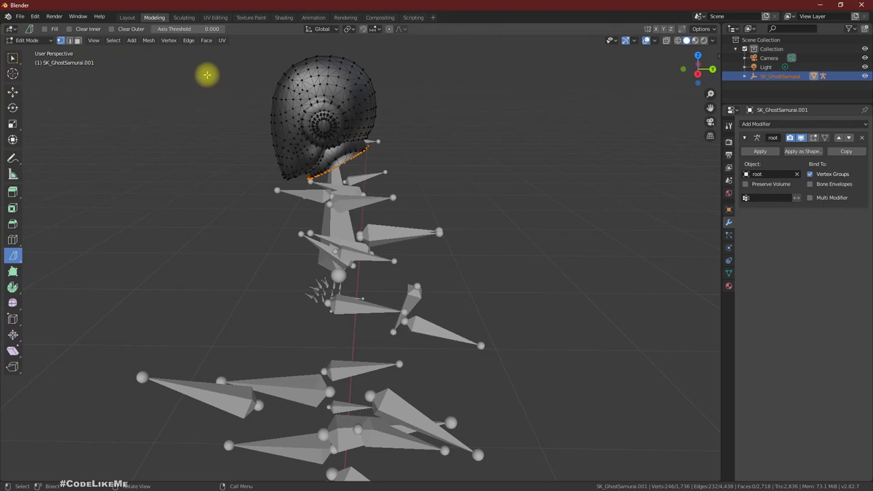
{"action": "mouse_move", "coordinate": [15, 61]}
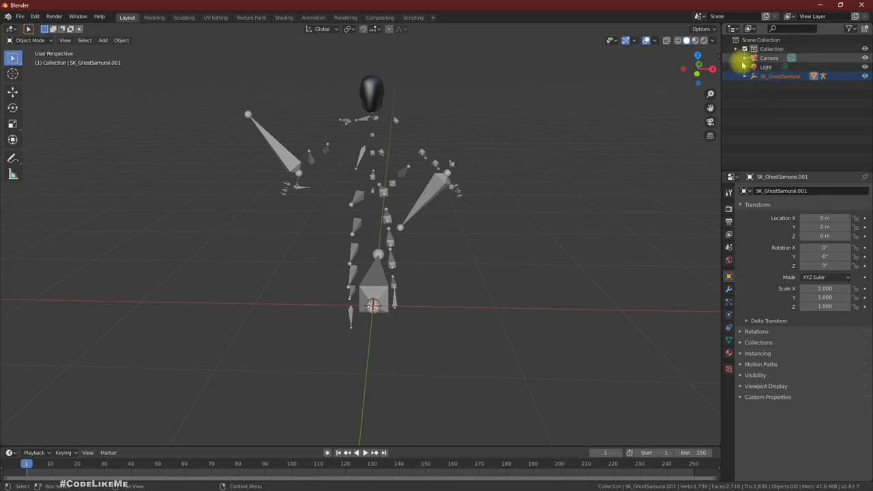
Step: Rename the head-only rig's armature object to 'armature' in the Outliner
{"action": "double_click", "coordinate": [780, 190]}
{"action": "type", "text": "armature"}
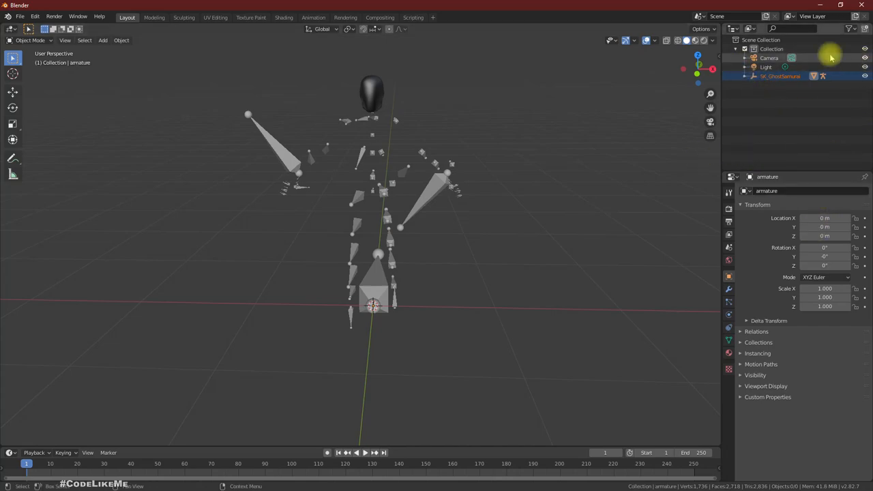
{"action": "left_click", "coordinate": [753, 75]}
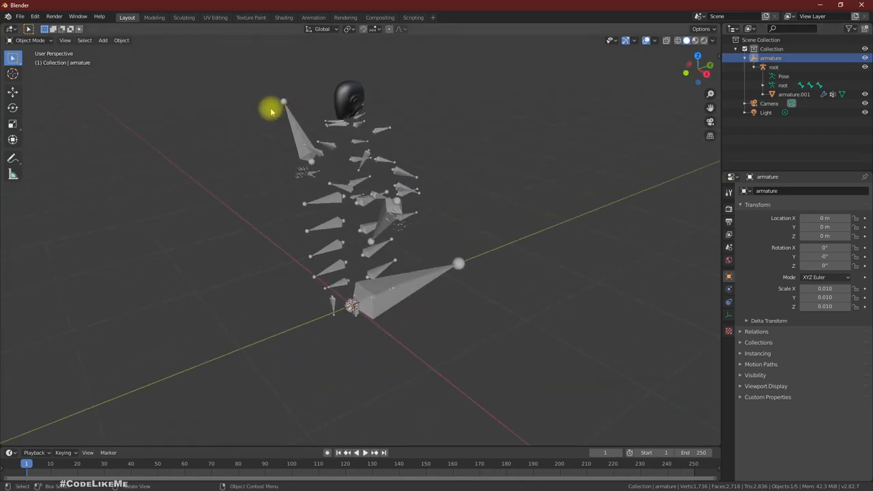
{"action": "left_click", "coordinate": [20, 16]}
{"action": "type", "text": "body_only.fbx"}
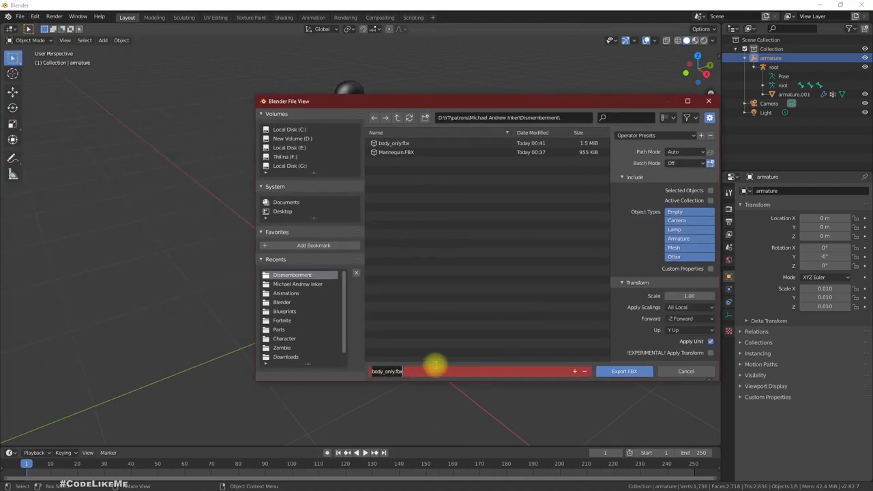
Step: Export the head-only rig as head_only.fbx into the Dismemberment folder
{"action": "type", "text": "head_o"}
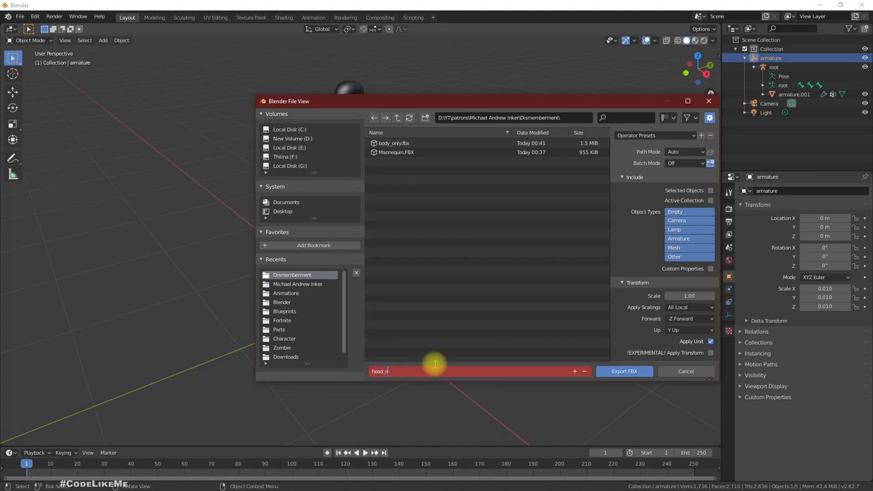
{"action": "type", "text": "only"}
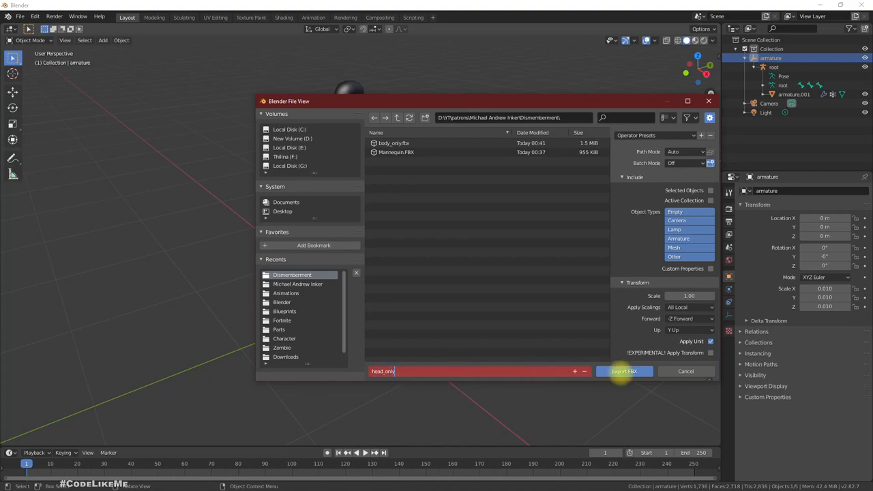
{"action": "left_click", "coordinate": [624, 371]}
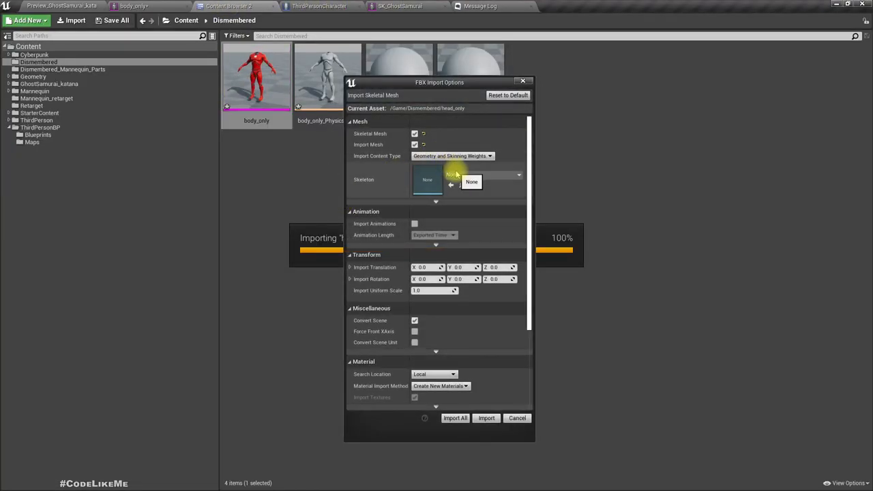
Step: Import head_only on the GhostSamurai skeleton, preview it, and return to ThirdPersonCharacter
{"action": "left_click", "coordinate": [471, 182]}
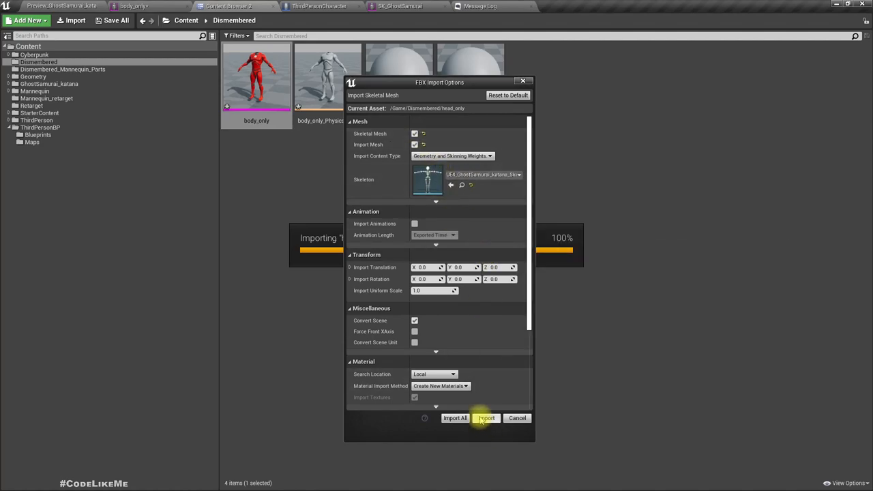
{"action": "left_click", "coordinate": [486, 417]}
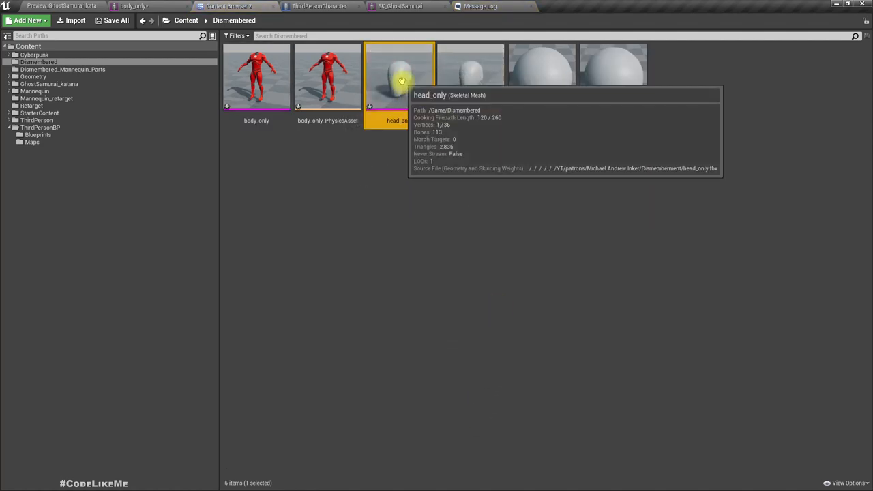
{"action": "double_click", "coordinate": [398, 75]}
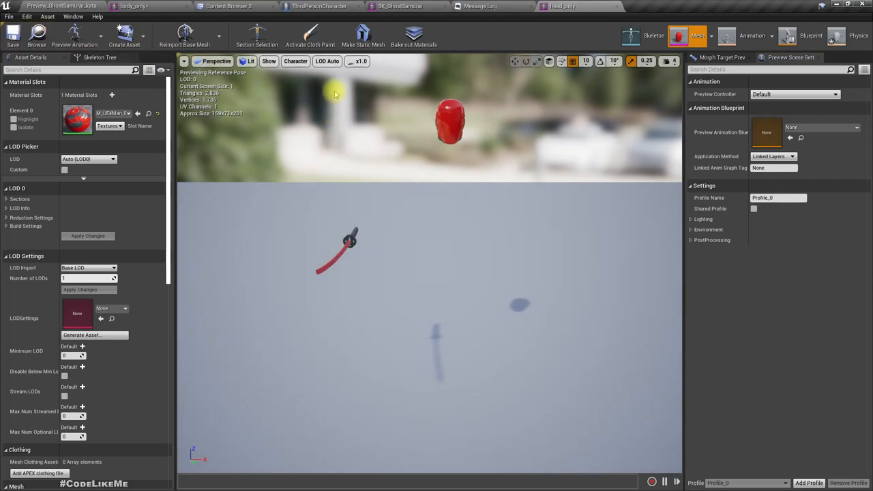
{"action": "left_click", "coordinate": [319, 6]}
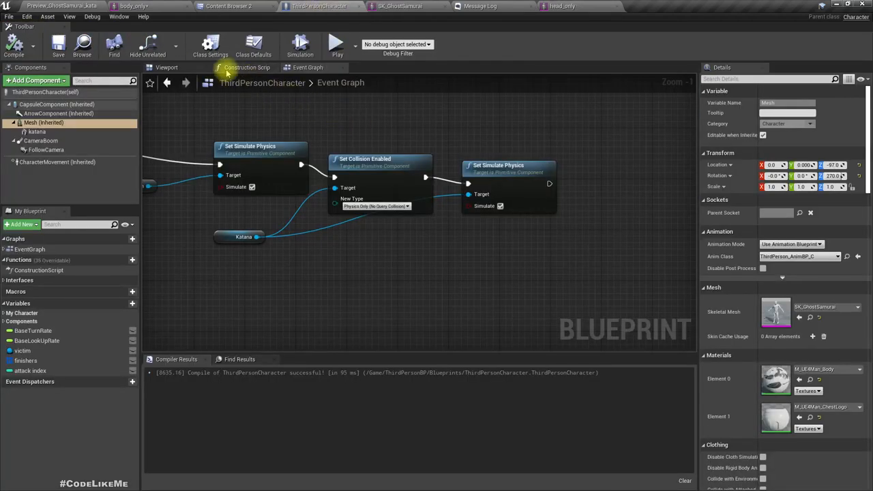
{"action": "left_click", "coordinate": [247, 67]}
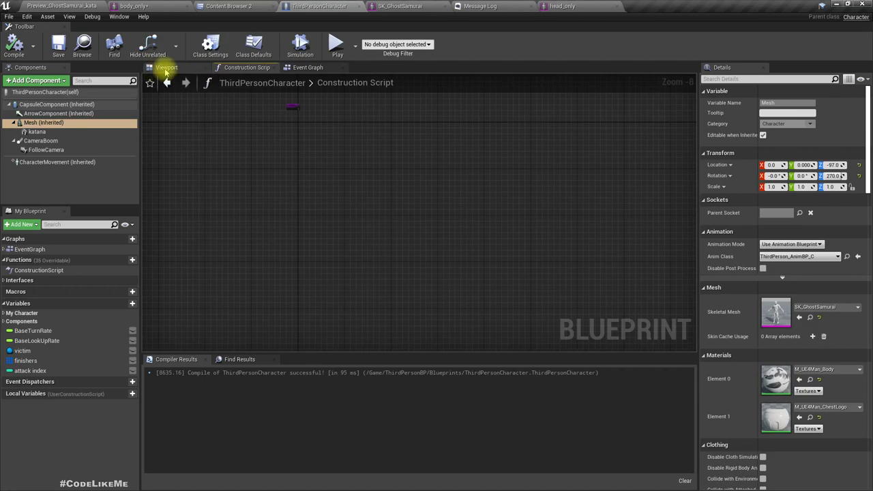
Step: View the character viewport, inspect ThirdPerson_AnimBP, and open the GhostSamurai_Execution01 montage
{"action": "left_click", "coordinate": [167, 67]}
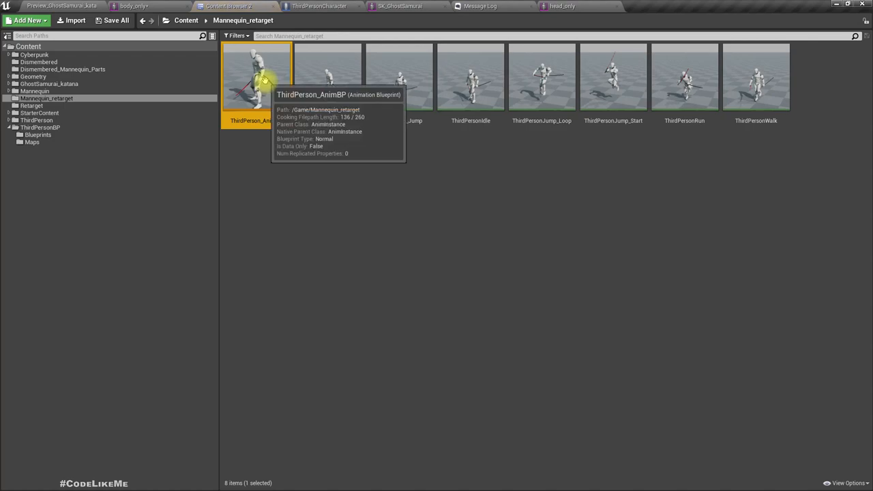
{"action": "double_click", "coordinate": [255, 77]}
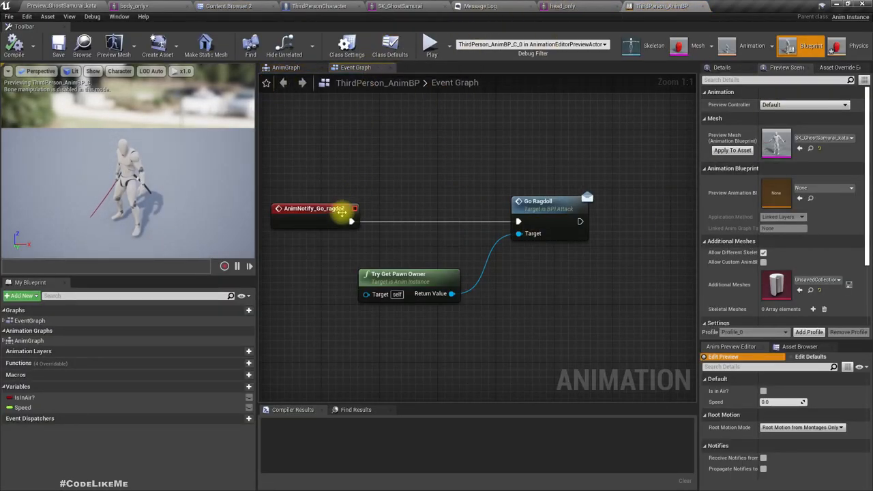
{"action": "left_click", "coordinate": [228, 6]}
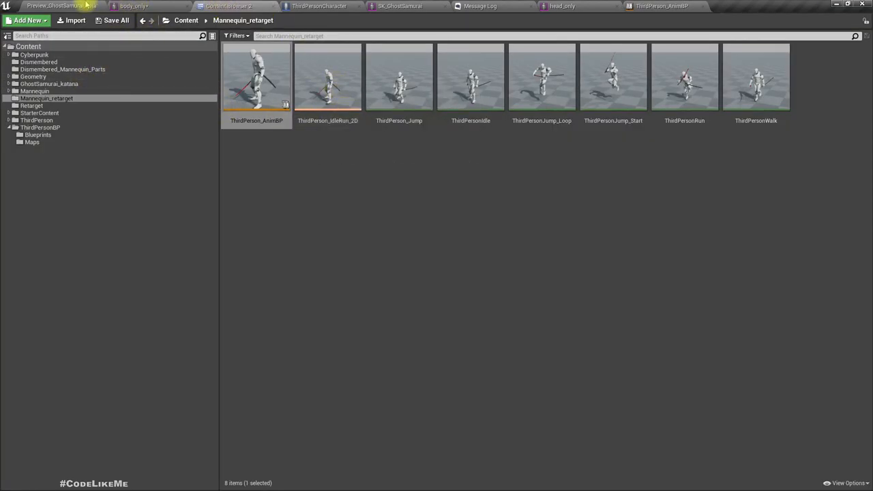
{"action": "left_click", "coordinate": [319, 7]}
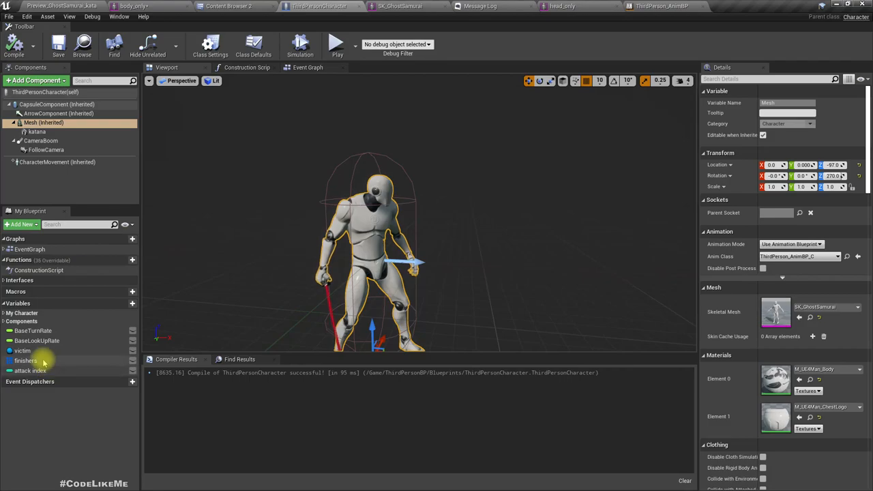
{"action": "left_click", "coordinate": [26, 360]}
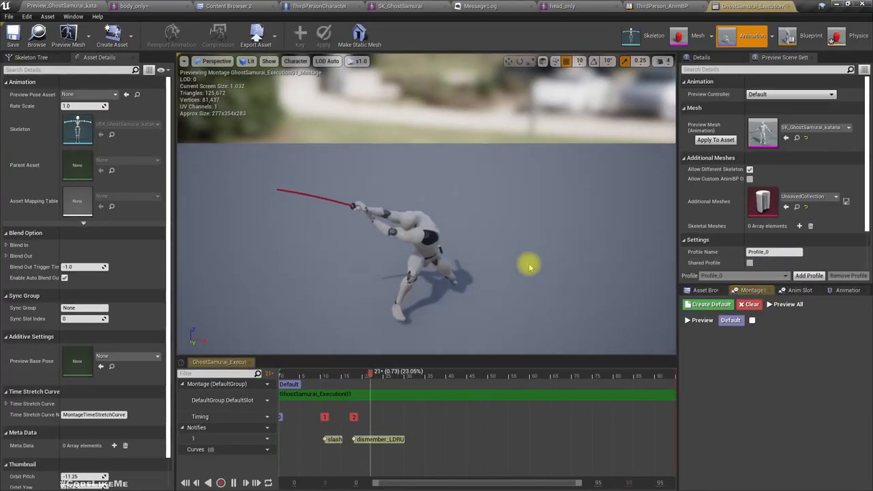
Step: Scrub the montage around the dismember notify, then switch to ThirdPerson_AnimBP's event graph
{"action": "left_click", "coordinate": [317, 393]}
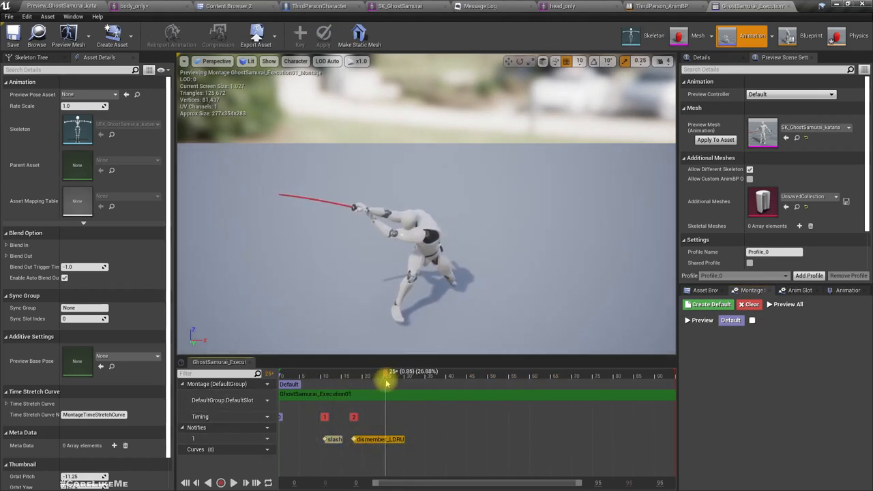
{"action": "left_click_drag", "start_coordinate": [392, 371], "coordinate": [379, 370]}
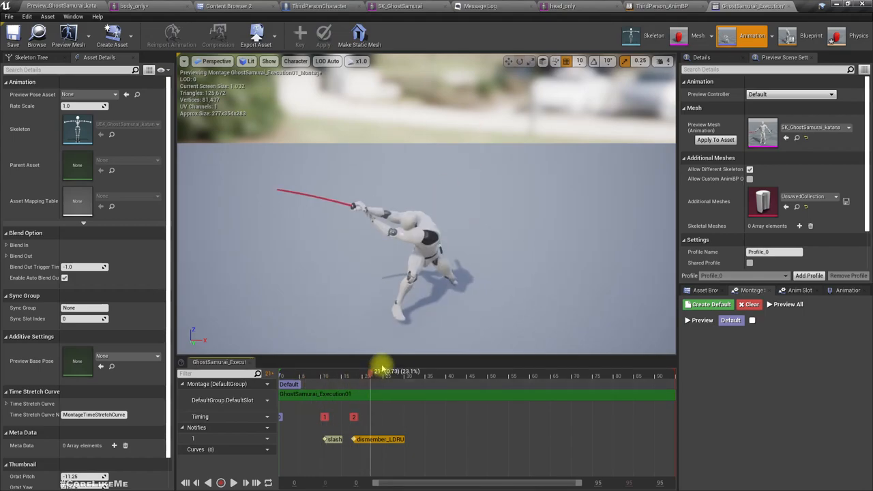
{"action": "left_click", "coordinate": [307, 6]}
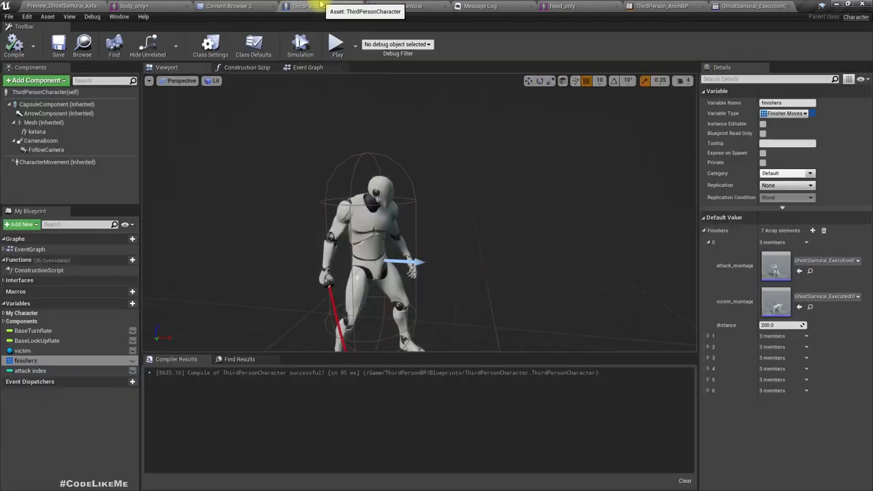
{"action": "left_click", "coordinate": [662, 6]}
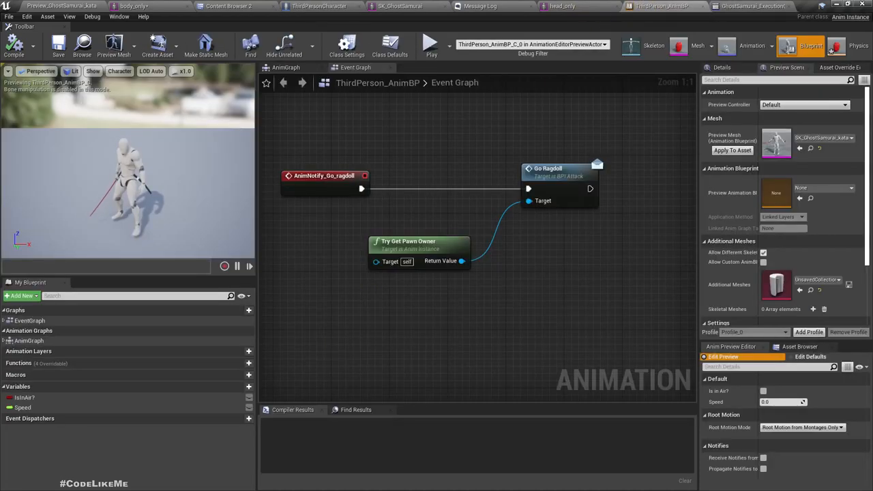
Step: Add AnimNotify slash, dismember_LDRU, dismember_LURD and decapitate events and line them up
{"action": "right_click", "coordinate": [321, 269]}
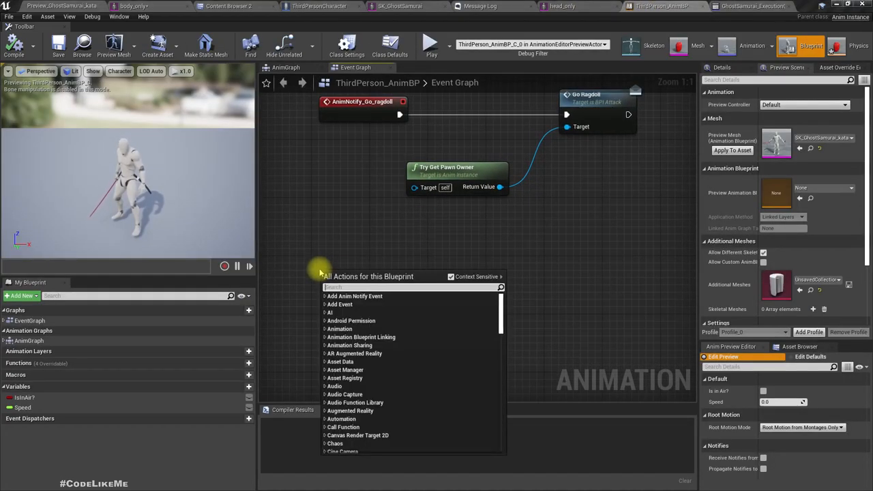
{"action": "type", "text": "sla"}
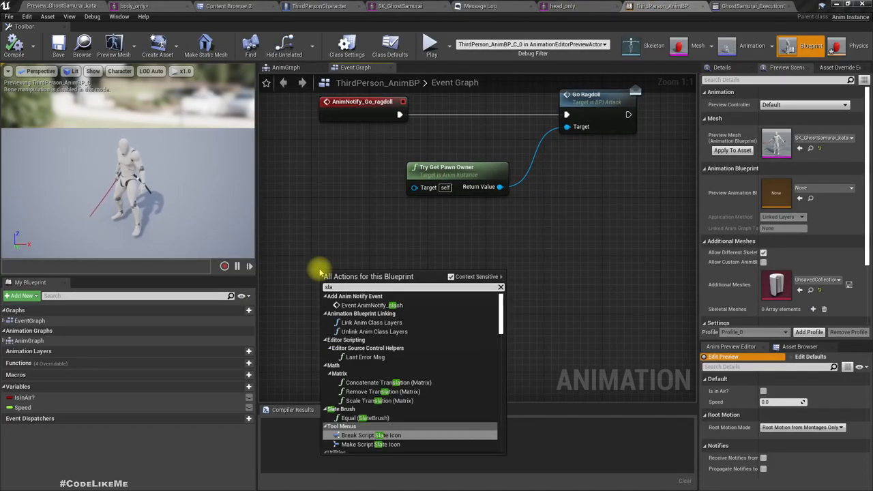
{"action": "left_click", "coordinate": [372, 305]}
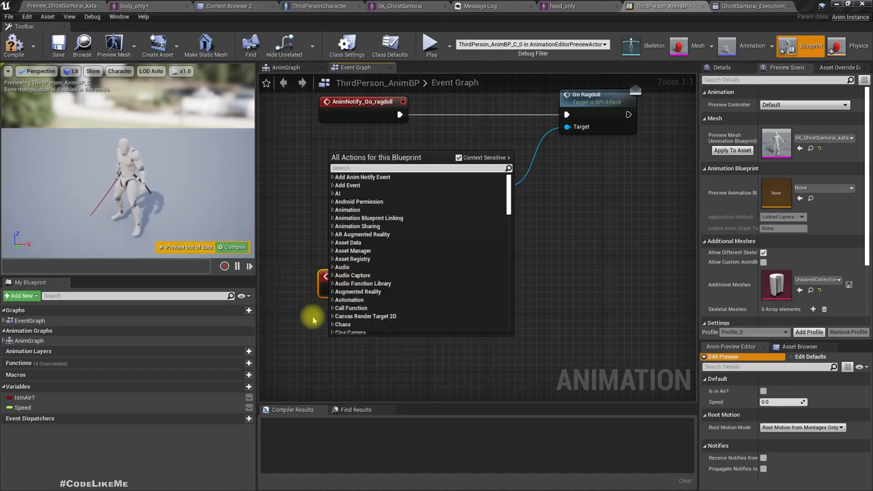
{"action": "type", "text": "disme"}
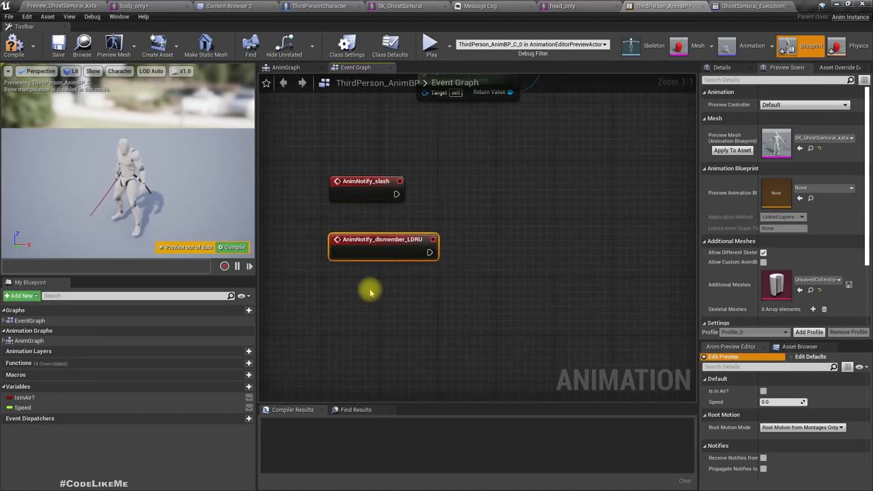
{"action": "mouse_move", "coordinate": [340, 284]}
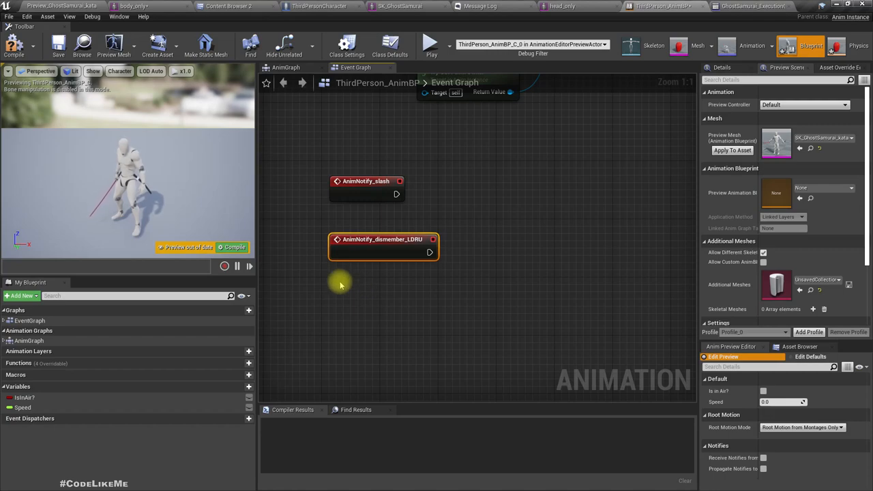
{"action": "right_click", "coordinate": [338, 285]}
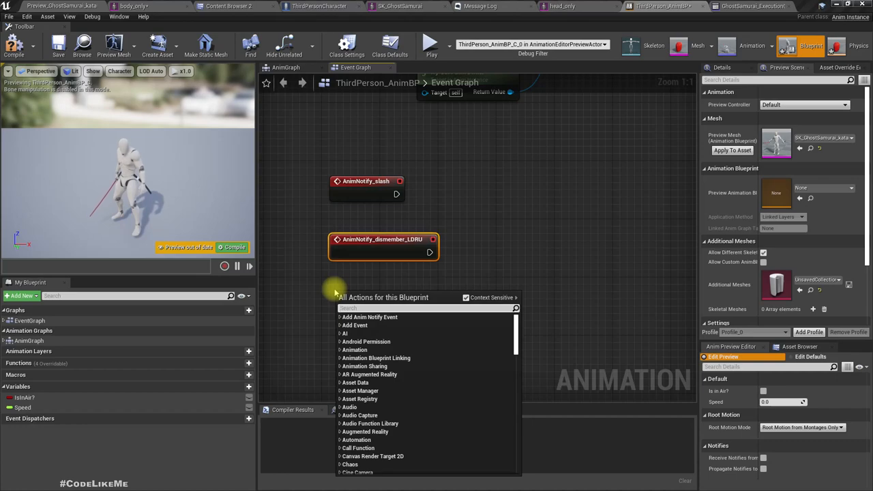
{"action": "type", "text": "dismem"}
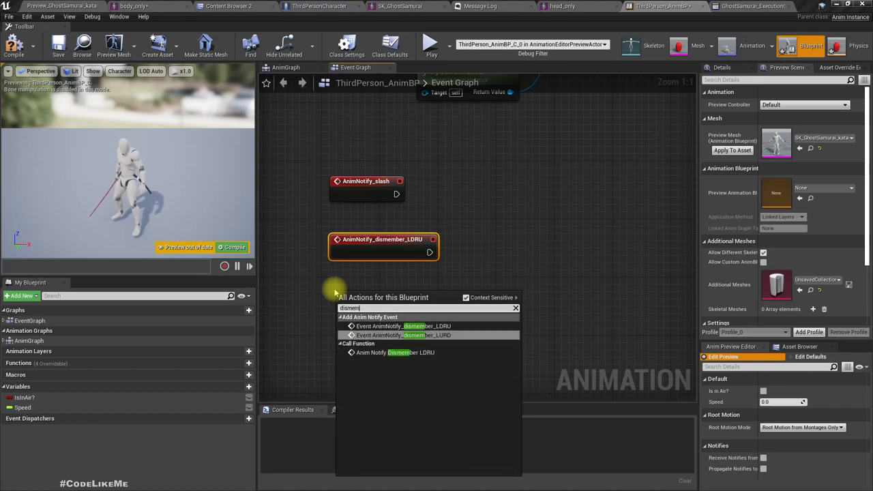
{"action": "left_click", "coordinate": [403, 335]}
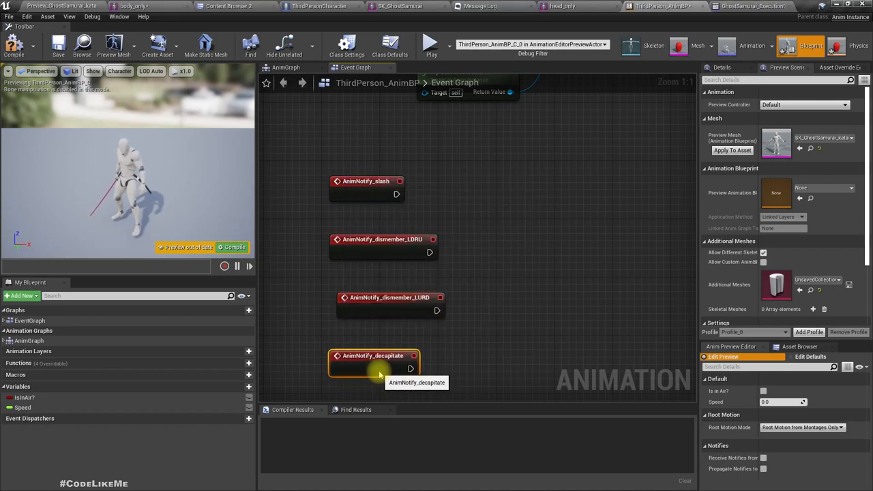
{"action": "left_click", "coordinate": [375, 297]}
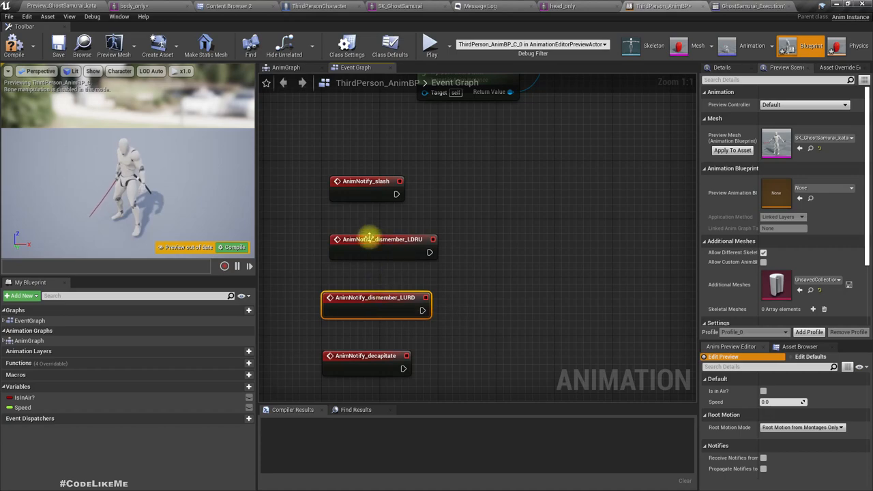
{"action": "left_click", "coordinate": [360, 181]}
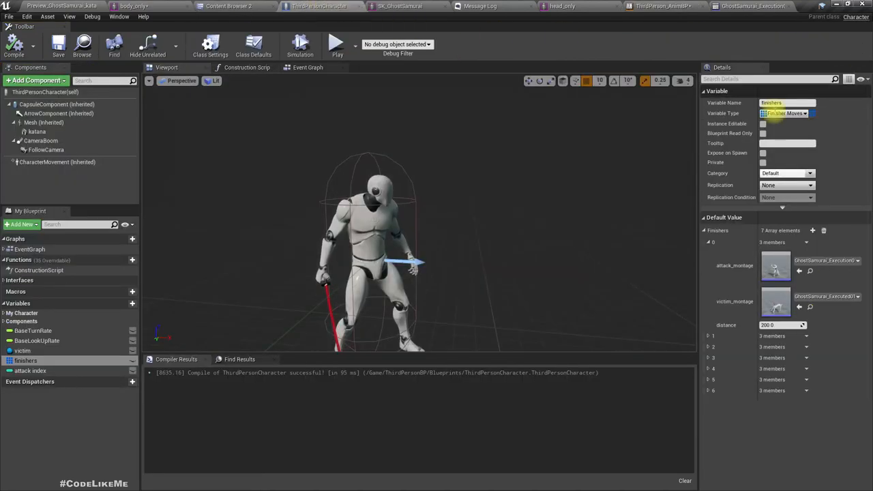
Step: Add a Dismember function to the BPI_Attack interface
{"action": "left_click", "coordinate": [210, 46]}
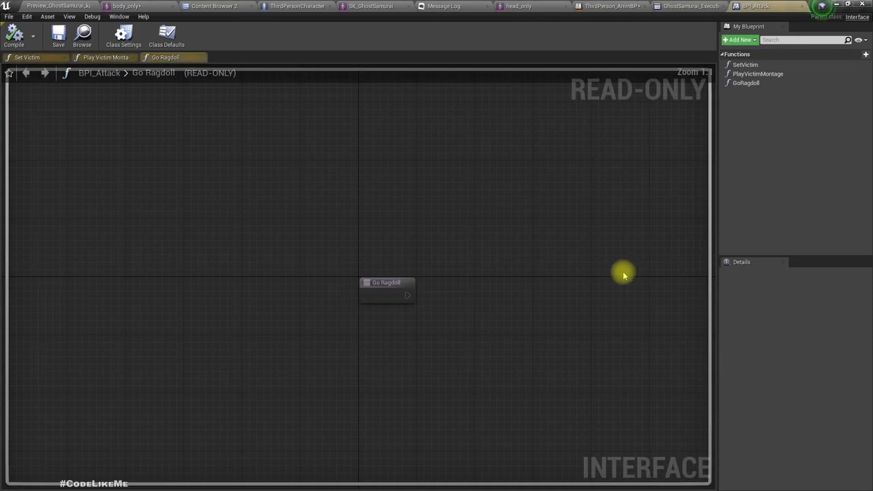
{"action": "left_click", "coordinate": [738, 40]}
{"action": "type", "text": "D"}
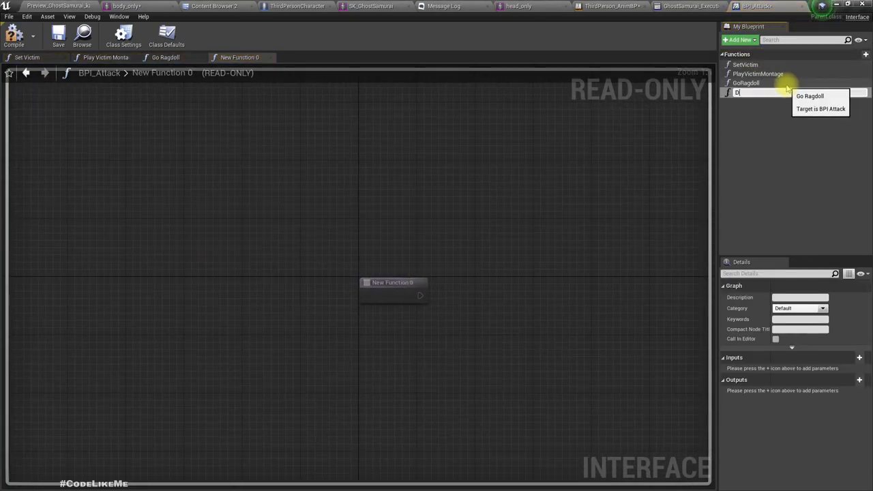
{"action": "type", "text": "ismember"}
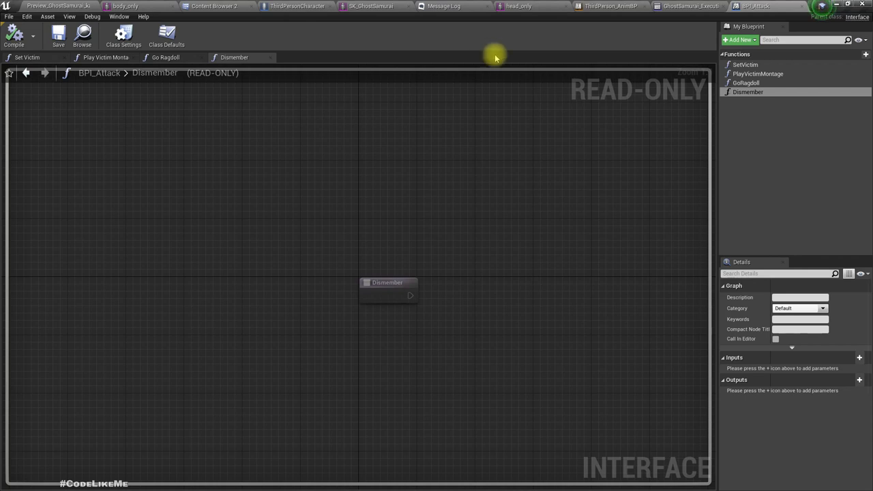
{"action": "mouse_move", "coordinate": [805, 116]}
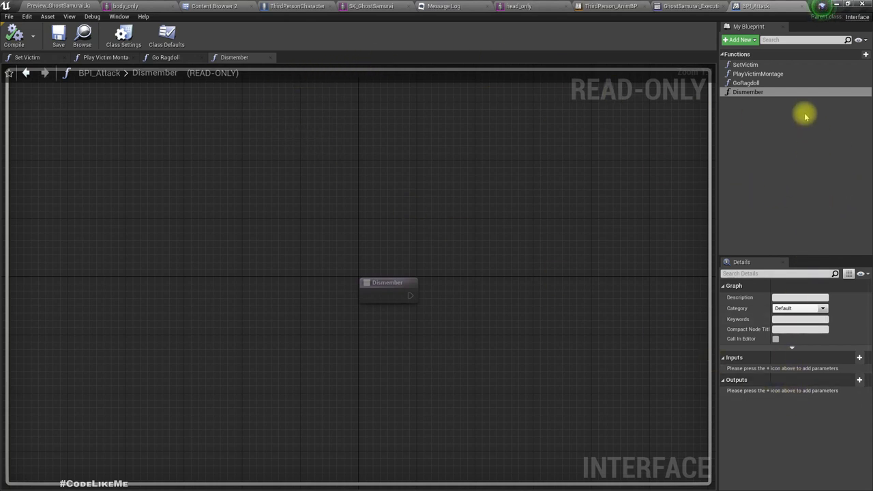
{"action": "mouse_move", "coordinate": [296, 6]}
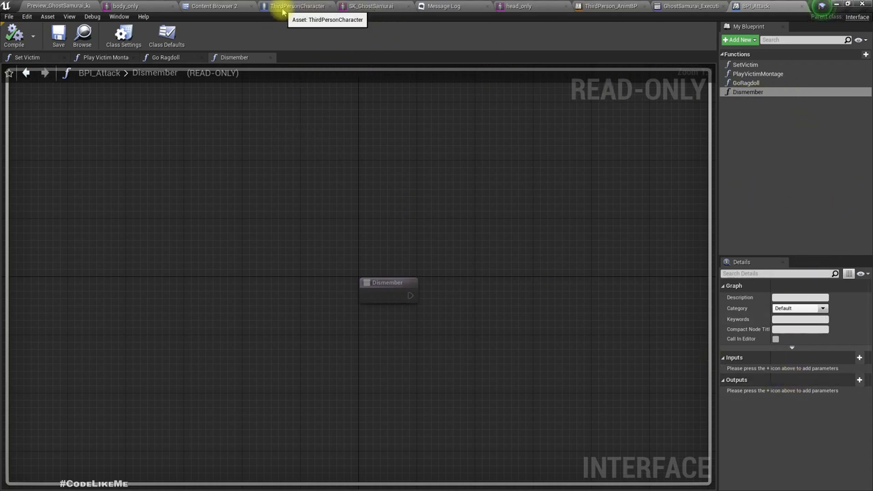
Step: Place an Event Dismember node in ThirdPersonCharacter's event graph
{"action": "left_click", "coordinate": [297, 6]}
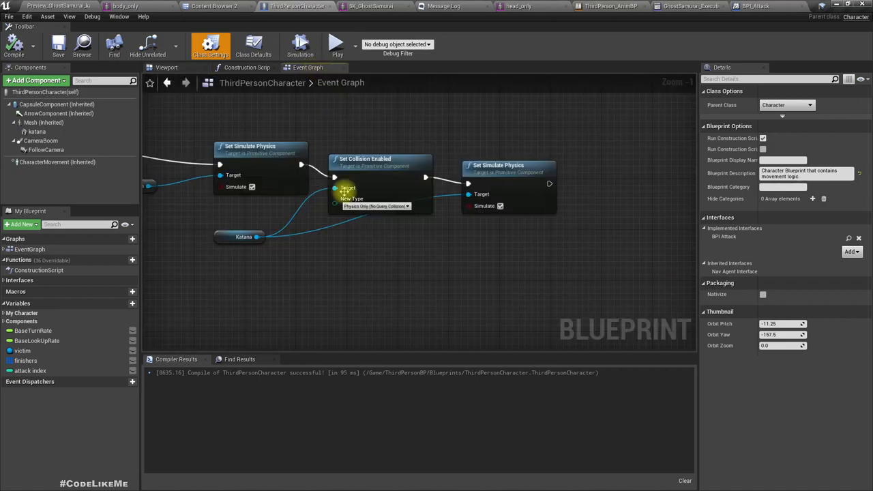
{"action": "scroll", "scroll_direction": "down", "scroll_amount": 3}
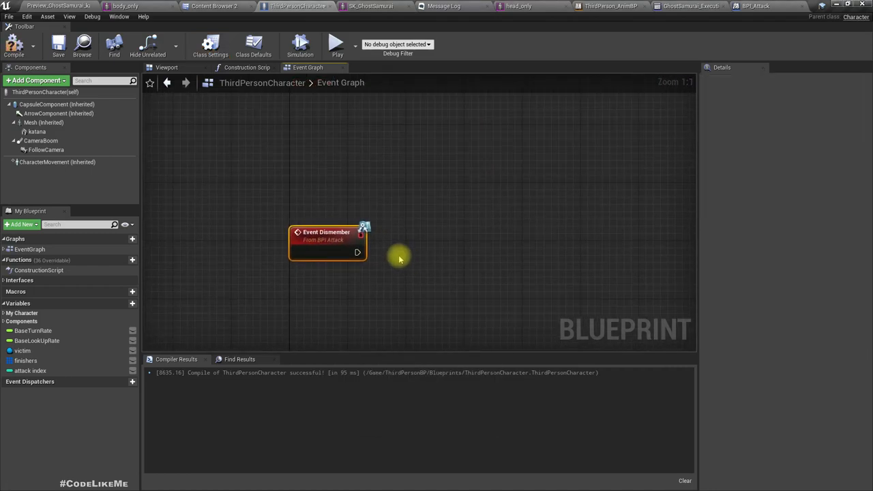
{"action": "left_click", "coordinate": [608, 6]}
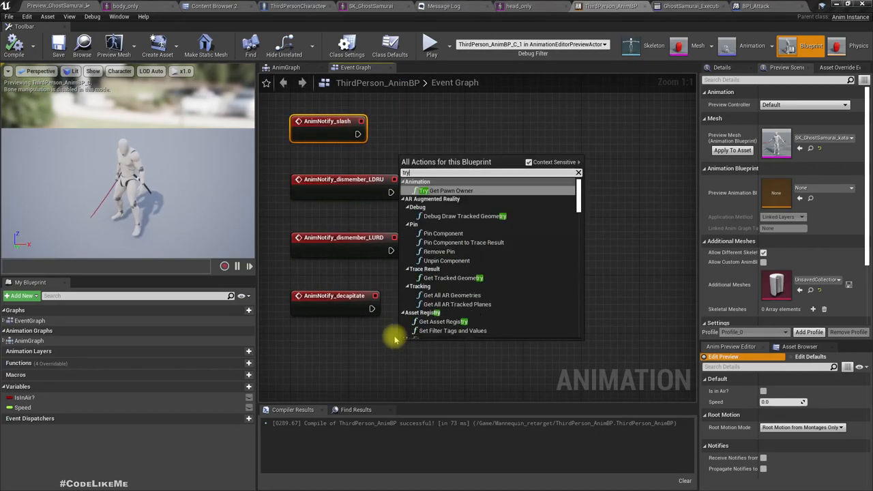
Step: Wire AnimNotify_decapitate into a Dismember call targeting Try Get Pawn Owner
{"action": "left_click", "coordinate": [448, 190]}
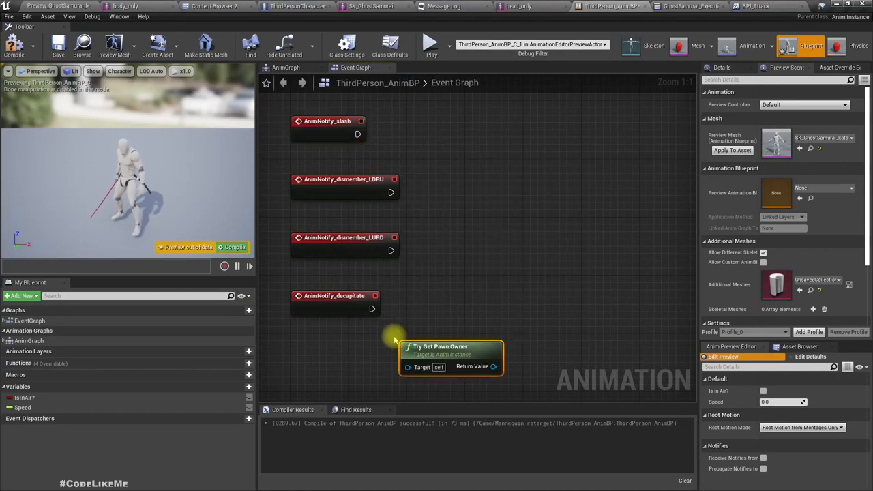
{"action": "left_click_drag", "start_coordinate": [493, 367], "coordinate": [515, 298]}
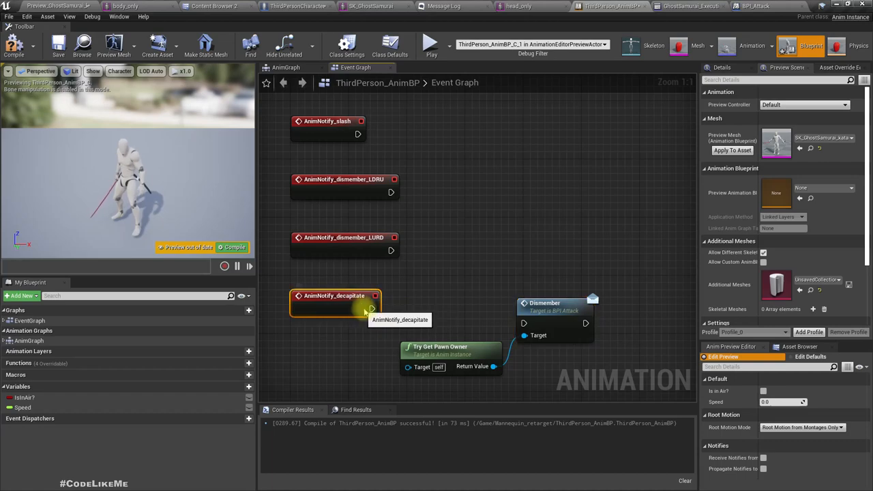
{"action": "left_click_drag", "start_coordinate": [334, 295], "coordinate": [341, 303]}
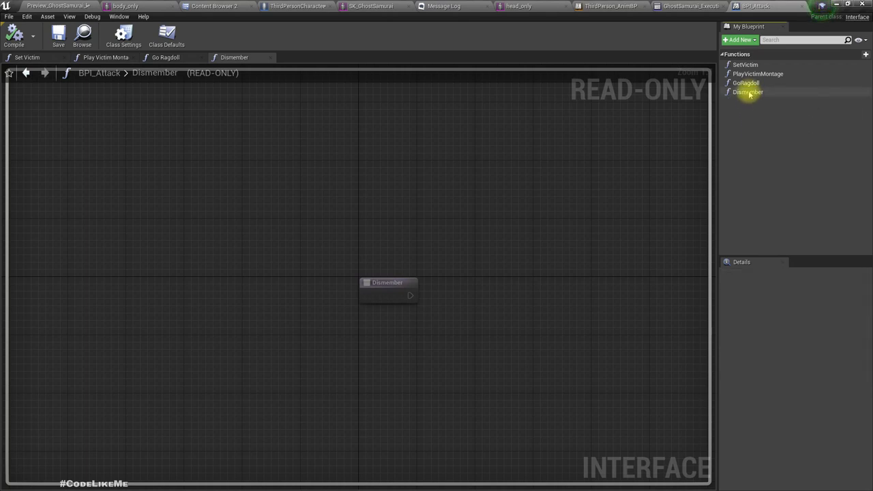
{"action": "mouse_move", "coordinate": [607, 6]}
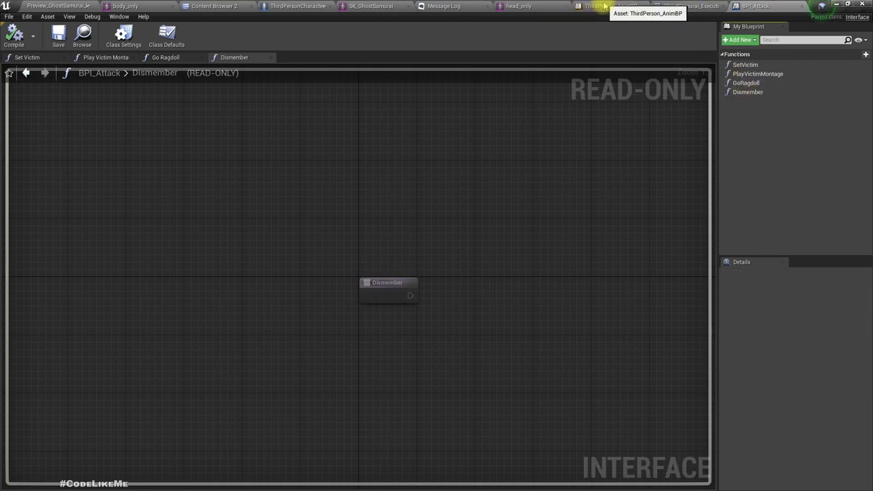
Step: Rename BPI_Attack's Dismember function to DismemberVictim and confirm the AnimBP notifies call it
{"action": "left_click", "coordinate": [609, 6]}
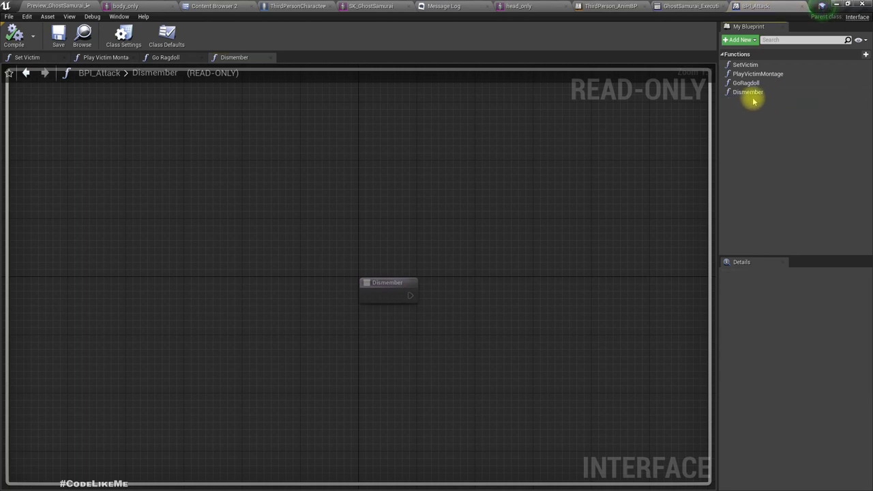
{"action": "left_click", "coordinate": [747, 92]}
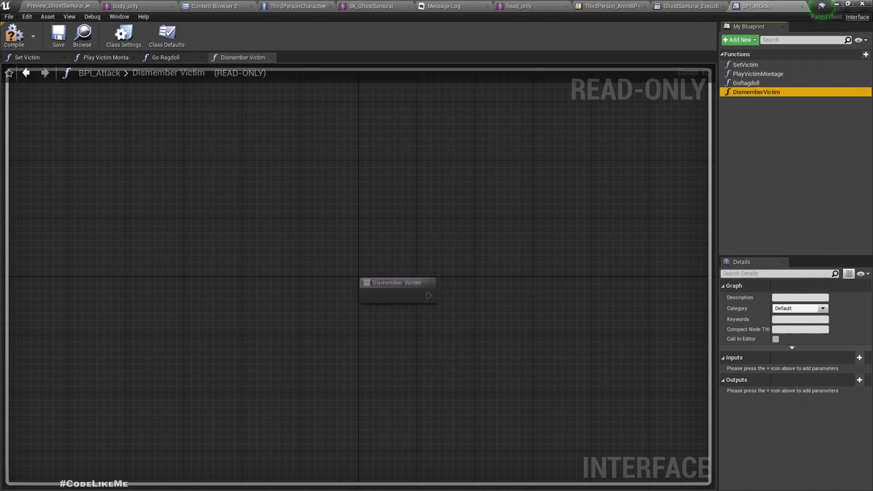
{"action": "mouse_move", "coordinate": [739, 39]}
{"action": "type", "text": "Dismember"}
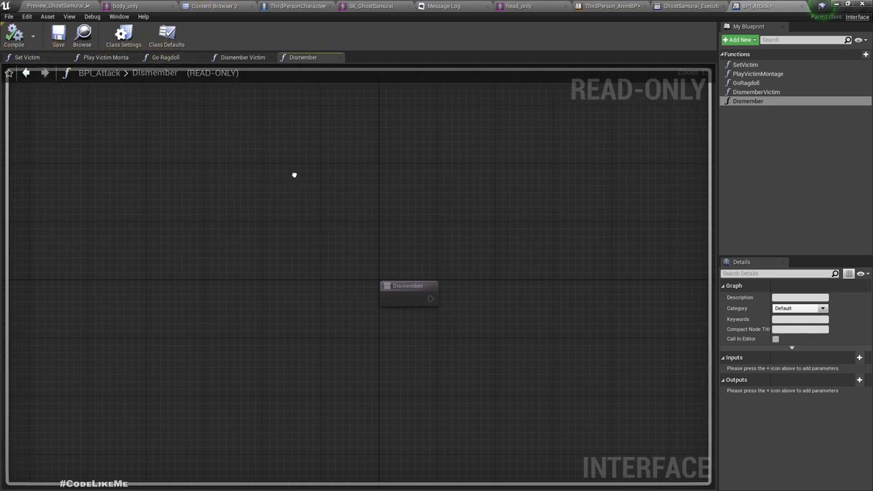
{"action": "left_click", "coordinate": [609, 6]}
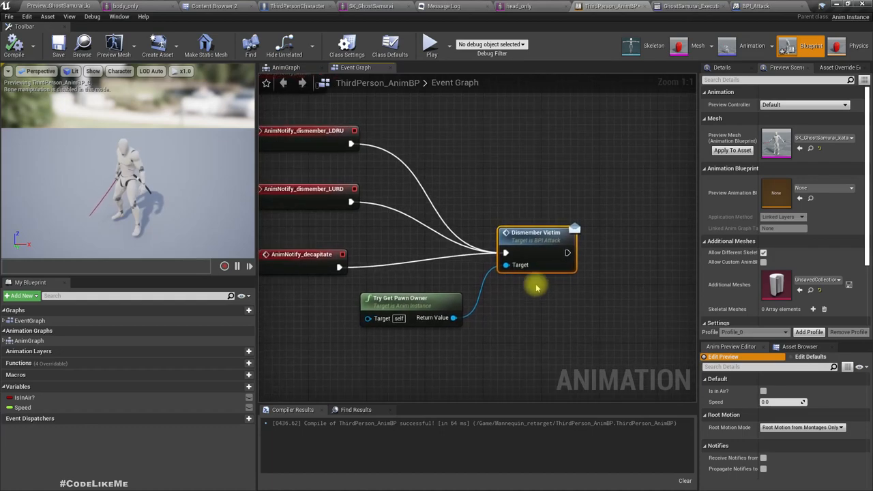
Step: Add an Event Dismember node to ThirdPersonCharacter's graph, then view the character preview
{"action": "left_click", "coordinate": [296, 7]}
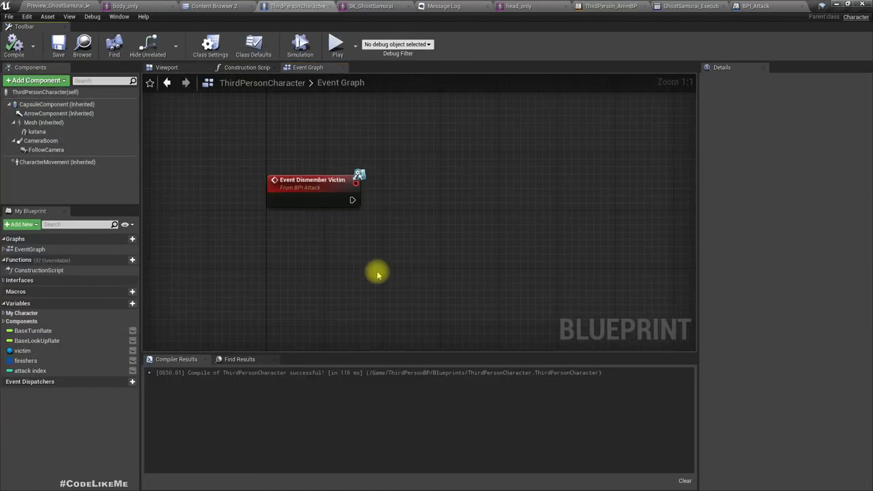
{"action": "right_click", "coordinate": [379, 275]}
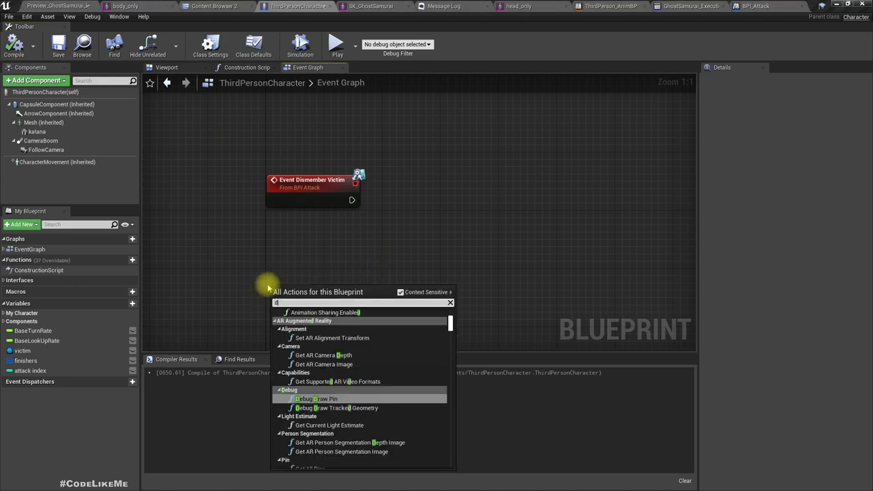
{"action": "type", "text": "dismember"}
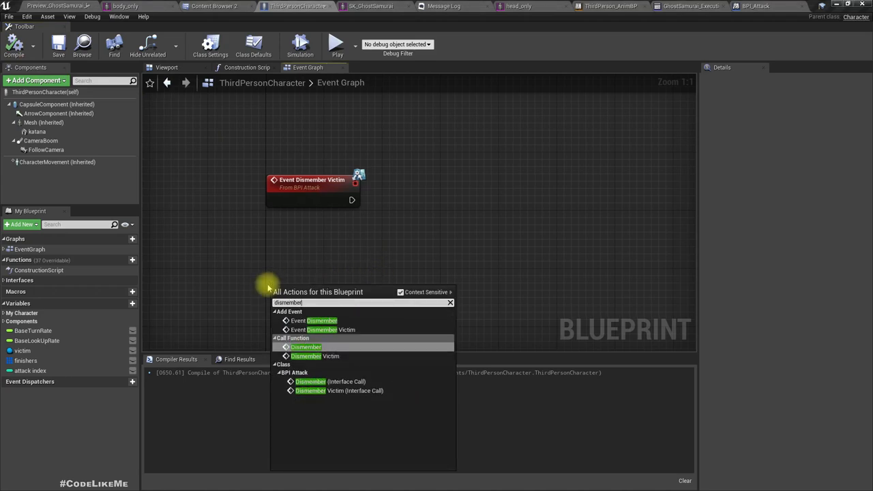
{"action": "left_click", "coordinate": [306, 321]}
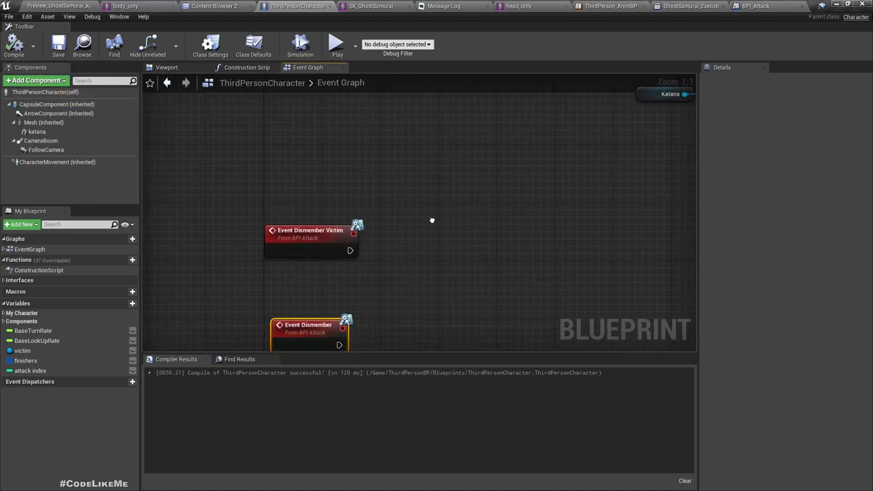
{"action": "mouse_move", "coordinate": [310, 35]}
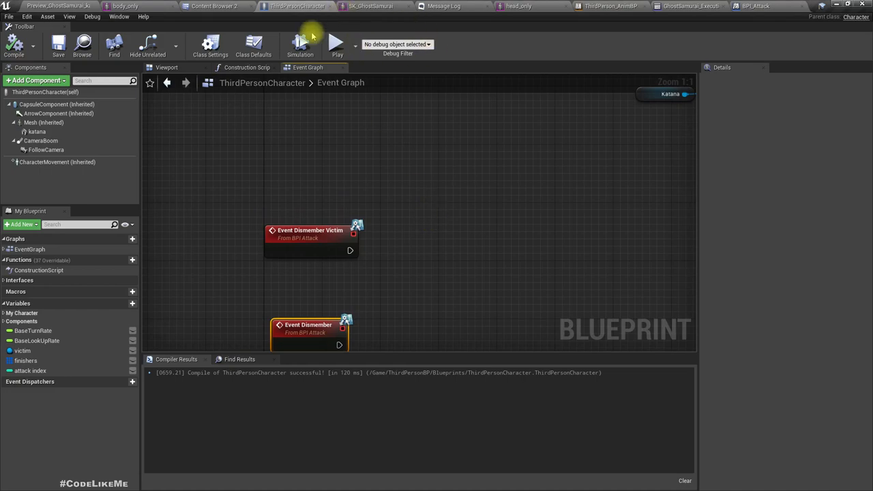
{"action": "left_click", "coordinate": [166, 67]}
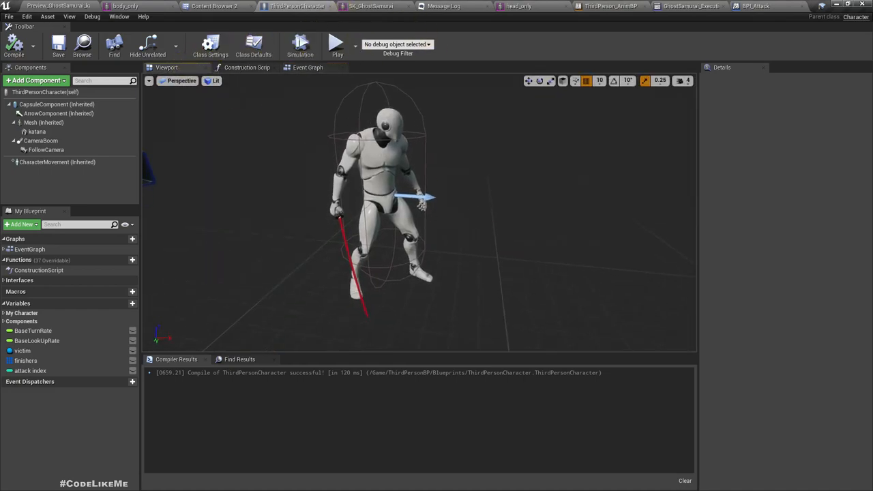
Step: Glance at the level, then return to ThirdPersonCharacter's Event Graph with Play Victim Montage
{"action": "left_click", "coordinate": [804, 6]}
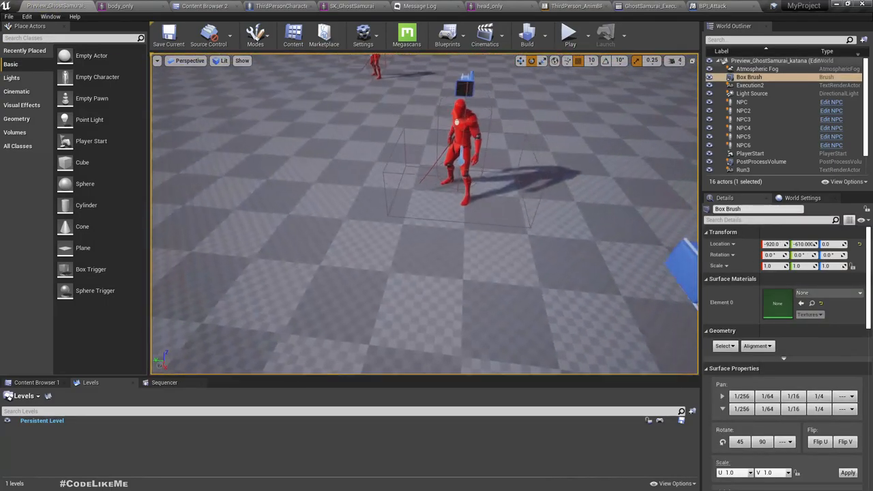
{"action": "left_click", "coordinate": [281, 6]}
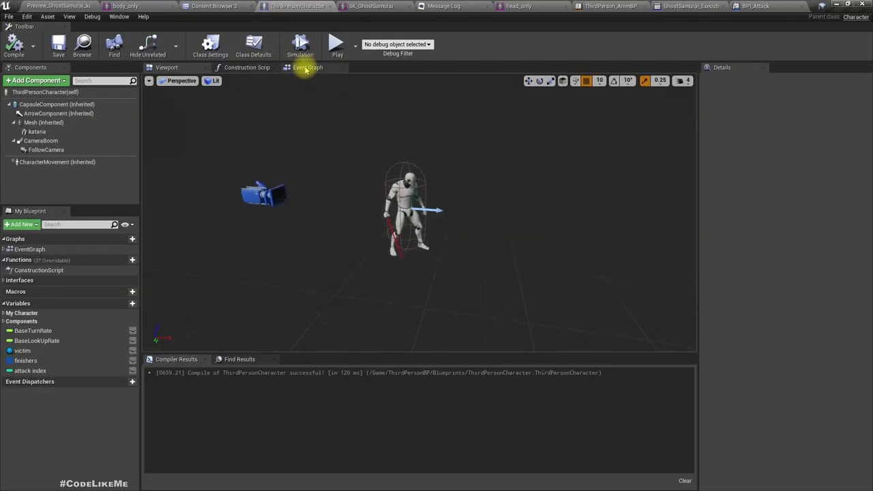
{"action": "left_click", "coordinate": [308, 67]}
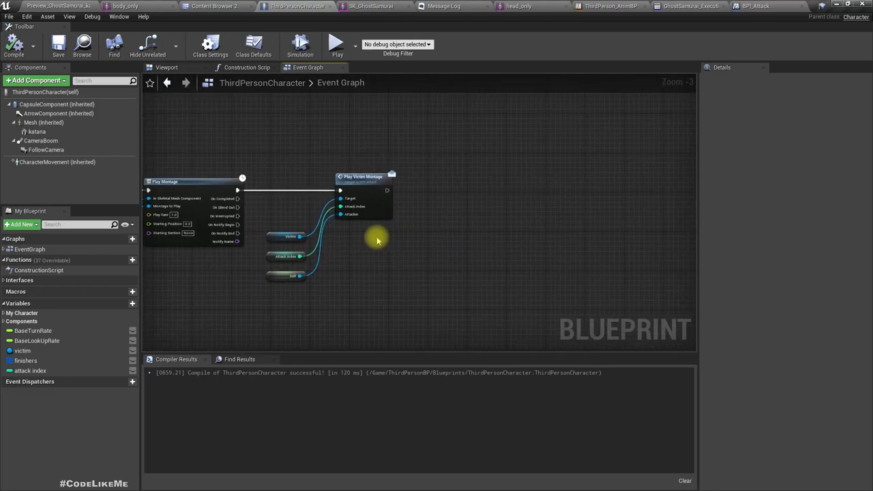
Step: Promote the Victim output pin to a new Actor variable named 'dismember target'
{"action": "right_click", "coordinate": [282, 236]}
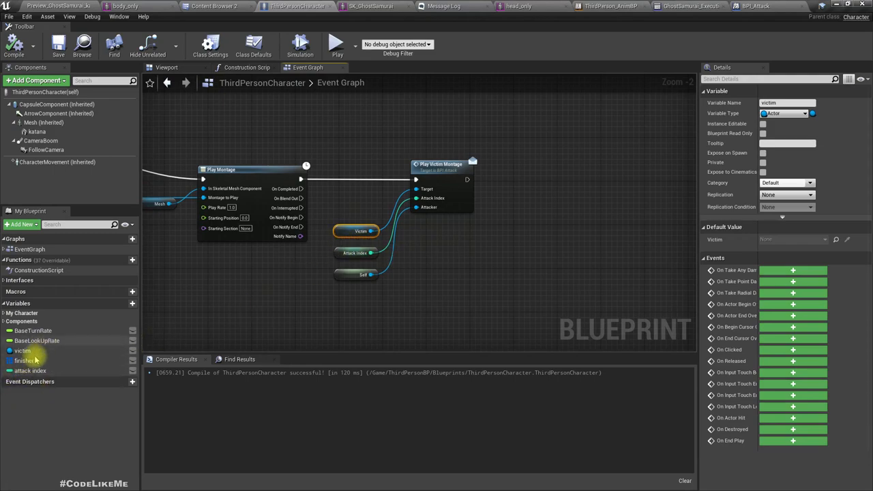
{"action": "mouse_move", "coordinate": [65, 344]}
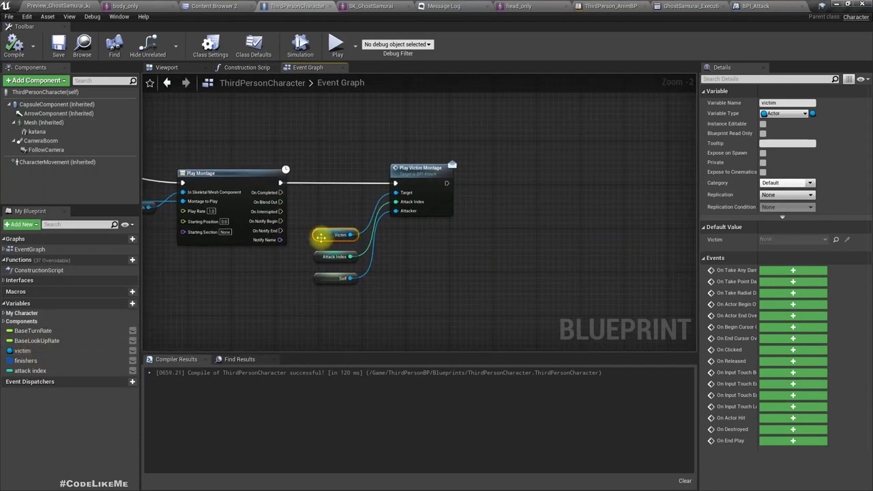
{"action": "right_click", "coordinate": [338, 234]}
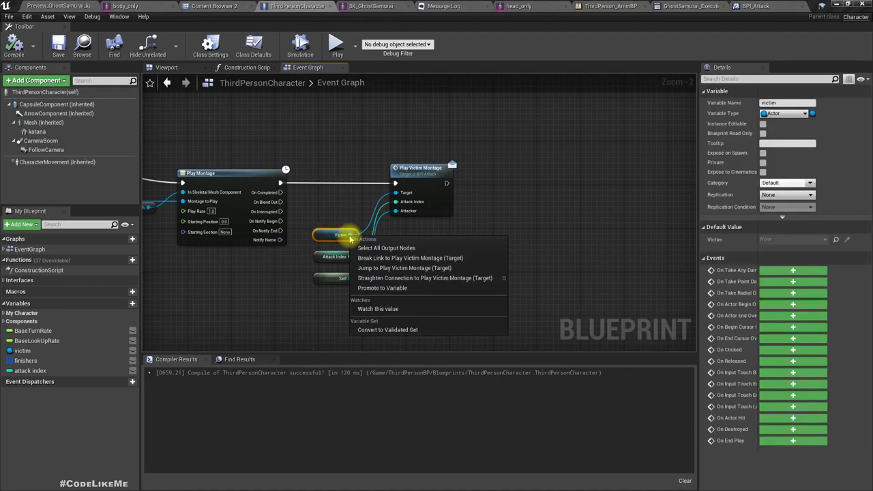
{"action": "mouse_move", "coordinate": [353, 205]}
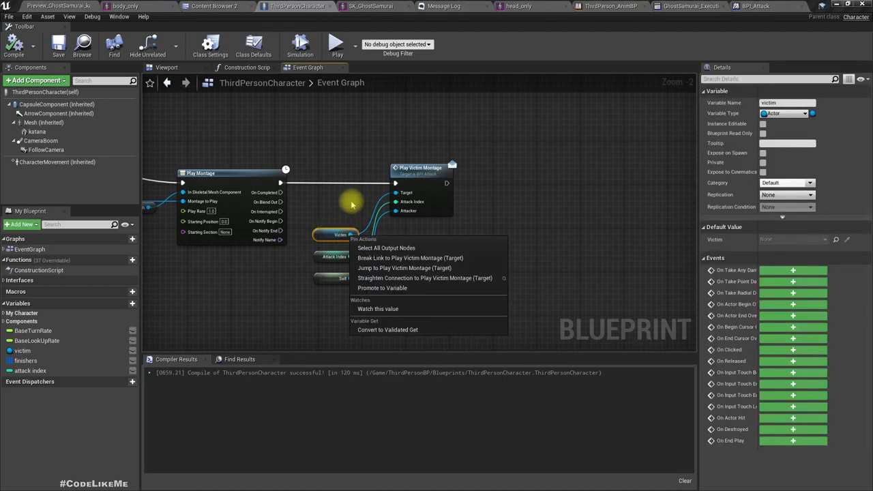
{"action": "mouse_move", "coordinate": [403, 267]}
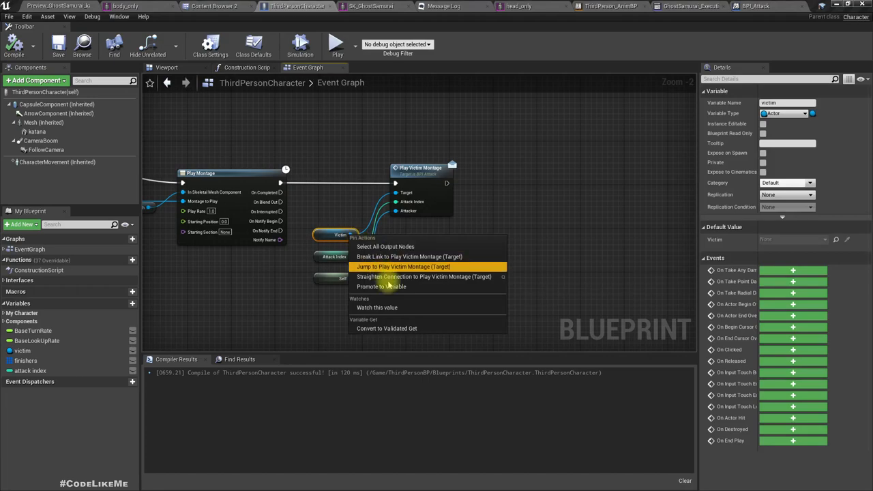
{"action": "left_click", "coordinate": [381, 287]}
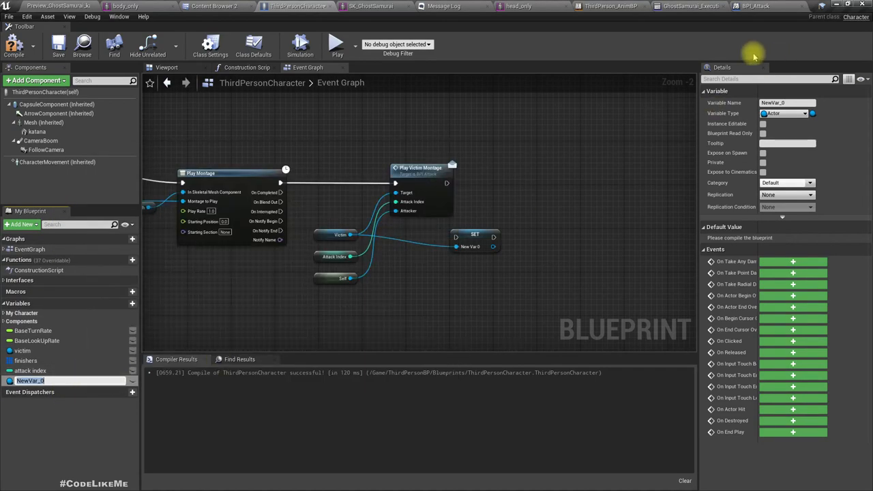
{"action": "type", "text": "last_c"}
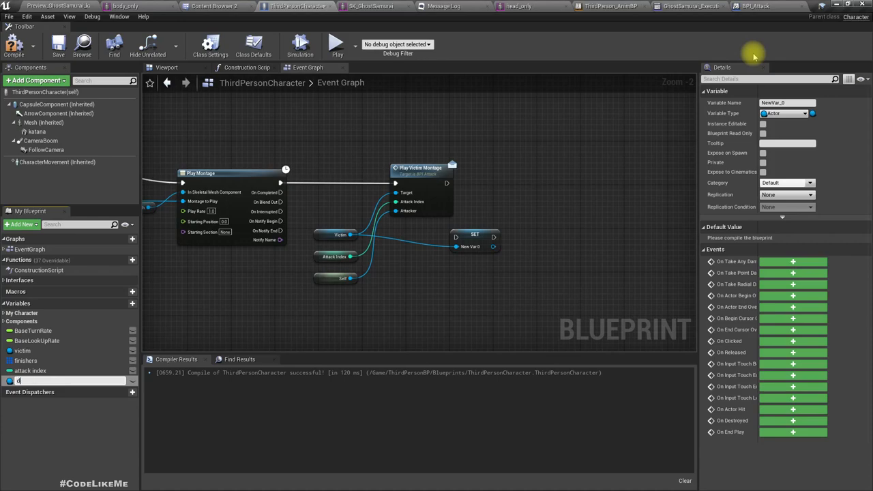
{"action": "type", "text": "dismember target"}
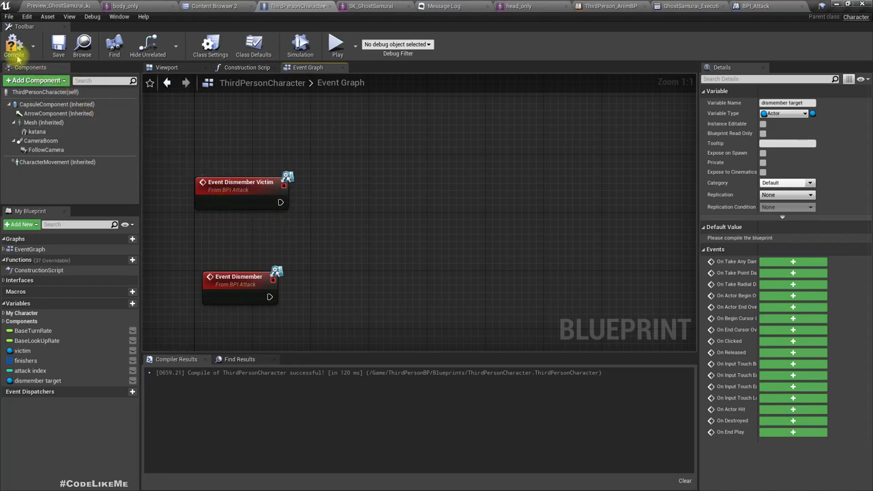
Step: Compile, then wire Event Dismember Victim to a Dismember message on dismember target
{"action": "left_click", "coordinate": [14, 44]}
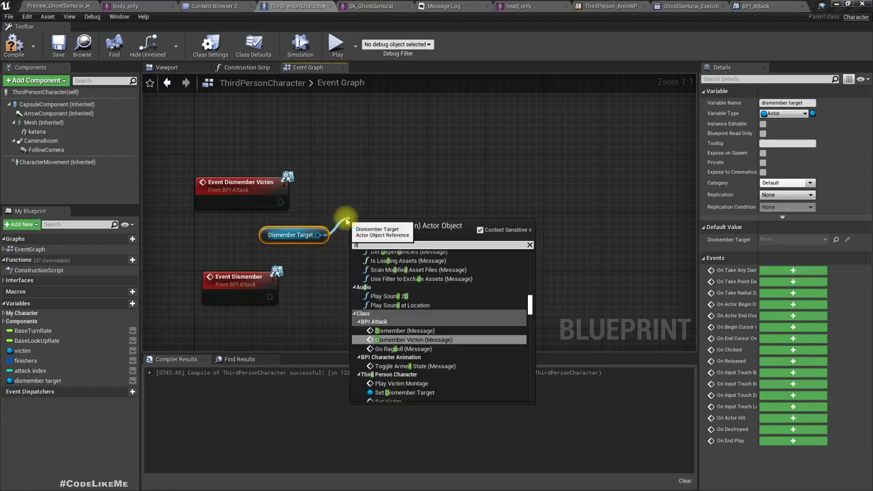
{"action": "type", "text": "dismem"}
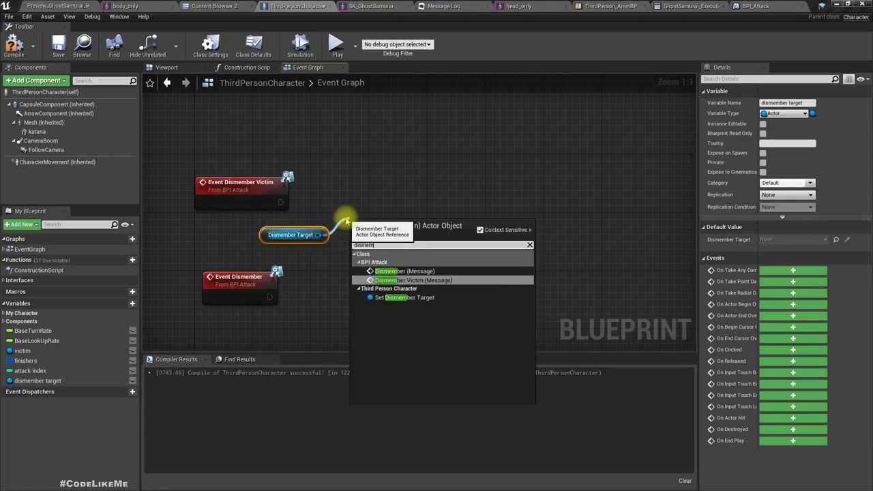
{"action": "left_click", "coordinate": [403, 271]}
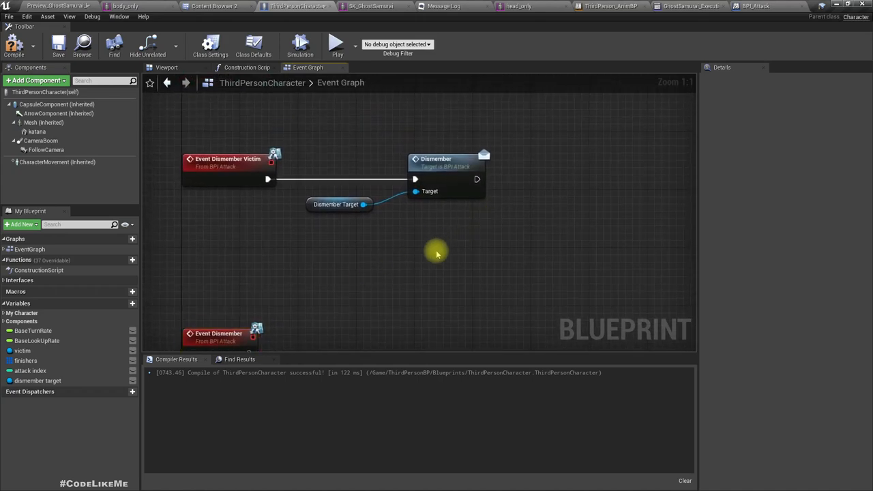
{"action": "left_click_drag", "start_coordinate": [436, 252], "coordinate": [415, 152]}
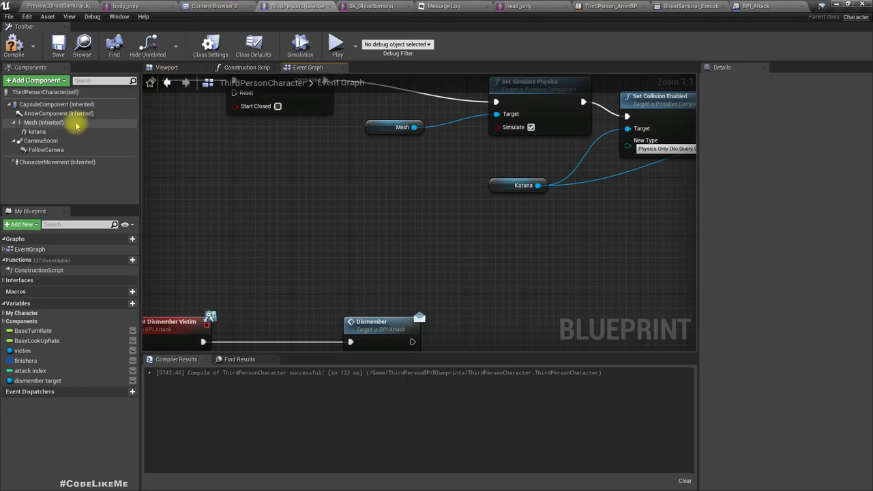
Step: Add a Skeletal Mesh component named SK_dismembered under Mesh, then open the Construction Script
{"action": "left_click", "coordinate": [45, 122]}
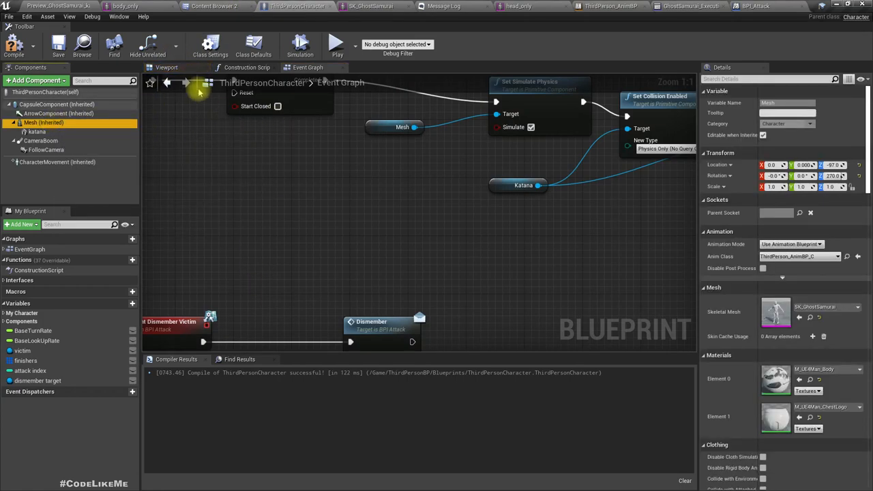
{"action": "left_click", "coordinate": [167, 68]}
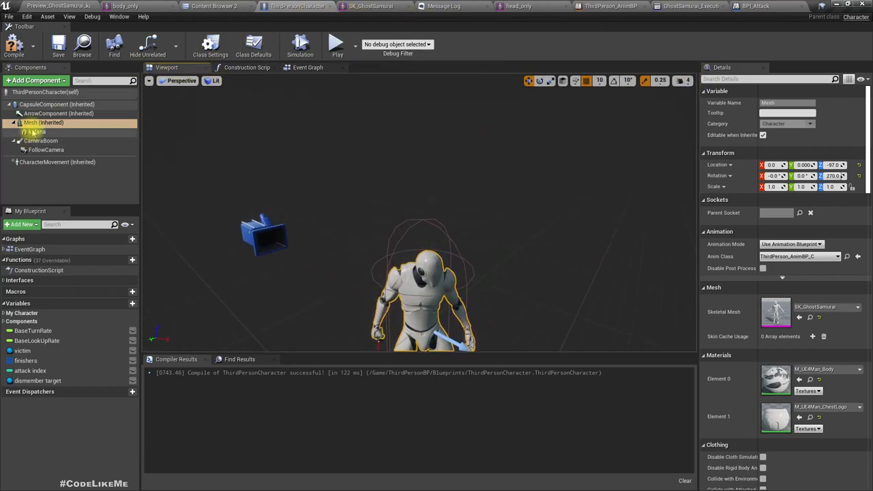
{"action": "left_click", "coordinate": [35, 80]}
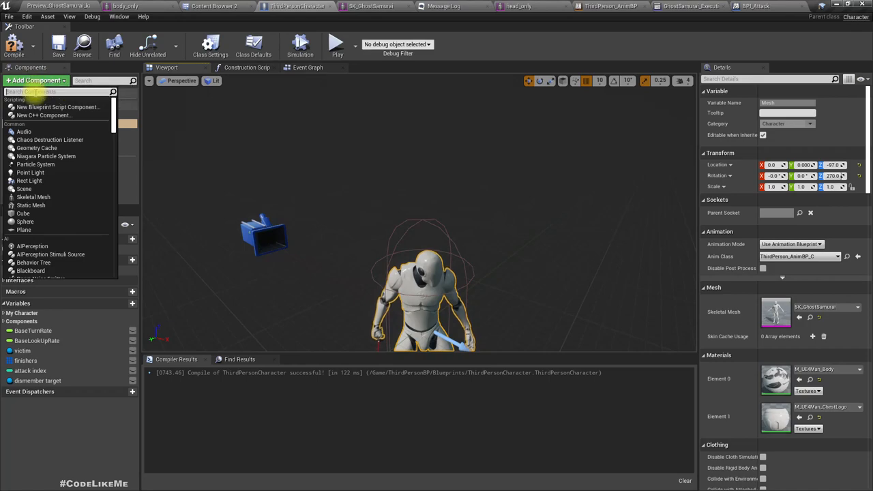
{"action": "type", "text": "skel"}
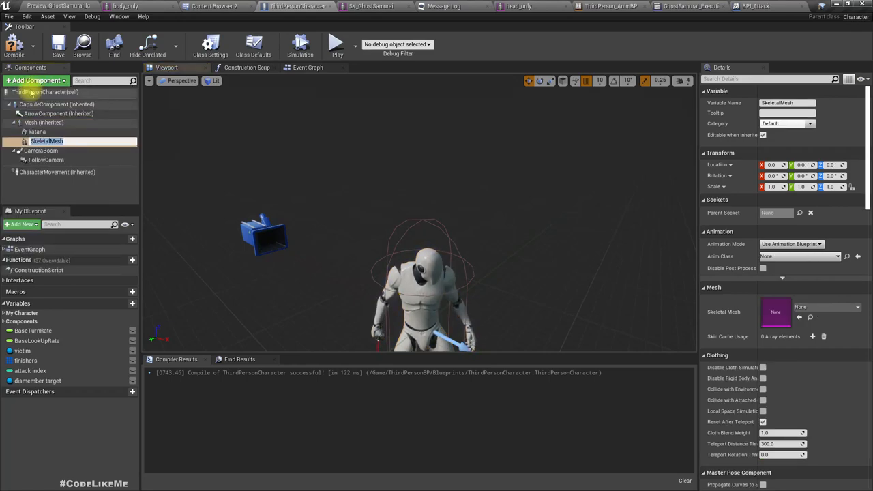
{"action": "left_click", "coordinate": [38, 131]}
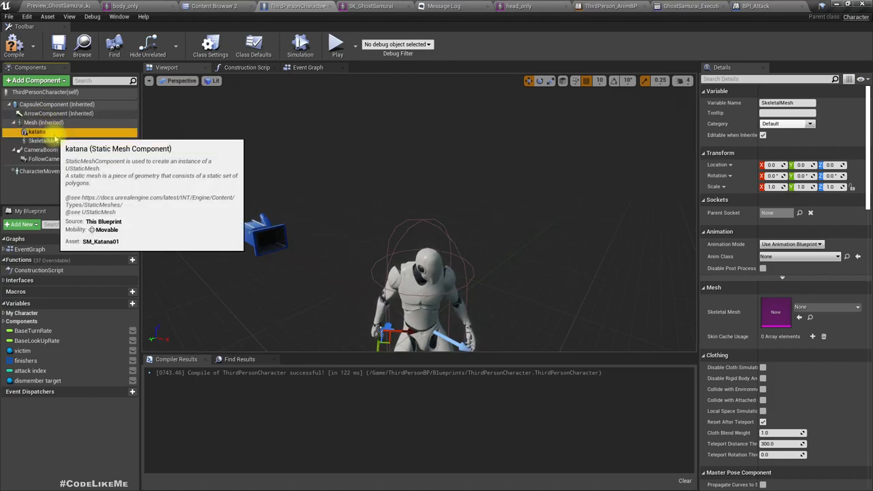
{"action": "left_click", "coordinate": [42, 140]}
{"action": "type", "text": "SK_dism"}
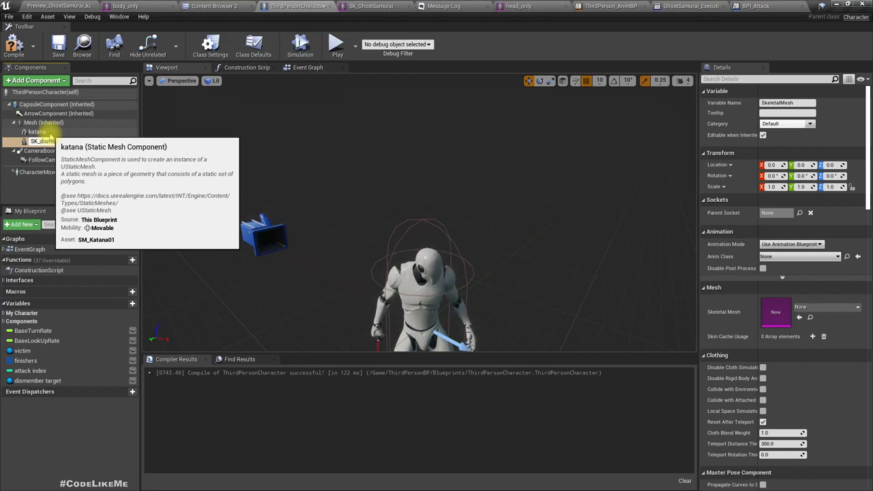
{"action": "left_click", "coordinate": [48, 141]}
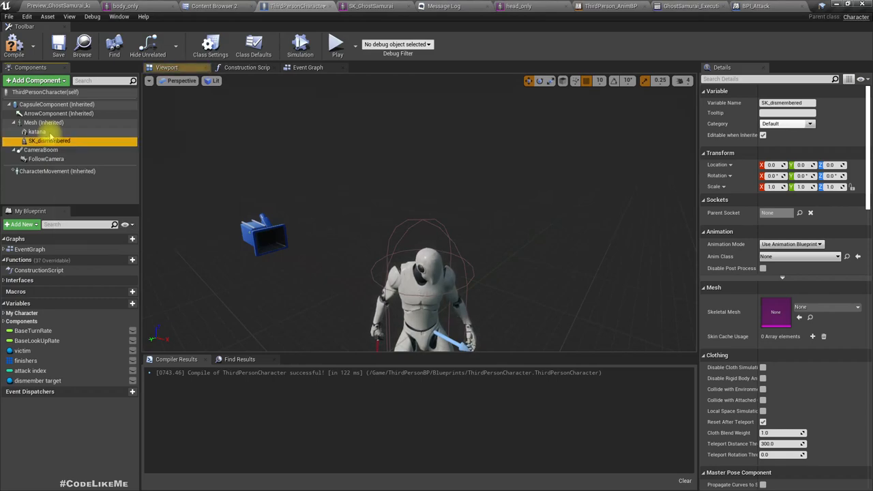
{"action": "mouse_move", "coordinate": [353, 78]}
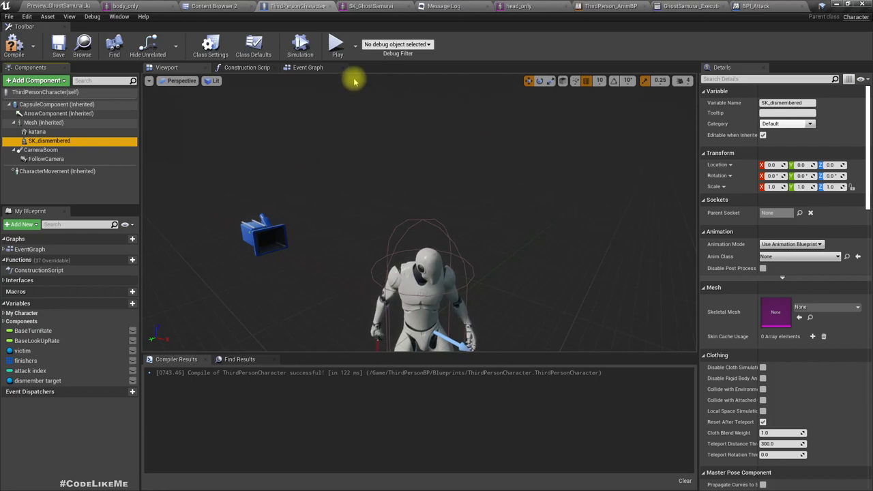
{"action": "left_click", "coordinate": [246, 67]}
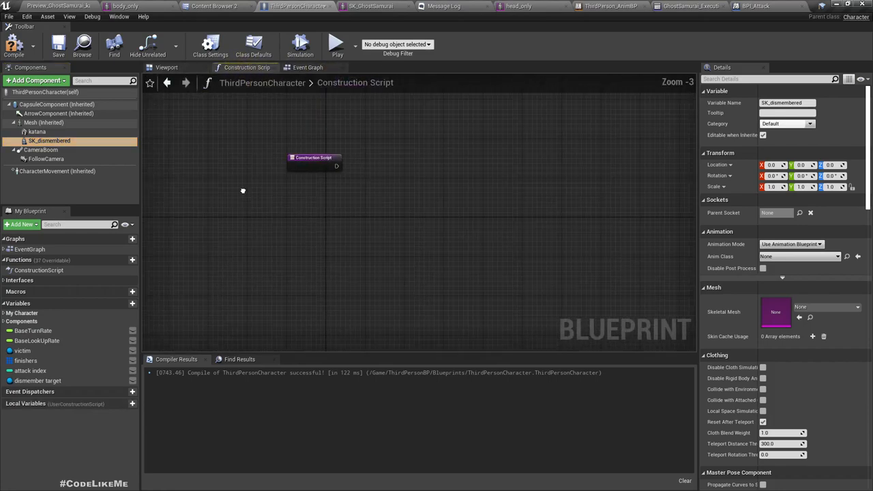
{"action": "mouse_move", "coordinate": [49, 140]}
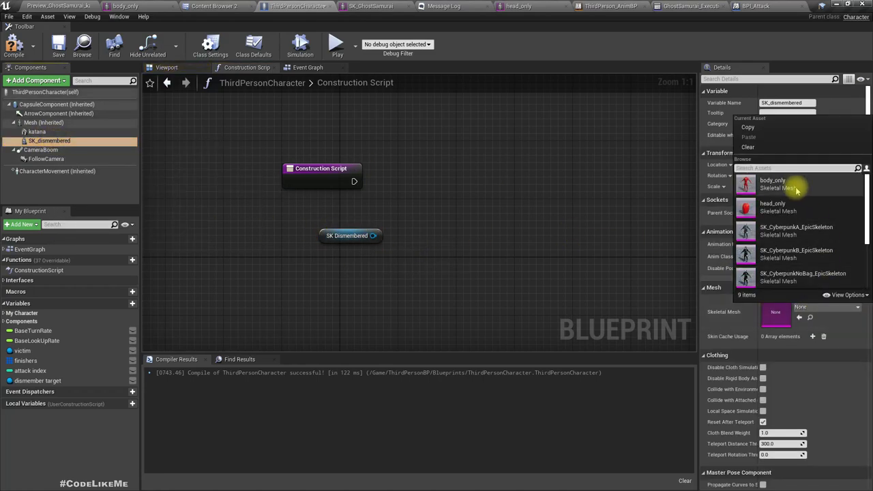
Step: Assign the body_only skeletal mesh to SK_dismembered
{"action": "left_click", "coordinate": [773, 184]}
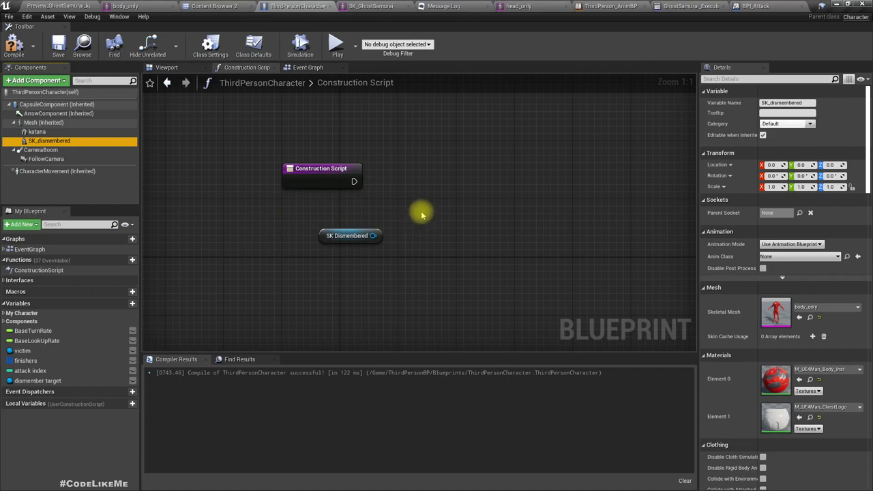
{"action": "mouse_move", "coordinate": [429, 236]}
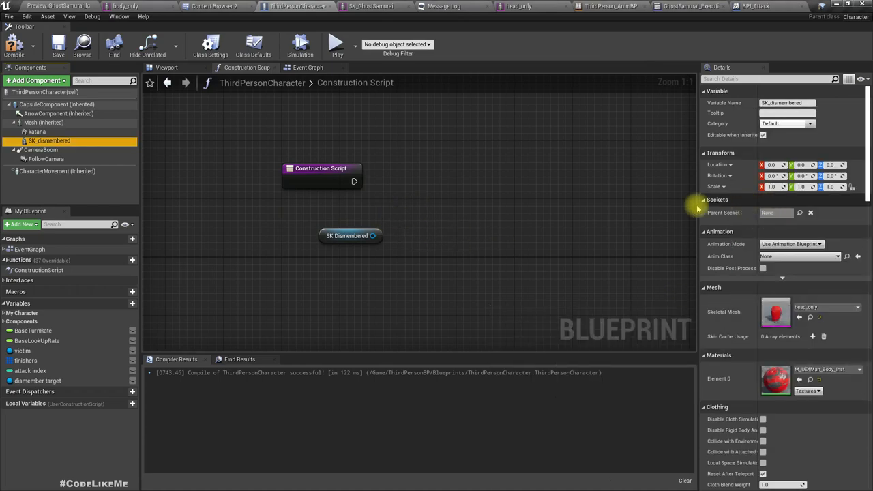
{"action": "mouse_move", "coordinate": [401, 259]}
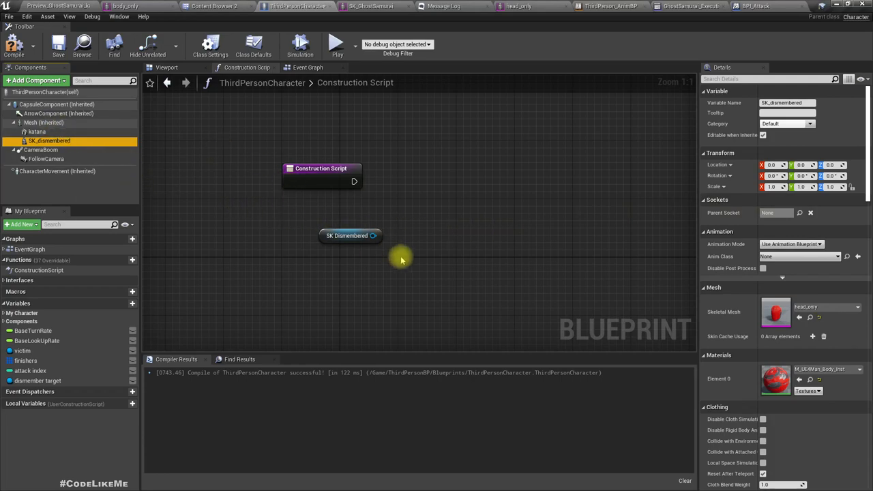
{"action": "mouse_move", "coordinate": [374, 235]}
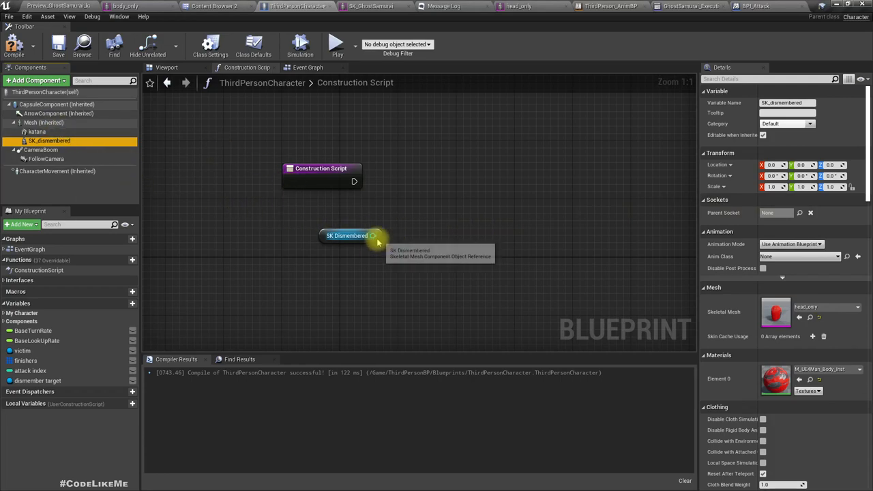
Step: Add Set Master Pose Component so SK_dismembered follows Mesh, and check the viewport
{"action": "left_click_drag", "start_coordinate": [373, 235], "coordinate": [388, 244]}
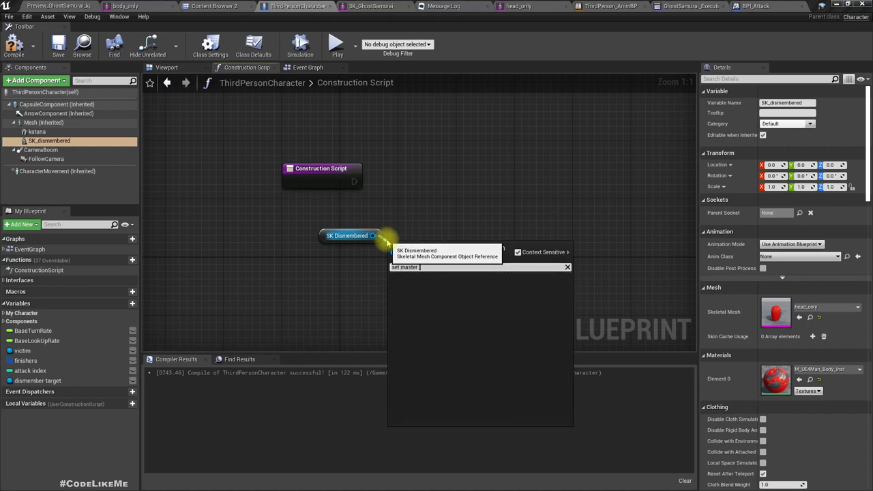
{"action": "type", "text": "set master"}
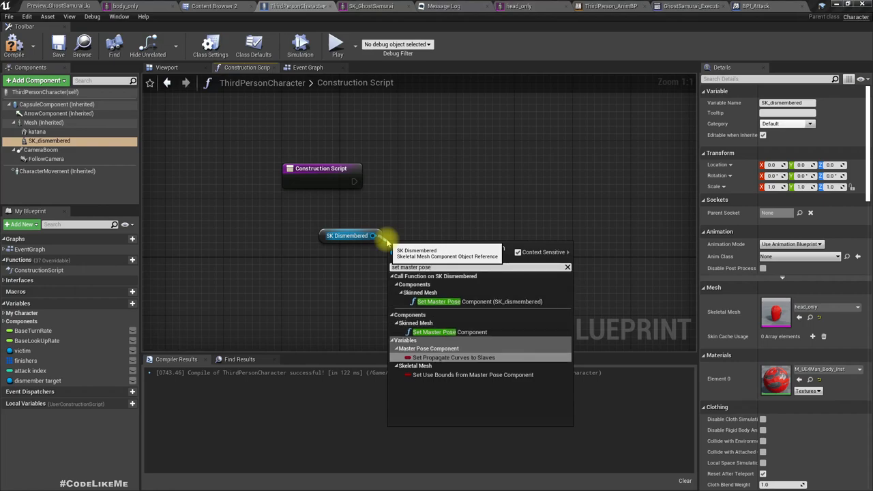
{"action": "left_click", "coordinate": [434, 331]}
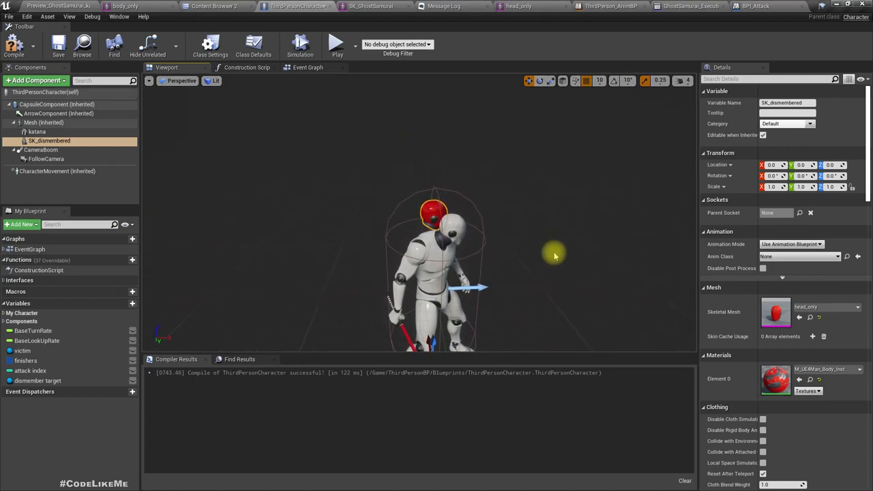
{"action": "mouse_move", "coordinate": [549, 164]}
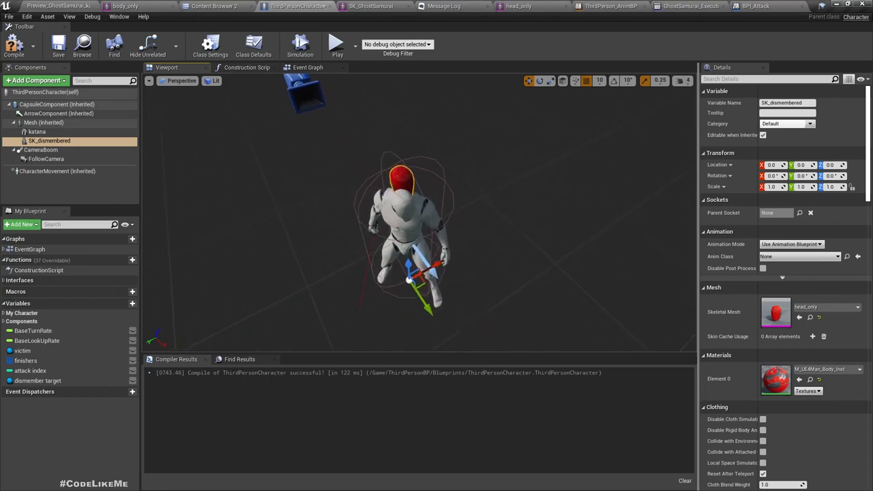
{"action": "left_click", "coordinate": [247, 67]}
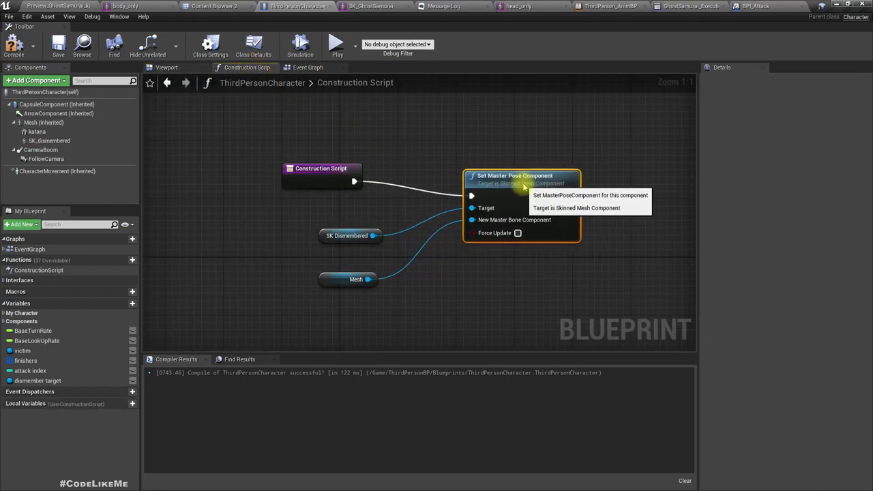
{"action": "mouse_move", "coordinate": [515, 233]}
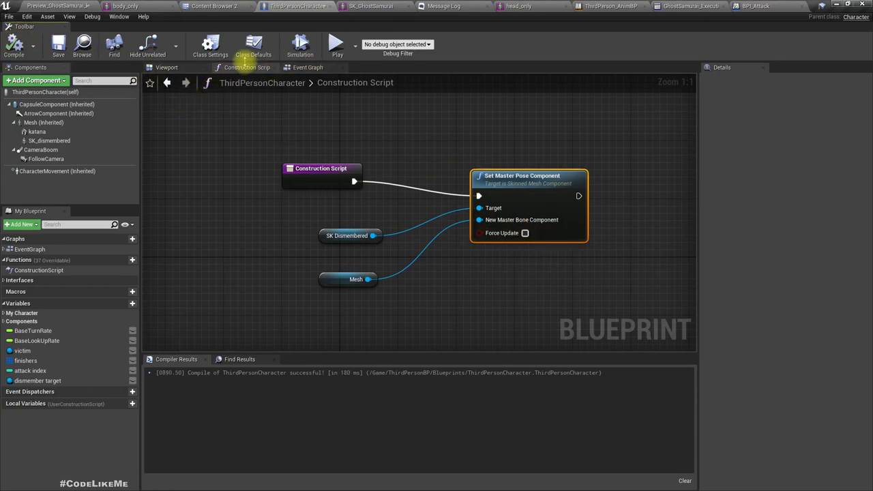
{"action": "left_click", "coordinate": [167, 67]}
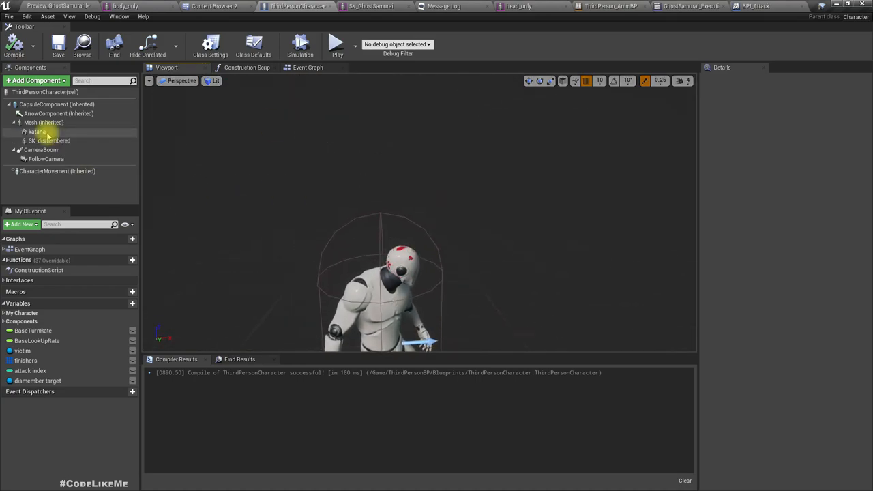
Step: Untick Visible in SK_dismembered's Rendering details so the head starts hidden
{"action": "left_click", "coordinate": [49, 140]}
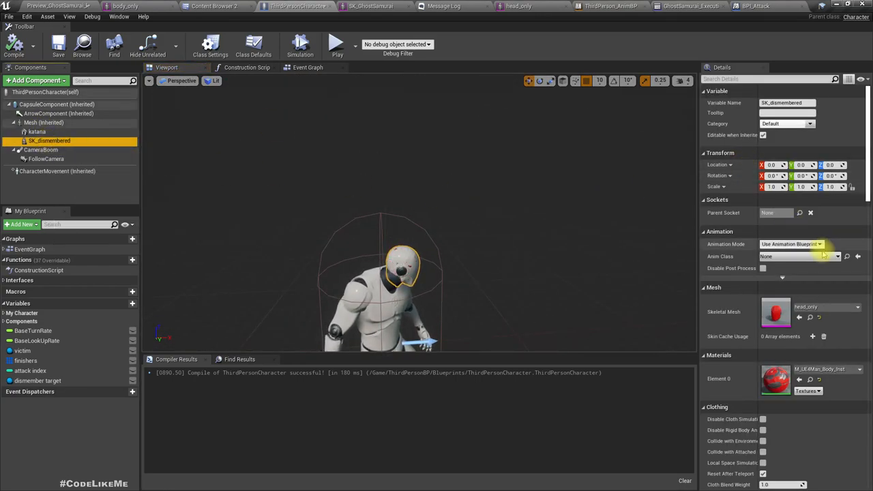
{"action": "scroll", "scroll_direction": "down", "scroll_amount": 3}
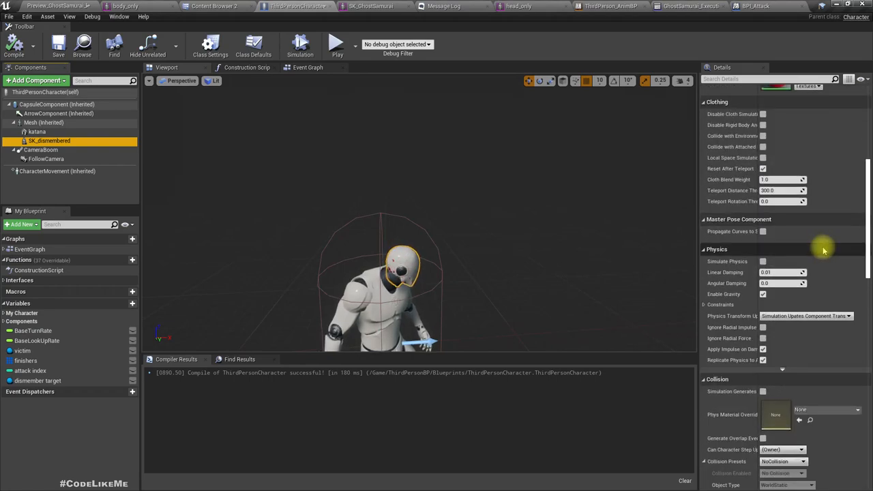
{"action": "scroll", "scroll_direction": "down", "scroll_amount": 3}
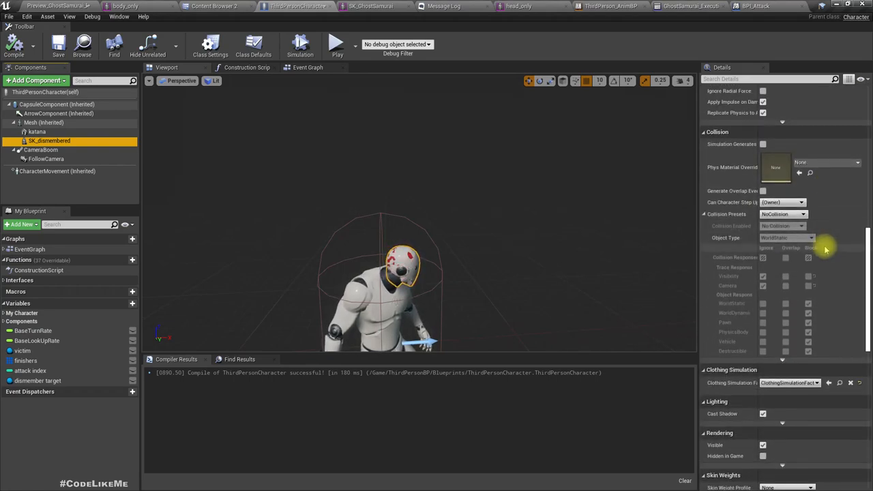
{"action": "scroll", "scroll_direction": "down", "scroll_amount": 3}
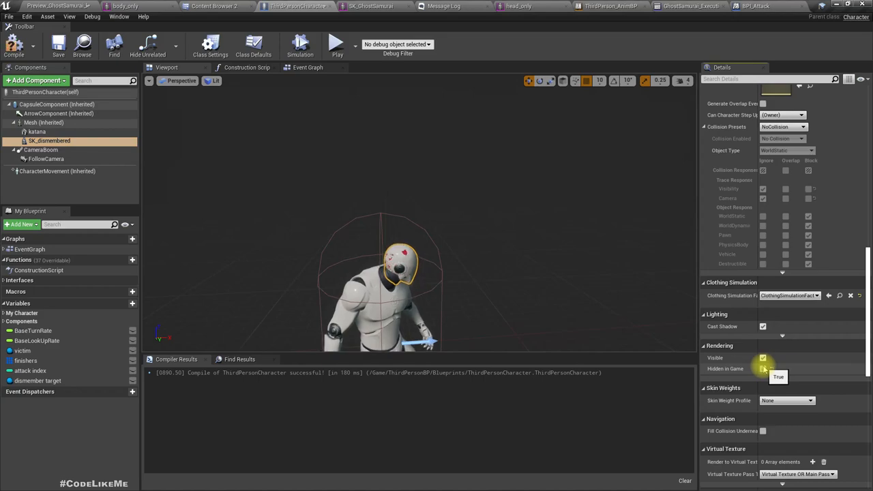
{"action": "left_click", "coordinate": [762, 368]}
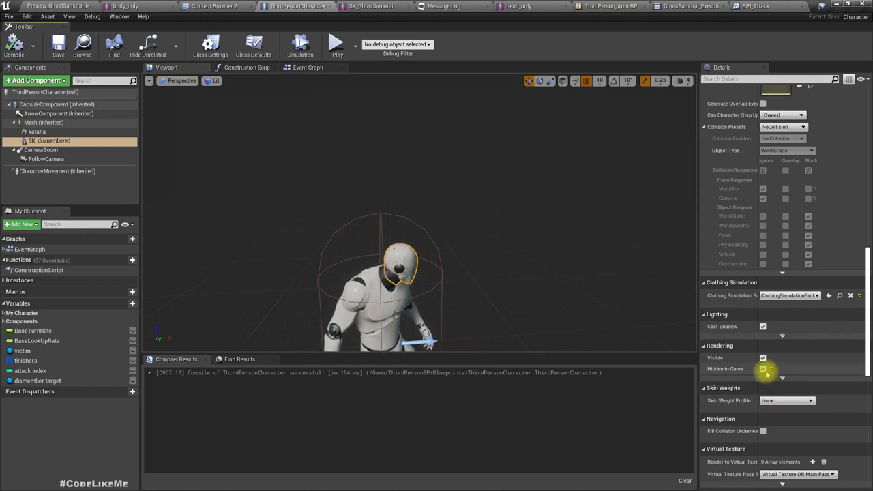
{"action": "left_click", "coordinate": [762, 368]}
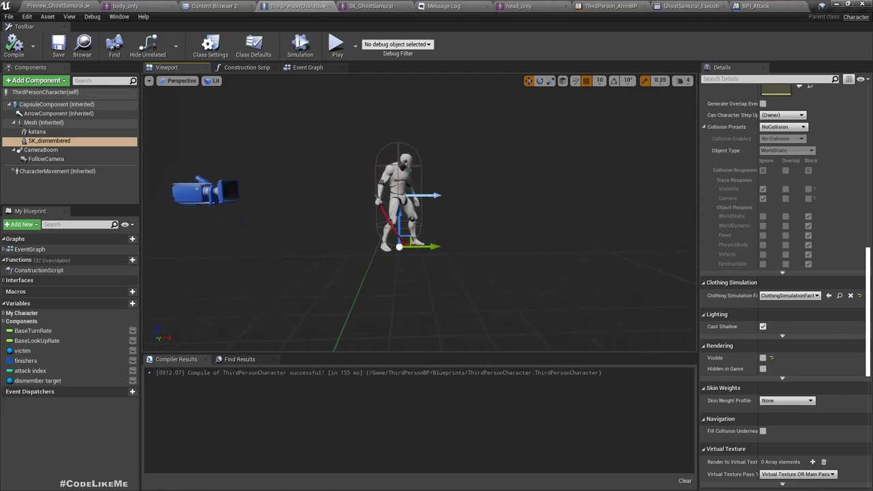
{"action": "left_click", "coordinate": [308, 67]}
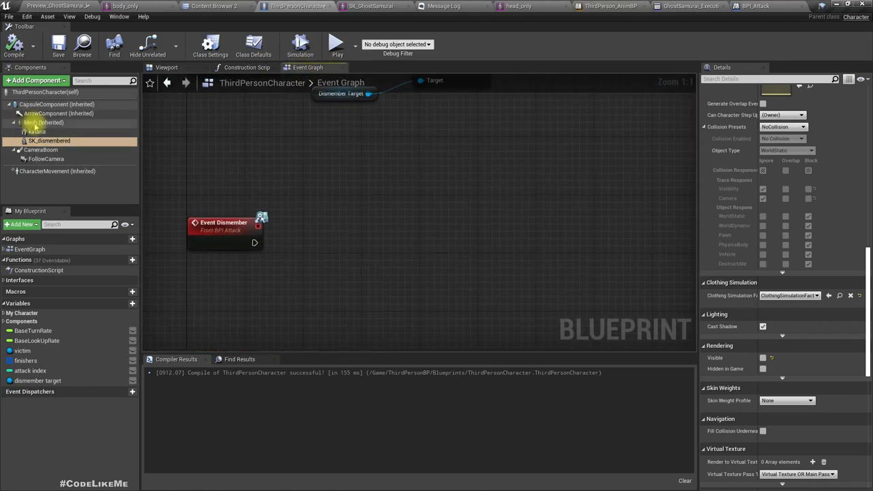
{"action": "mouse_move", "coordinate": [43, 122]}
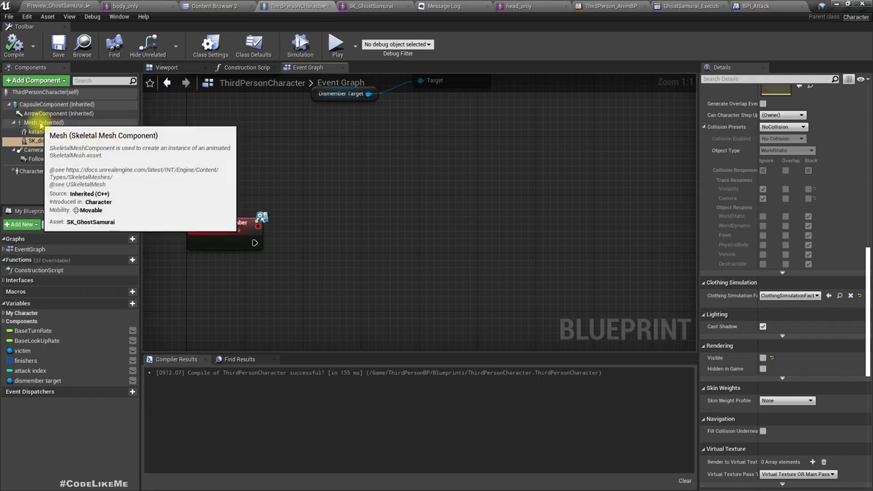
Step: After Event Dismember, add Set Visibility on SK_dismembered and Set Skeletal Mesh body_only; compile
{"action": "scroll", "scroll_direction": "down", "scroll_amount": 3}
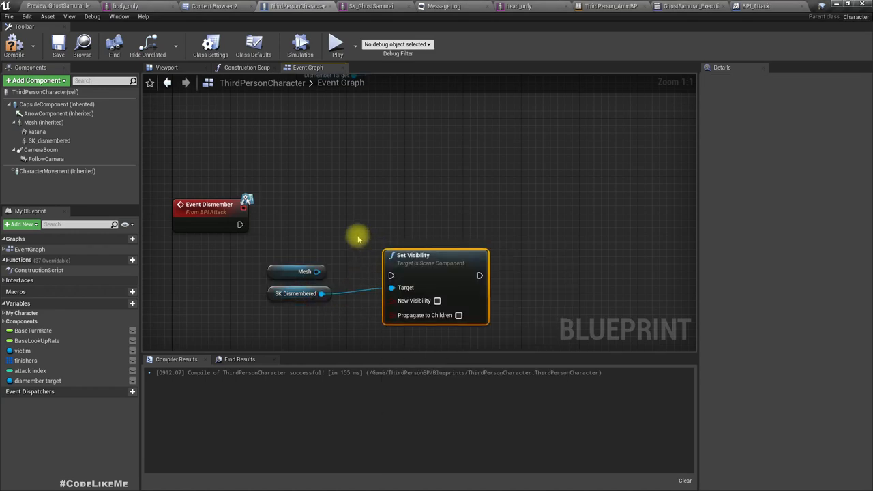
{"action": "left_click", "coordinate": [437, 300]}
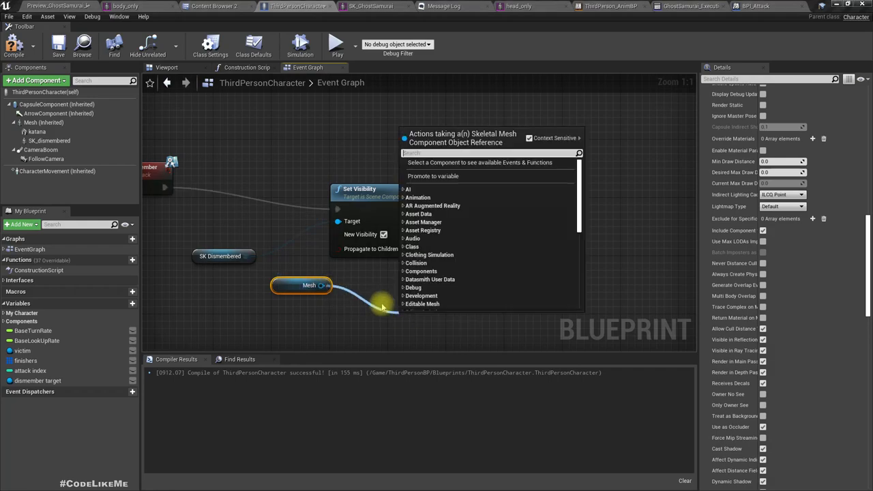
{"action": "type", "text": "set skele"}
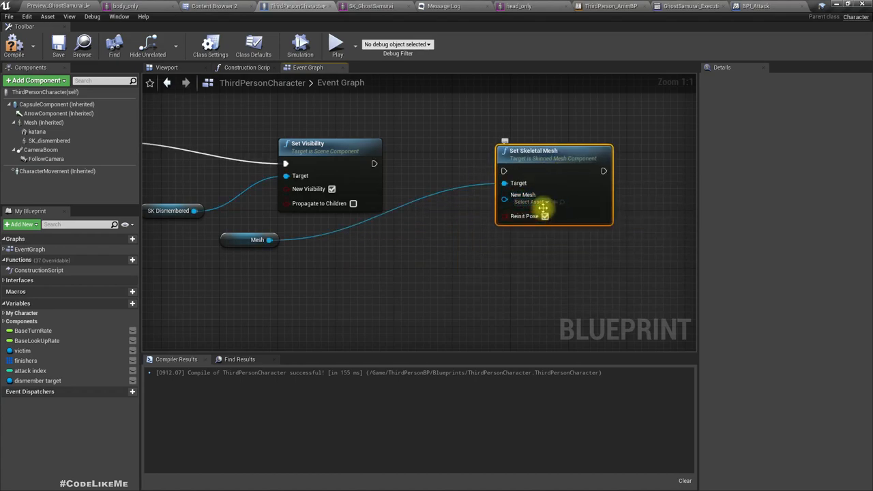
{"action": "left_click", "coordinate": [536, 202]}
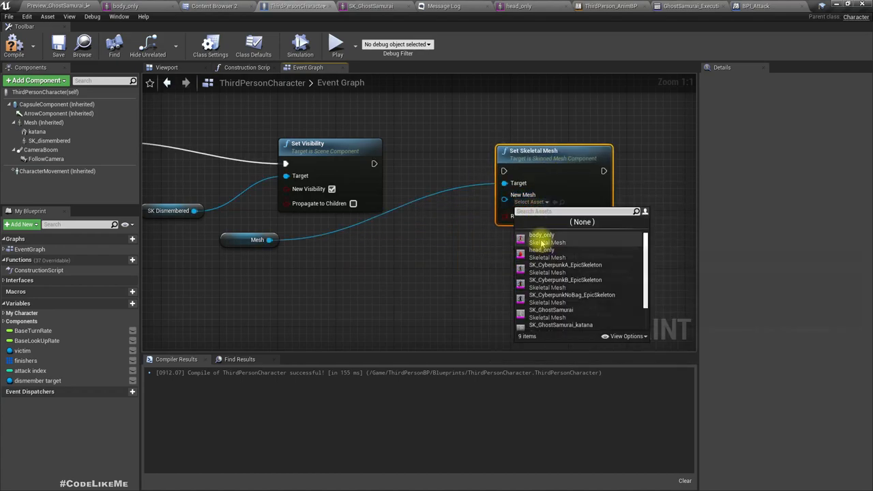
{"action": "left_click", "coordinate": [542, 235]}
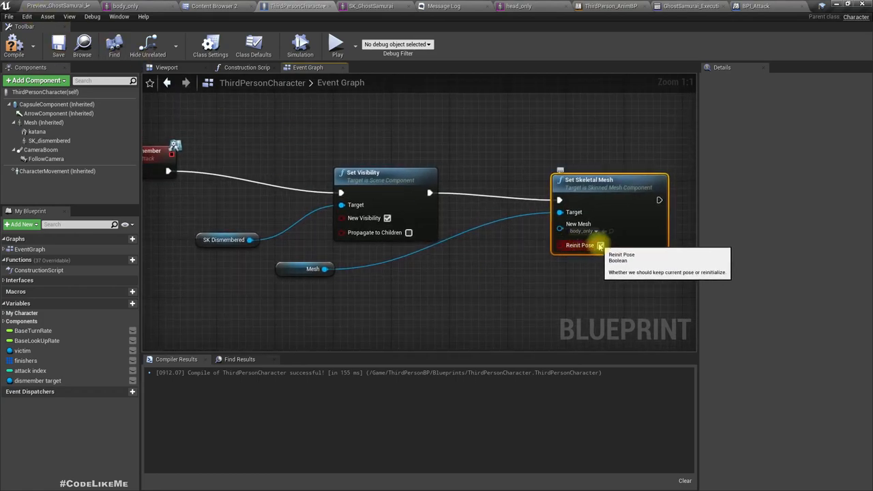
{"action": "left_click", "coordinate": [600, 244]}
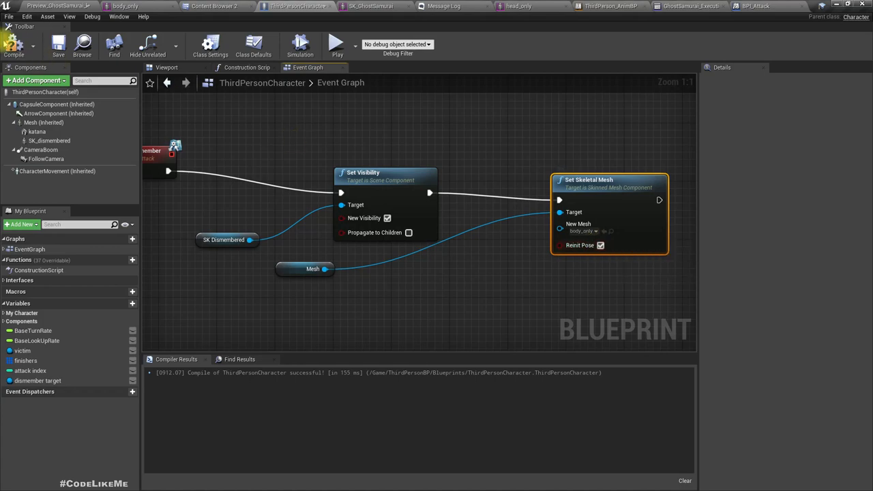
Step: Select SK_dismembered in Components and return to the ThirdPersonCharacter blueprint graph
{"action": "scroll", "scroll_direction": "down", "scroll_amount": 3}
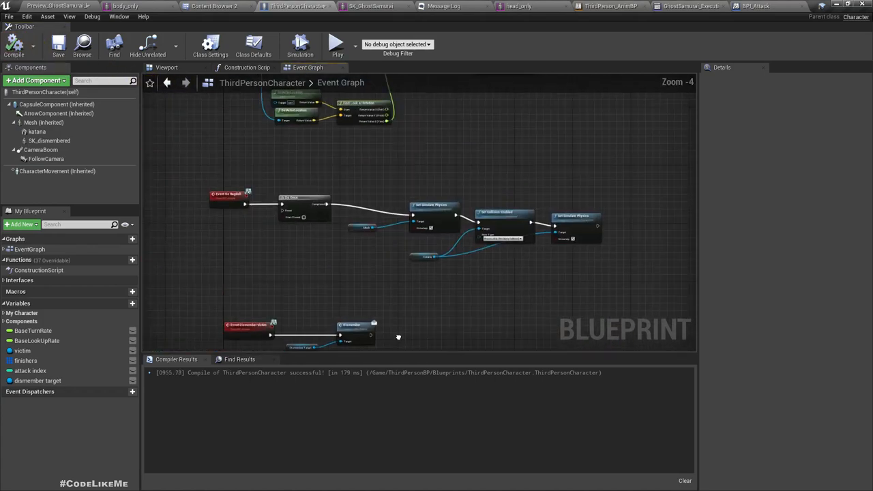
{"action": "scroll", "scroll_direction": "up", "scroll_amount": 3}
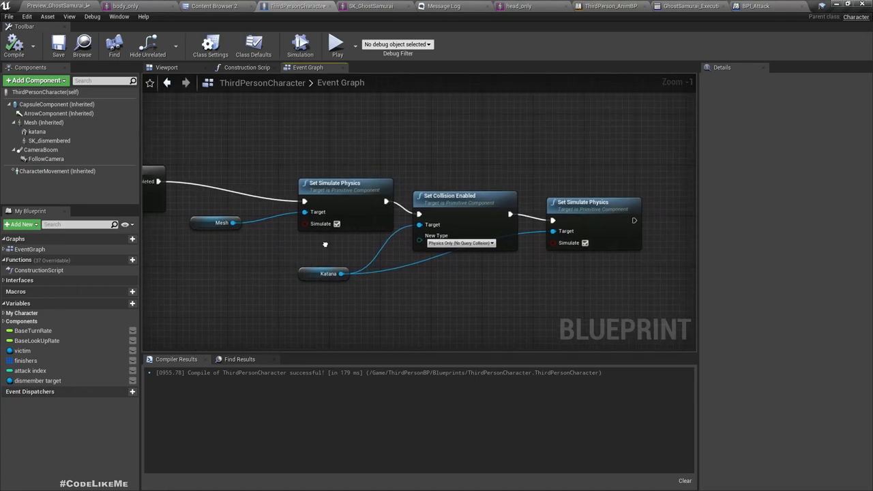
{"action": "mouse_move", "coordinate": [36, 131]}
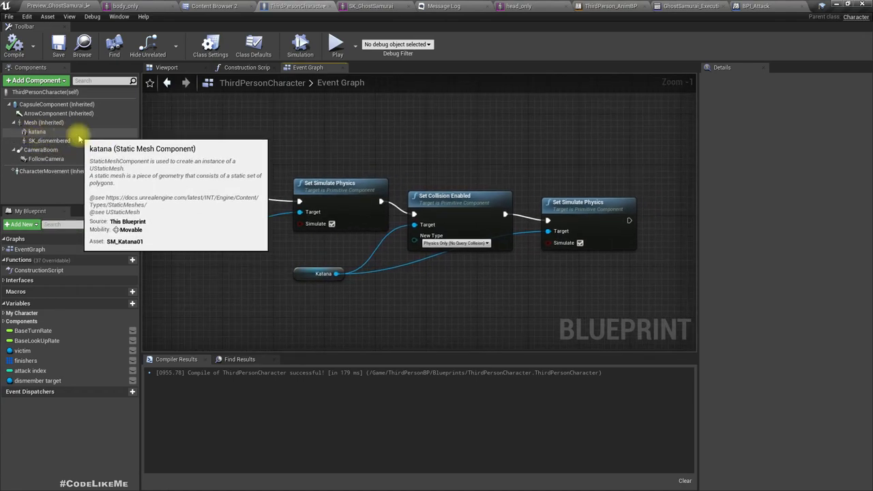
{"action": "left_click", "coordinate": [49, 140]}
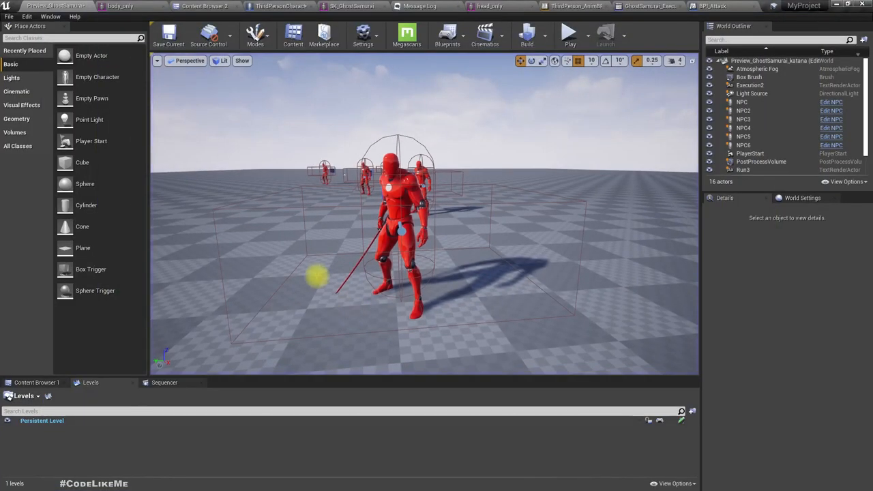
{"action": "left_click", "coordinate": [296, 6]}
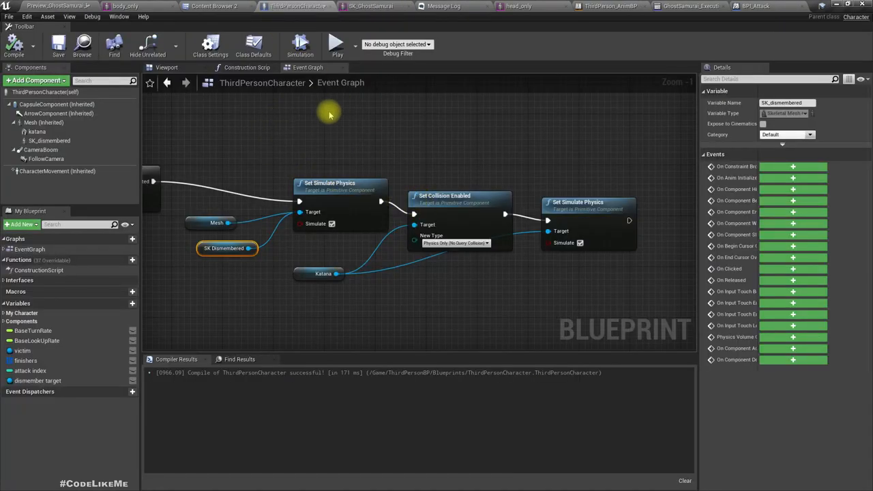
{"action": "scroll", "scroll_direction": "down", "scroll_amount": 3}
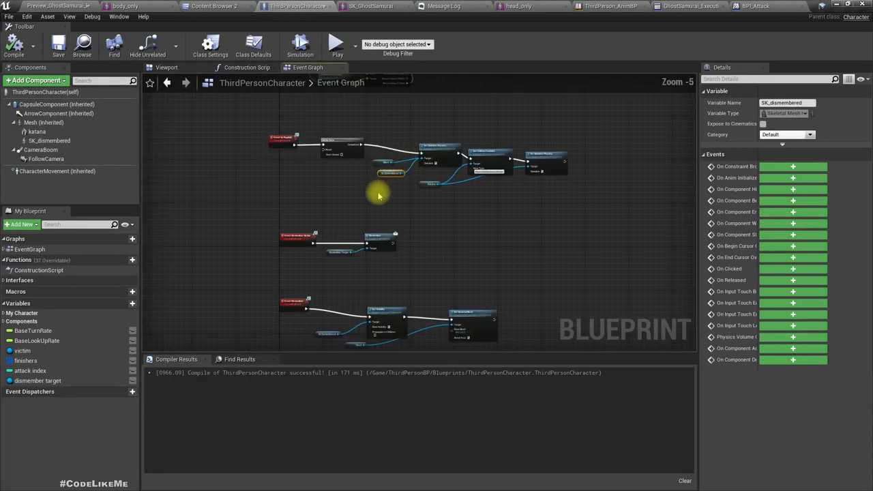
{"action": "scroll", "scroll_direction": "up", "scroll_amount": 3}
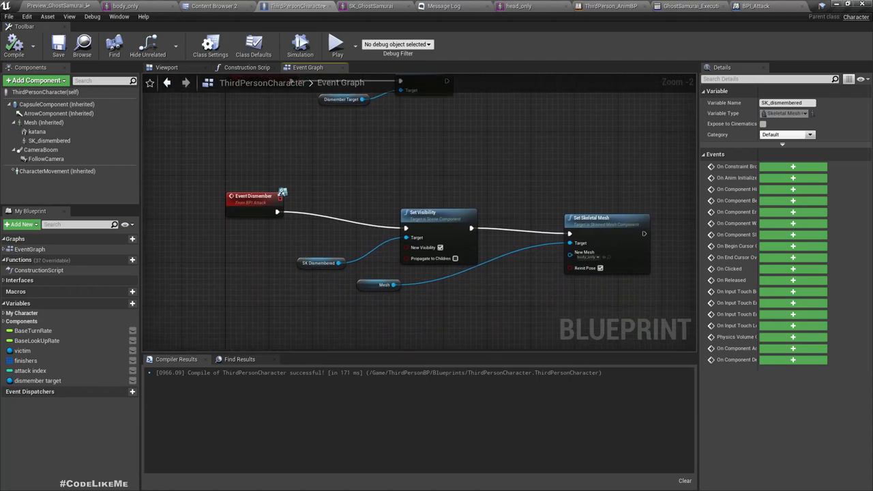
{"action": "scroll", "scroll_direction": "down", "scroll_amount": 3}
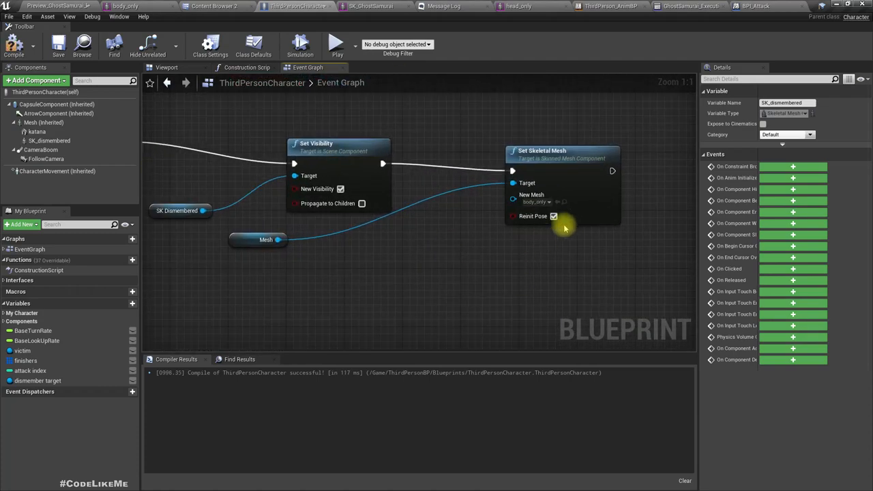
Step: Save the ThirdPersonCharacter blueprint and bring up its component preview
{"action": "left_click", "coordinate": [58, 45]}
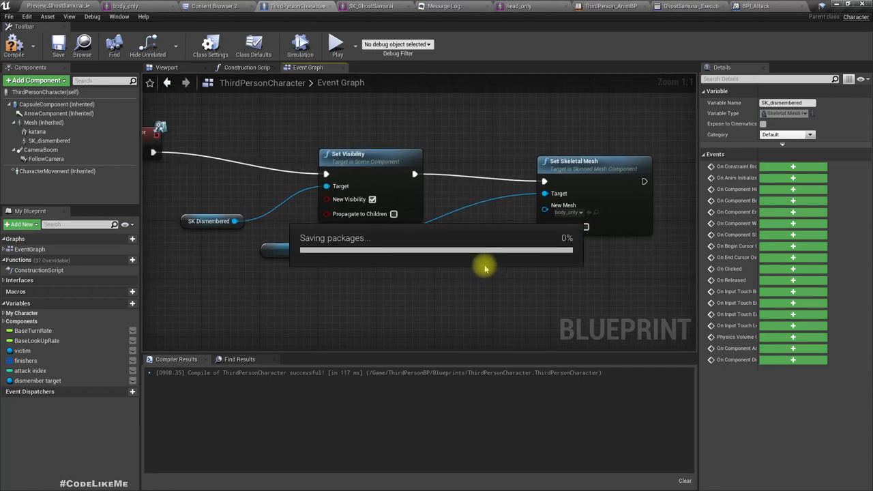
{"action": "left_click", "coordinate": [166, 67]}
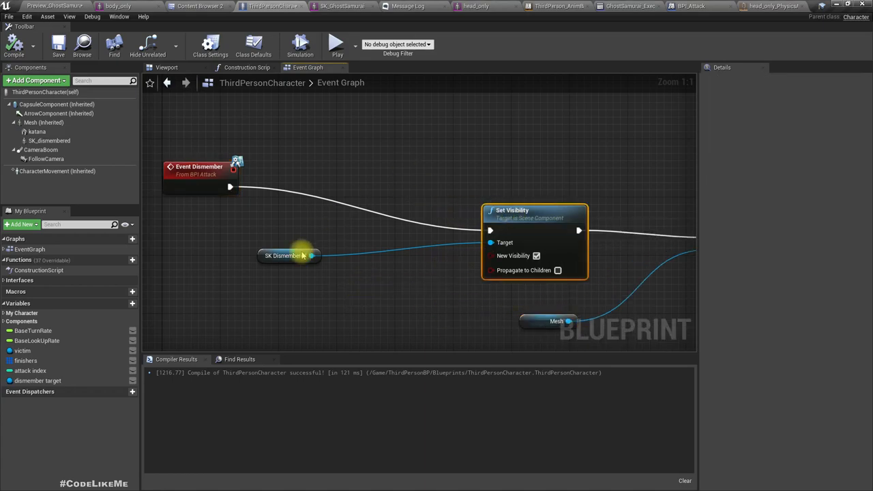
Step: Add Set Master Pose Component on SK Dismembered, test-play, and end the session
{"action": "left_click_drag", "start_coordinate": [314, 255], "coordinate": [329, 232]}
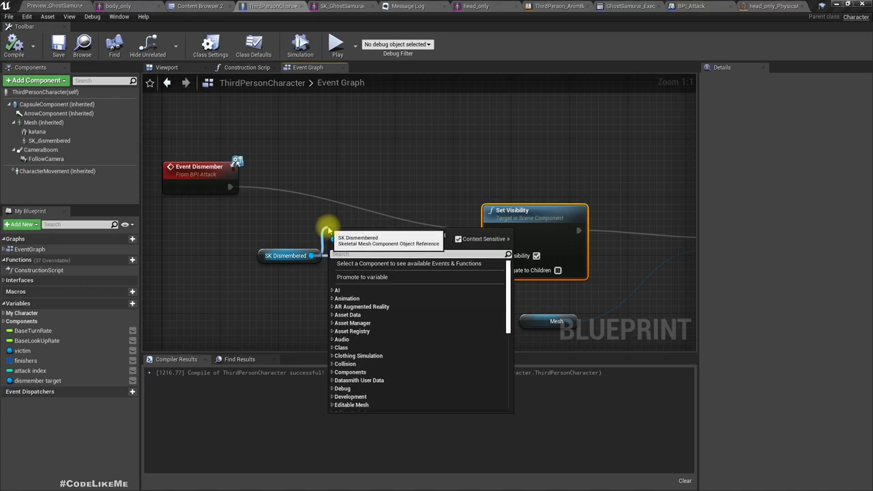
{"action": "type", "text": "set m"}
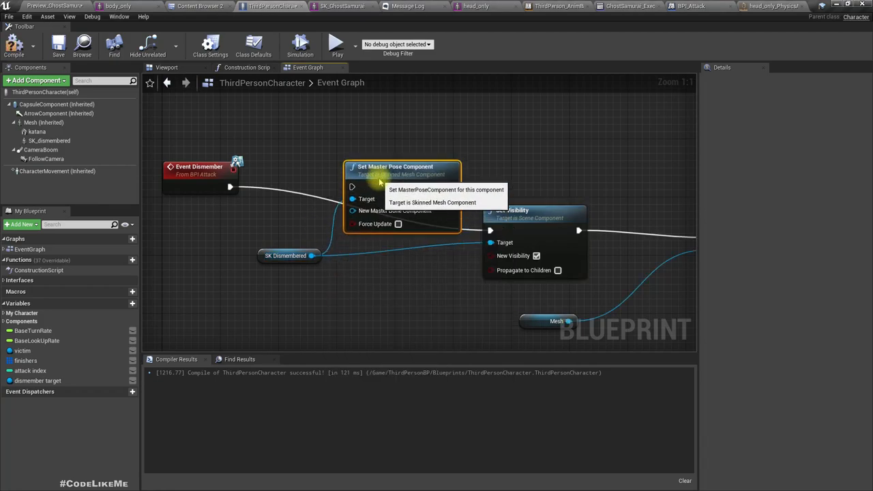
{"action": "mouse_move", "coordinate": [230, 187]}
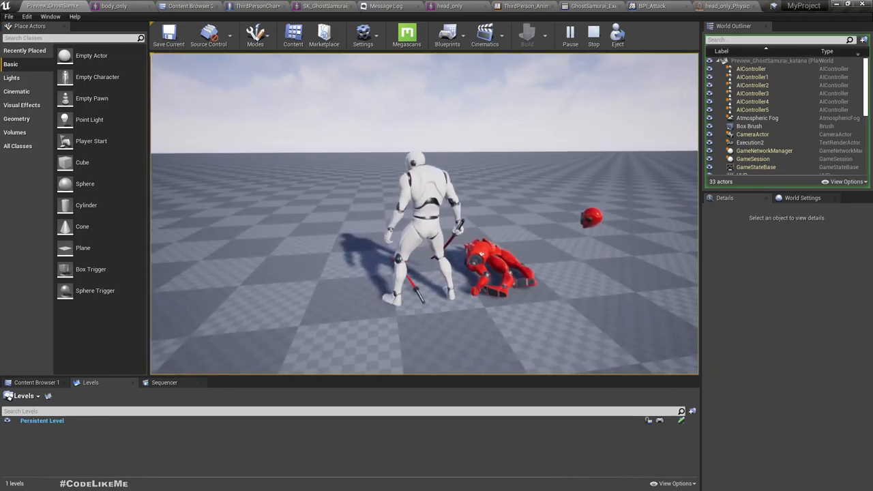
{"action": "left_click", "coordinate": [592, 34]}
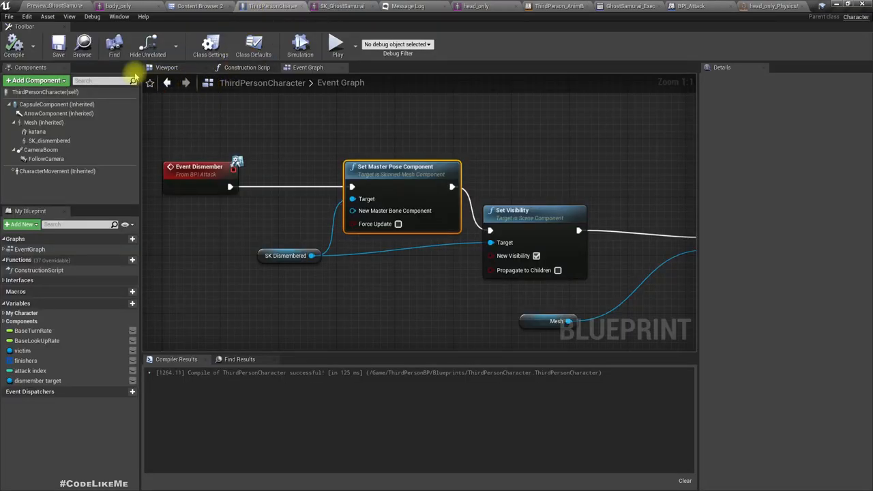
{"action": "mouse_move", "coordinate": [65, 150]}
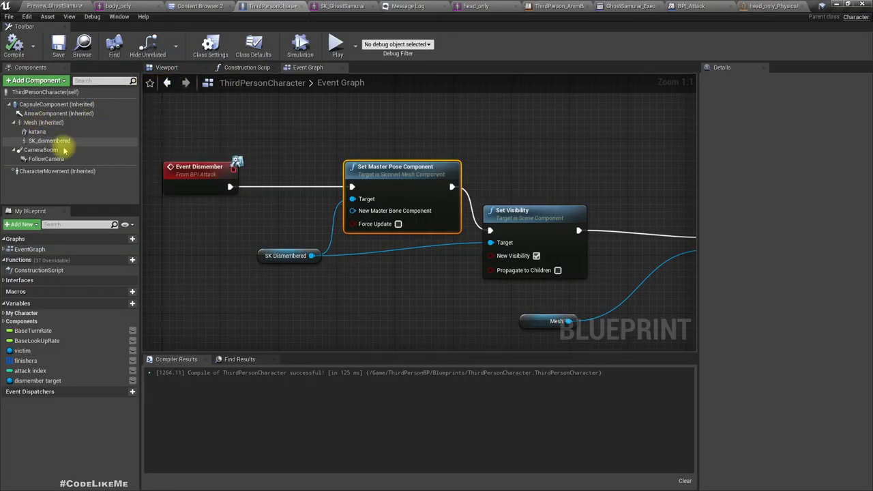
Step: Move SK_dismembered from under Mesh to the root component and test-play
{"action": "left_click", "coordinate": [49, 159]}
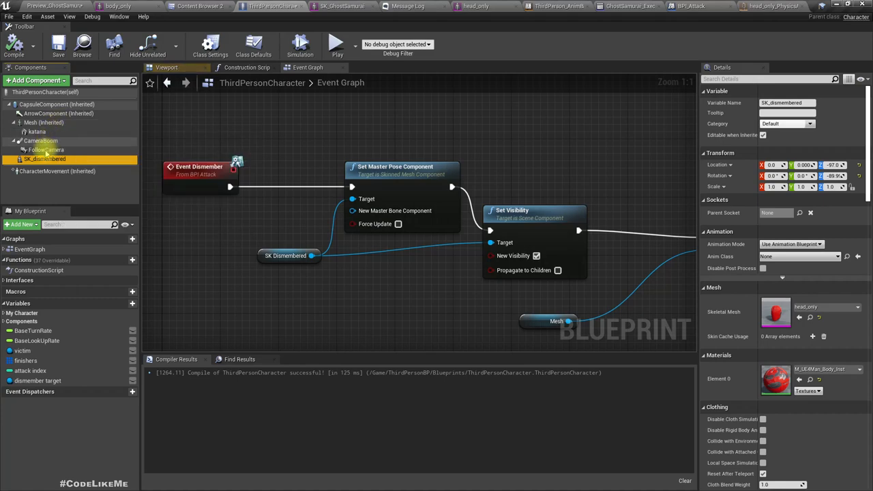
{"action": "mouse_move", "coordinate": [45, 122]}
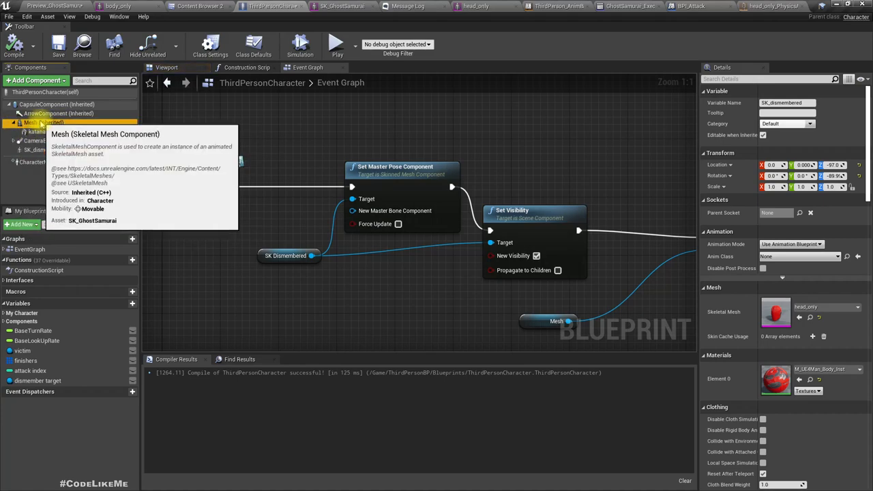
{"action": "left_click", "coordinate": [44, 122]}
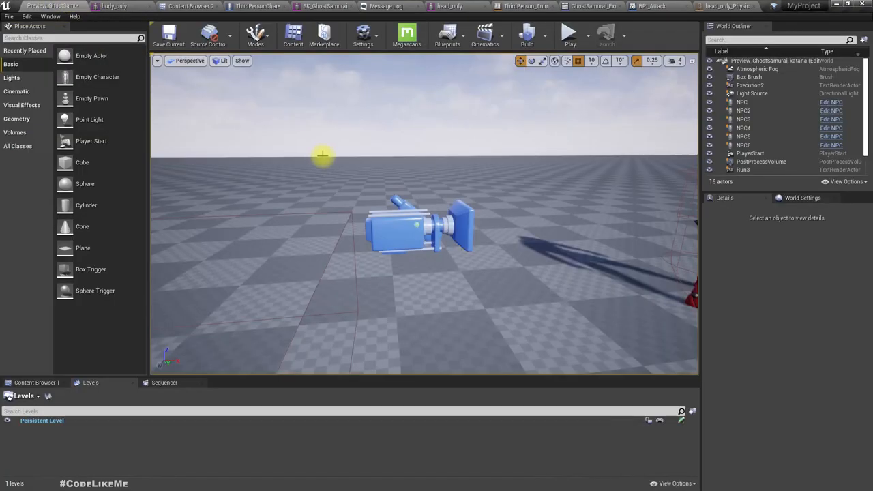
{"action": "left_click", "coordinate": [570, 32]}
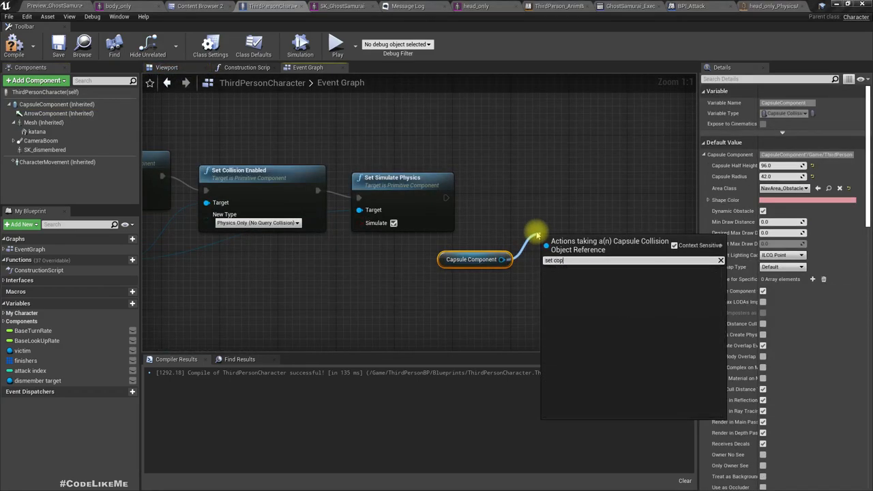
Step: Add Set Collision Enabled with No Collision on the Capsule Component and recompile
{"action": "type", "text": "co"}
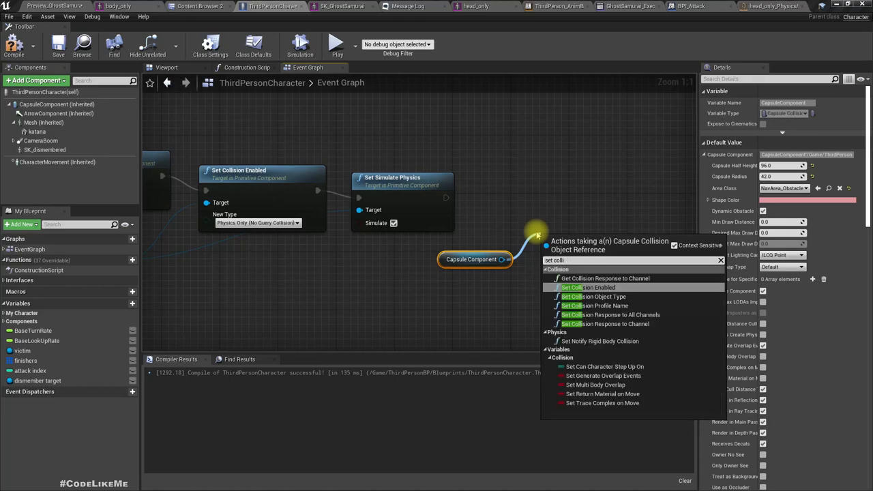
{"action": "left_click", "coordinate": [587, 286]}
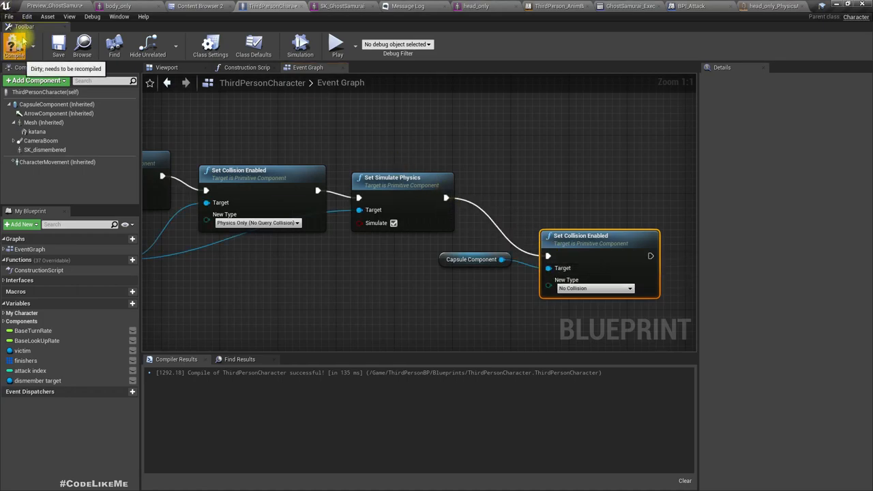
{"action": "left_click", "coordinate": [336, 43]}
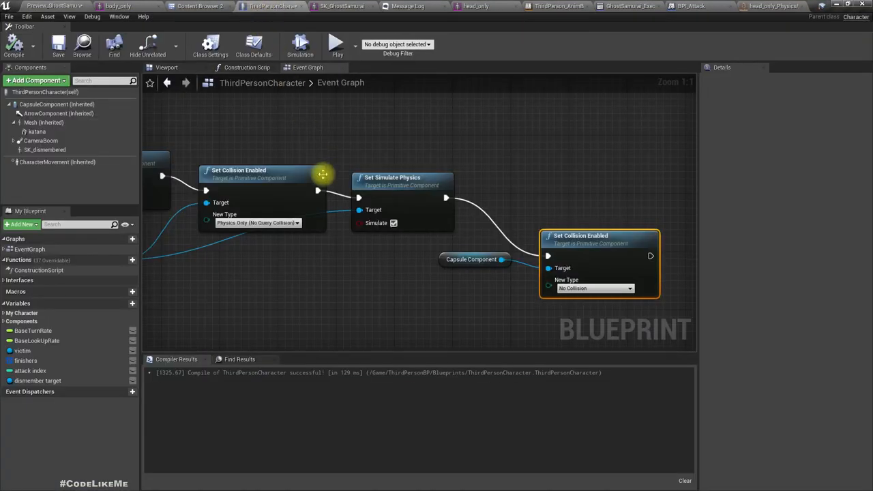
Step: Add Set Simulate Physics for SK Dismembered to the dismember event chain
{"action": "scroll", "scroll_direction": "down", "scroll_amount": 3}
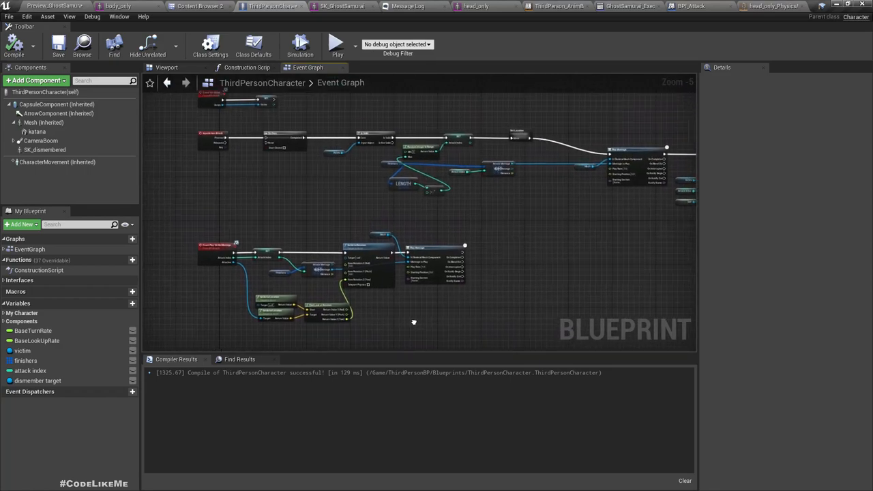
{"action": "scroll", "scroll_direction": "up", "scroll_amount": 3}
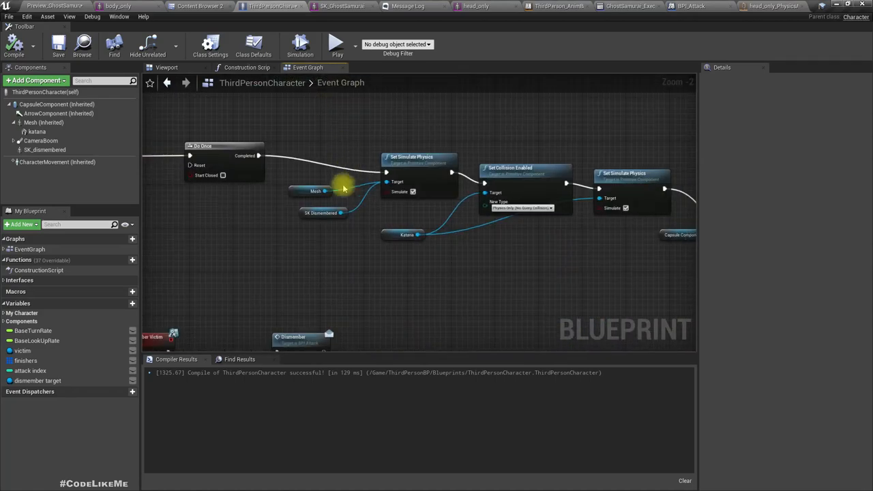
{"action": "scroll", "scroll_direction": "up", "scroll_amount": 3}
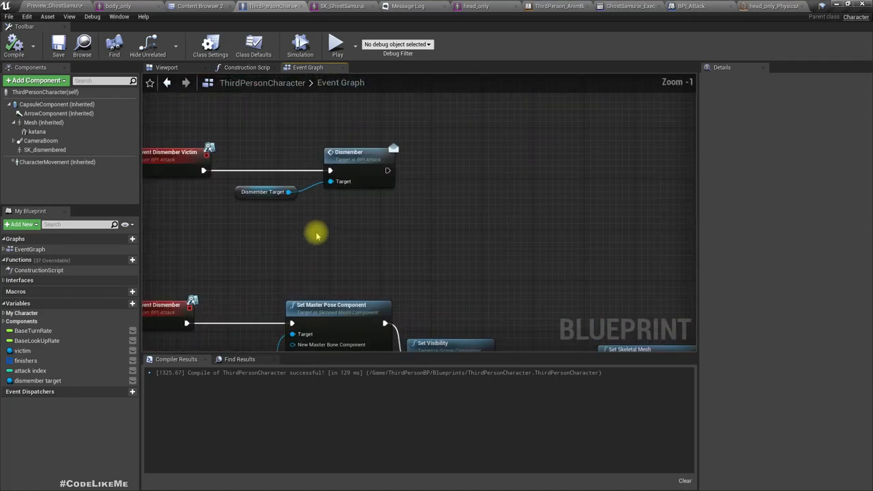
{"action": "left_click_drag", "start_coordinate": [321, 236], "coordinate": [327, 161]}
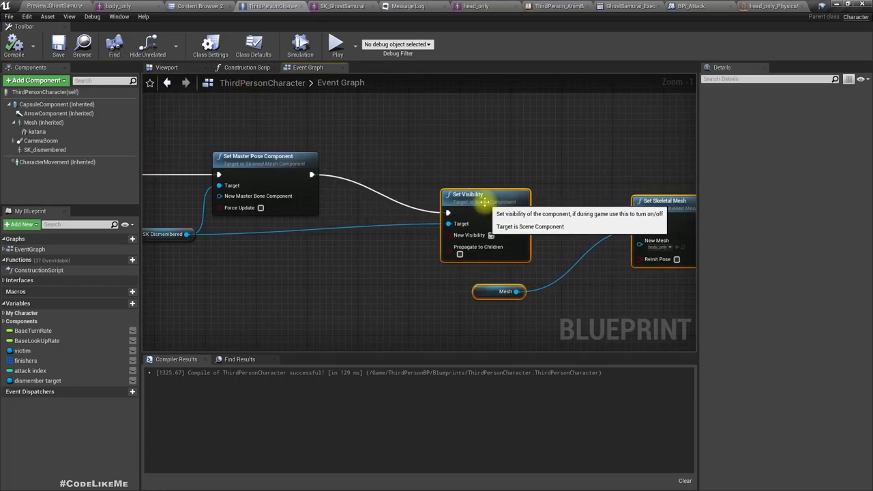
{"action": "left_click_drag", "start_coordinate": [187, 234], "coordinate": [286, 266]}
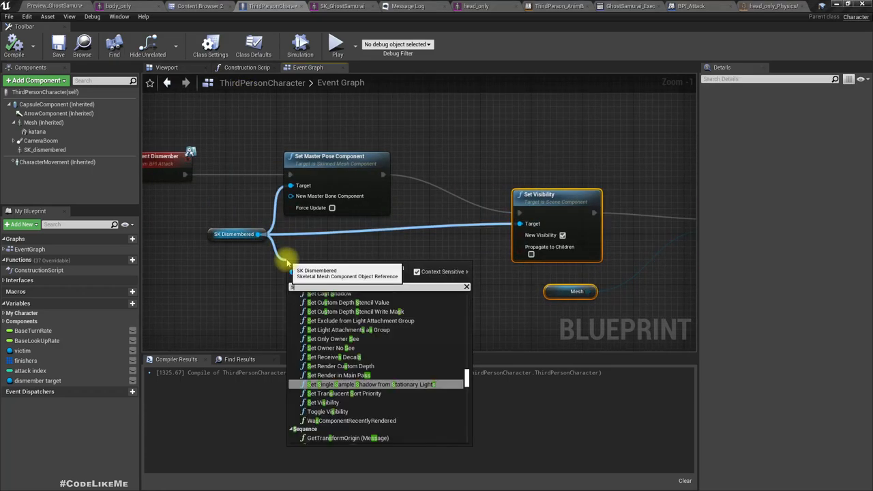
{"action": "type", "text": "set simula"}
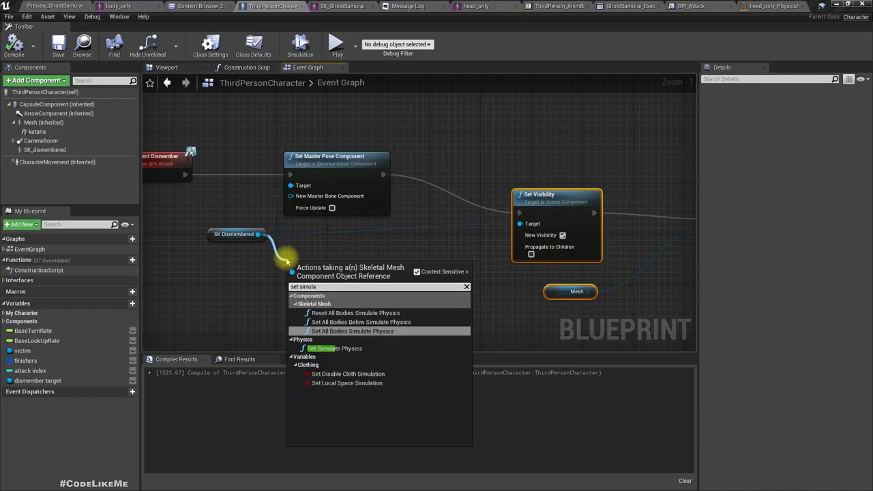
{"action": "left_click", "coordinate": [334, 348]}
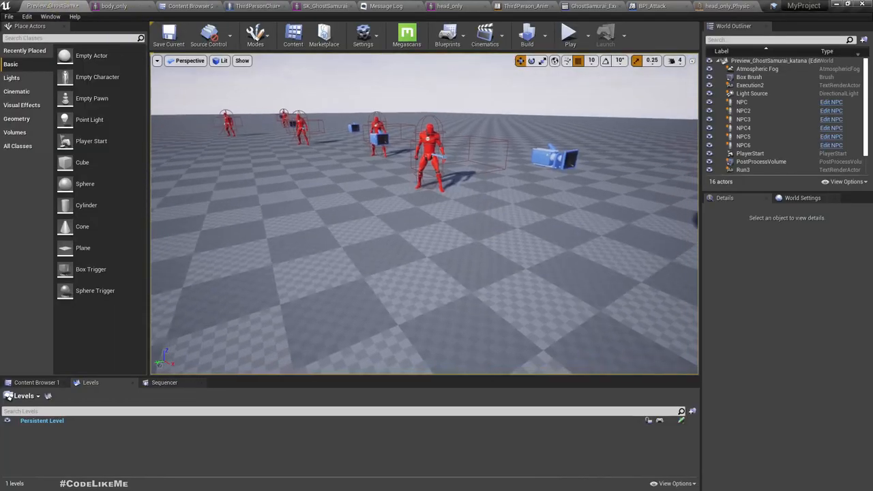
Step: Test-play, then select SK_dismembered to inspect its settings
{"action": "left_click", "coordinate": [570, 32]}
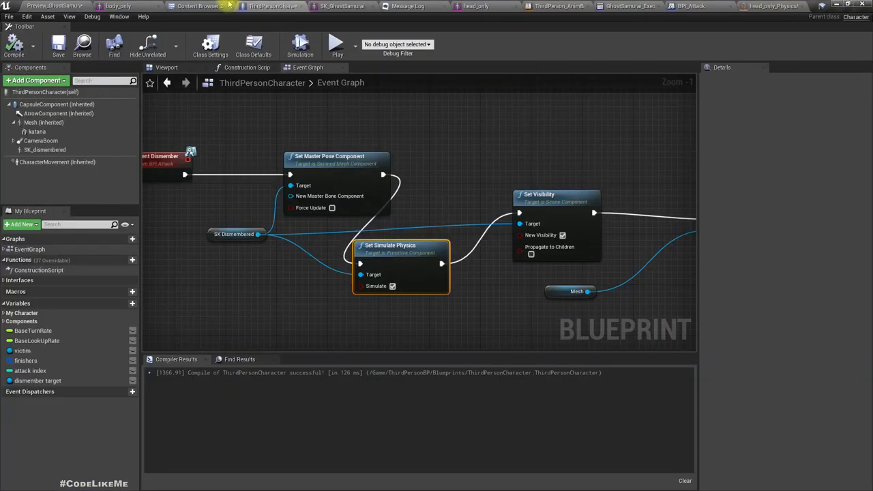
{"action": "left_click", "coordinate": [45, 149]}
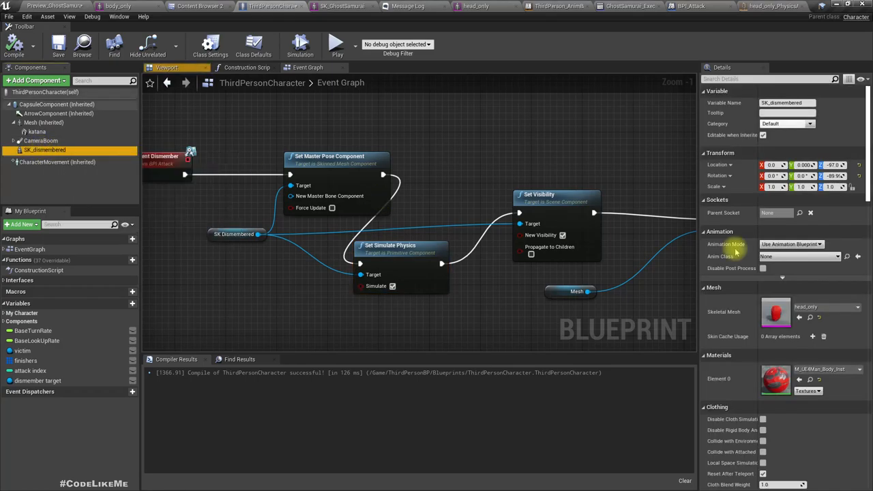
{"action": "scroll", "scroll_direction": "down", "scroll_amount": 3}
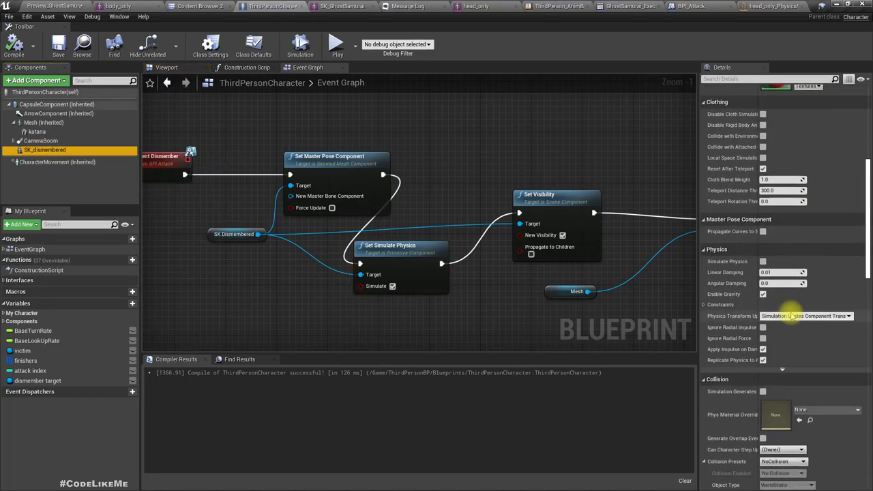
{"action": "left_click", "coordinate": [782, 345]}
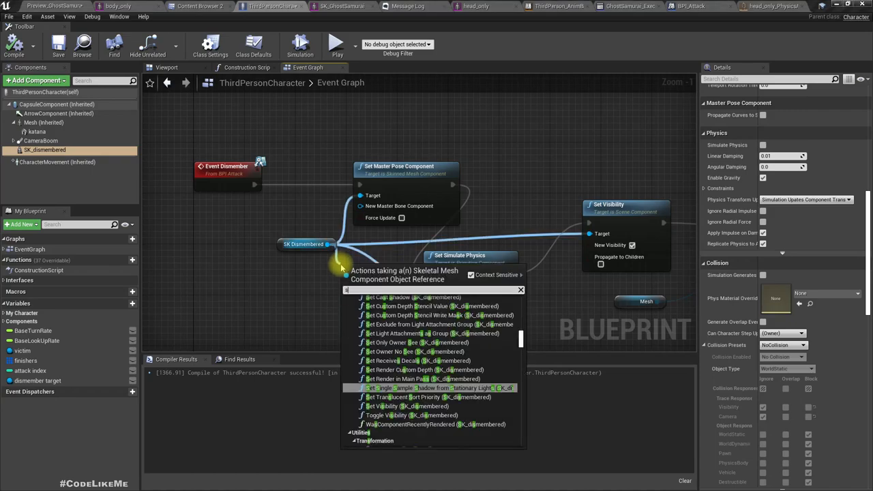
{"action": "type", "text": "set collio"}
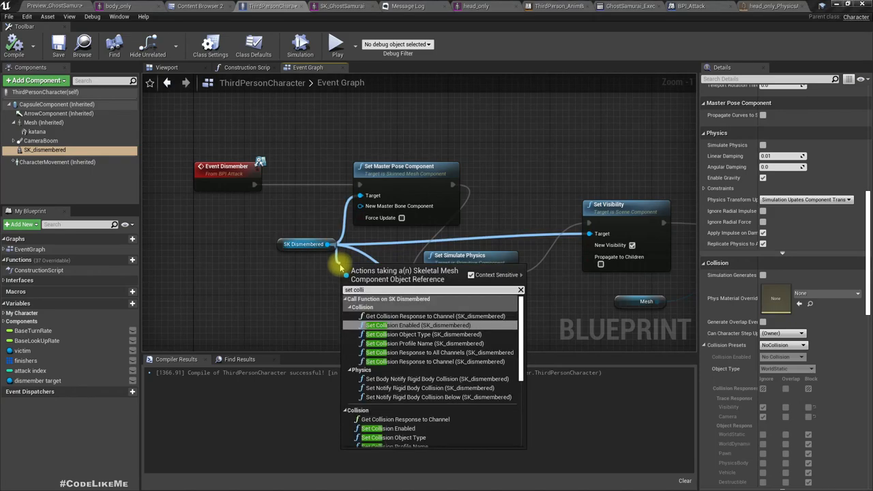
{"action": "scroll", "scroll_direction": "down", "scroll_amount": 3}
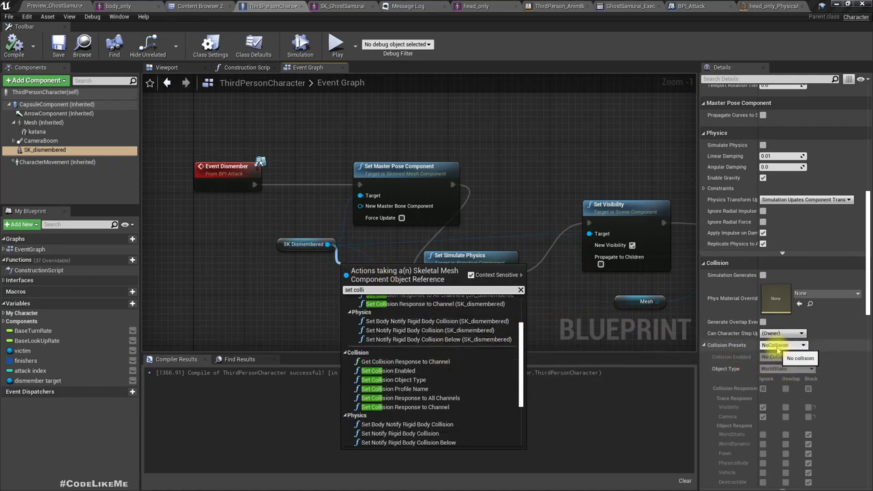
{"action": "mouse_move", "coordinate": [387, 370]}
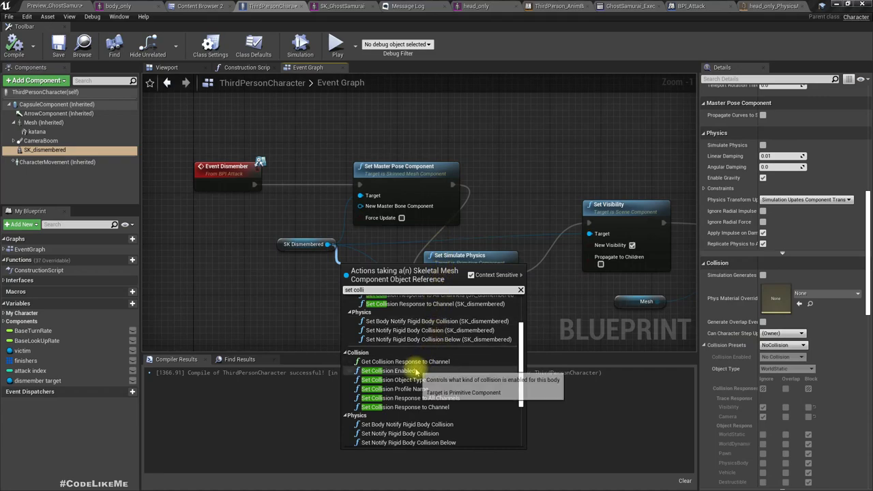
{"action": "left_click", "coordinate": [382, 370]}
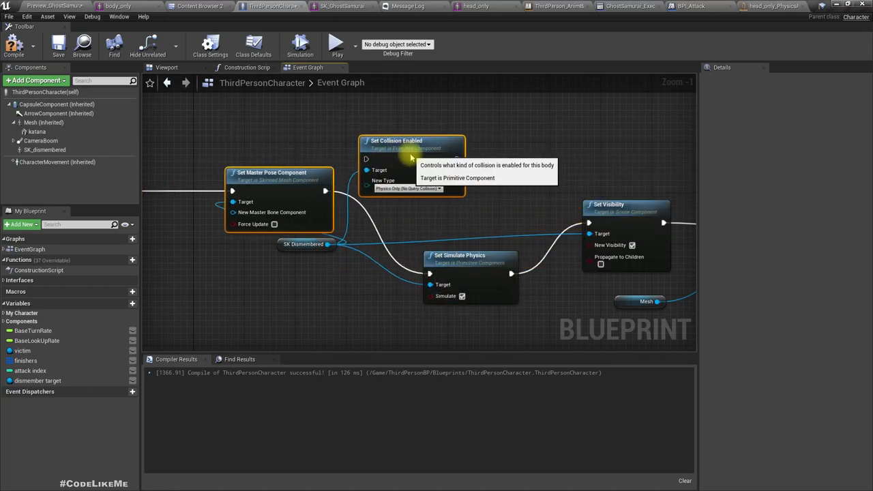
{"action": "mouse_move", "coordinate": [477, 169]}
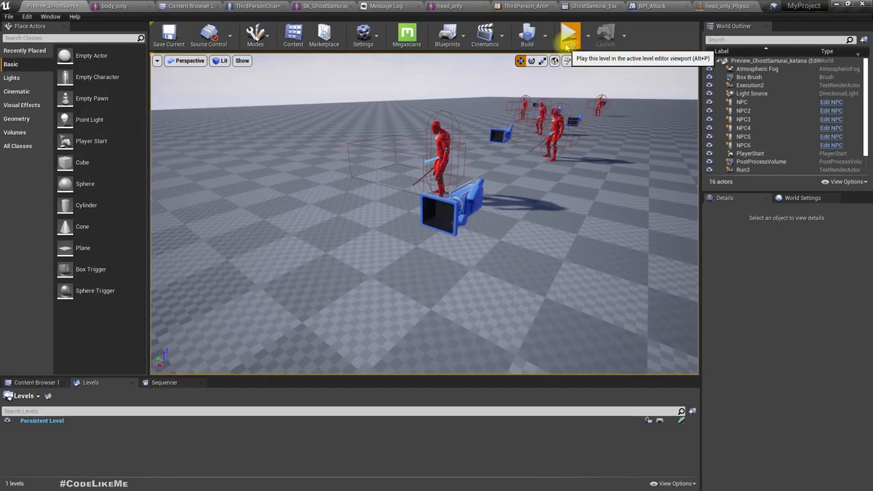
{"action": "left_click", "coordinate": [570, 34]}
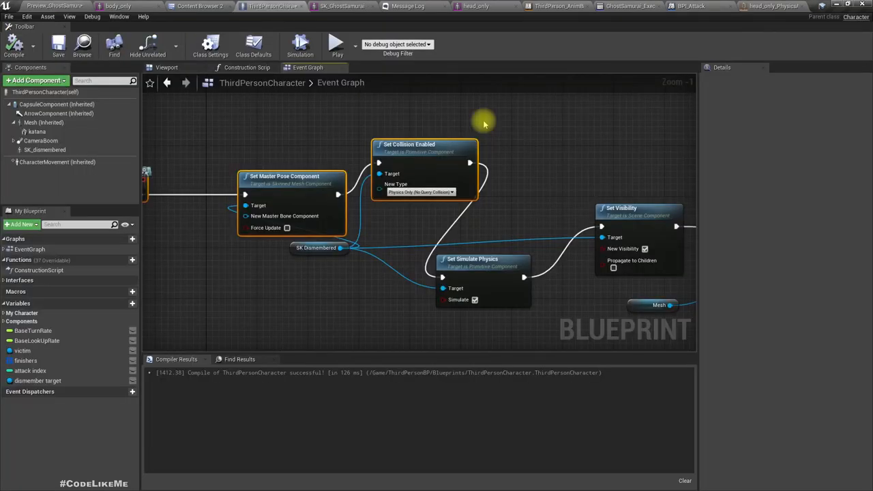
{"action": "mouse_move", "coordinate": [527, 155]}
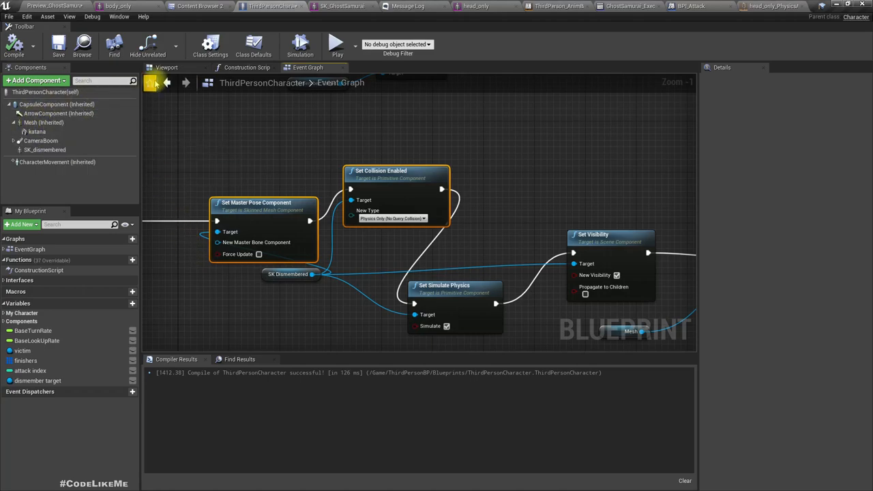
Step: Set SK_dismembered's Collision Presets to Custom, ignoring other objects and blocking world objects
{"action": "left_click", "coordinate": [166, 67]}
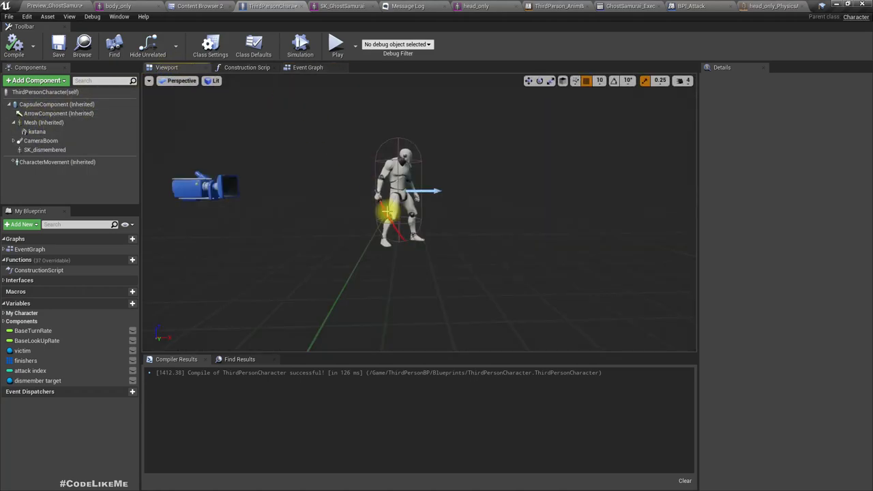
{"action": "left_click", "coordinate": [45, 149]}
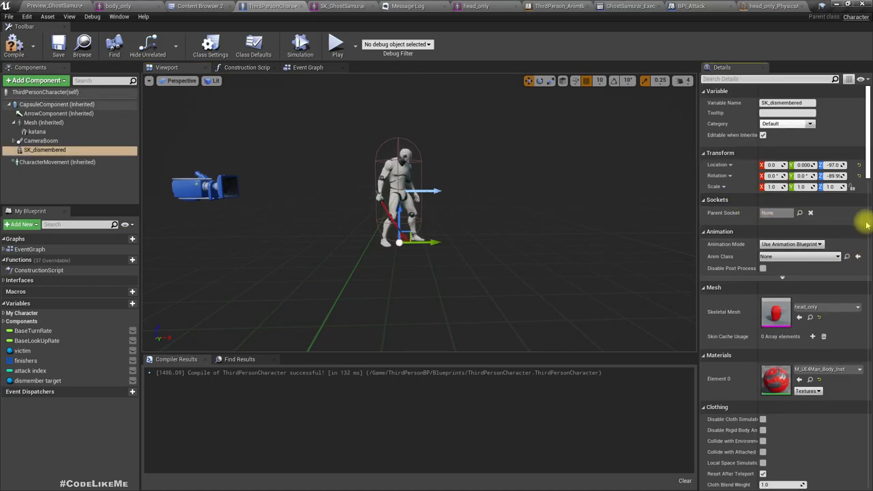
{"action": "scroll", "scroll_direction": "down", "scroll_amount": 3}
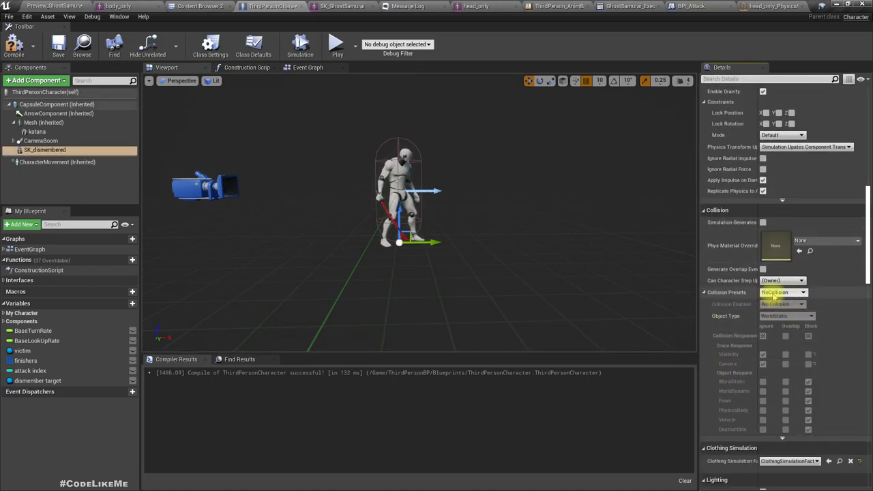
{"action": "left_click", "coordinate": [802, 292]}
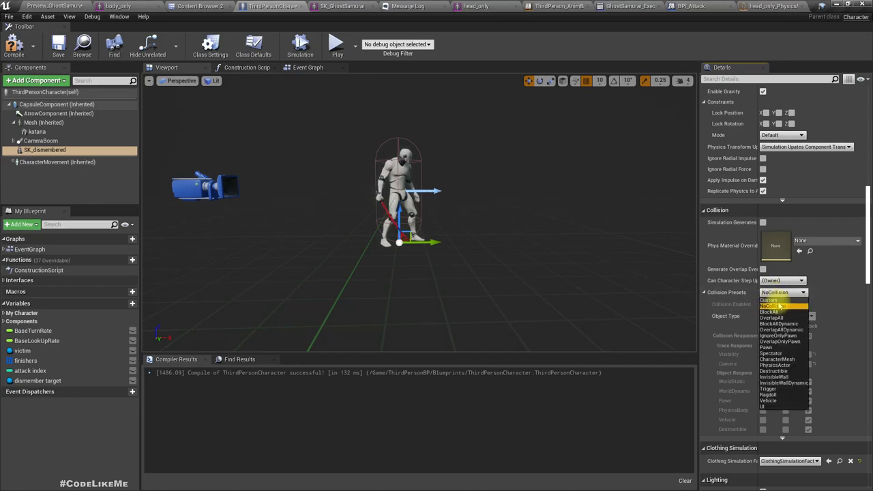
{"action": "left_click", "coordinate": [782, 300]}
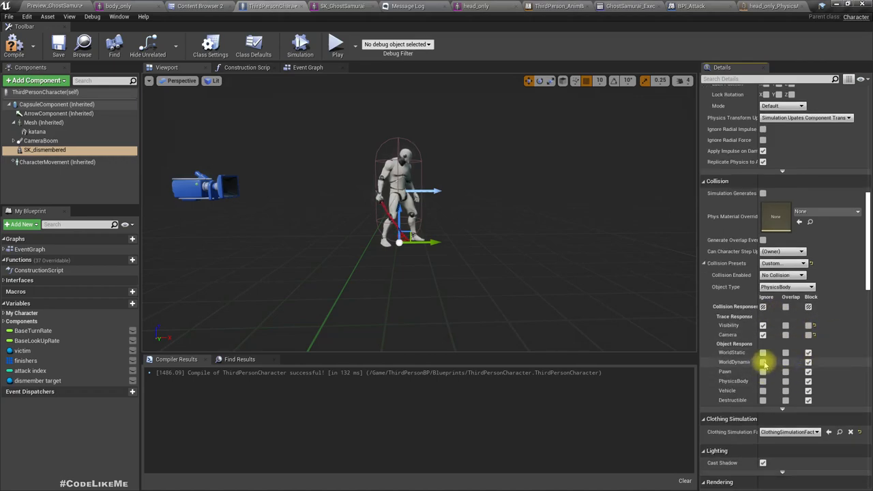
{"action": "left_click", "coordinate": [762, 306]}
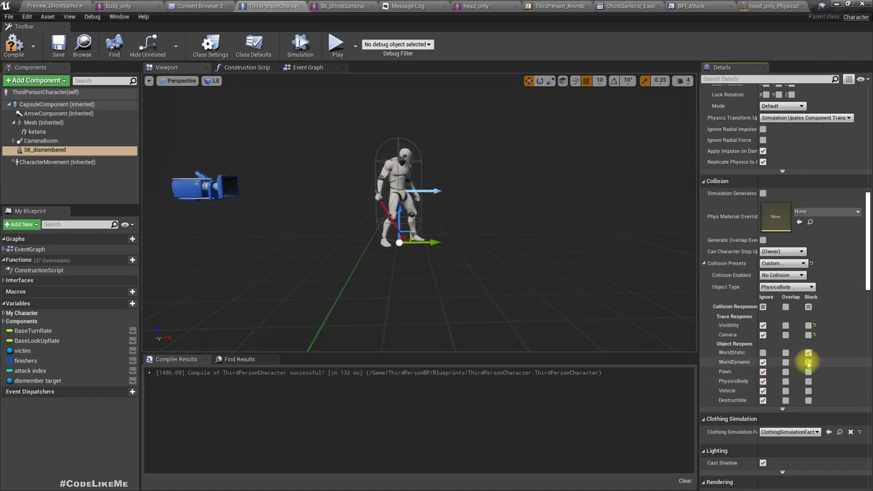
{"action": "left_click", "coordinate": [808, 362]}
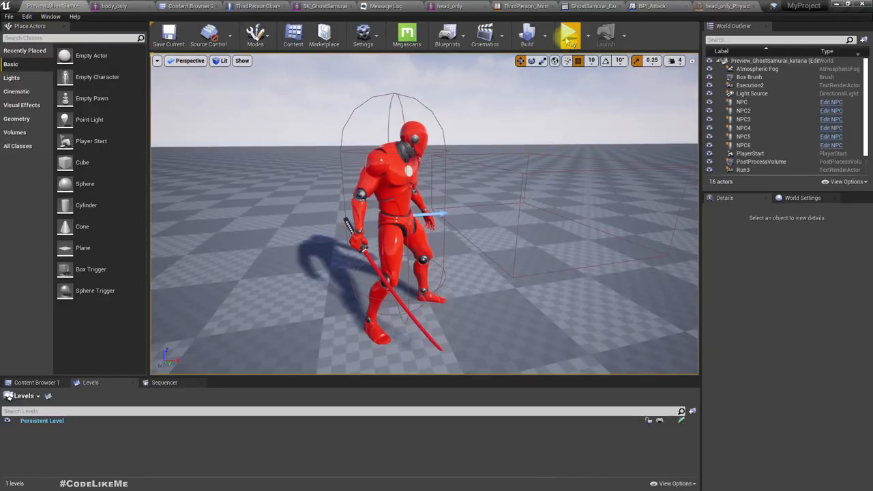
Step: Play the level to watch the severed head fall, then bring up the content browser
{"action": "left_click", "coordinate": [570, 34]}
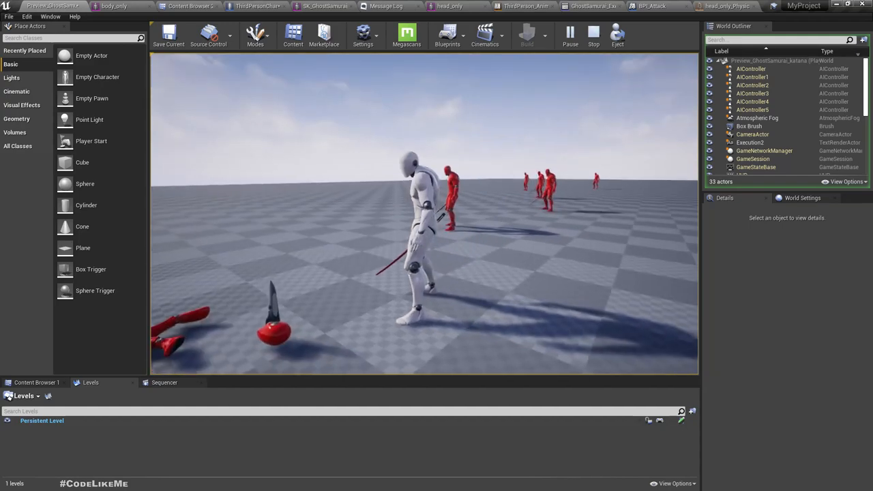
{"action": "left_click", "coordinate": [592, 34]}
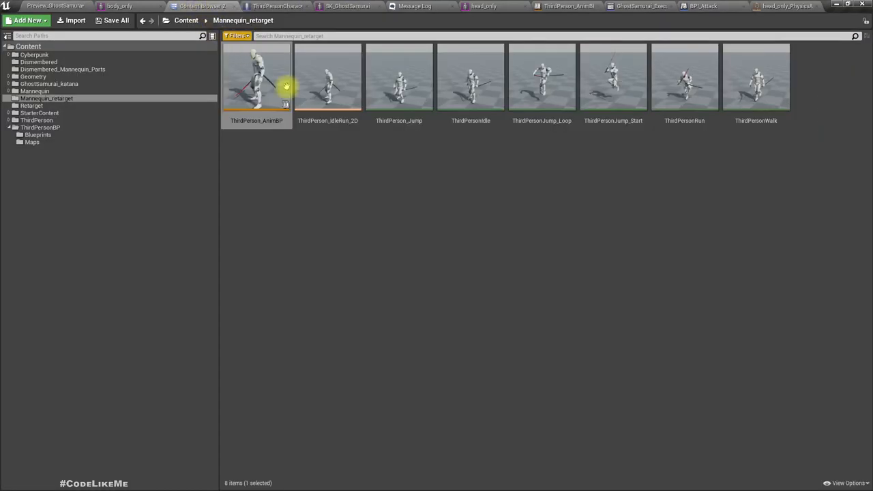
{"action": "mouse_move", "coordinate": [341, 181]}
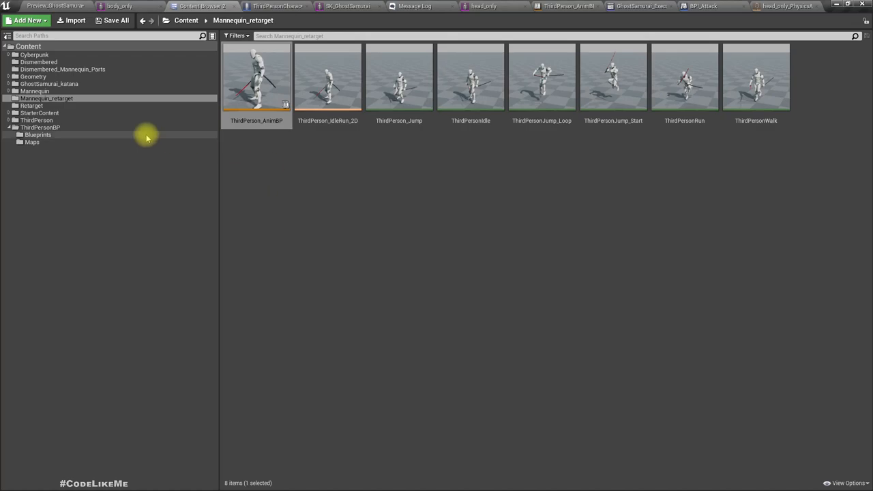
Step: Open the ThirdPersonBP > Blueprints folder in the Content Browser tree
{"action": "left_click", "coordinate": [38, 134]}
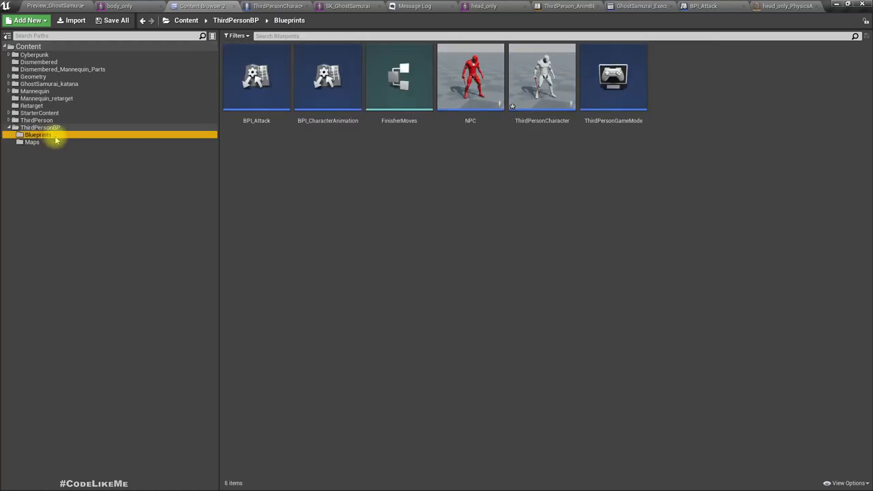
{"action": "mouse_move", "coordinate": [46, 153]}
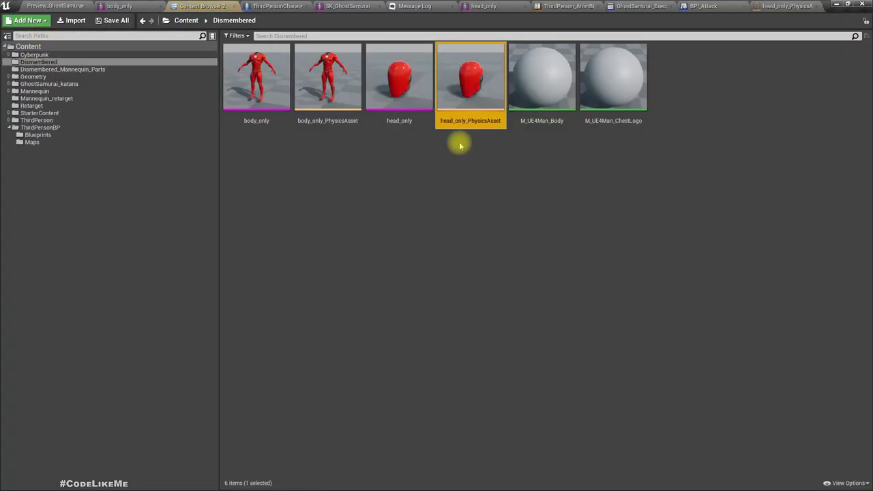
{"action": "mouse_move", "coordinate": [398, 77]}
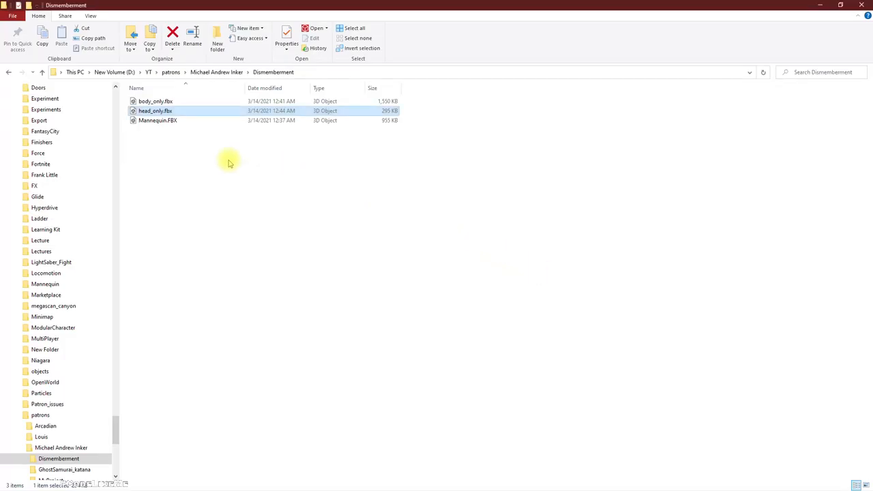
Step: Rename the copied head_only.fbx file to head_sm.fbx in File Explorer
{"action": "double_click", "coordinate": [155, 111]}
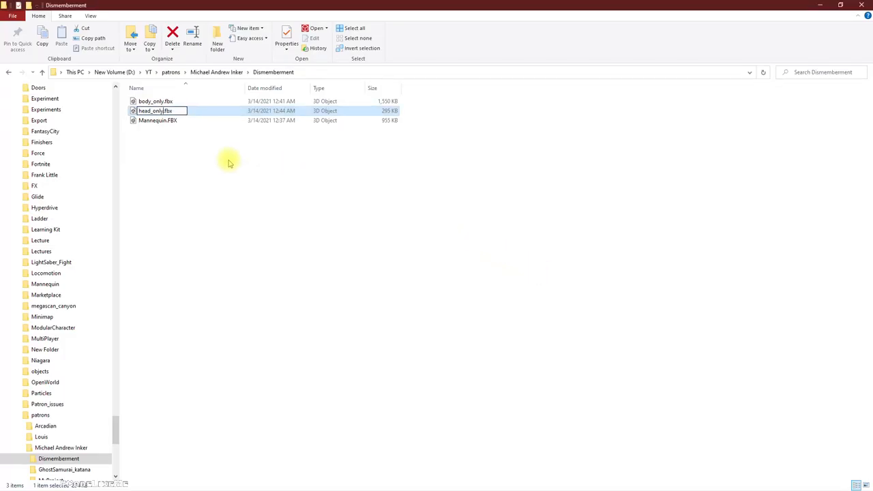
{"action": "type", "text": "_SM"}
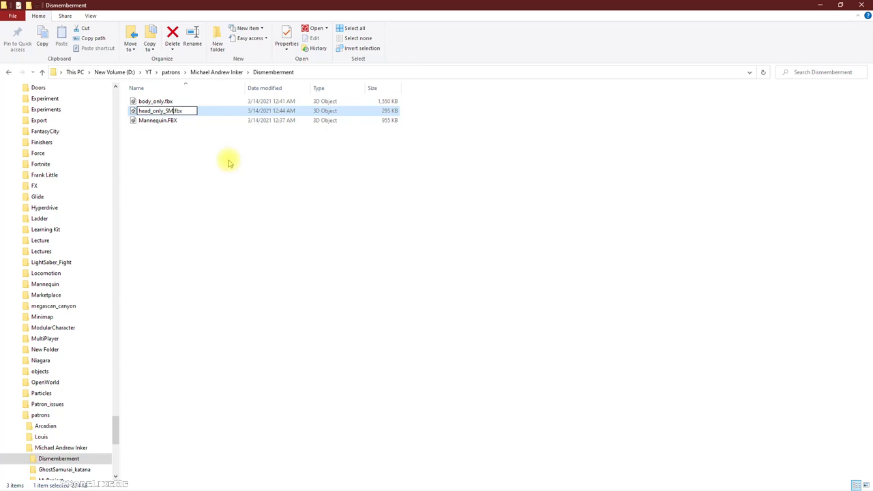
{"action": "key", "text": "Return"}
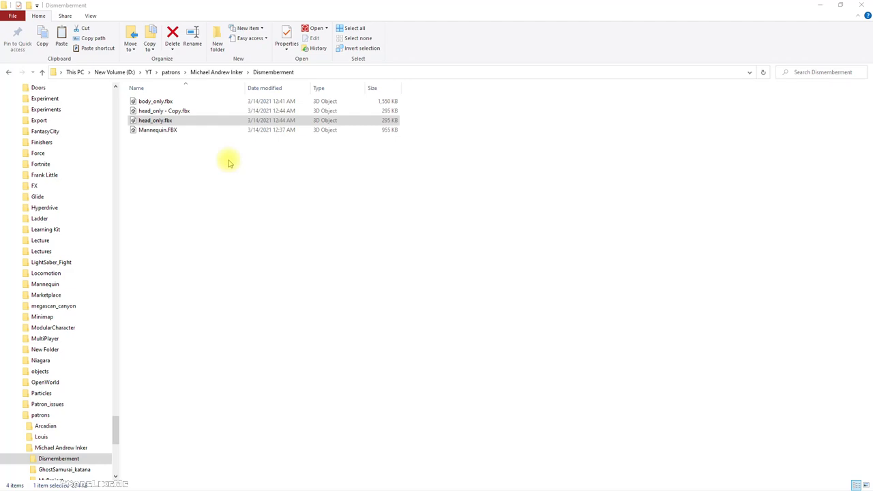
{"action": "double_click", "coordinate": [164, 110]}
{"action": "type", "text": "head_s"}
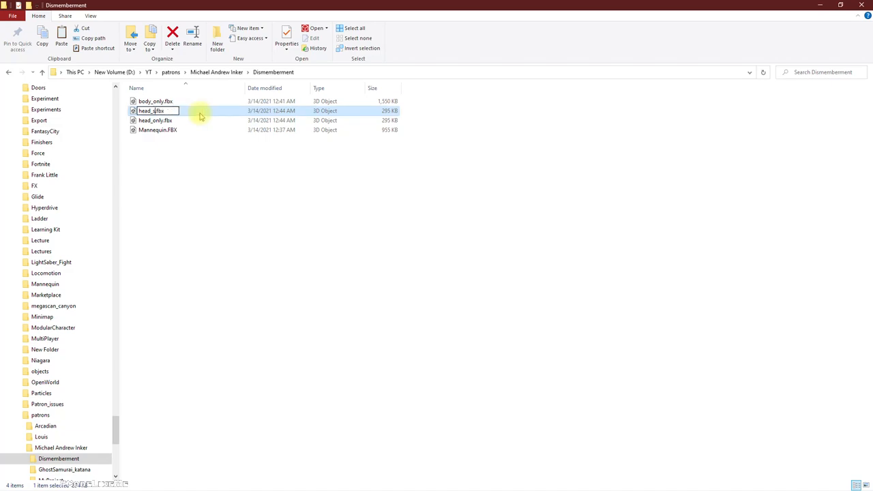
{"action": "key", "text": "Return"}
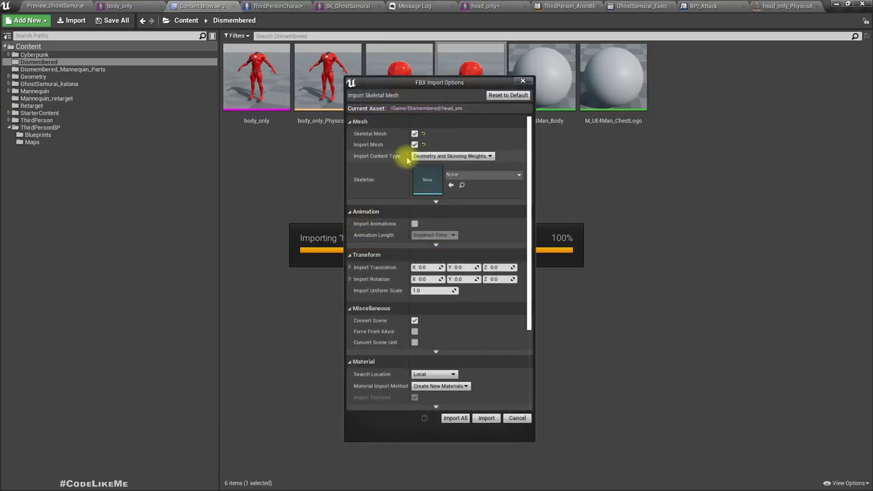
Step: Import head_sm as a static mesh and open the new asset
{"action": "left_click", "coordinate": [414, 133]}
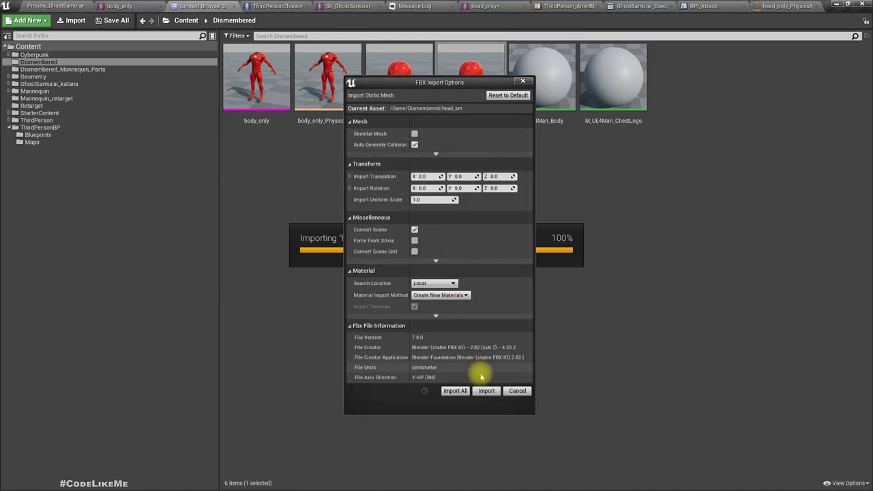
{"action": "left_click", "coordinate": [485, 390]}
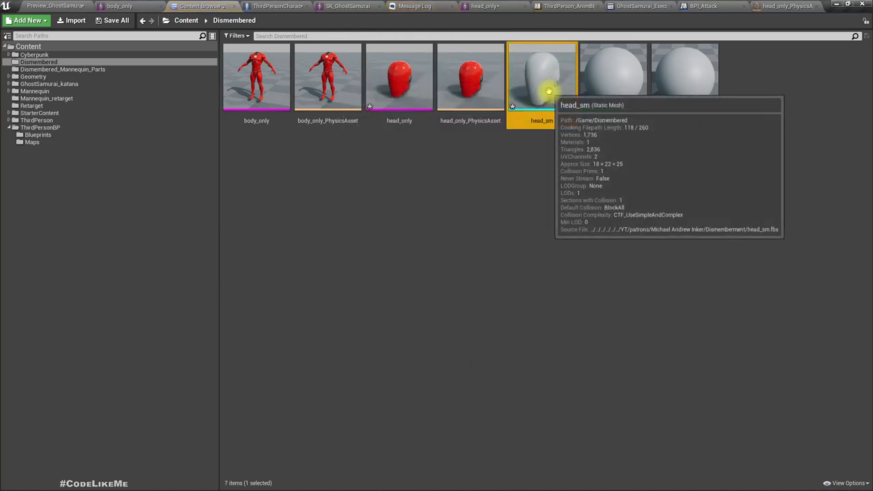
{"action": "double_click", "coordinate": [541, 77]}
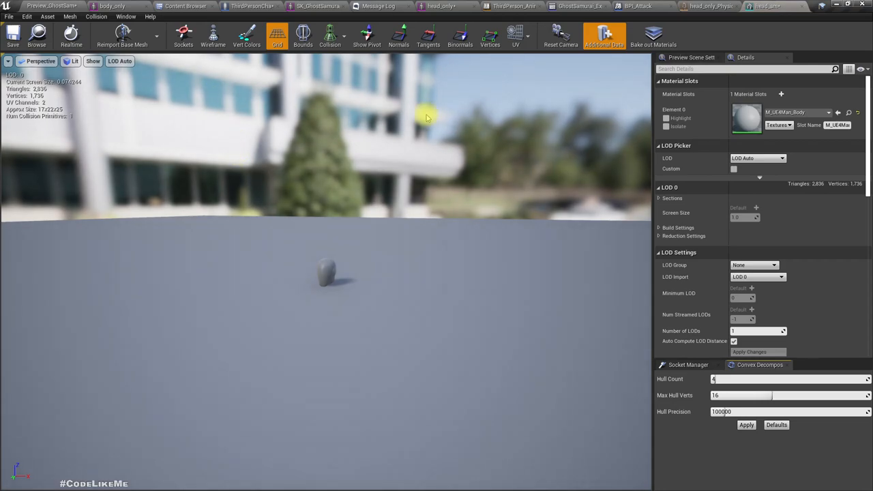
Step: Apply red M_UE4Man_Body_Inst to head_sm, show collision, and return to ThirdPersonCharacter
{"action": "left_click", "coordinate": [828, 112]}
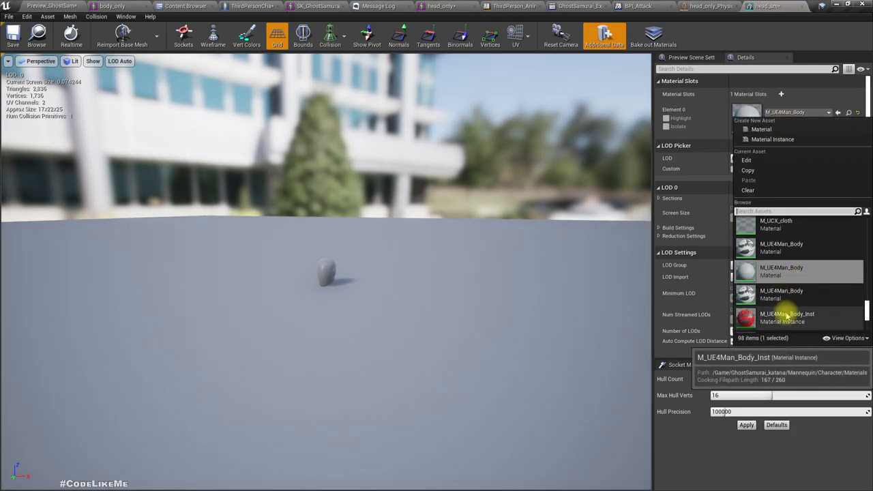
{"action": "left_click", "coordinate": [781, 318]}
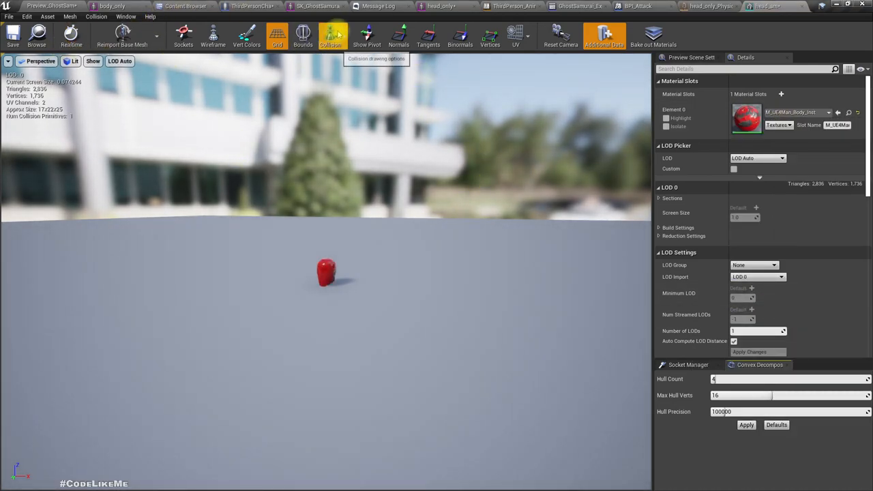
{"action": "left_click", "coordinate": [329, 34]}
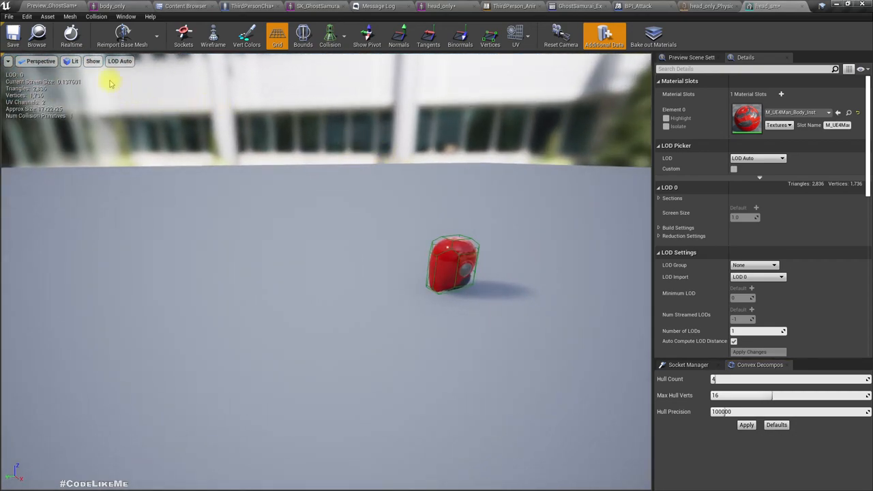
{"action": "left_click", "coordinate": [253, 6]}
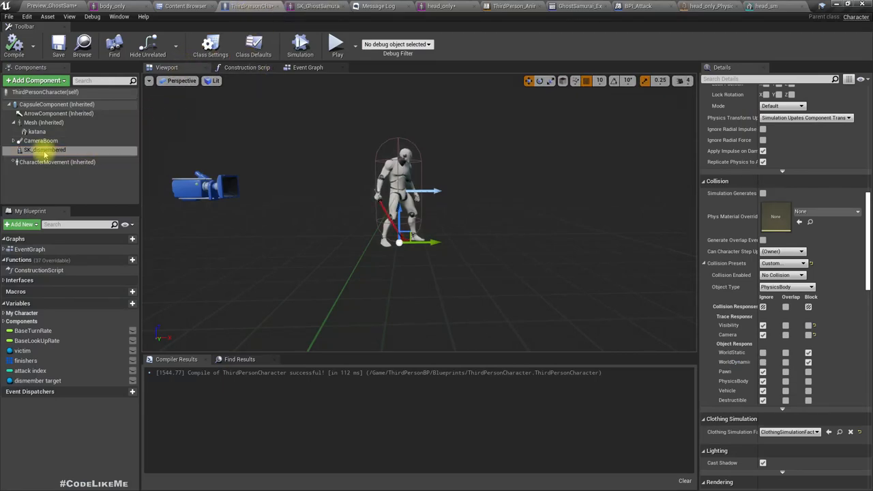
Step: Add the head_sm mesh from the Content Browser as a character component
{"action": "left_click", "coordinate": [45, 149]}
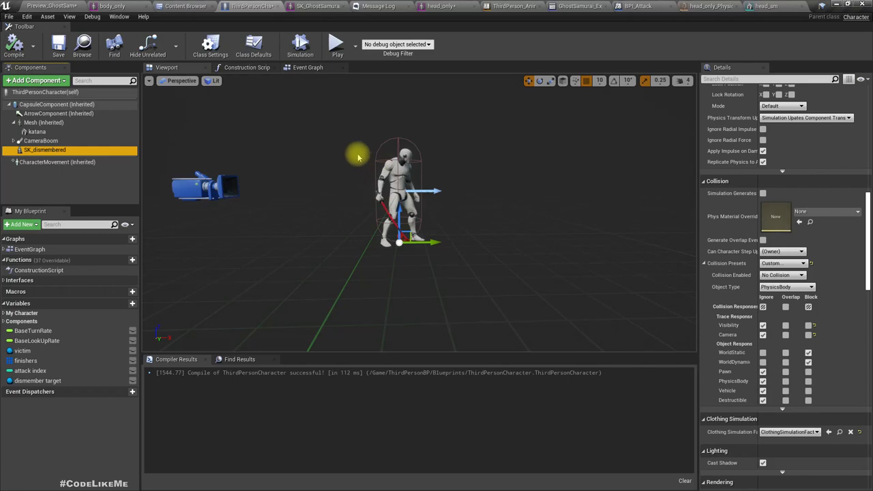
{"action": "left_click", "coordinate": [308, 66]}
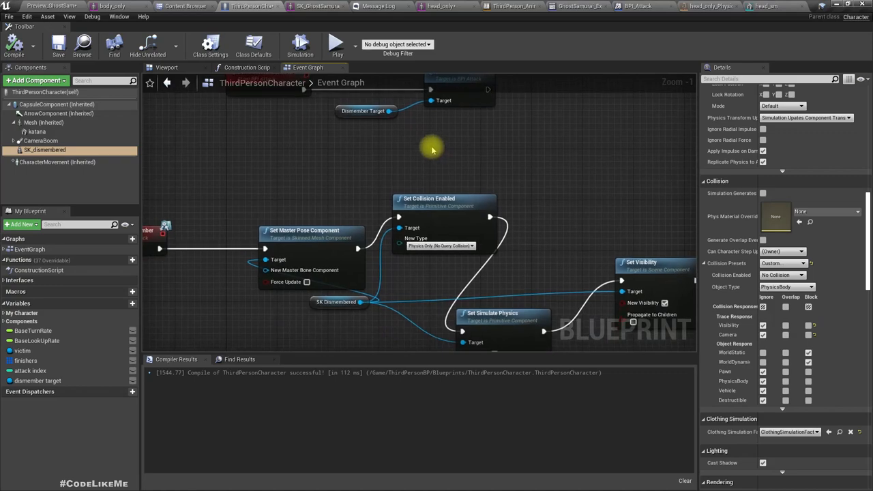
{"action": "scroll", "scroll_direction": "down", "scroll_amount": 3}
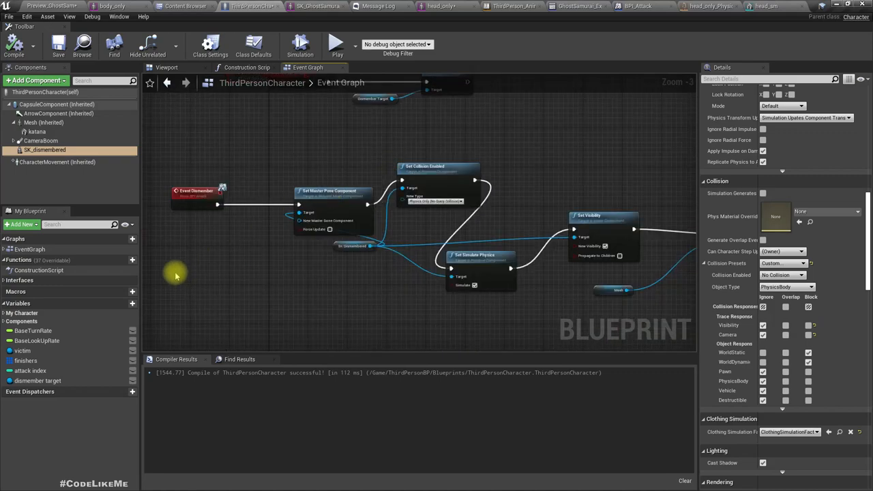
{"action": "left_click", "coordinate": [198, 194]}
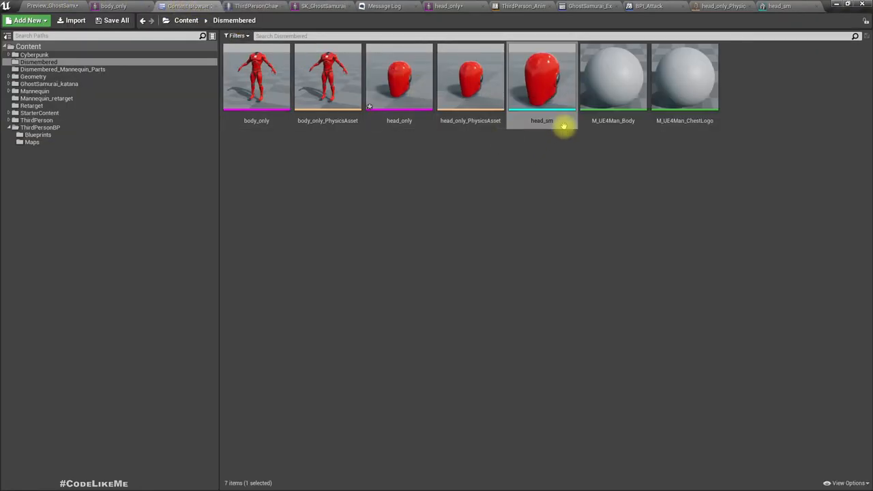
{"action": "left_click", "coordinate": [256, 6]}
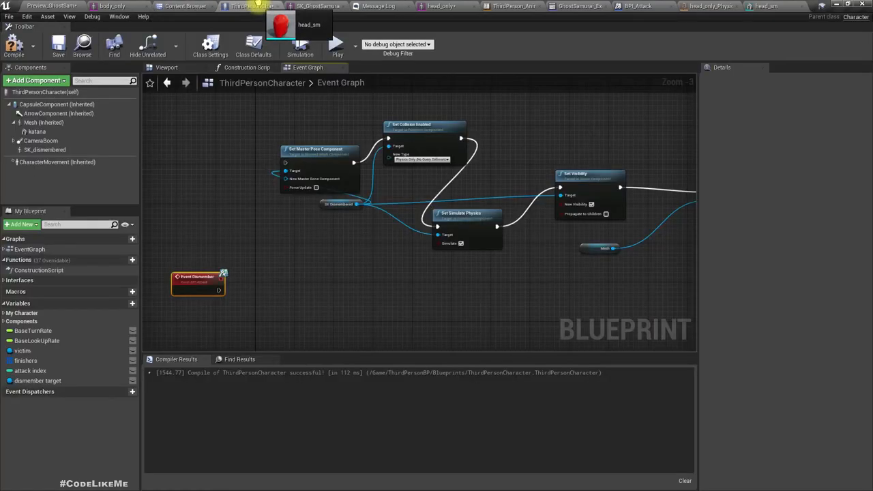
{"action": "left_click", "coordinate": [45, 150]}
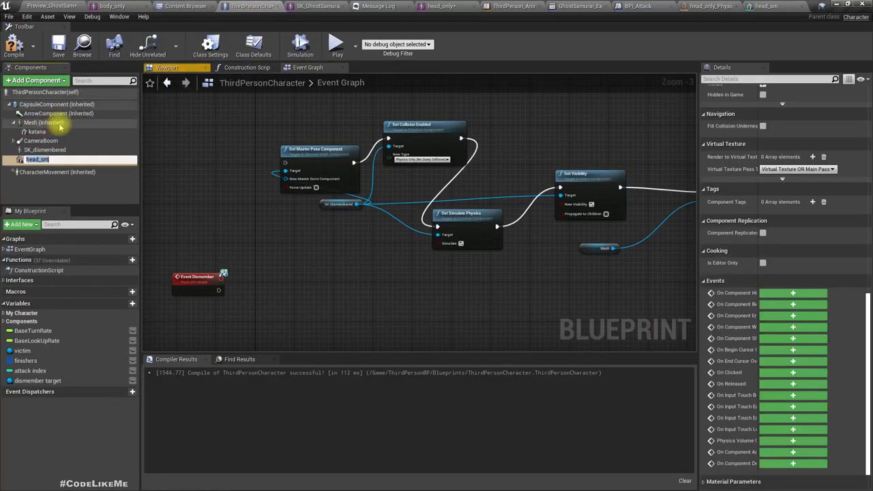
Step: Set head_sm's Parent Socket to the neck_01 bone
{"action": "left_click", "coordinate": [166, 67]}
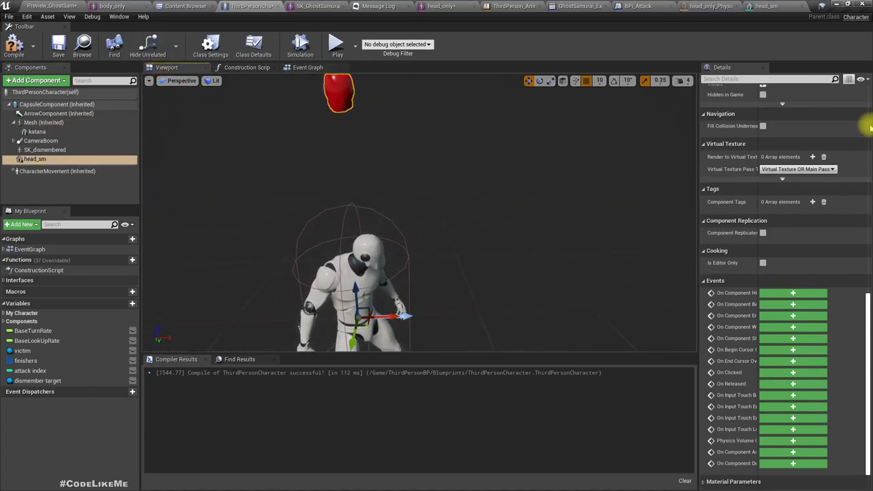
{"action": "scroll", "scroll_direction": "up", "scroll_amount": 3}
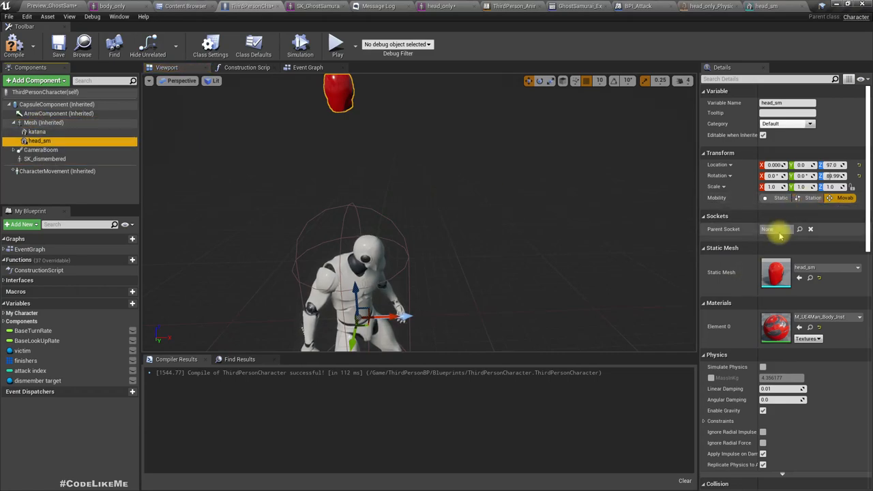
{"action": "left_click", "coordinate": [778, 228]}
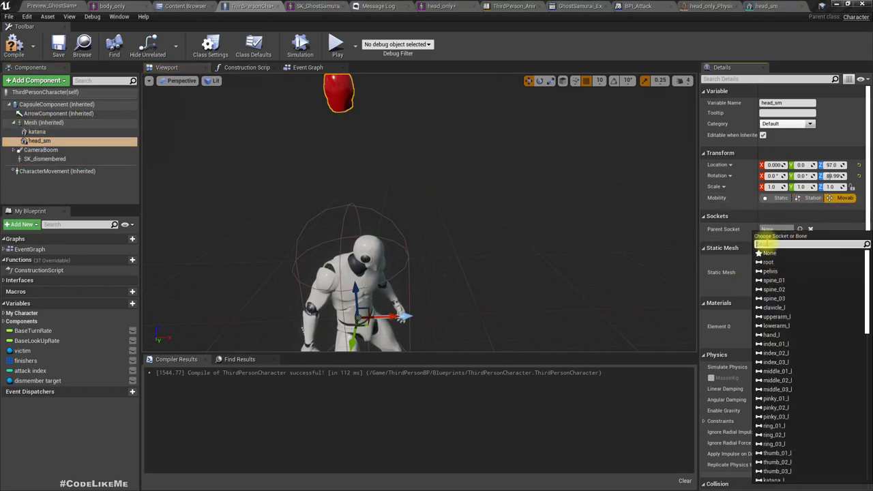
{"action": "type", "text": "neck"}
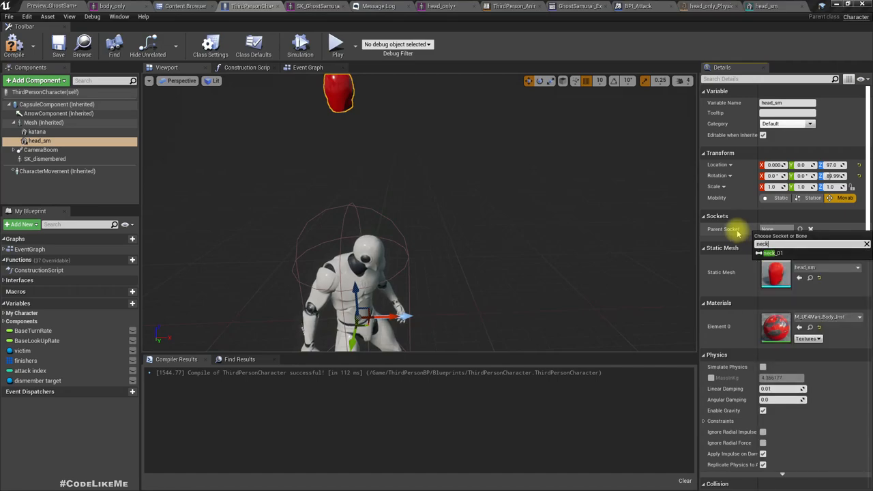
{"action": "left_click", "coordinate": [771, 253]}
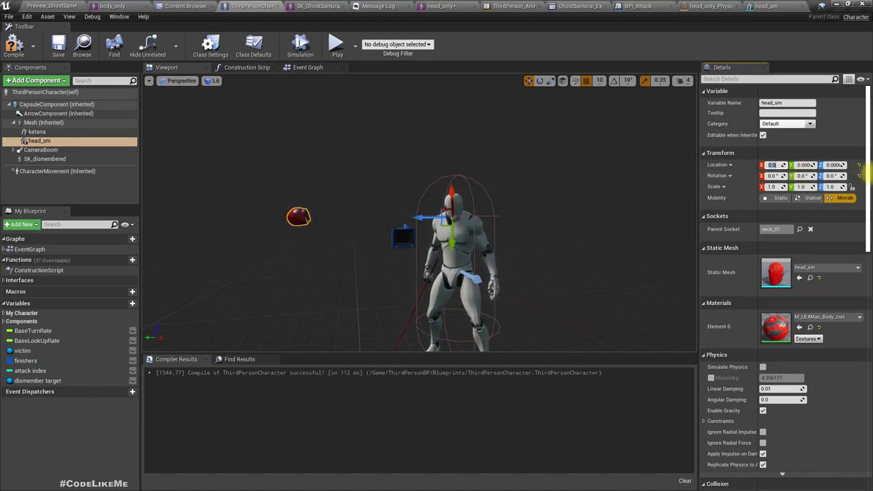
Step: Zero head_sm's location, make it invisible with NoCollision, and compile
{"action": "left_click", "coordinate": [810, 228]}
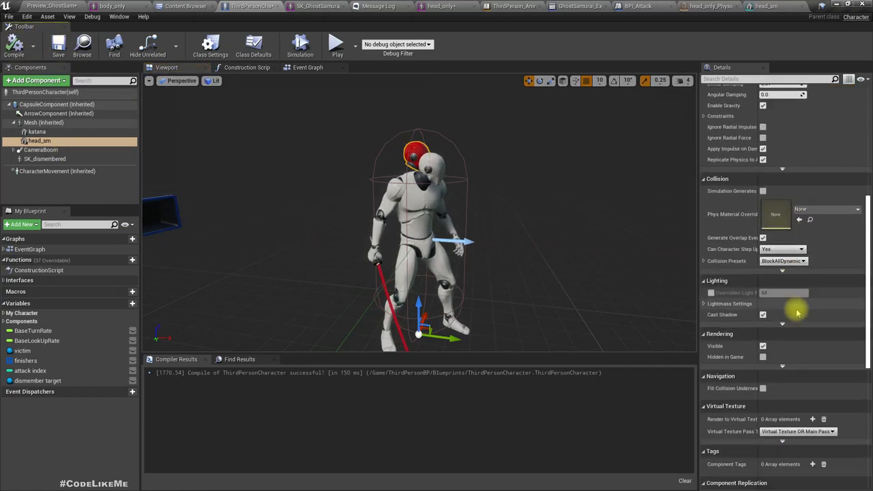
{"action": "scroll", "scroll_direction": "down", "scroll_amount": 3}
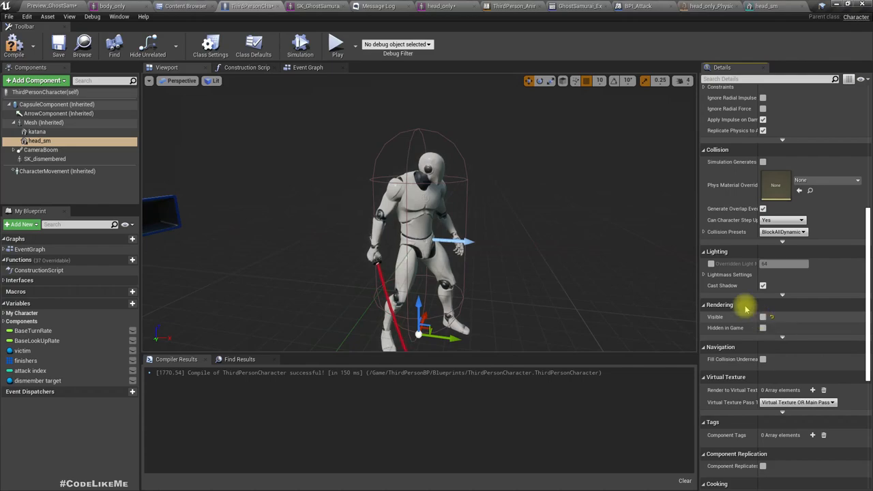
{"action": "scroll", "scroll_direction": "down", "scroll_amount": 3}
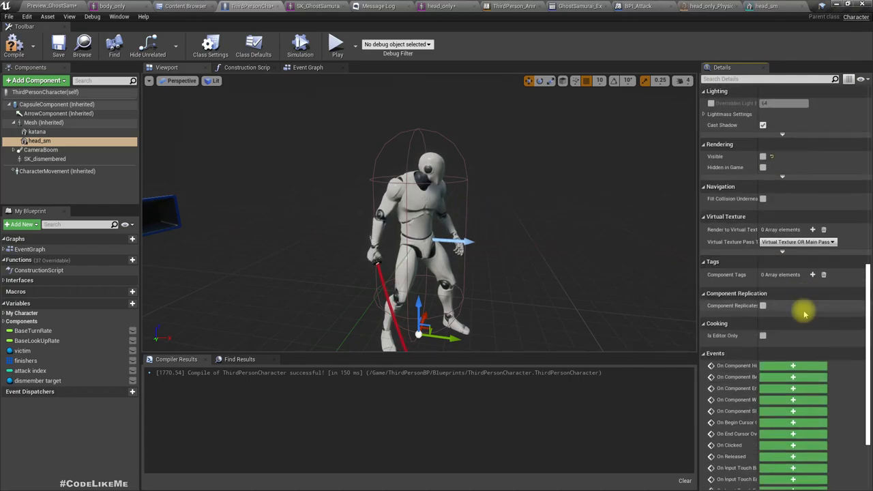
{"action": "scroll", "scroll_direction": "up", "scroll_amount": 3}
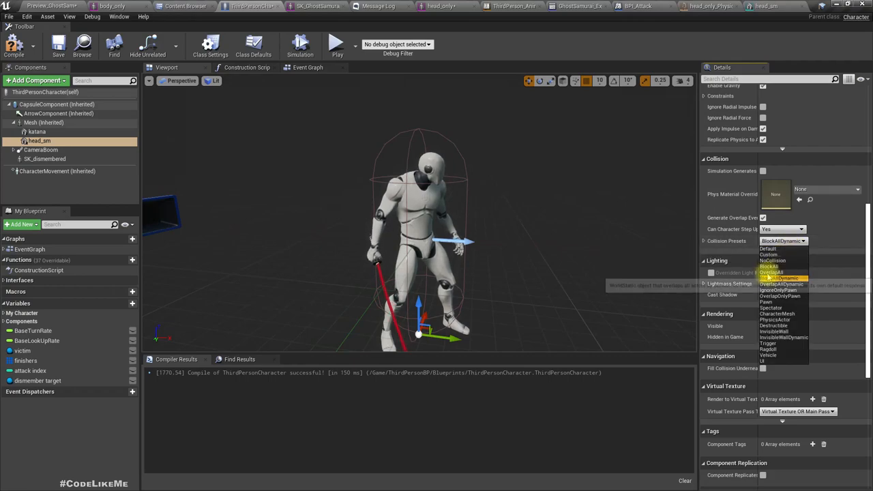
{"action": "left_click", "coordinate": [772, 261]}
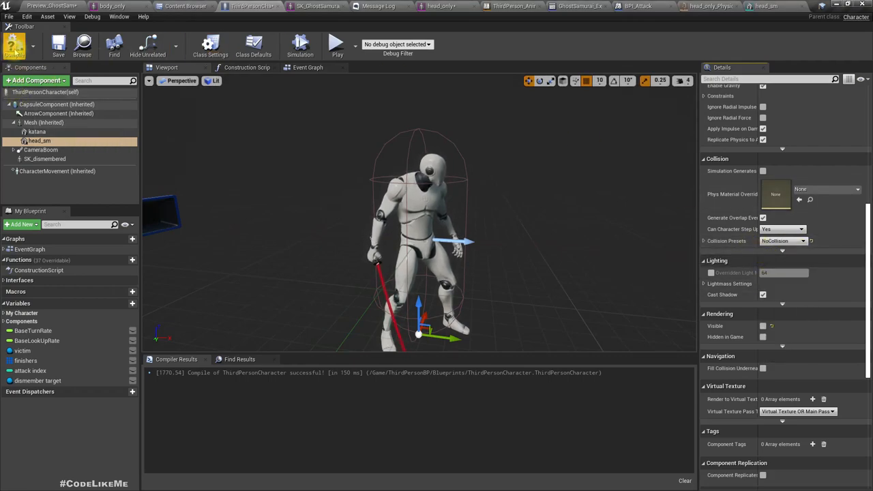
{"action": "left_click", "coordinate": [307, 66]}
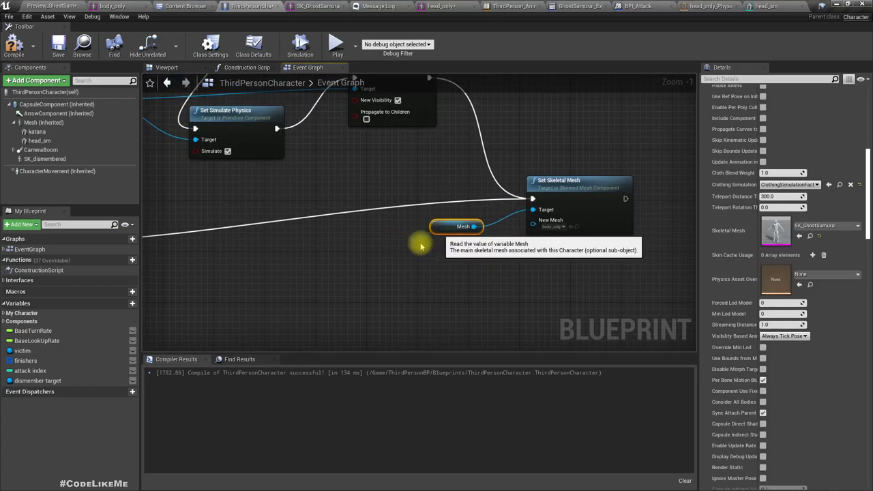
Step: Drop a head_sm reference into the Event Graph with Set Simulate Physics and Set Visibility nodes
{"action": "left_click", "coordinate": [39, 140]}
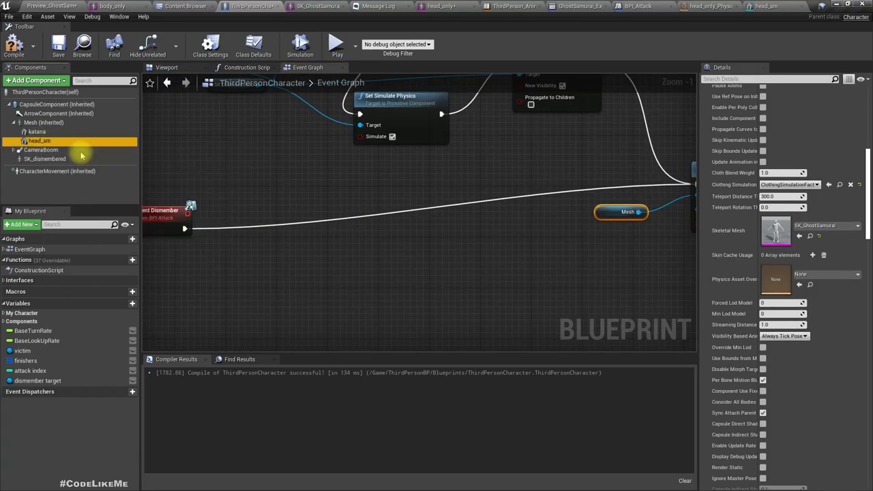
{"action": "left_click_drag", "start_coordinate": [39, 140], "coordinate": [266, 262]}
{"action": "type", "text": "set simu"}
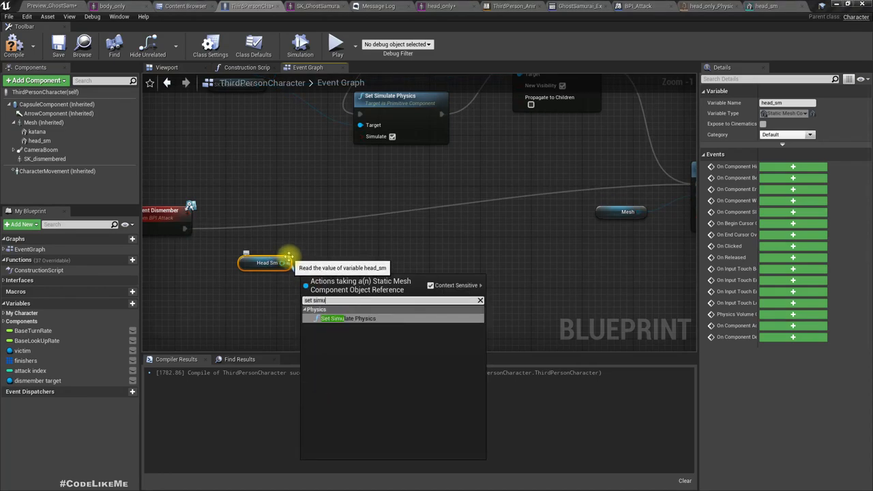
{"action": "left_click", "coordinate": [347, 318]}
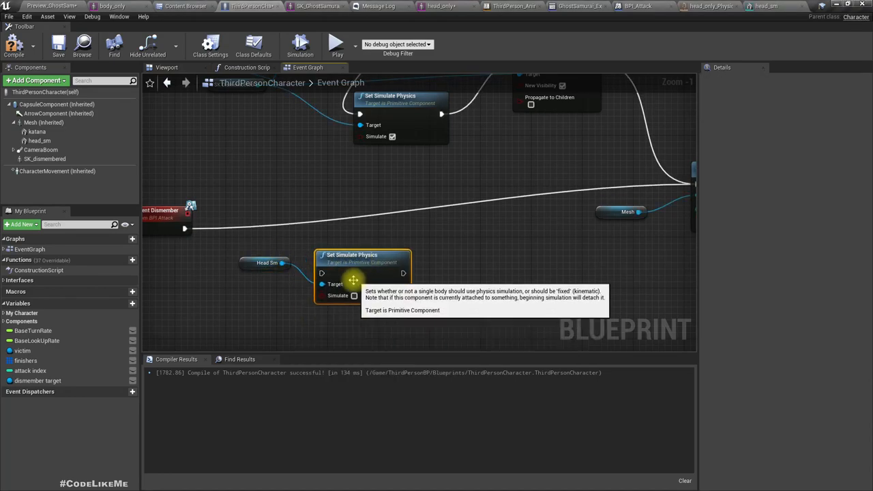
{"action": "mouse_move", "coordinate": [281, 263]}
{"action": "type", "text": "visi"}
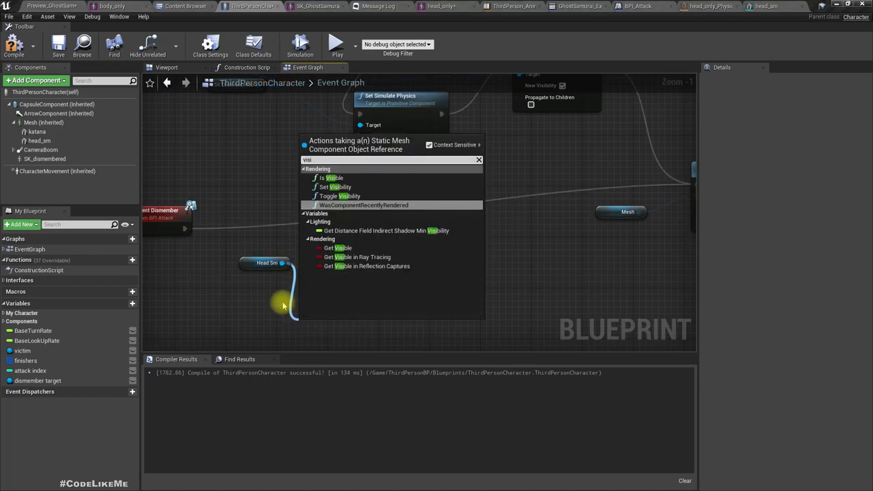
{"action": "left_click", "coordinate": [341, 186]}
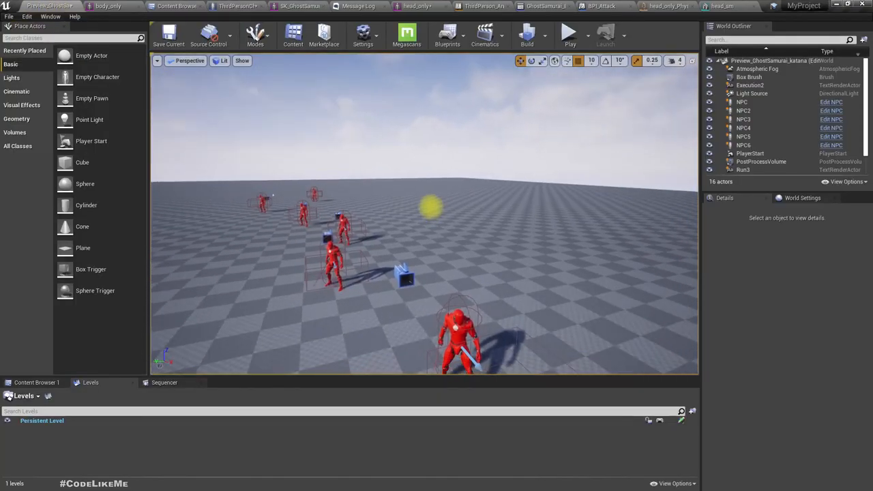
Step: Open ThirdPerson_AnimBP's Event Graph with the decapitate and dismember notifies
{"action": "left_click", "coordinate": [569, 33]}
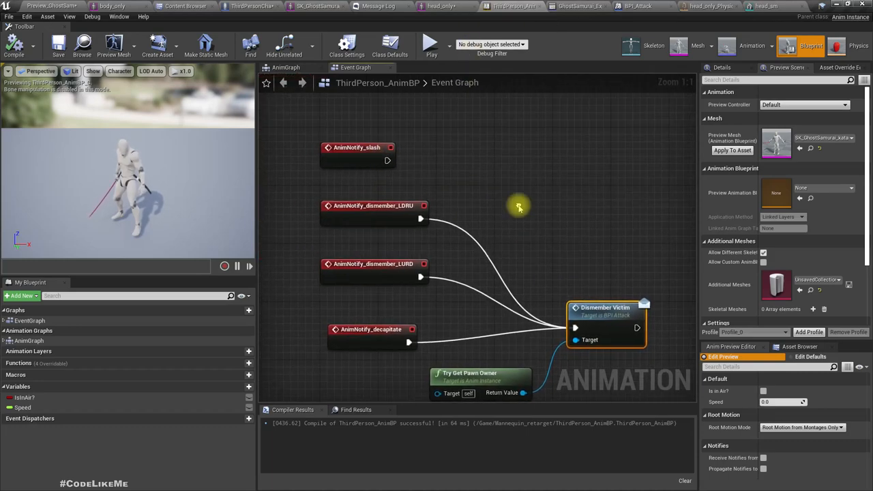
{"action": "mouse_move", "coordinate": [508, 204]}
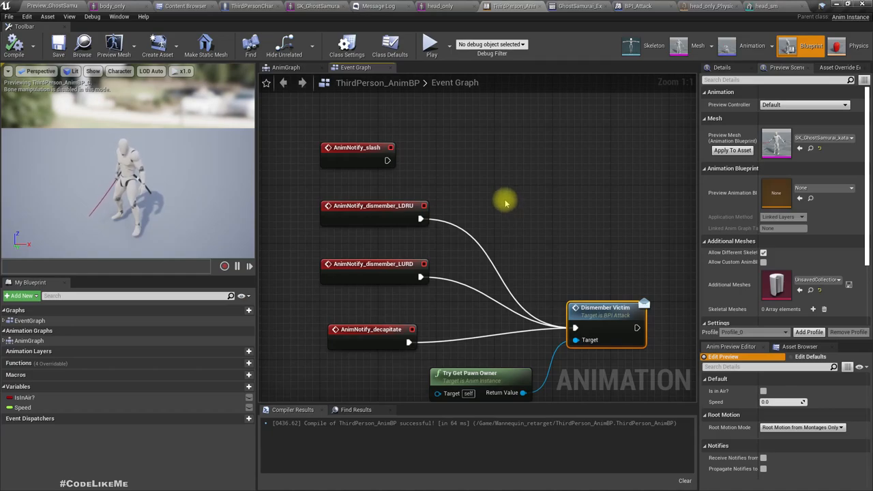
Step: Switch to the Preview_GhostSamurai level editor tab
{"action": "left_click", "coordinate": [580, 6]}
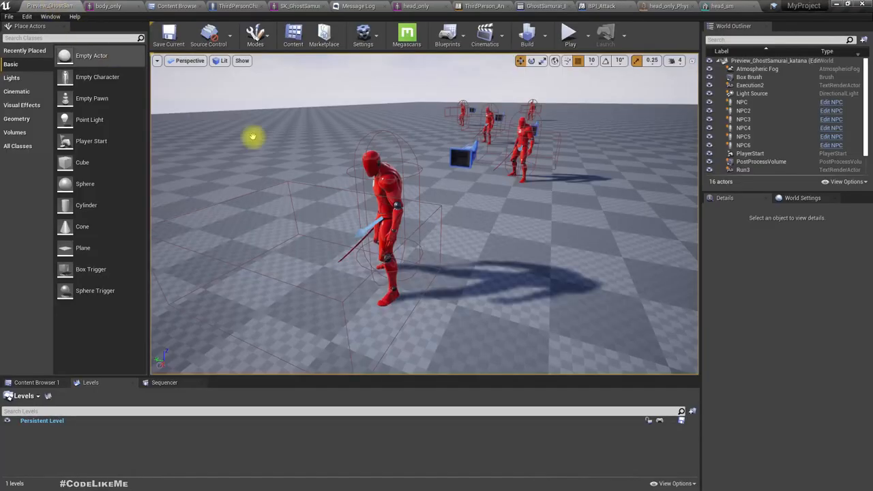
Step: Play the level to test the head decapitation
{"action": "left_click", "coordinate": [569, 32]}
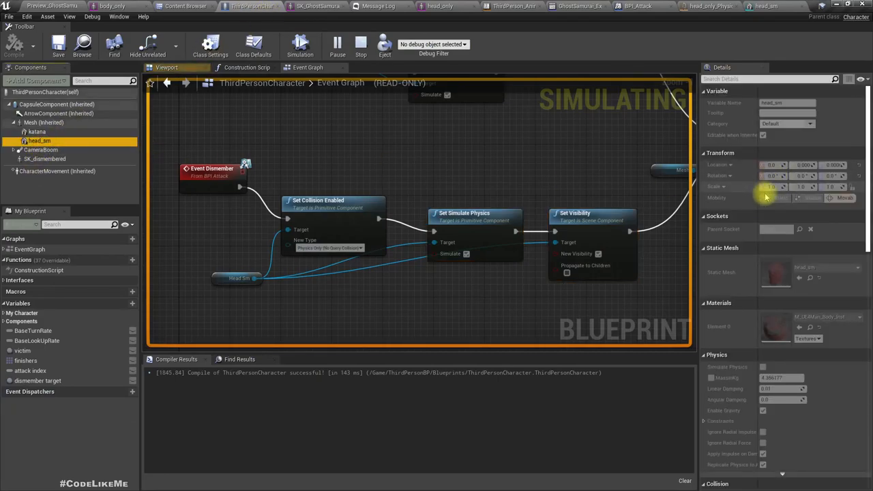
Step: Filter head_sm's Details by 'mass', set Mass Scale to 10, and return to the level
{"action": "scroll", "scroll_direction": "down", "scroll_amount": 3}
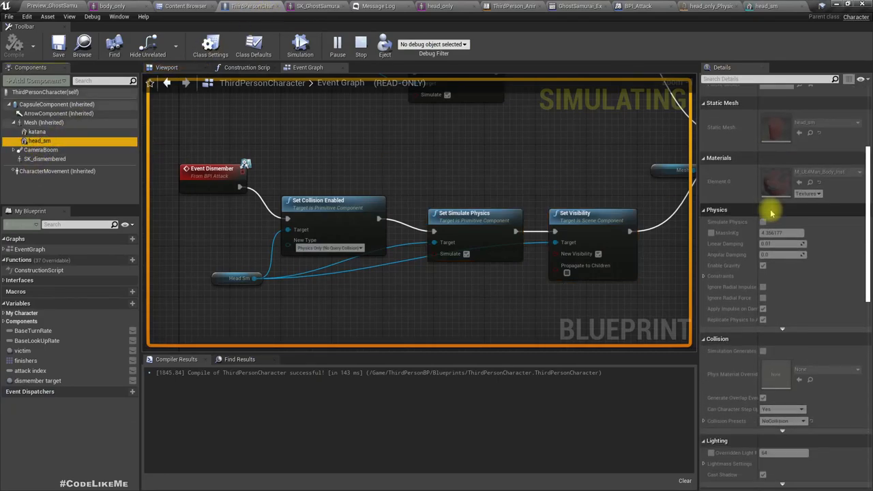
{"action": "left_click", "coordinate": [360, 44]}
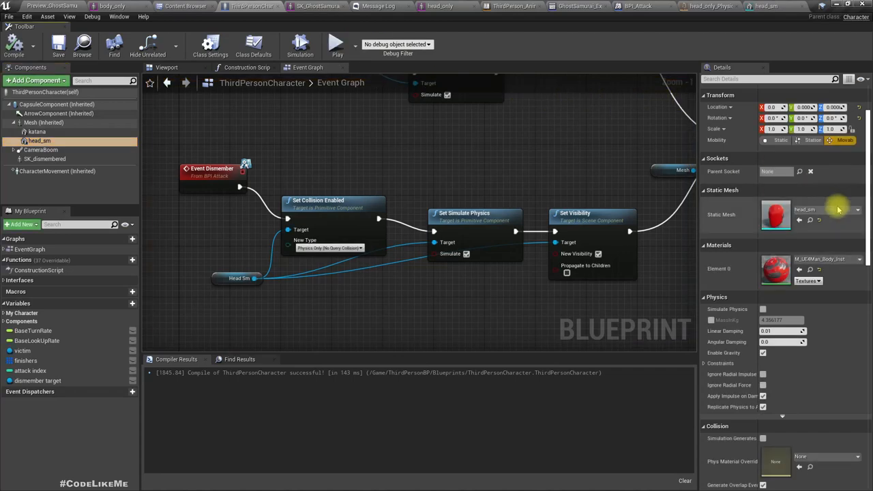
{"action": "type", "text": "mass"}
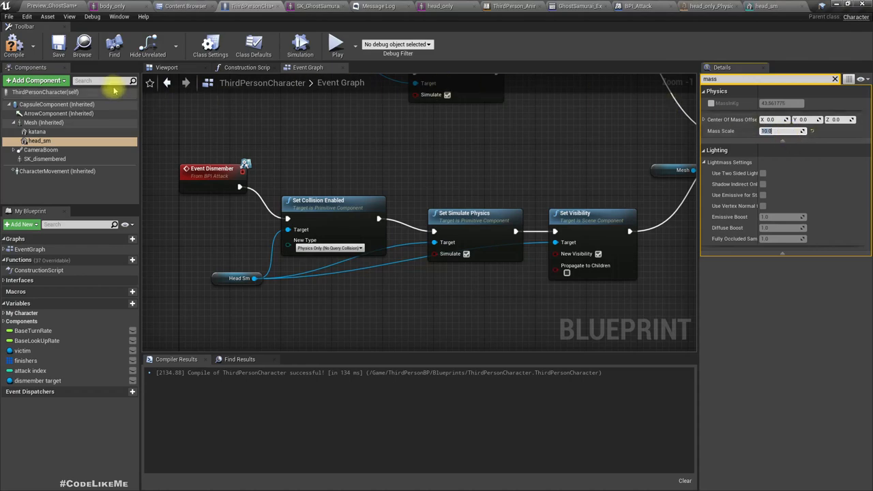
{"action": "left_click", "coordinate": [804, 6]}
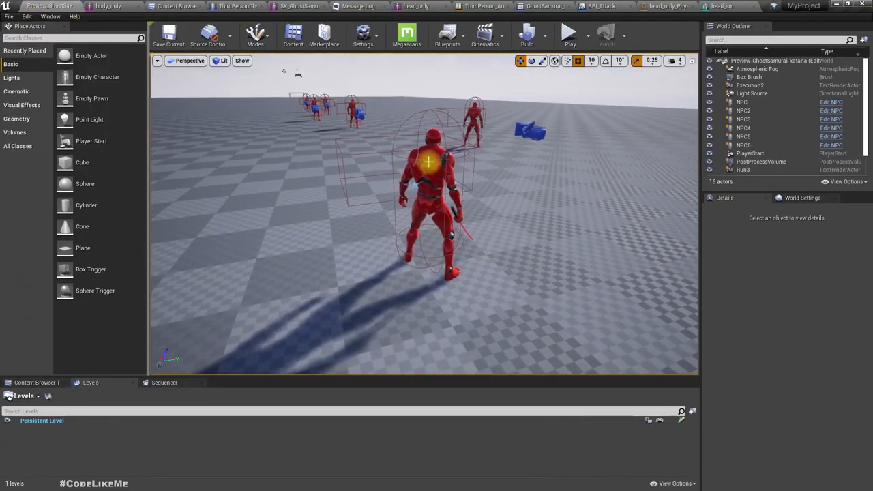
Step: Play the level to test the heavier head
{"action": "left_click", "coordinate": [570, 32]}
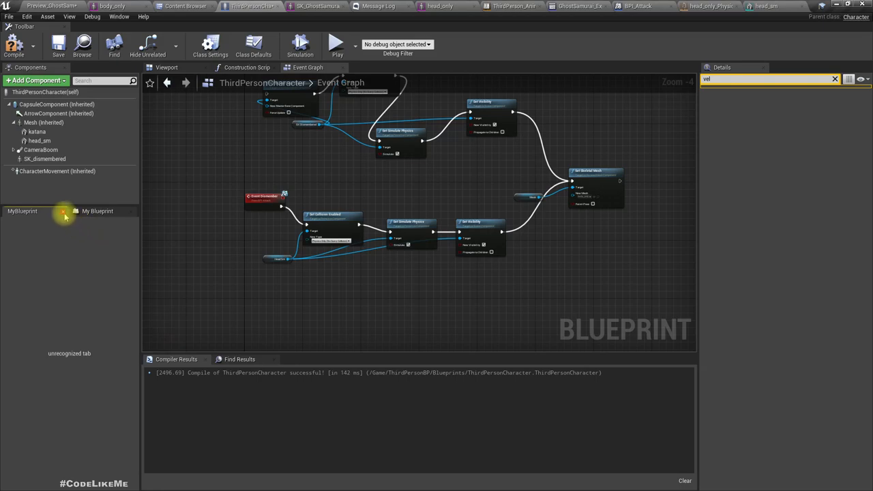
Step: Add a Boolean variable named 'decapitated'
{"action": "left_click", "coordinate": [30, 210]}
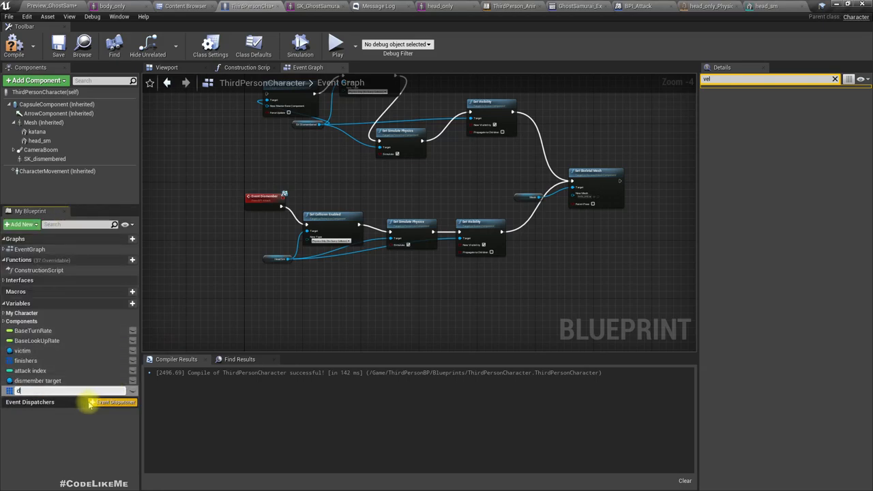
{"action": "type", "text": "ecapitated"}
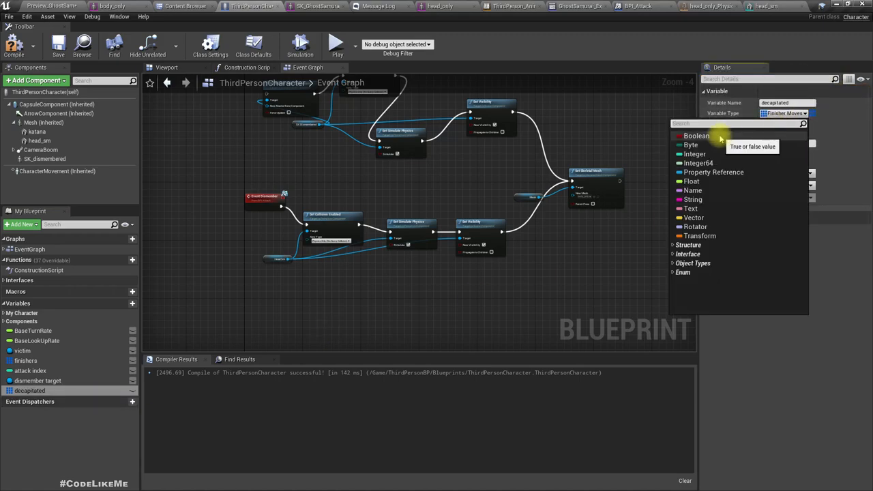
{"action": "left_click", "coordinate": [696, 135]}
{"action": "type", "text": "tick"}
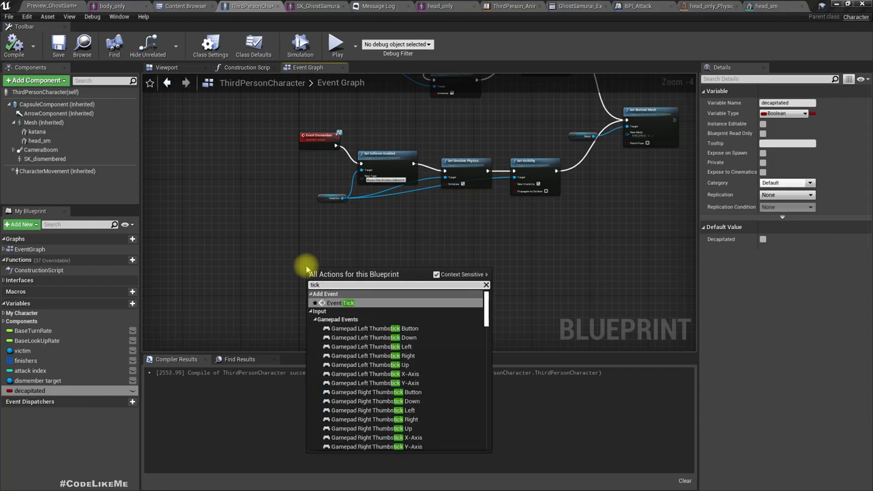
Step: Place an Event Tick node and a decapitated getter in the graph
{"action": "left_click", "coordinate": [340, 303]}
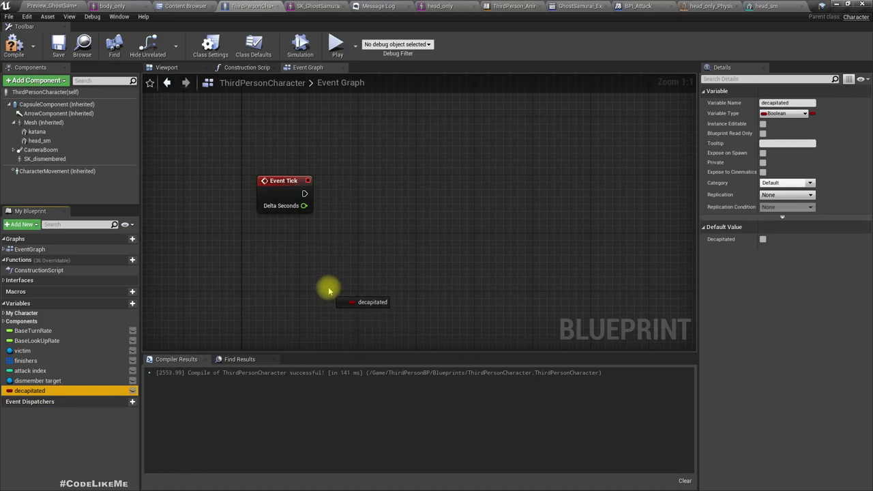
{"action": "left_click_drag", "start_coordinate": [350, 301], "coordinate": [430, 207]}
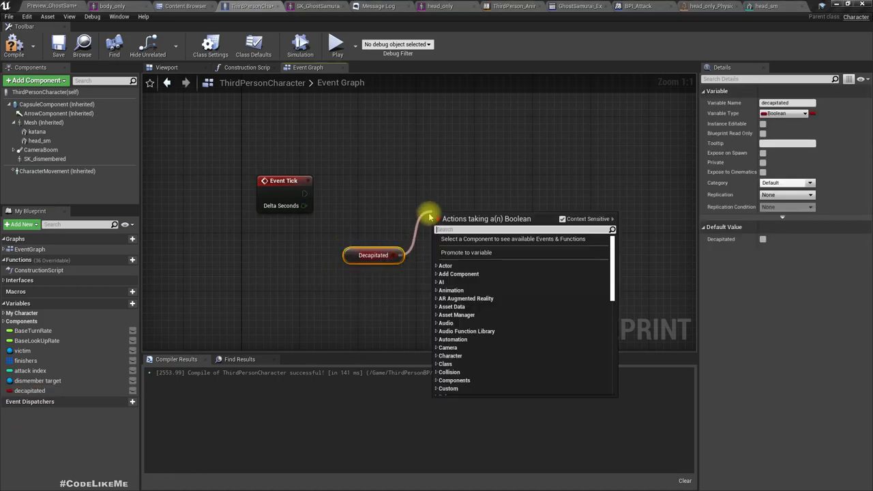
{"action": "type", "text": "dismemb"}
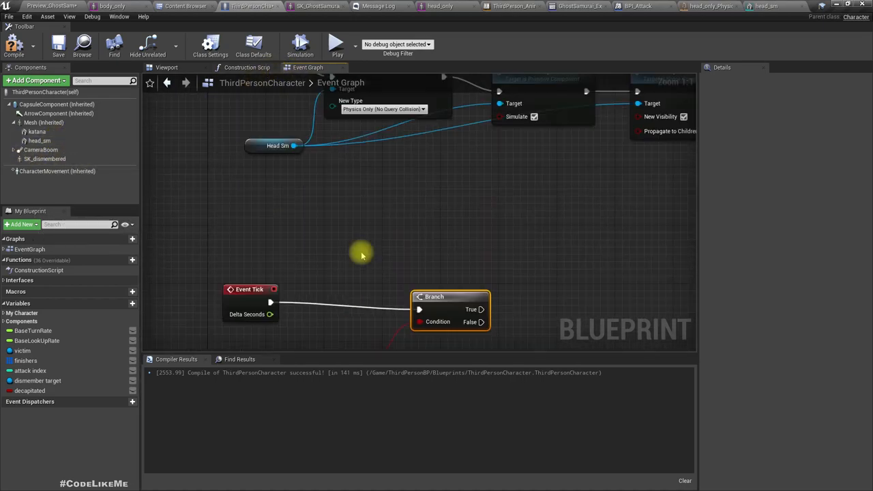
Step: Add a Set Decapitated node after Set Visibility in the dismember chain
{"action": "scroll", "scroll_direction": "down", "scroll_amount": 3}
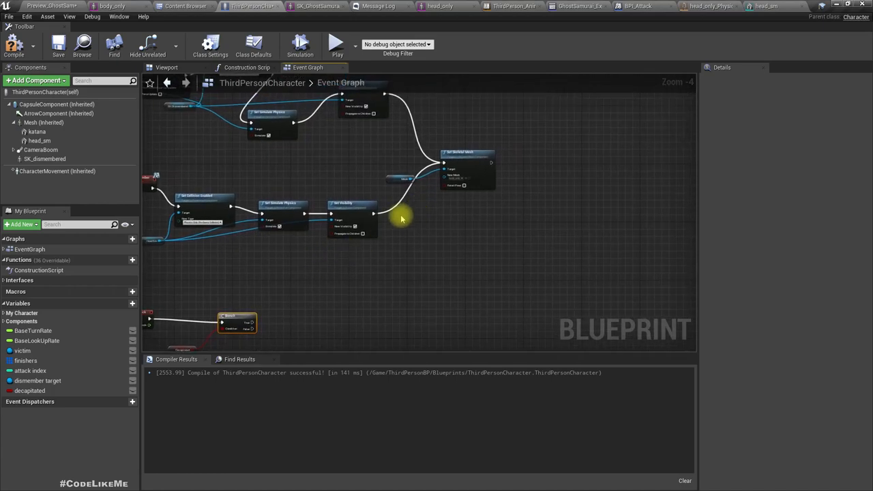
{"action": "left_click", "coordinate": [374, 214]}
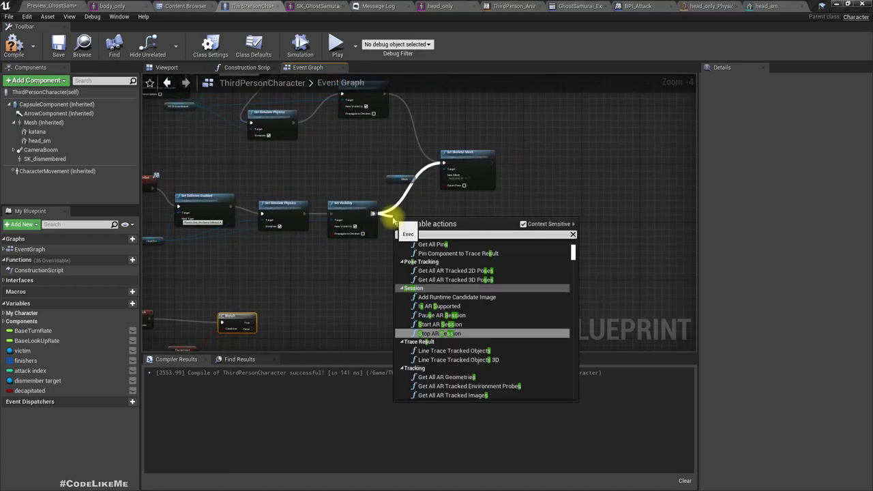
{"action": "type", "text": "em"}
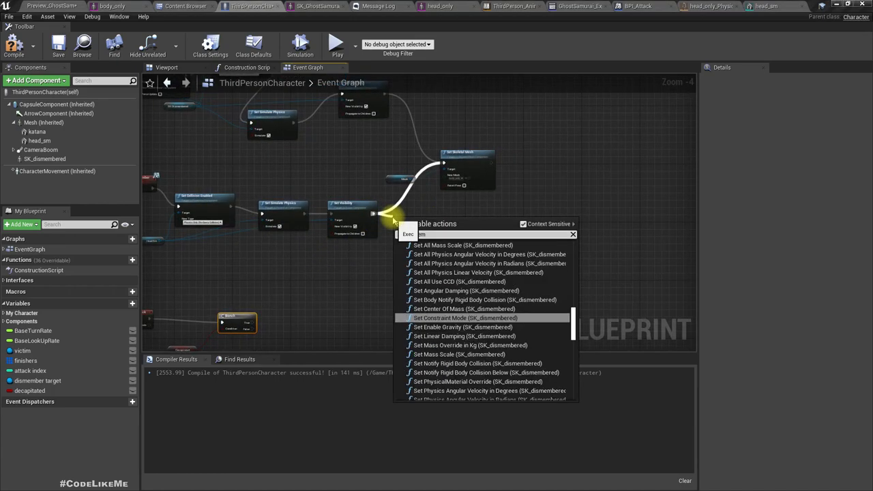
{"action": "type", "text": "embere"}
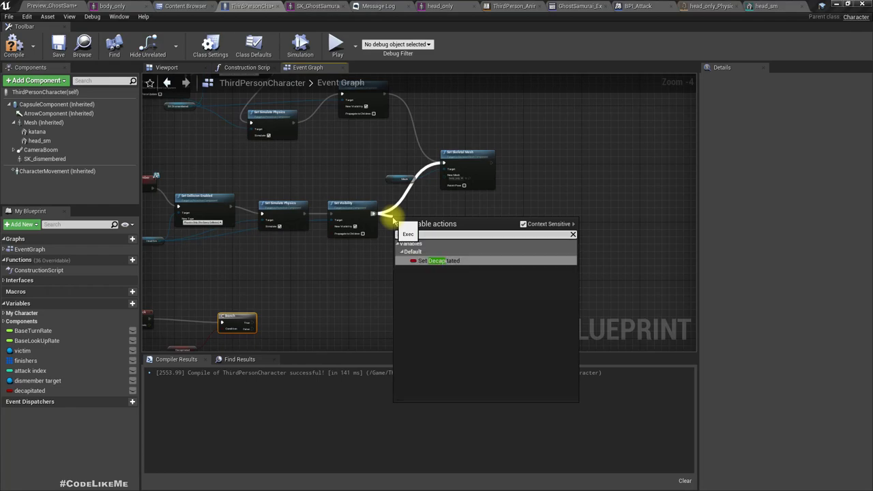
{"action": "left_click", "coordinate": [437, 261]}
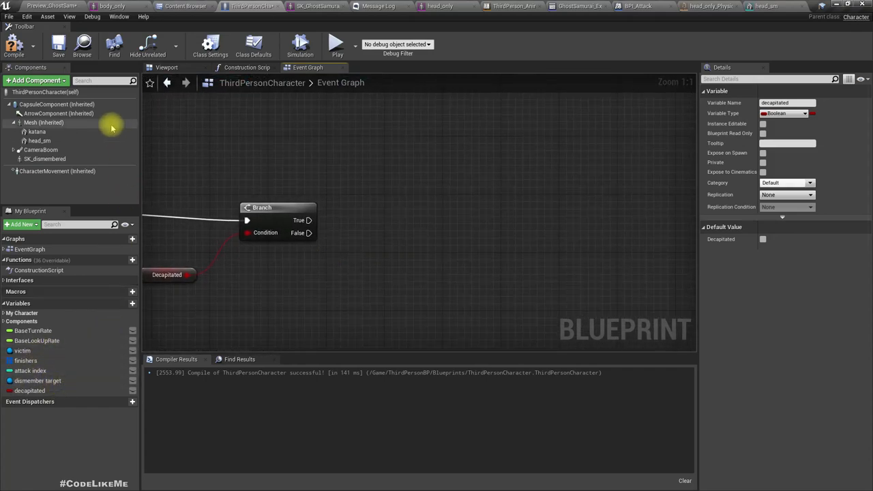
Step: Add Get Physics Linear Velocity on head_sm and feed its Return Value into VectorLength
{"action": "left_click", "coordinate": [38, 140]}
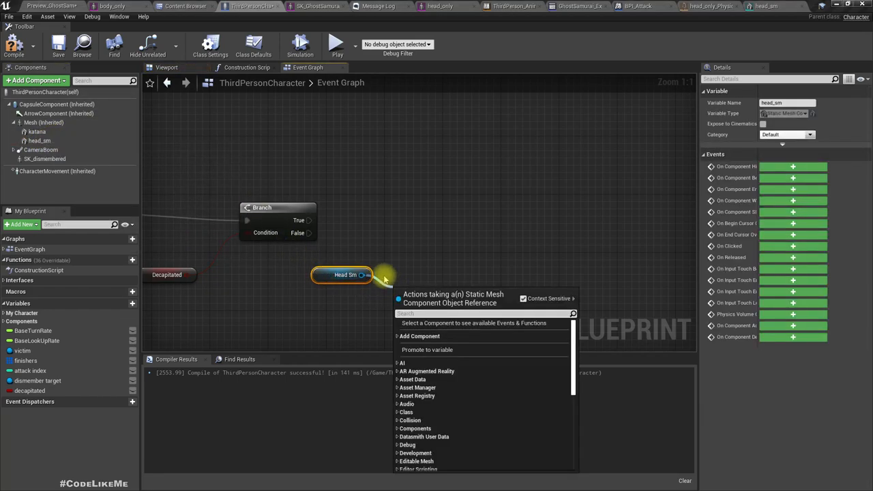
{"action": "type", "text": "get phys"}
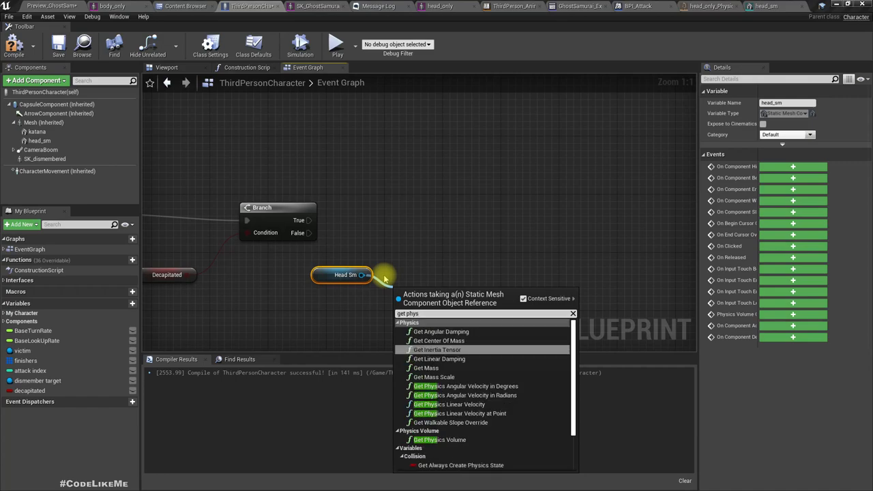
{"action": "type", "text": "lin"}
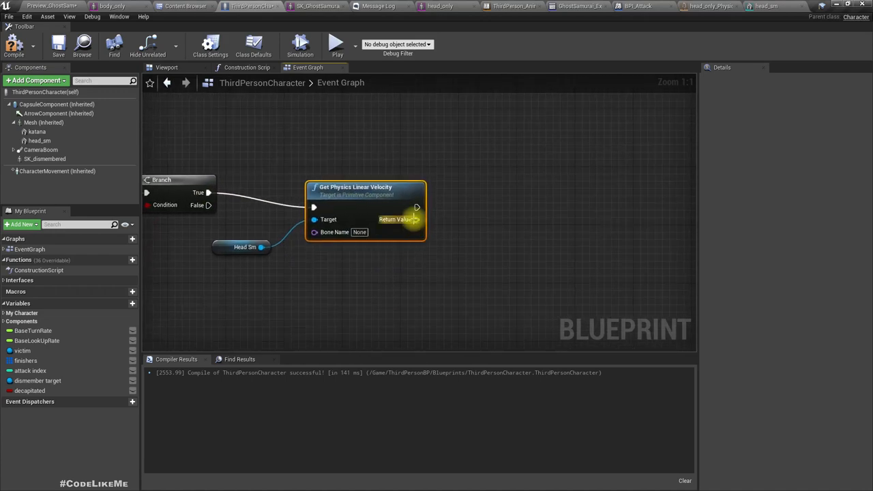
{"action": "left_click_drag", "start_coordinate": [414, 219], "coordinate": [454, 256]}
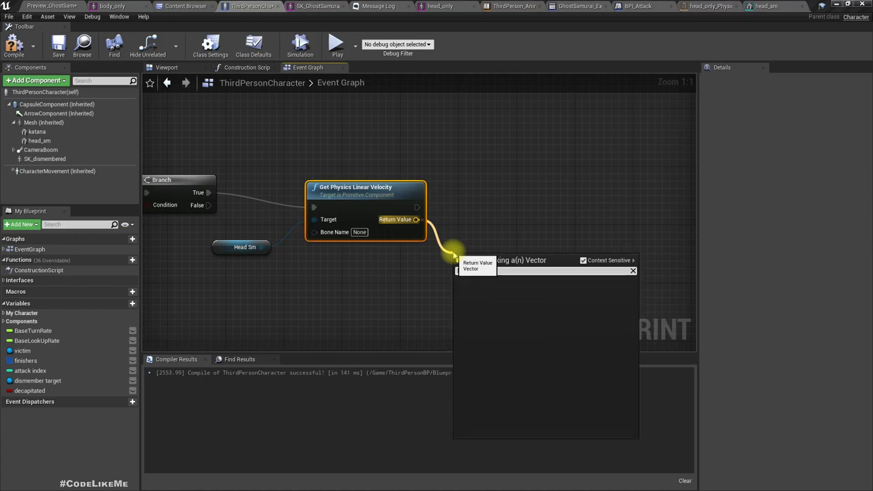
{"action": "type", "text": "leng"}
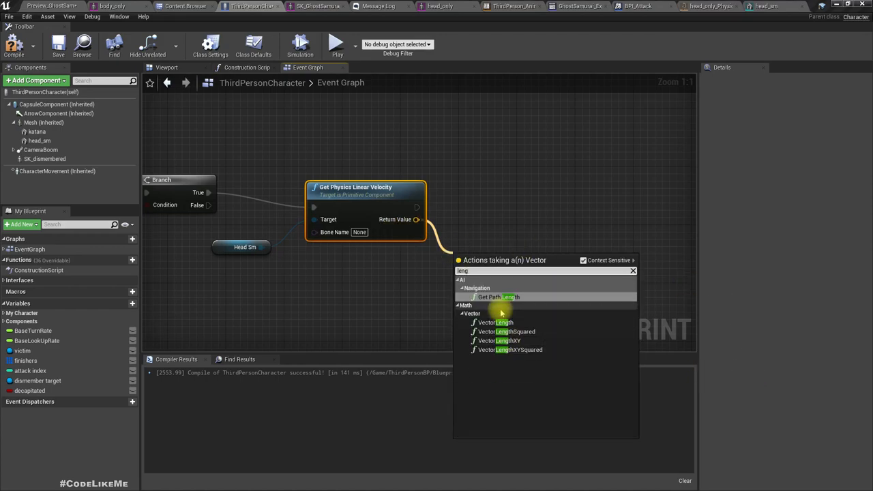
{"action": "left_click", "coordinate": [494, 321]}
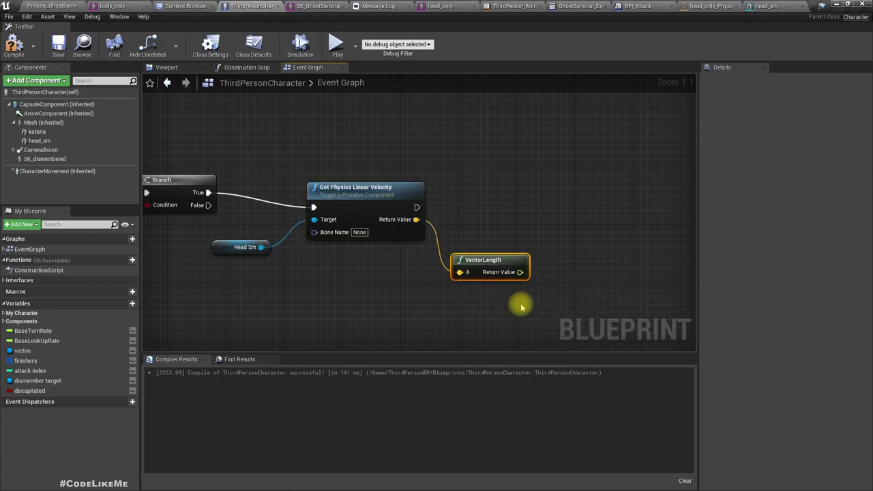
{"action": "mouse_move", "coordinate": [532, 289]}
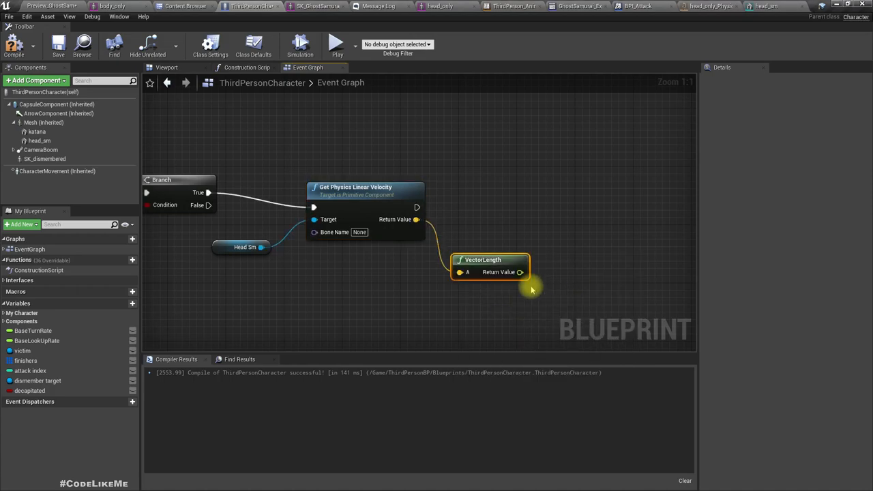
Step: Compare the velocity length against 20.0 with a float > float node
{"action": "left_click_drag", "start_coordinate": [520, 271], "coordinate": [496, 244]}
{"action": "type", "text": ">"}
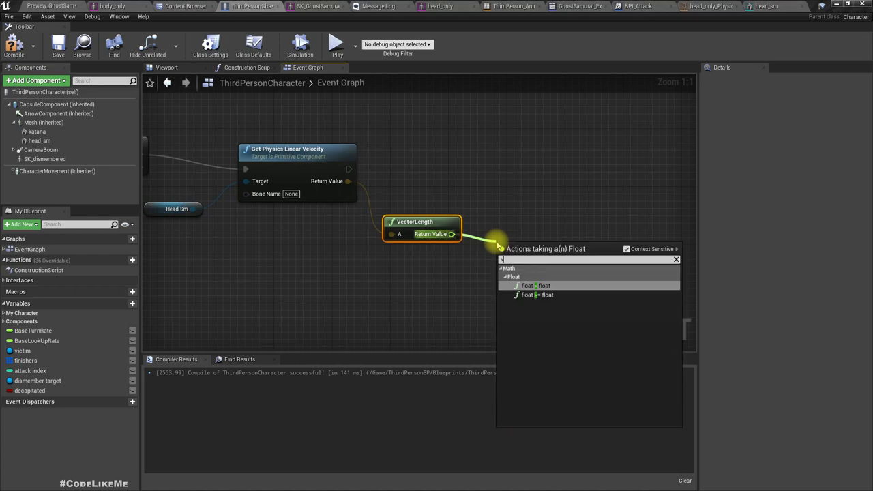
{"action": "left_click", "coordinate": [535, 295]}
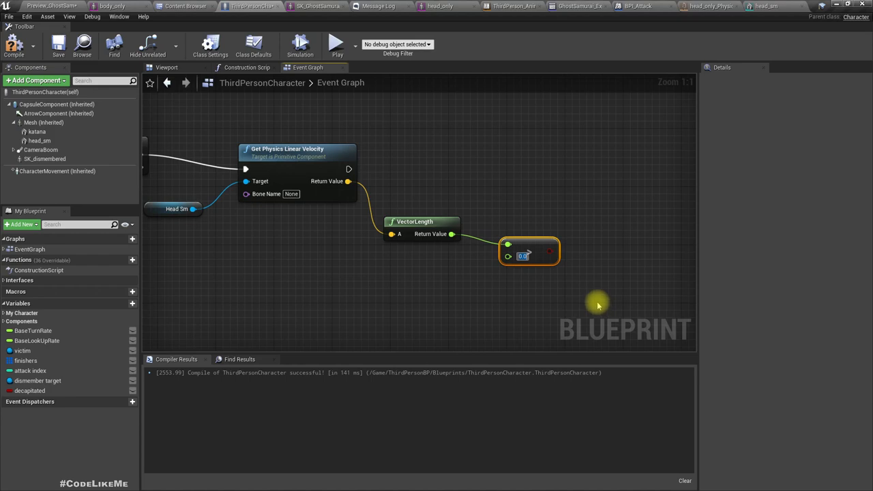
{"action": "type", "text": "20.0"}
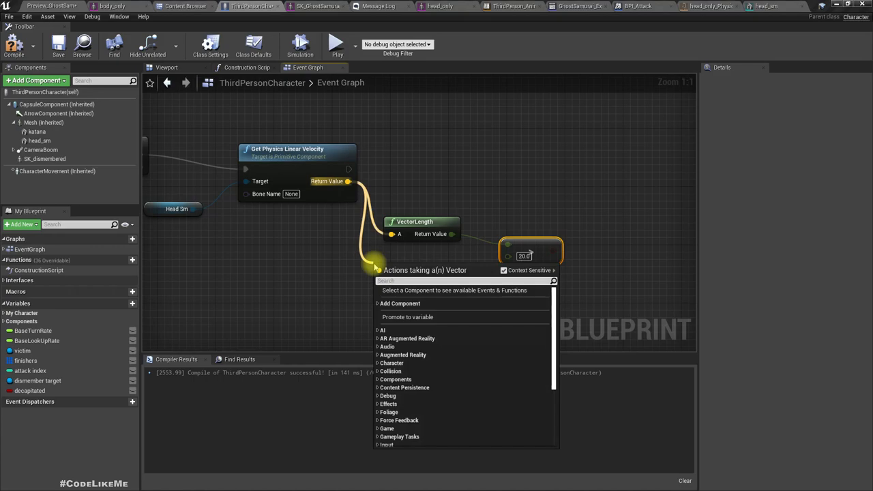
{"action": "type", "text": "get unit"}
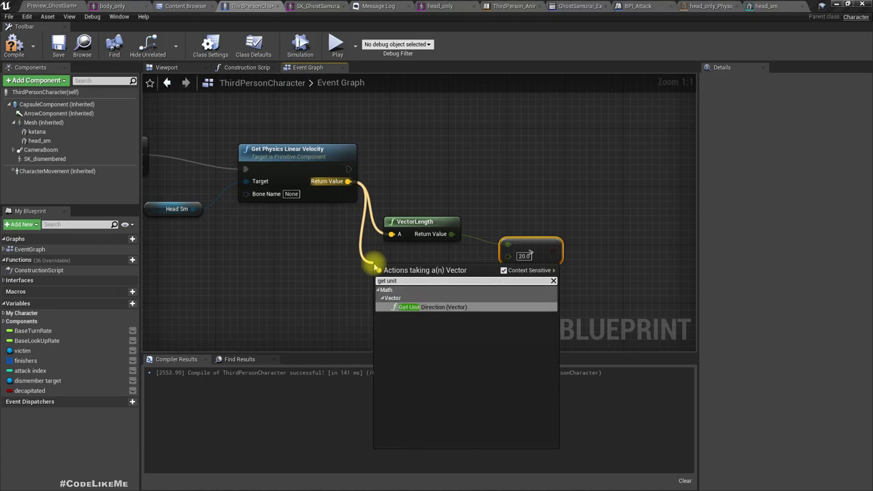
{"action": "left_click", "coordinate": [433, 306]}
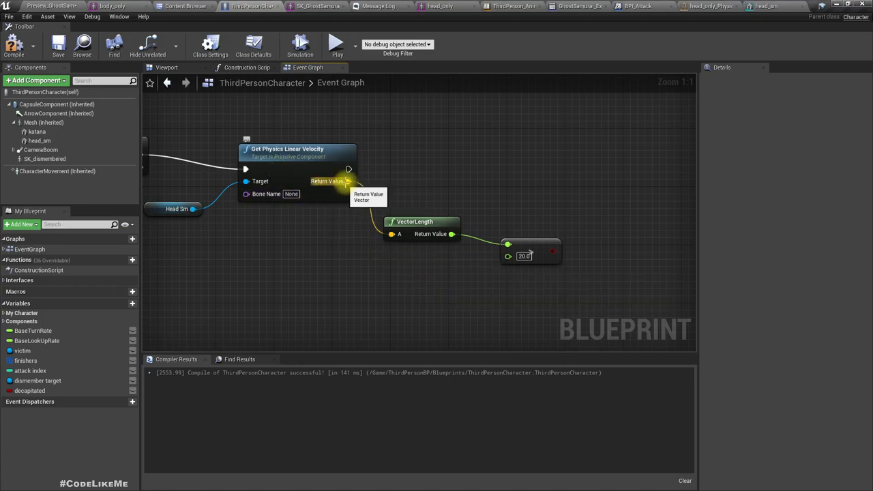
Step: Normalize the velocity, multiply it by a float, and promote 20 to a literal float
{"action": "left_click_drag", "start_coordinate": [348, 180], "coordinate": [362, 266]}
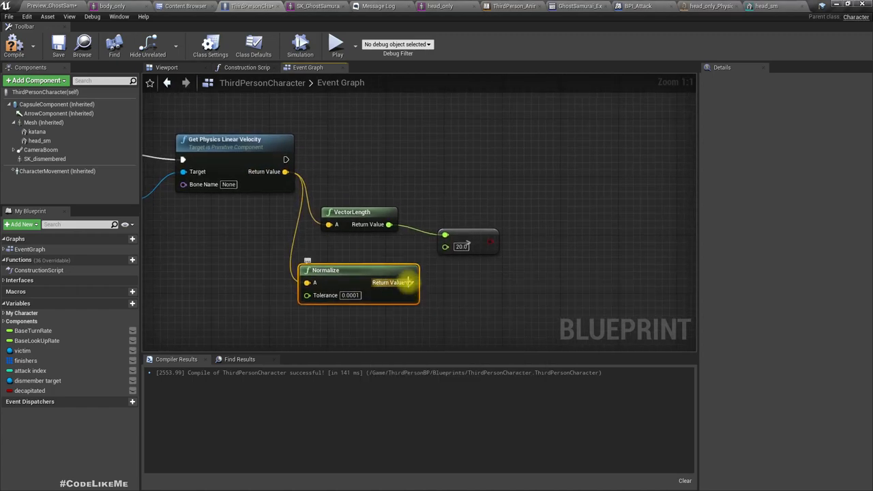
{"action": "left_click_drag", "start_coordinate": [409, 282], "coordinate": [443, 300]}
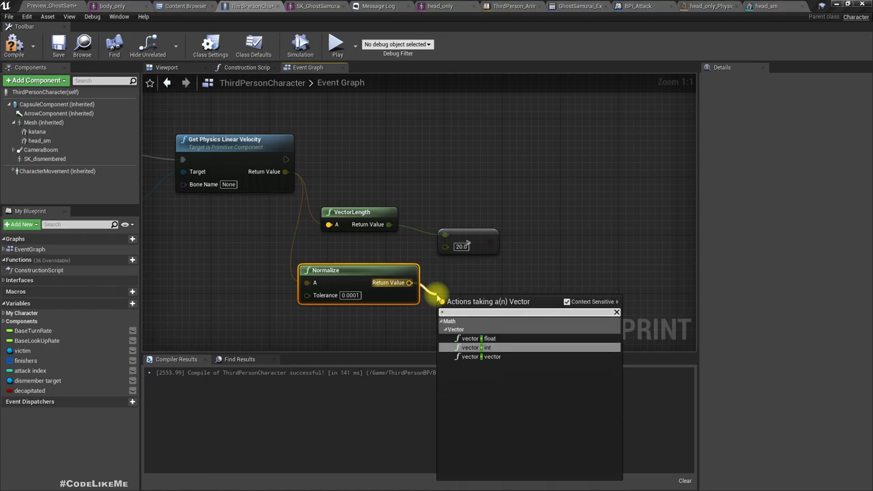
{"action": "left_click", "coordinate": [478, 347]}
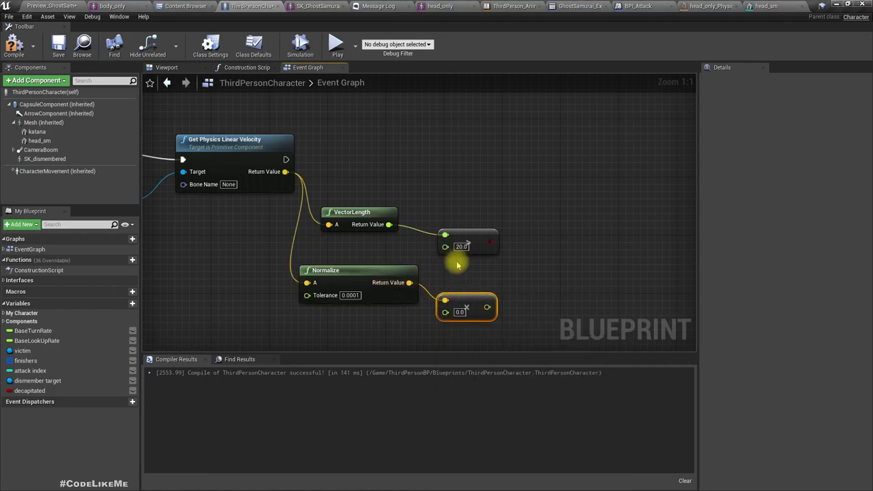
{"action": "mouse_move", "coordinate": [547, 350]}
{"action": "type", "text": "20"}
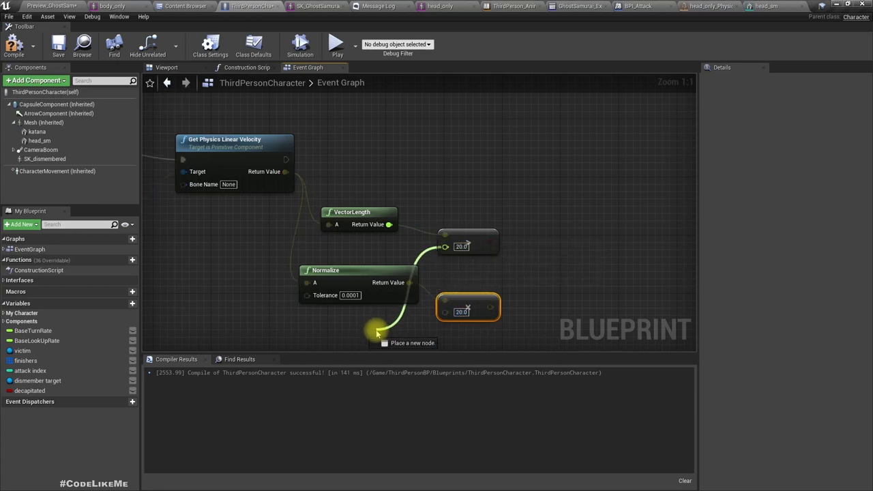
{"action": "left_click", "coordinate": [378, 334]}
{"action": "type", "text": "set physics line"}
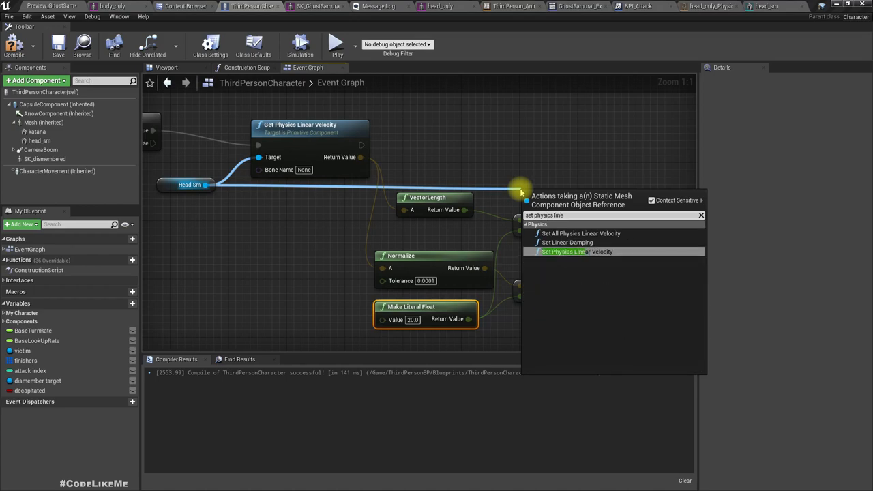
Step: Apply the scaled velocity to head_sm via Set Physics Linear Velocity with the literal at 100, and compile
{"action": "left_click", "coordinate": [575, 251]}
{"action": "type", "text": "100"}
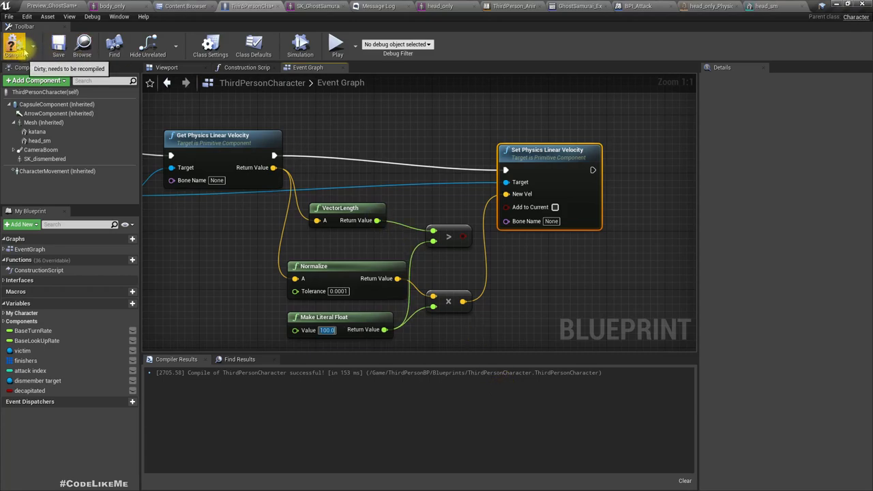
{"action": "left_click", "coordinate": [337, 43]}
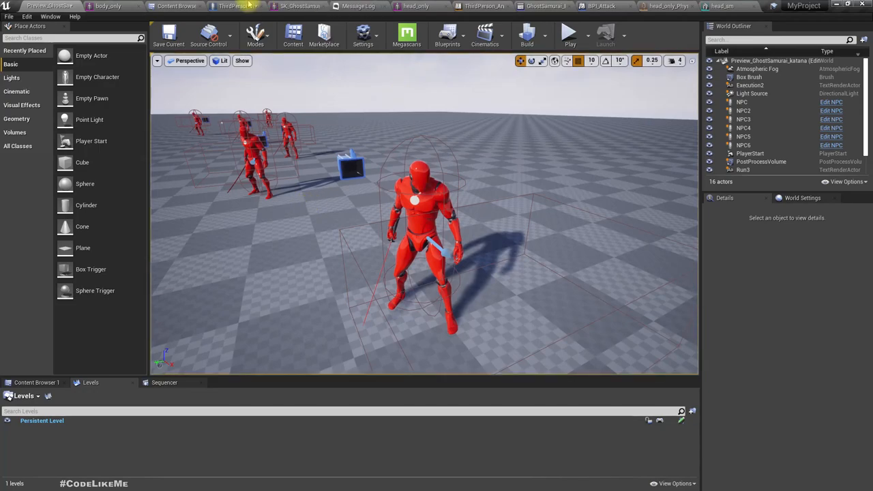
{"action": "left_click", "coordinate": [250, 7]}
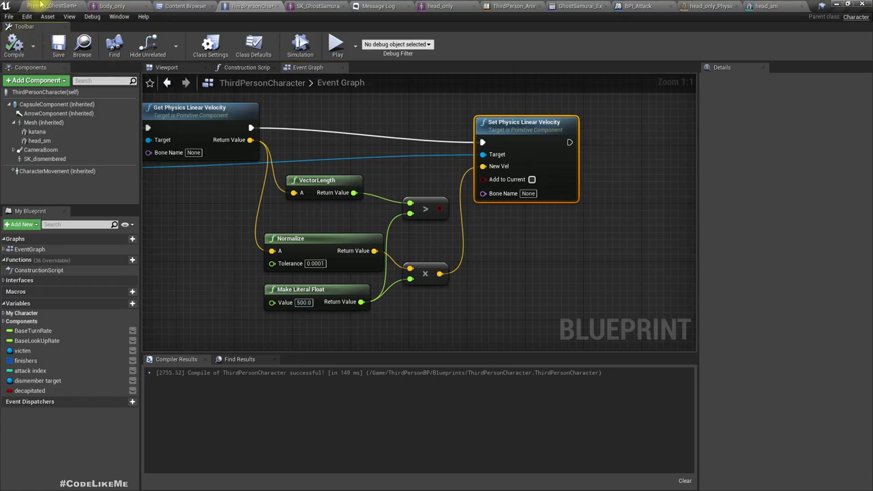
{"action": "left_click", "coordinate": [335, 43]}
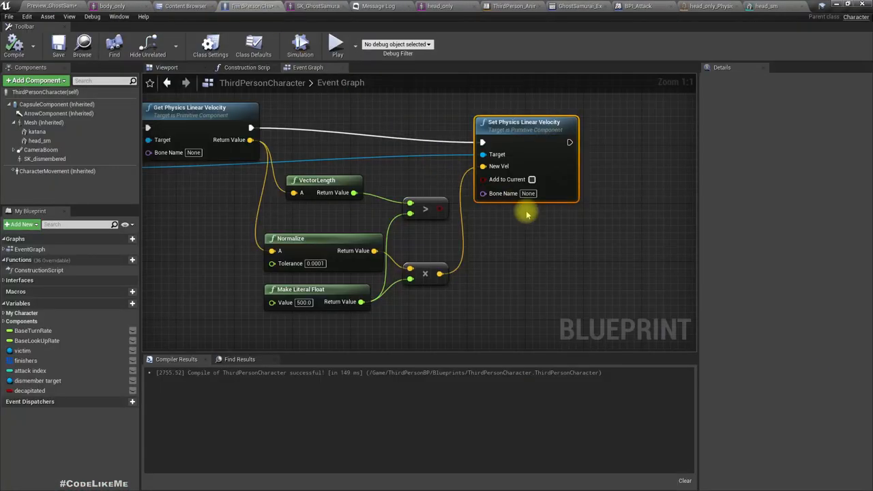
{"action": "mouse_move", "coordinate": [498, 201]}
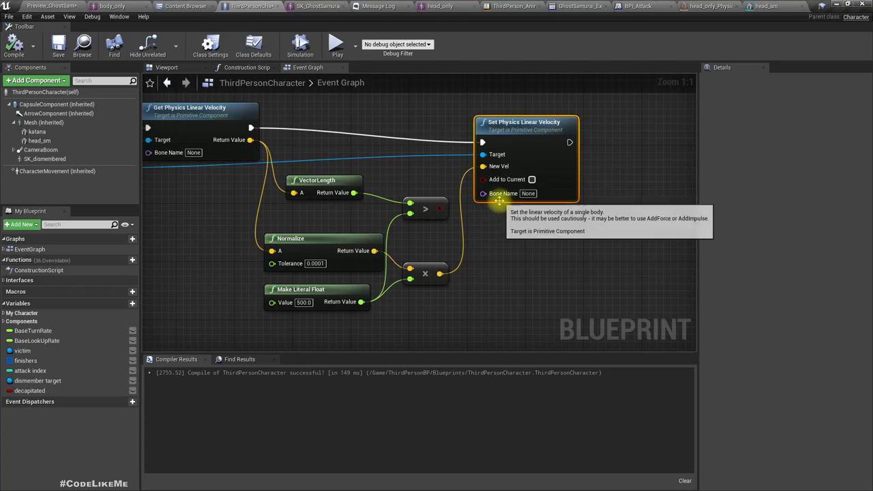
{"action": "mouse_move", "coordinate": [531, 238]}
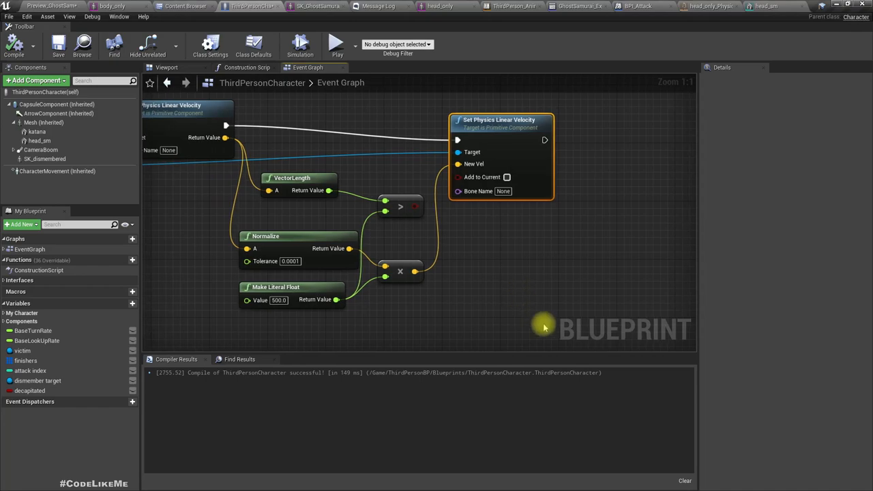
{"action": "mouse_move", "coordinate": [433, 323]}
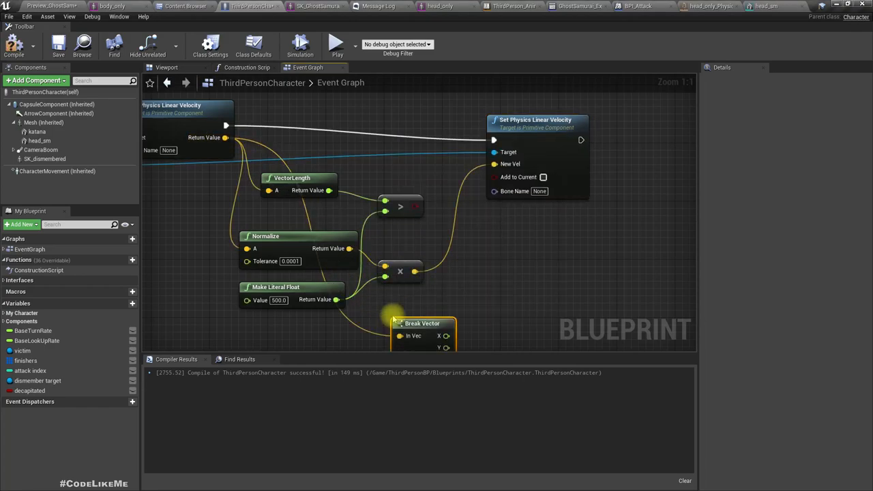
Step: Add Clamp (float) nodes to the X and Z velocity components, wiring clamped X into New Vel X
{"action": "left_click_drag", "start_coordinate": [446, 336], "coordinate": [413, 264]}
{"action": "type", "text": "clamp"}
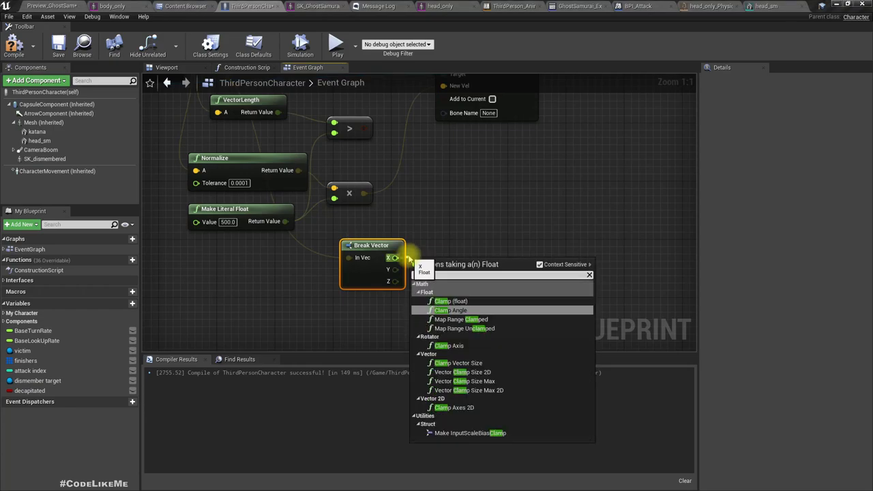
{"action": "left_click", "coordinate": [450, 300]}
{"action": "type", "text": "20"}
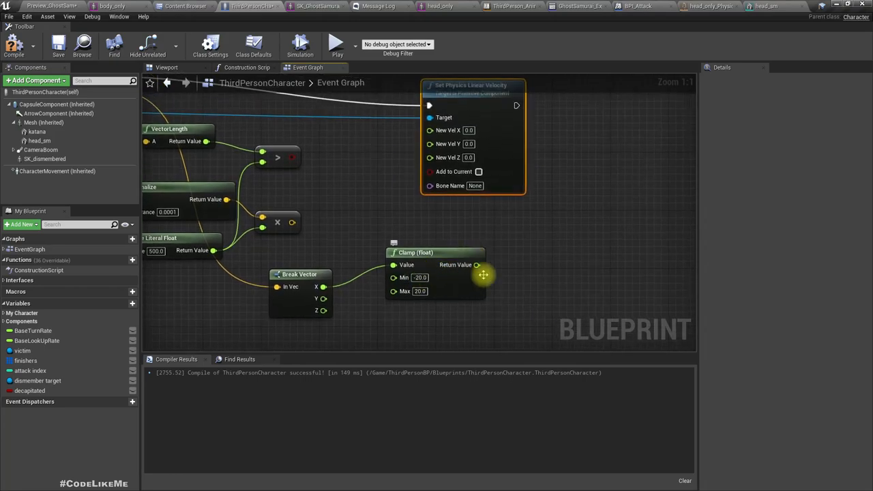
{"action": "left_click_drag", "start_coordinate": [476, 265], "coordinate": [430, 130]}
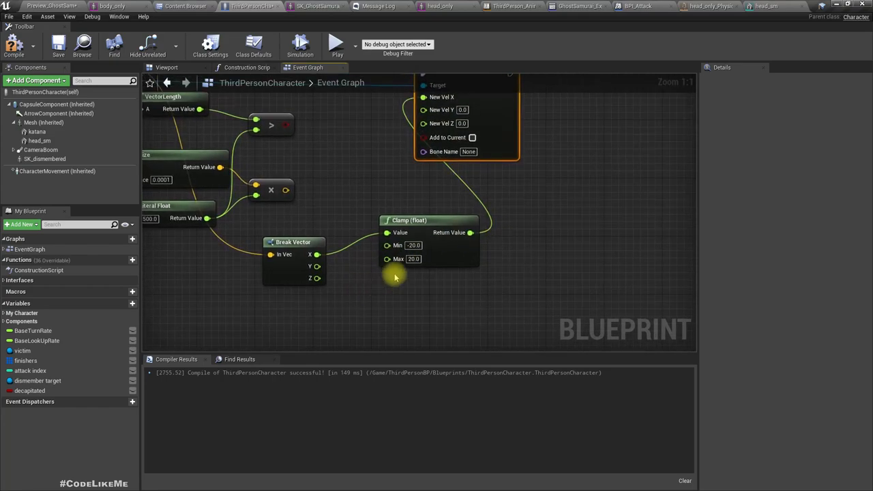
{"action": "mouse_move", "coordinate": [541, 264]}
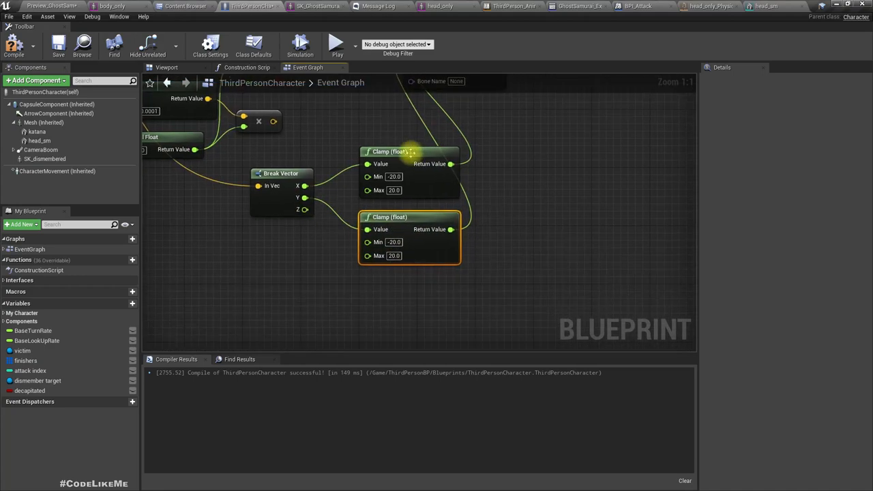
{"action": "left_click_drag", "start_coordinate": [305, 209], "coordinate": [372, 294]}
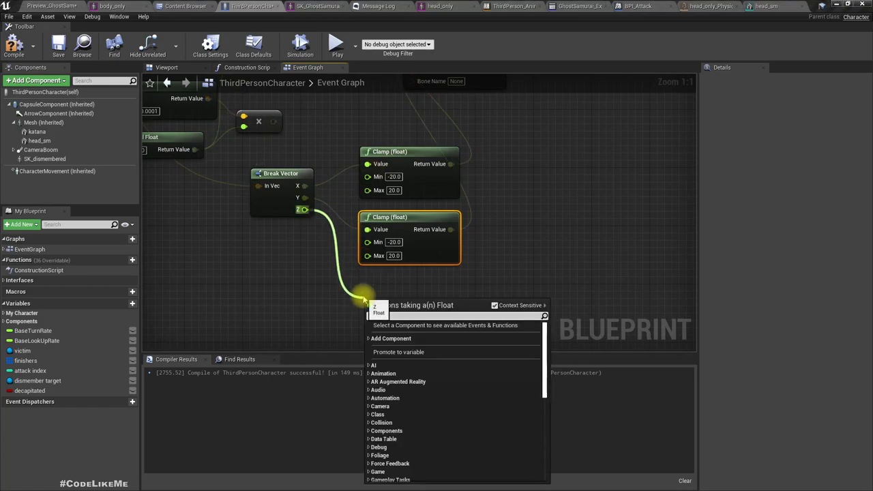
{"action": "left_click", "coordinate": [395, 305]}
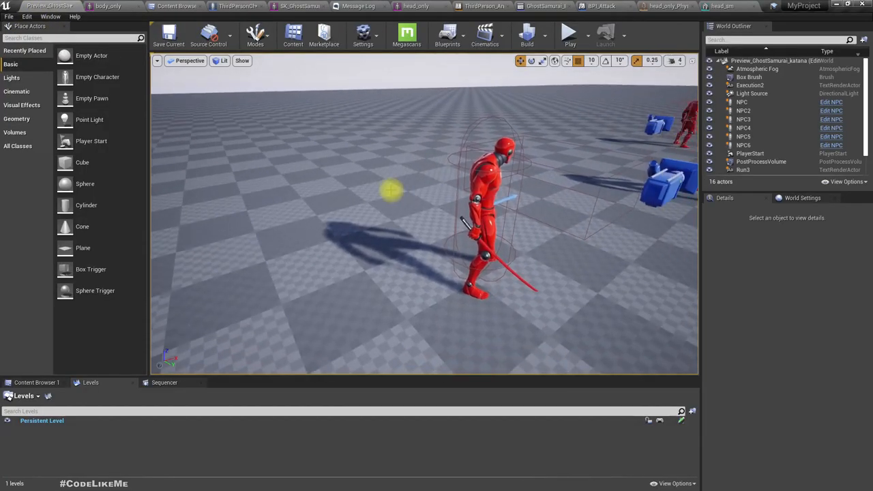
Step: Play the level to test decapitation with the clamped head velocity
{"action": "left_click", "coordinate": [570, 31]}
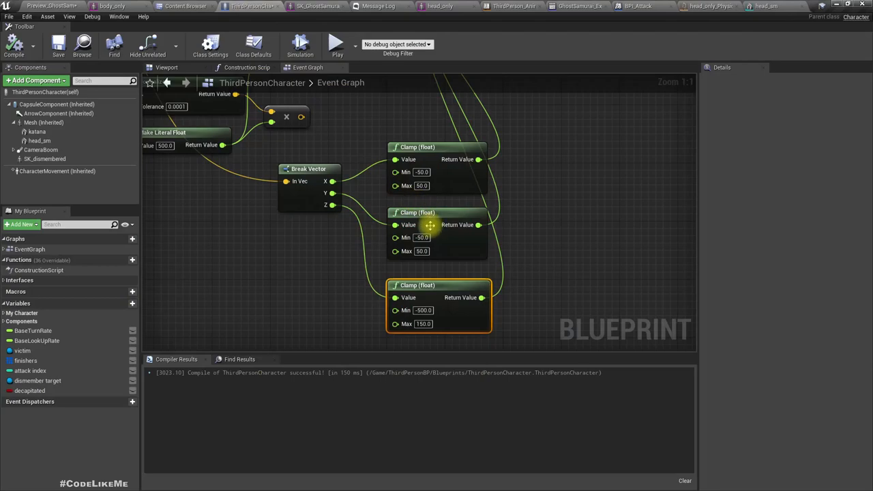
{"action": "mouse_move", "coordinate": [423, 186]}
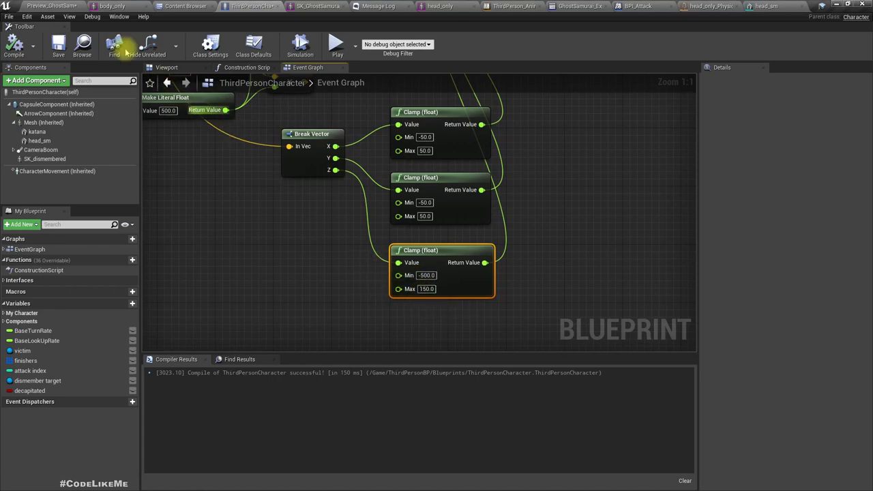
Step: Set the clamps to -50/50 for X and Y and -500/150 for Z
{"action": "left_click", "coordinate": [167, 67]}
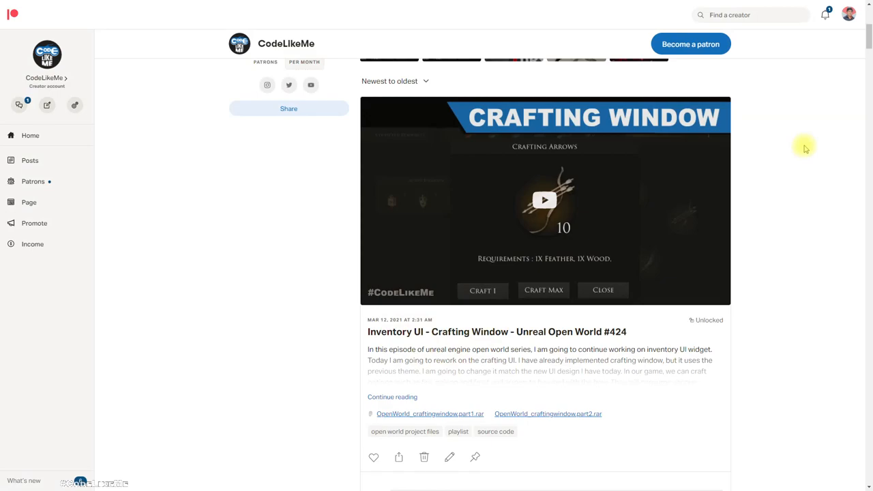
Step: Scroll the CodeLikeMe feed down to the Unreal Survival #33 Swimming Animation Blendspace post
{"action": "scroll", "scroll_direction": "down", "scroll_amount": 3}
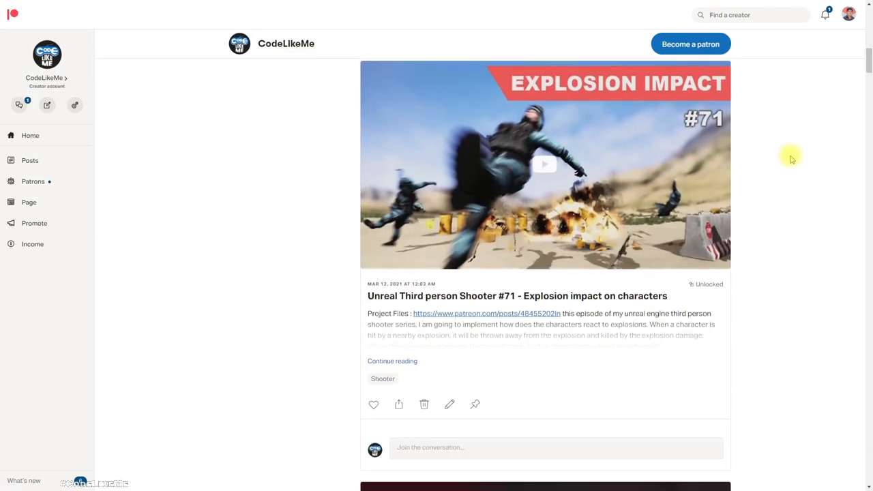
{"action": "scroll", "scroll_direction": "down", "scroll_amount": 3}
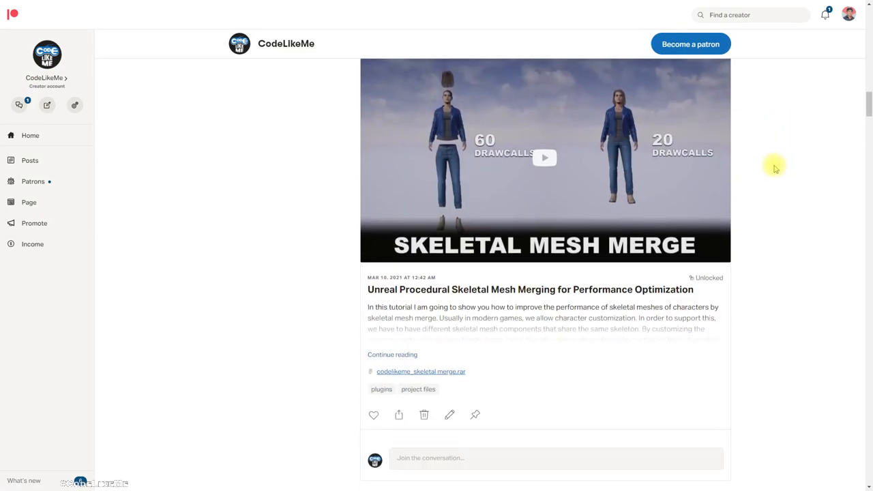
{"action": "scroll", "scroll_direction": "down", "scroll_amount": 3}
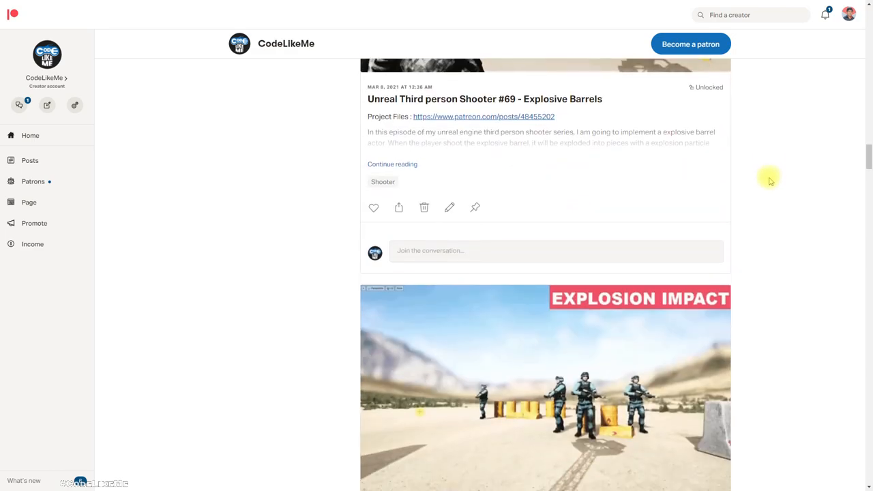
{"action": "scroll", "scroll_direction": "down", "scroll_amount": 3}
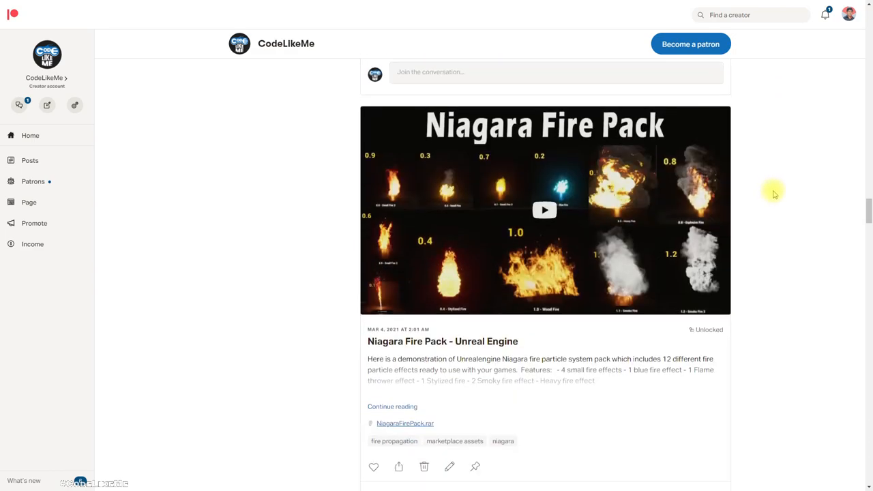
{"action": "scroll", "scroll_direction": "down", "scroll_amount": 3}
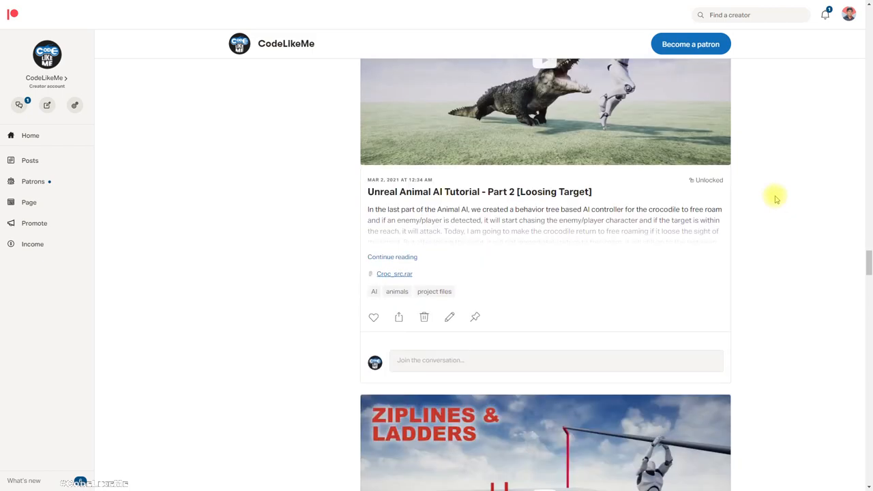
{"action": "scroll", "scroll_direction": "down", "scroll_amount": 3}
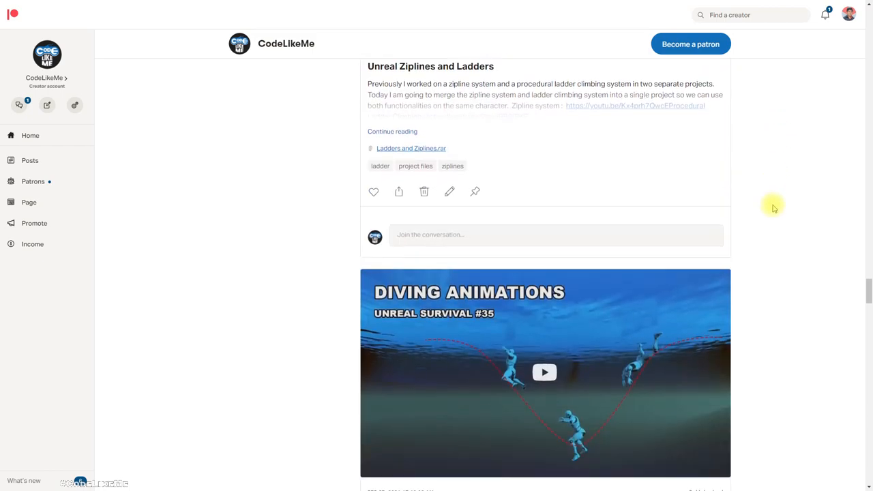
{"action": "scroll", "scroll_direction": "down", "scroll_amount": 3}
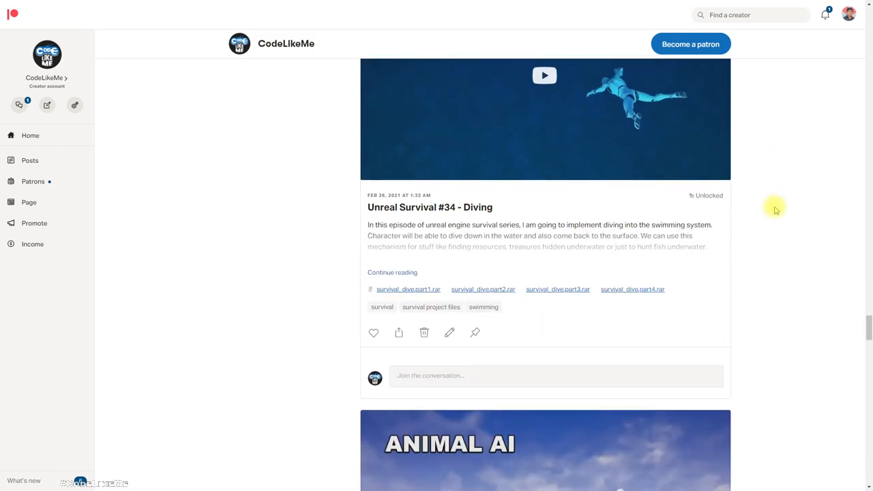
{"action": "scroll", "scroll_direction": "down", "scroll_amount": 3}
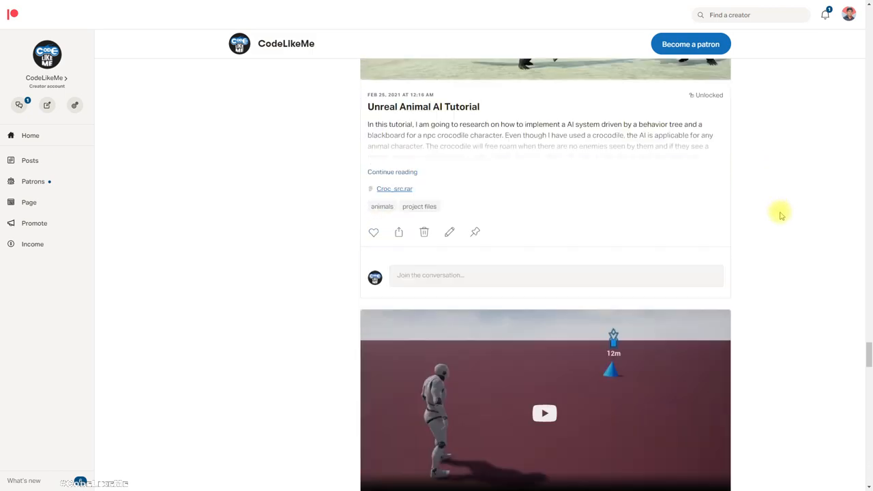
{"action": "scroll", "scroll_direction": "down", "scroll_amount": 3}
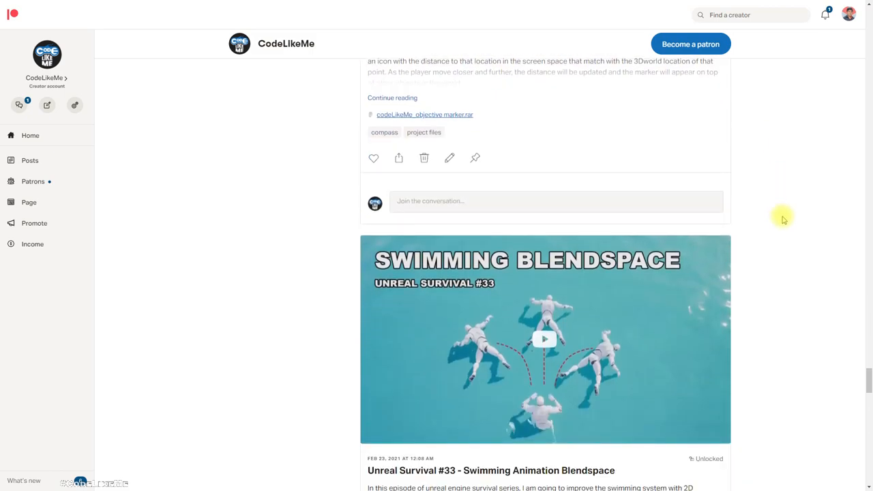
{"action": "scroll", "scroll_direction": "down", "scroll_amount": 3}
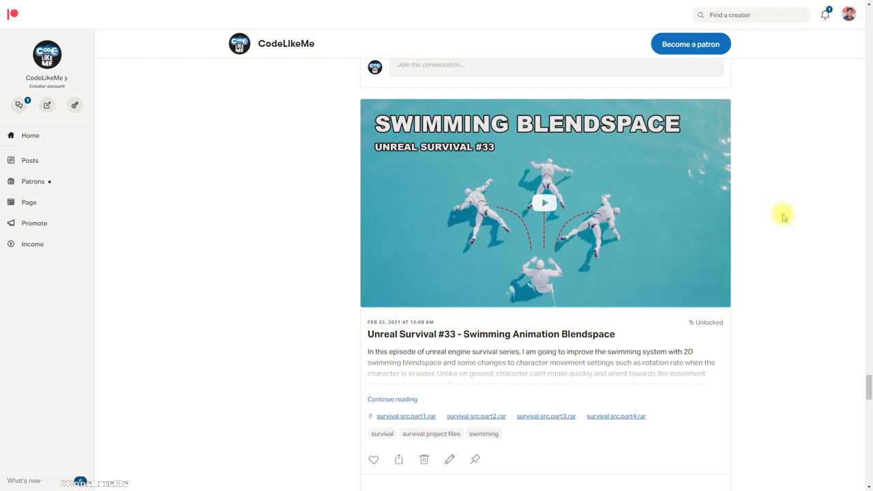